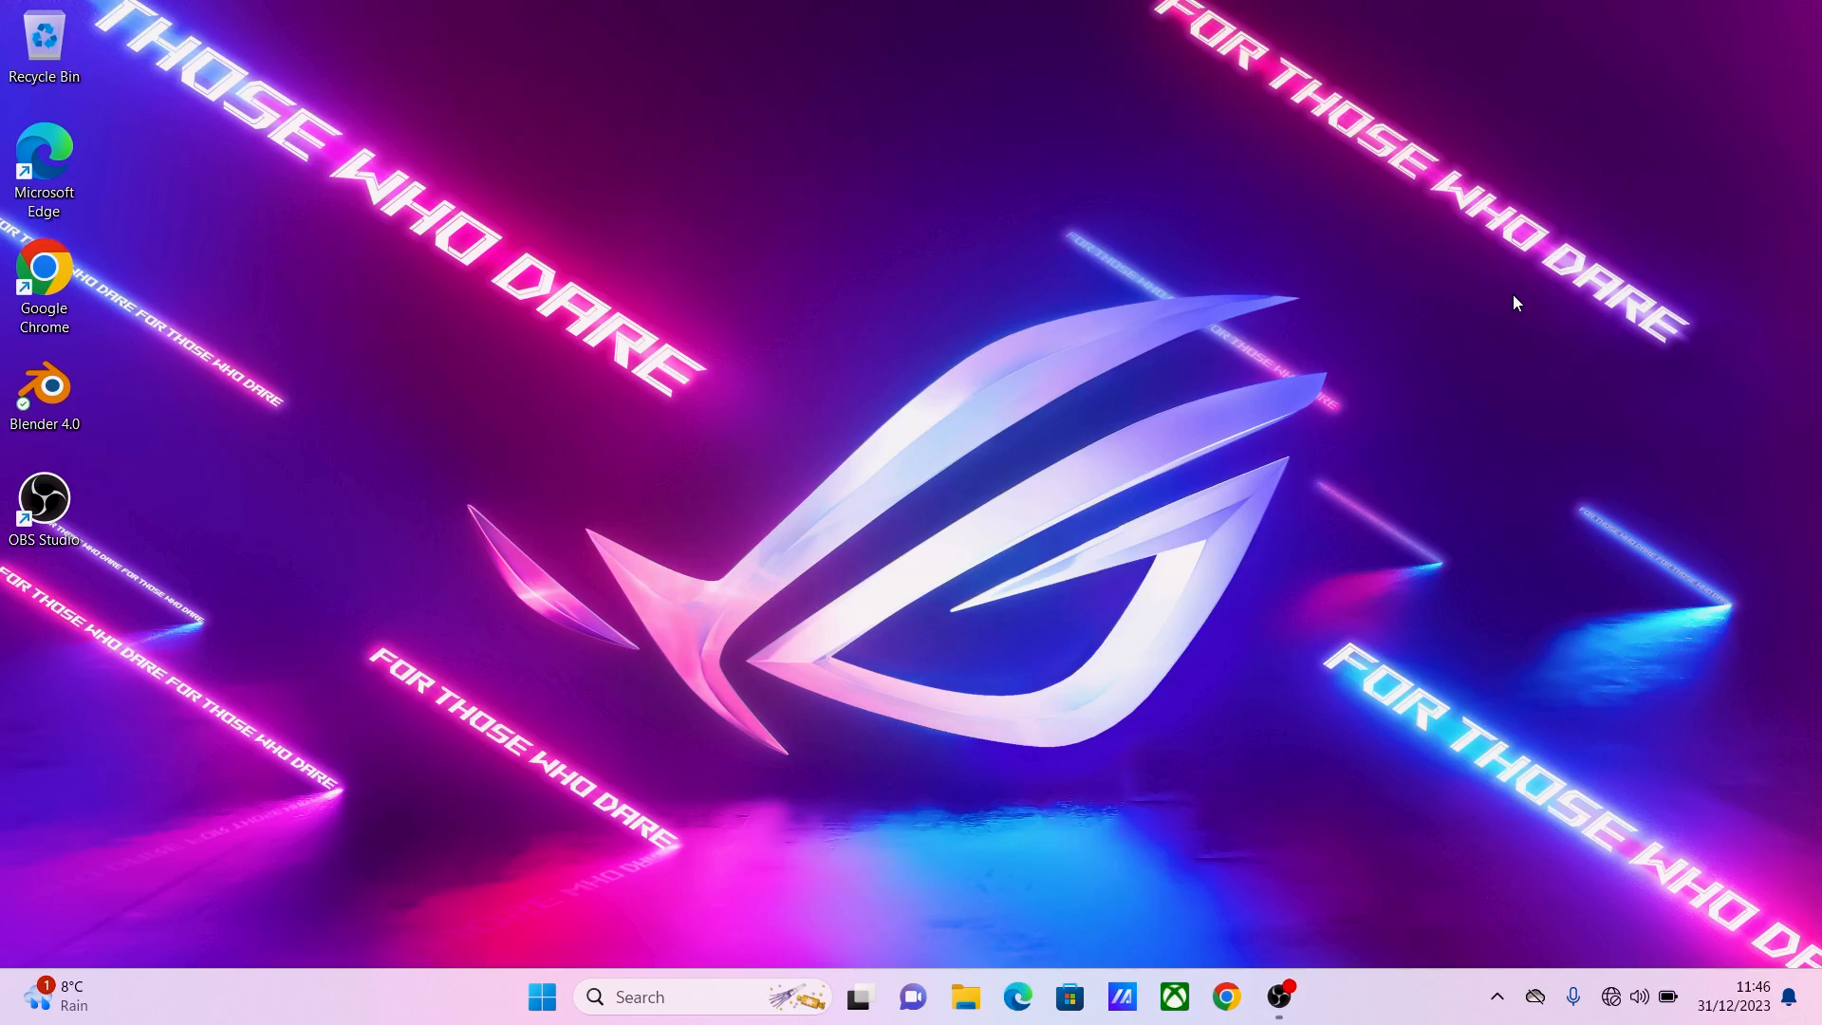
{"action": "mouse_move", "coordinate": [1291, 529]}
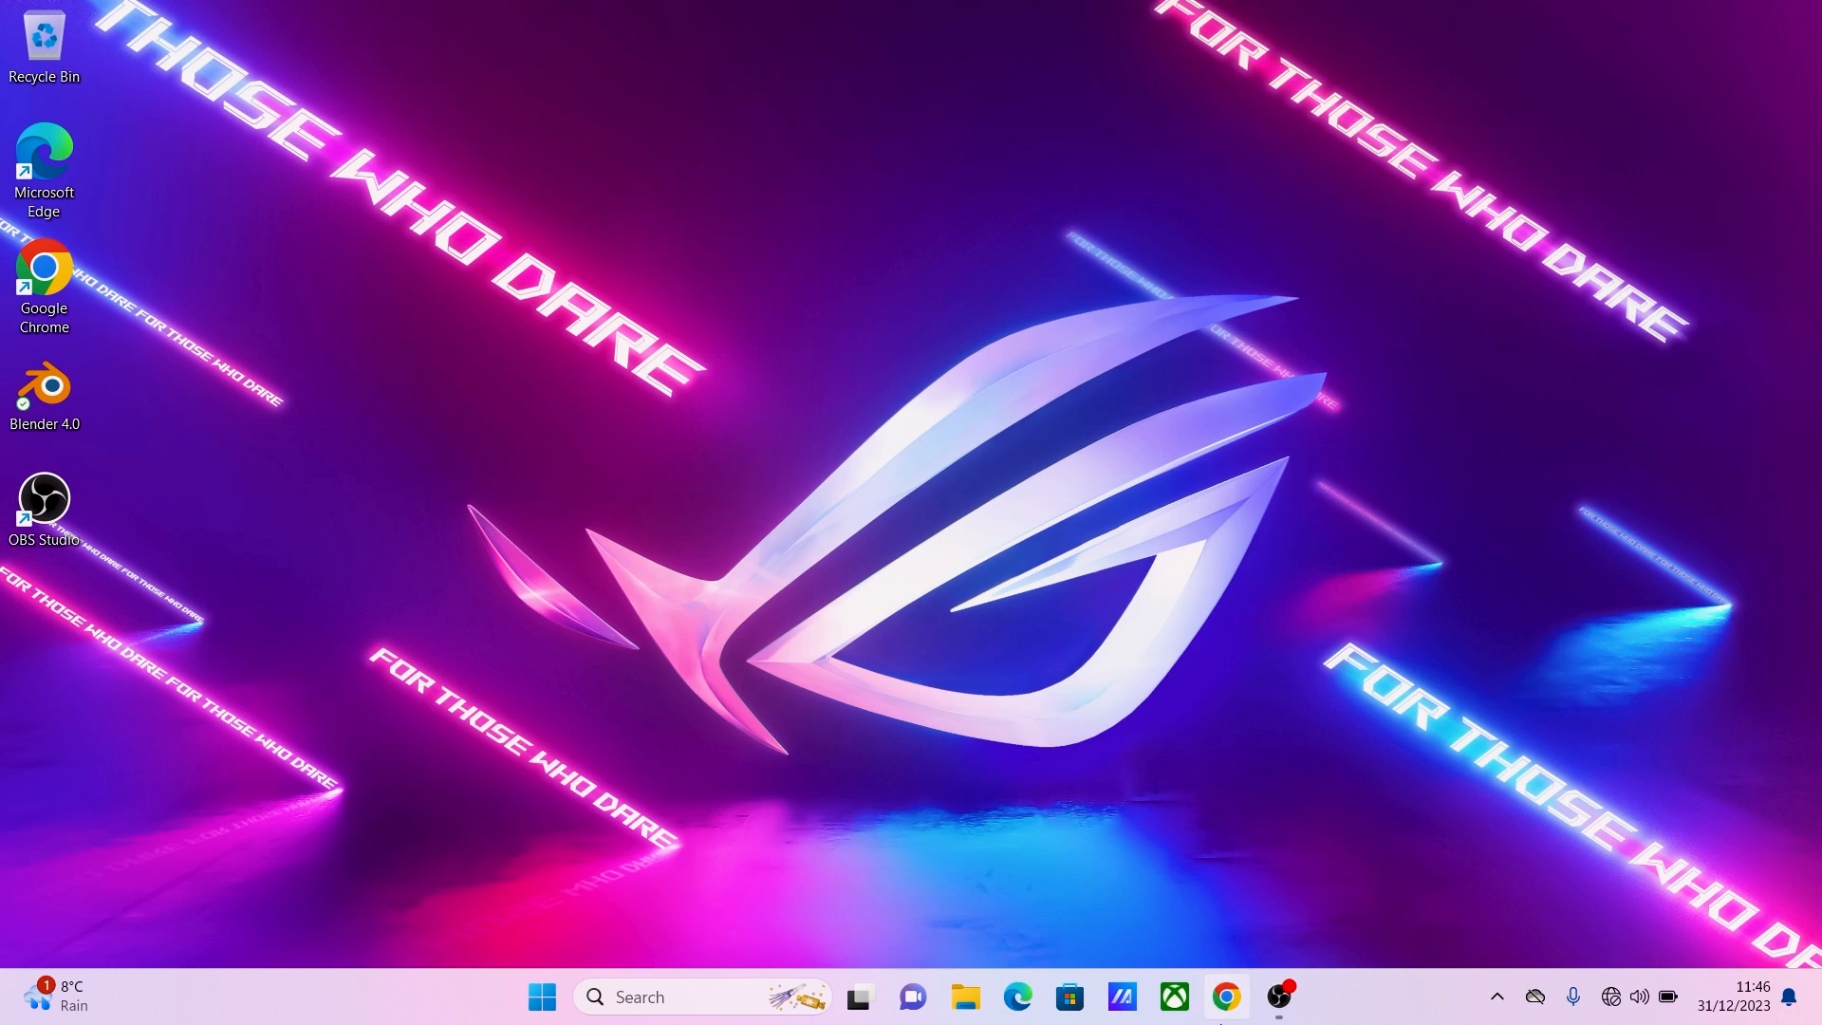
Load the OpenScan scanner's web interface in Chrome.
{"action": "left_click", "coordinate": [1224, 1006]}
{"action": "type", "text": "openscan"}
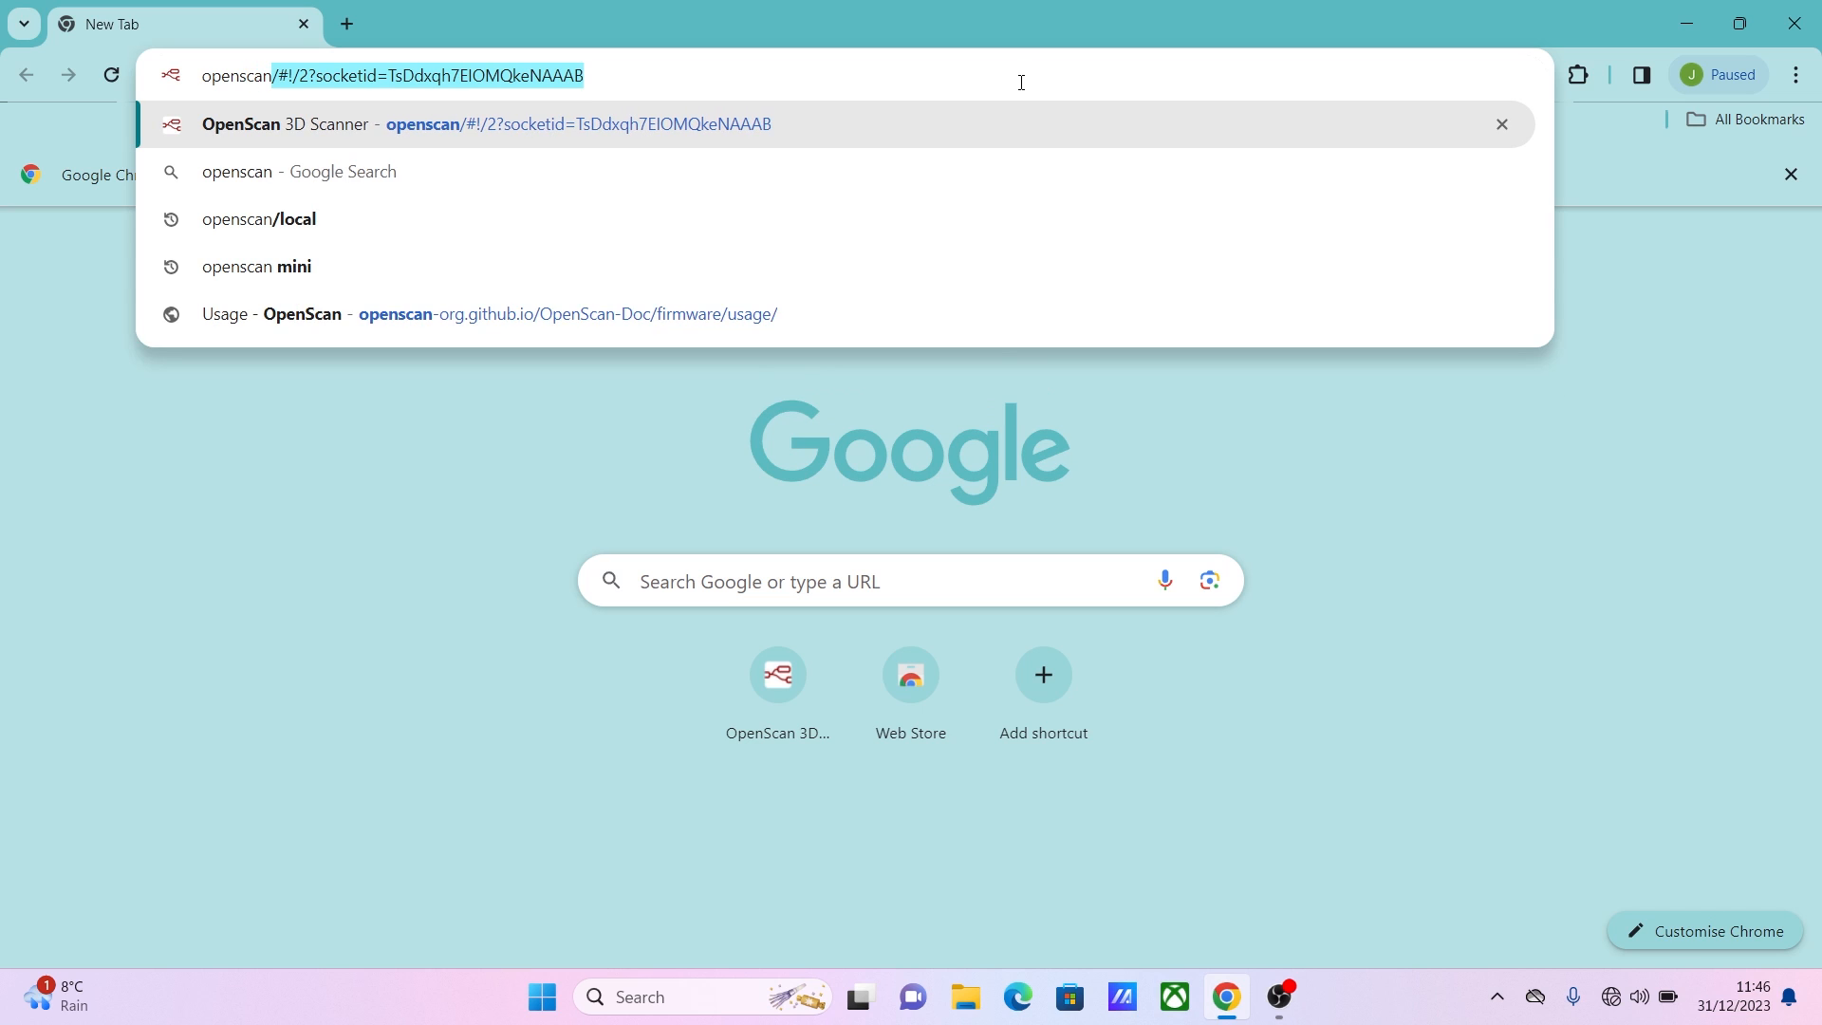
{"action": "key", "text": "Enter"}
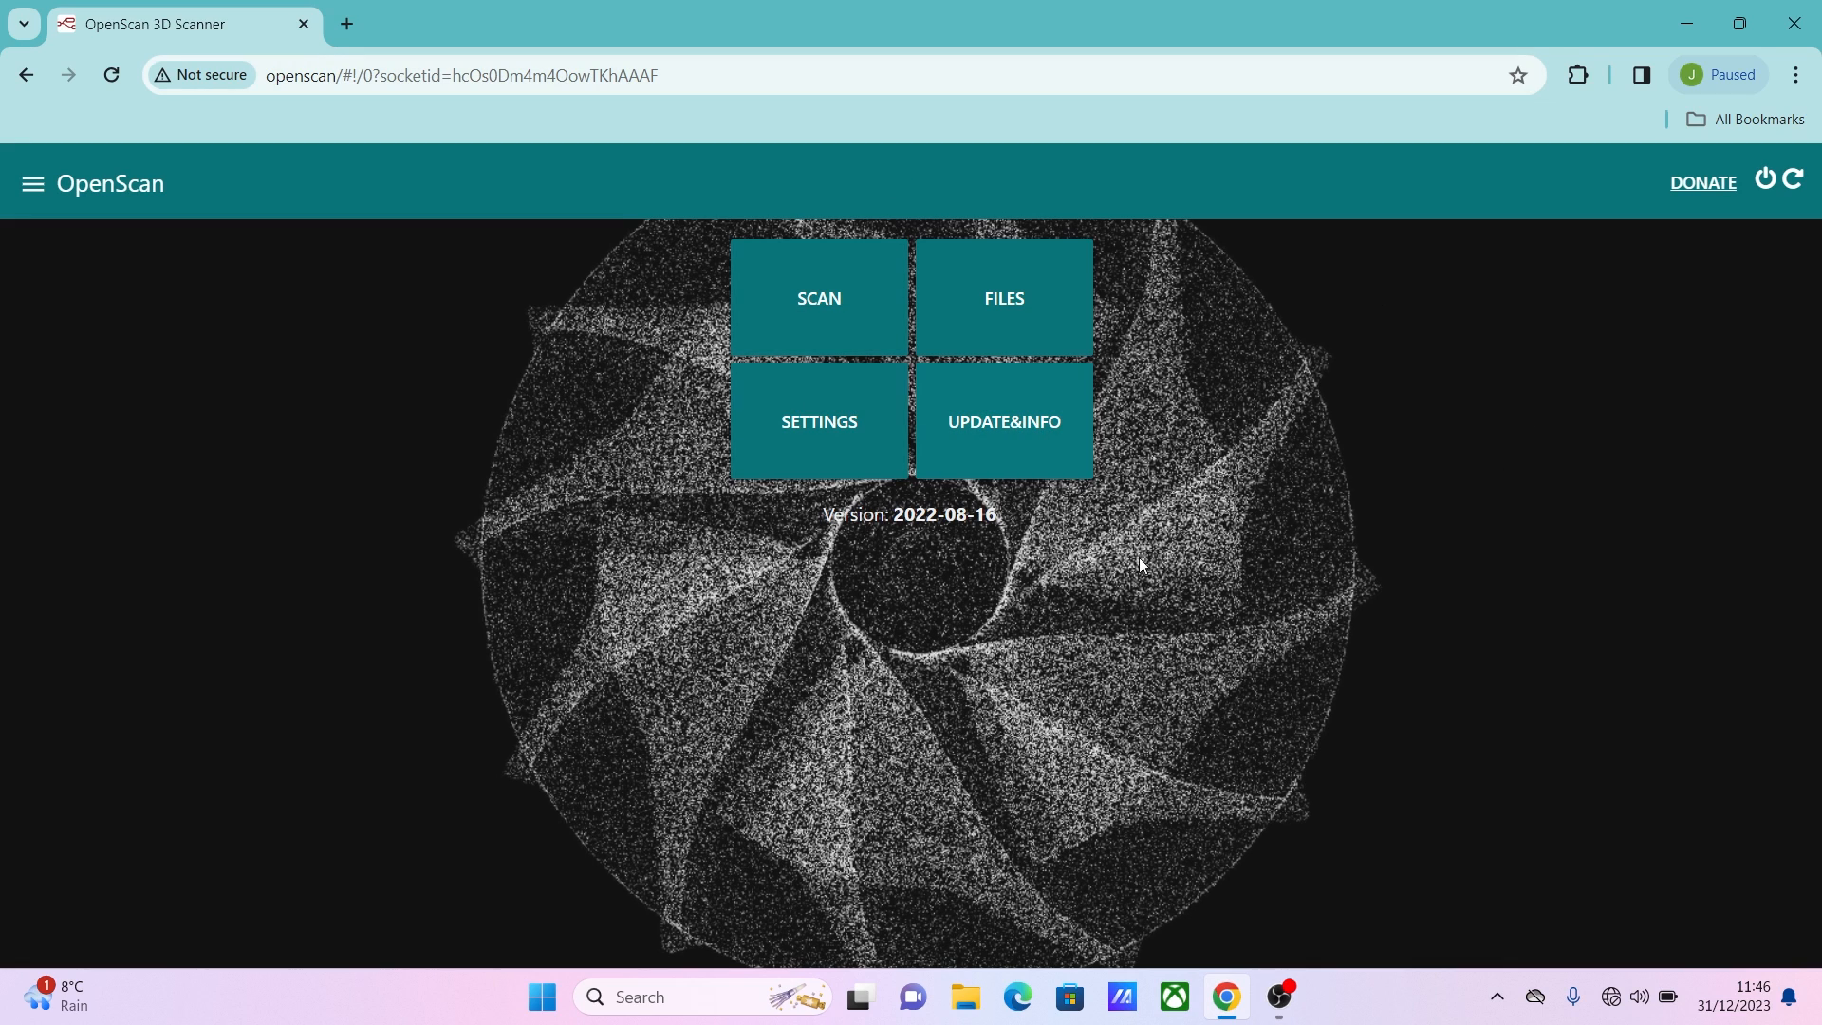
{"action": "mouse_move", "coordinate": [1090, 590]}
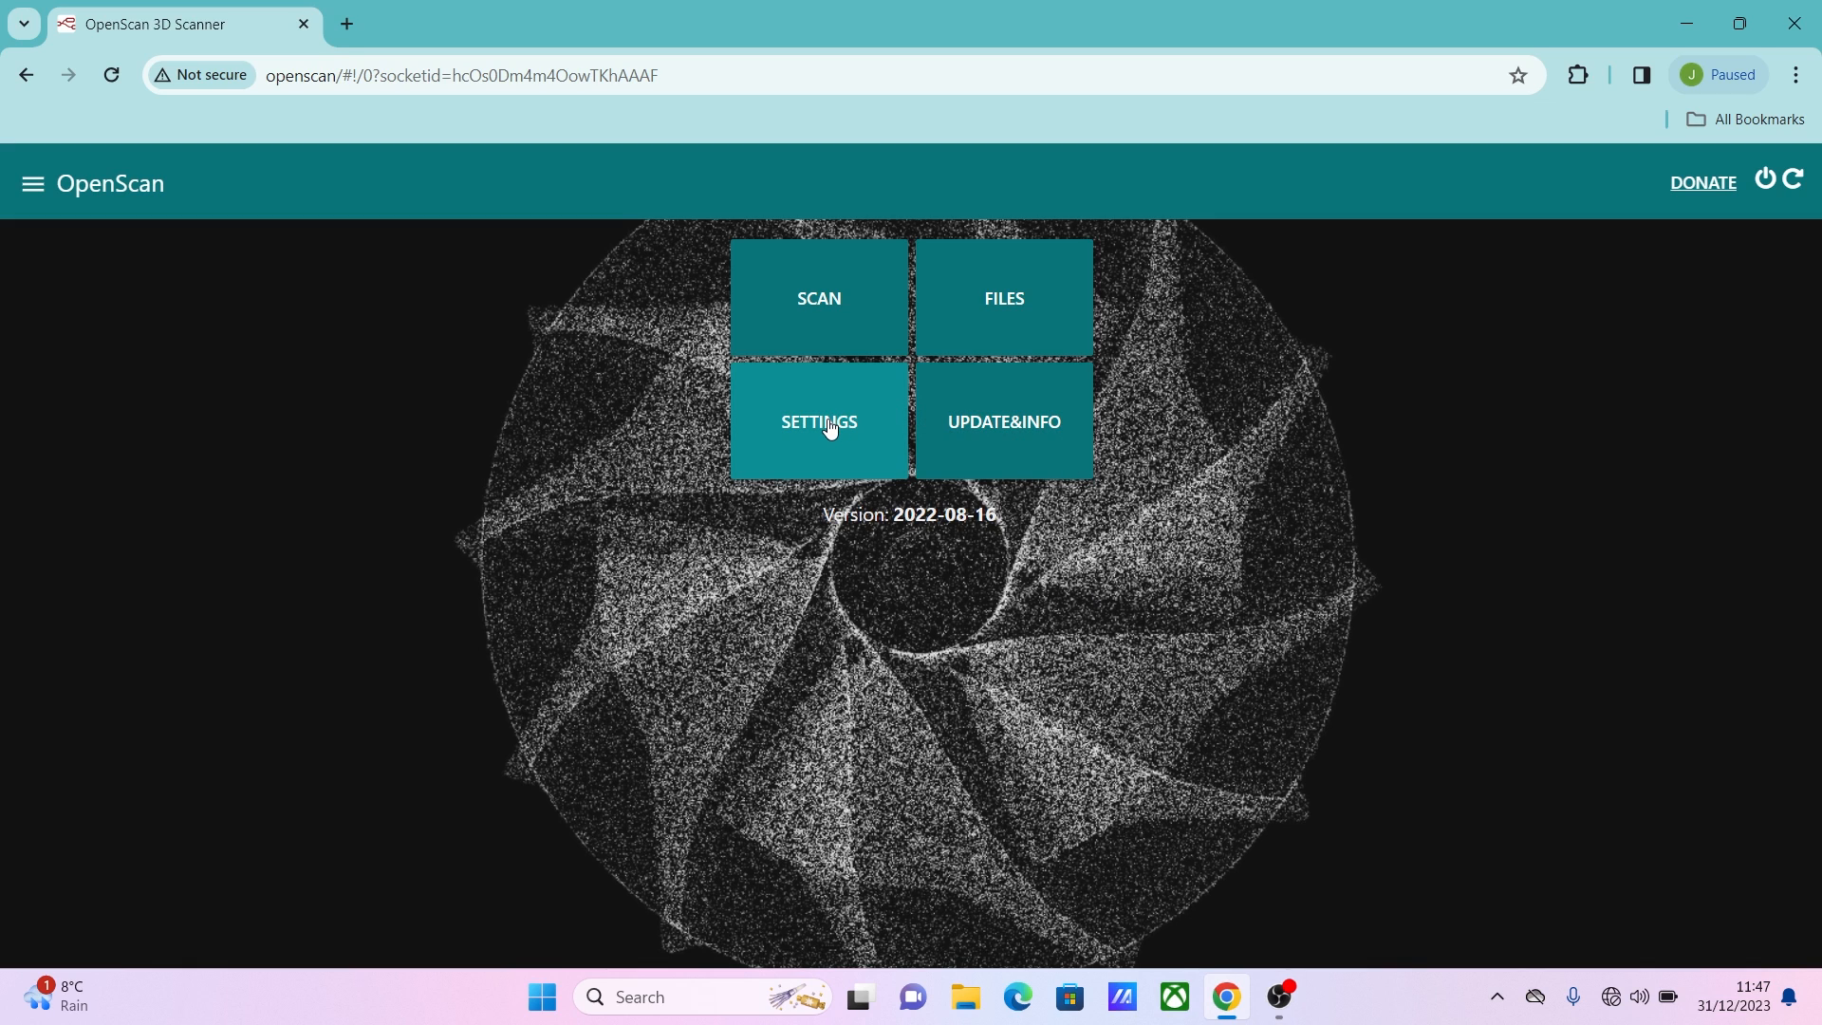
Go to the Settings page with General, Network, OpenScanCloud, Motor, Pinout and Camera sections.
{"action": "left_click", "coordinate": [816, 421]}
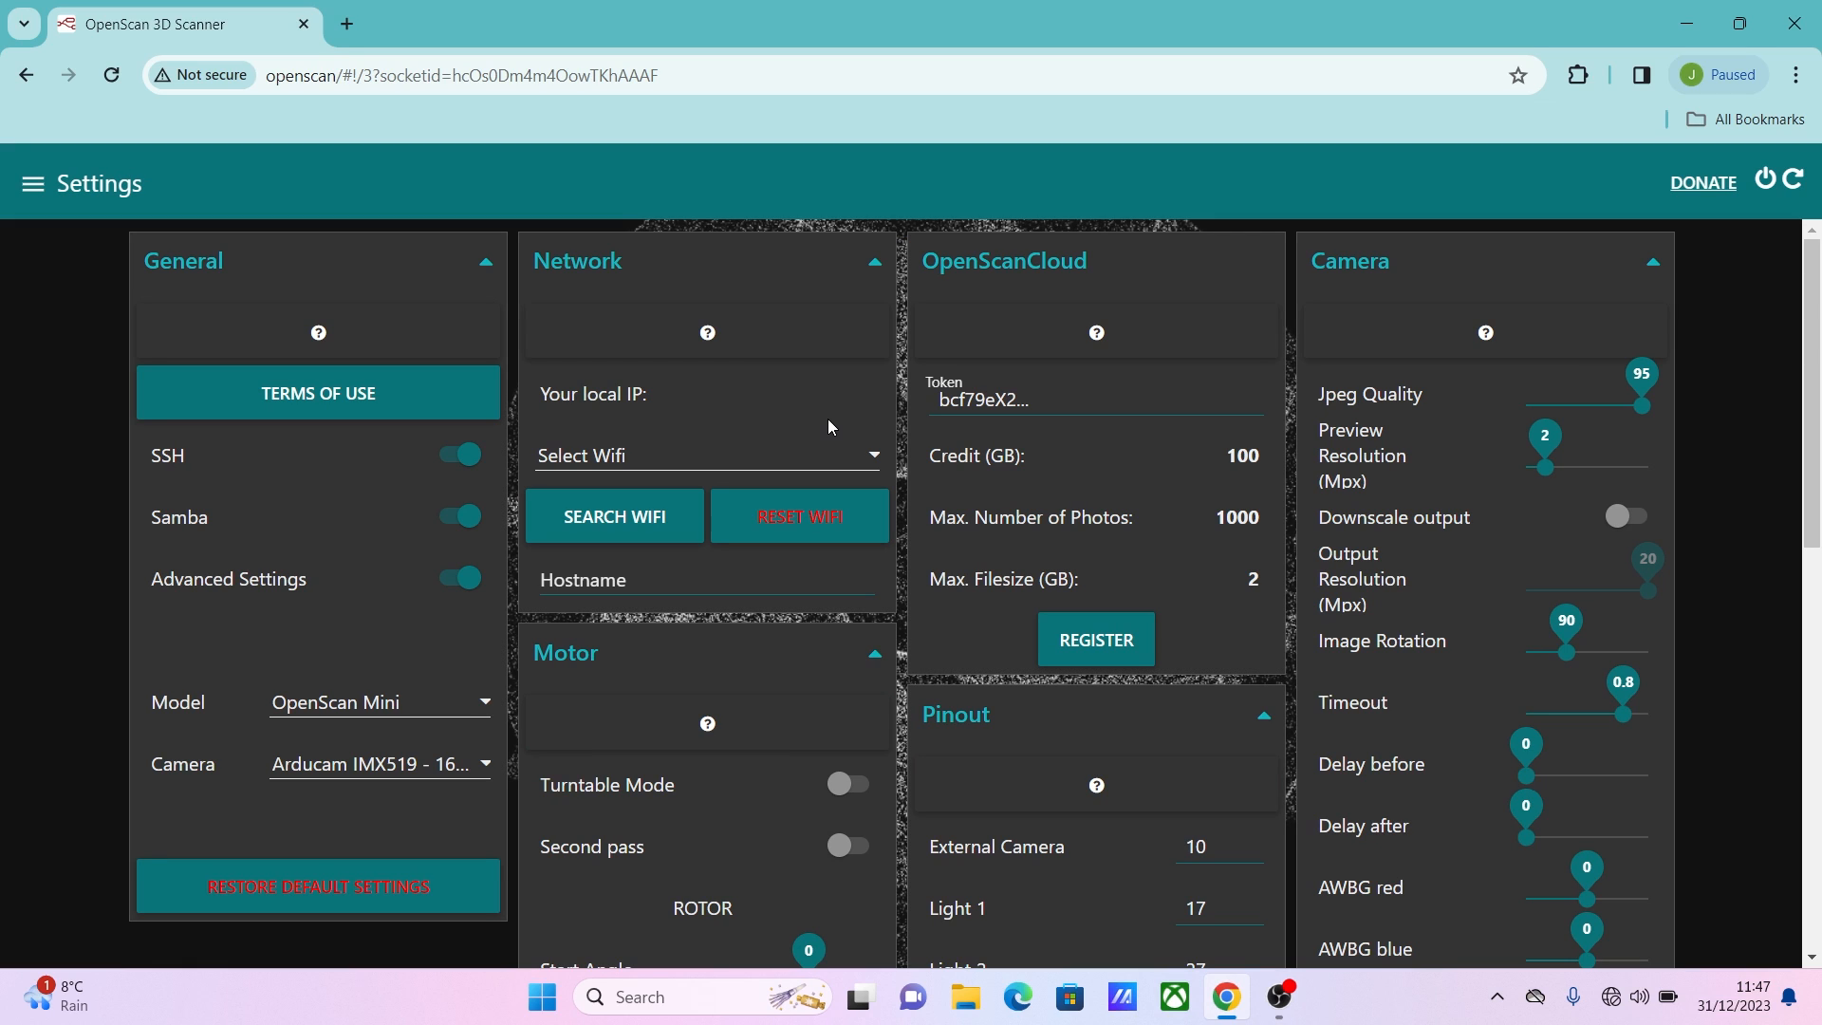
{"action": "mouse_move", "coordinate": [854, 402]}
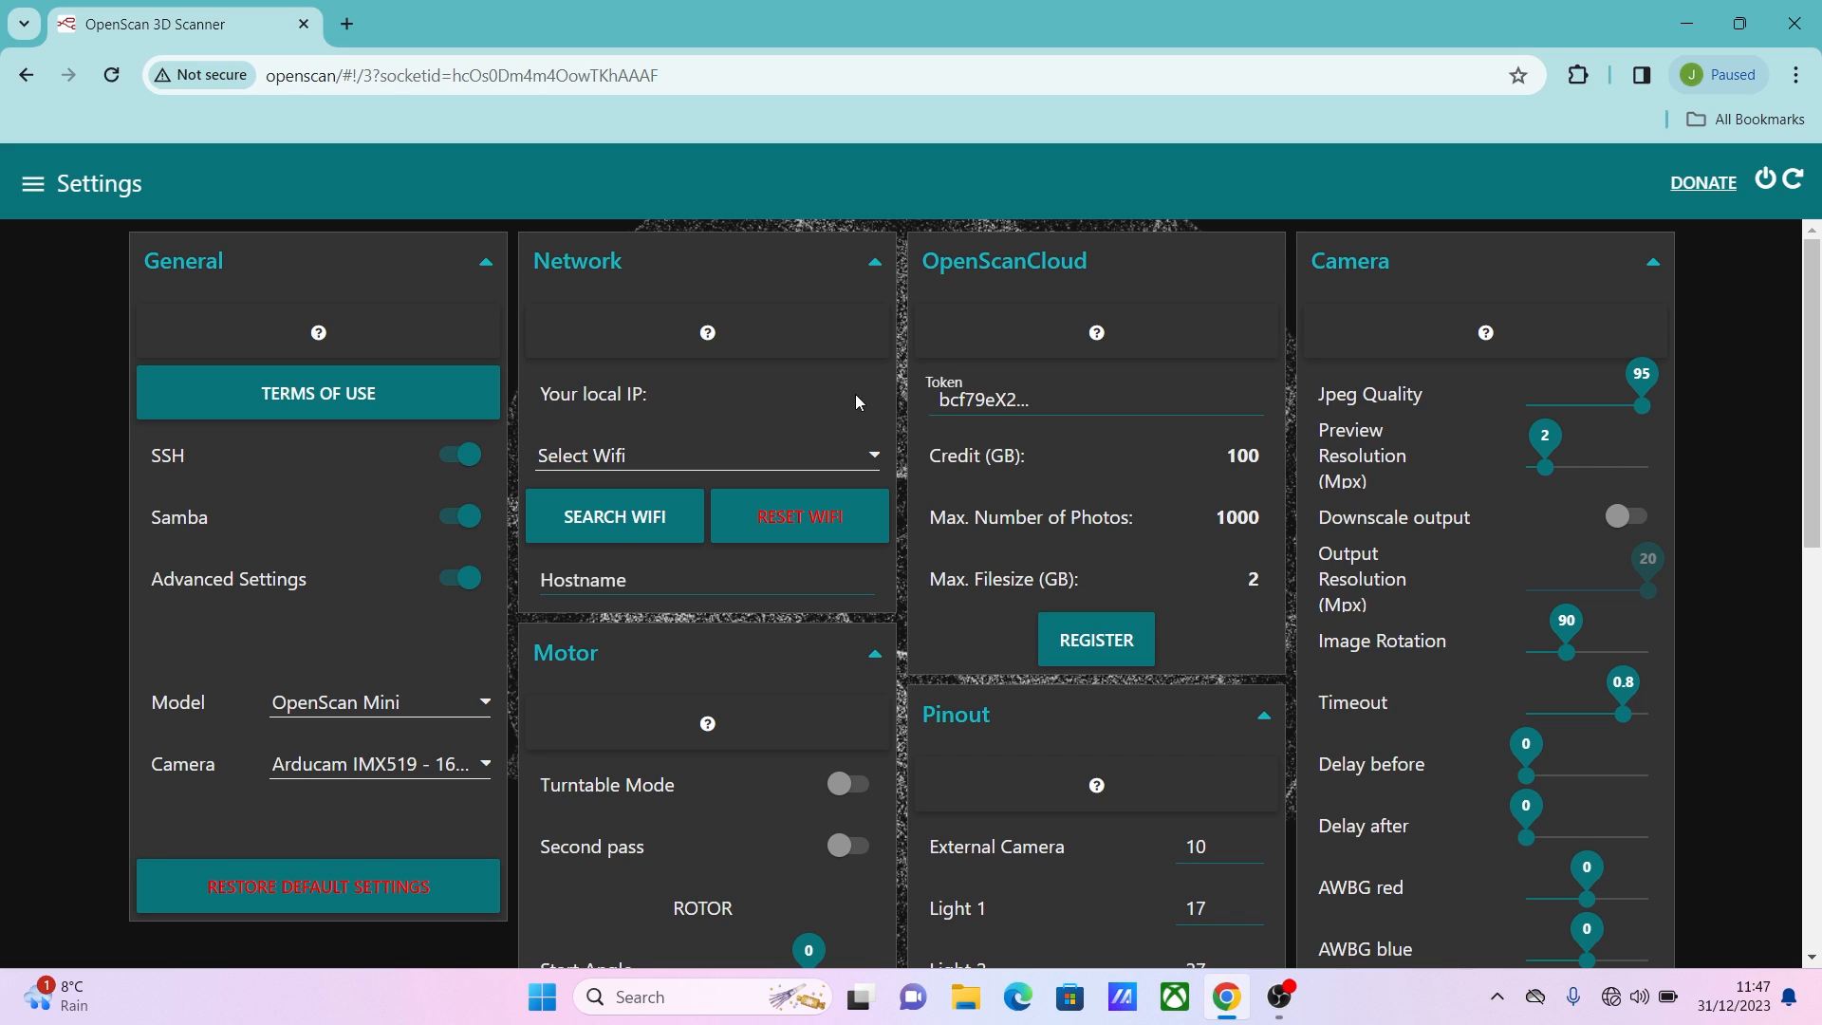
{"action": "mouse_move", "coordinate": [1051, 300]}
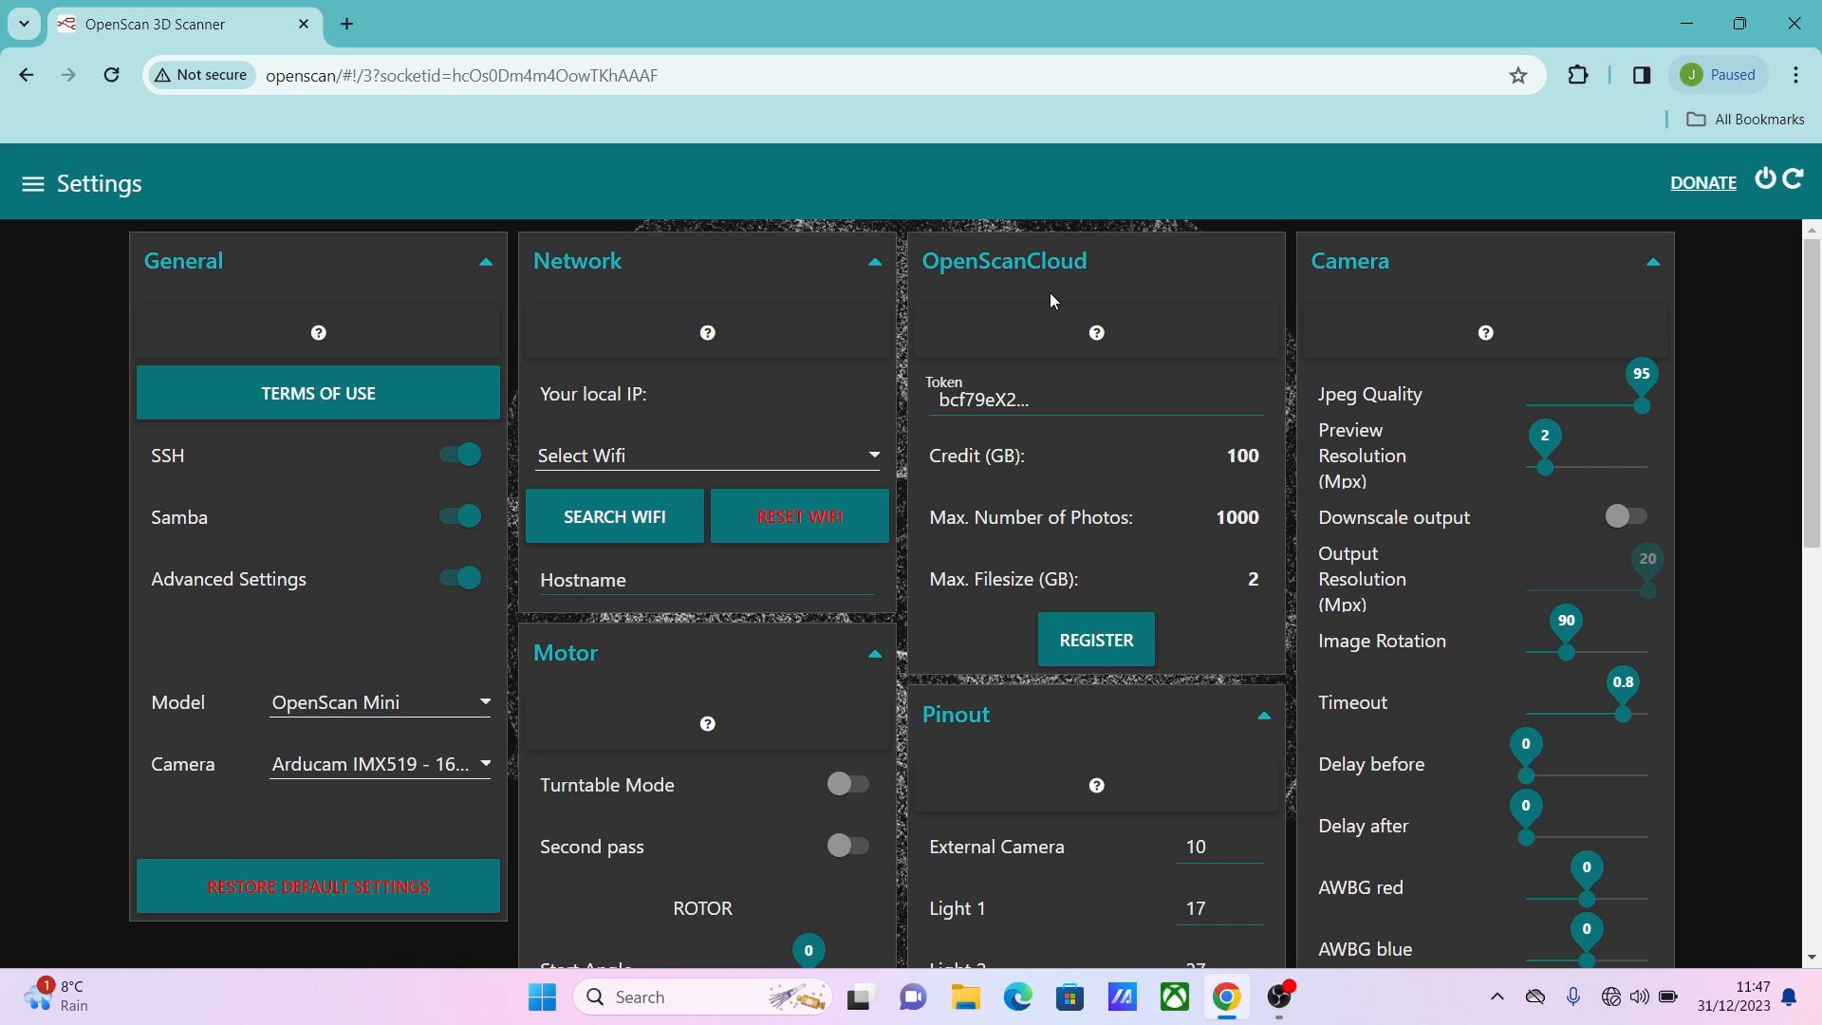
{"action": "mouse_move", "coordinate": [1171, 619]}
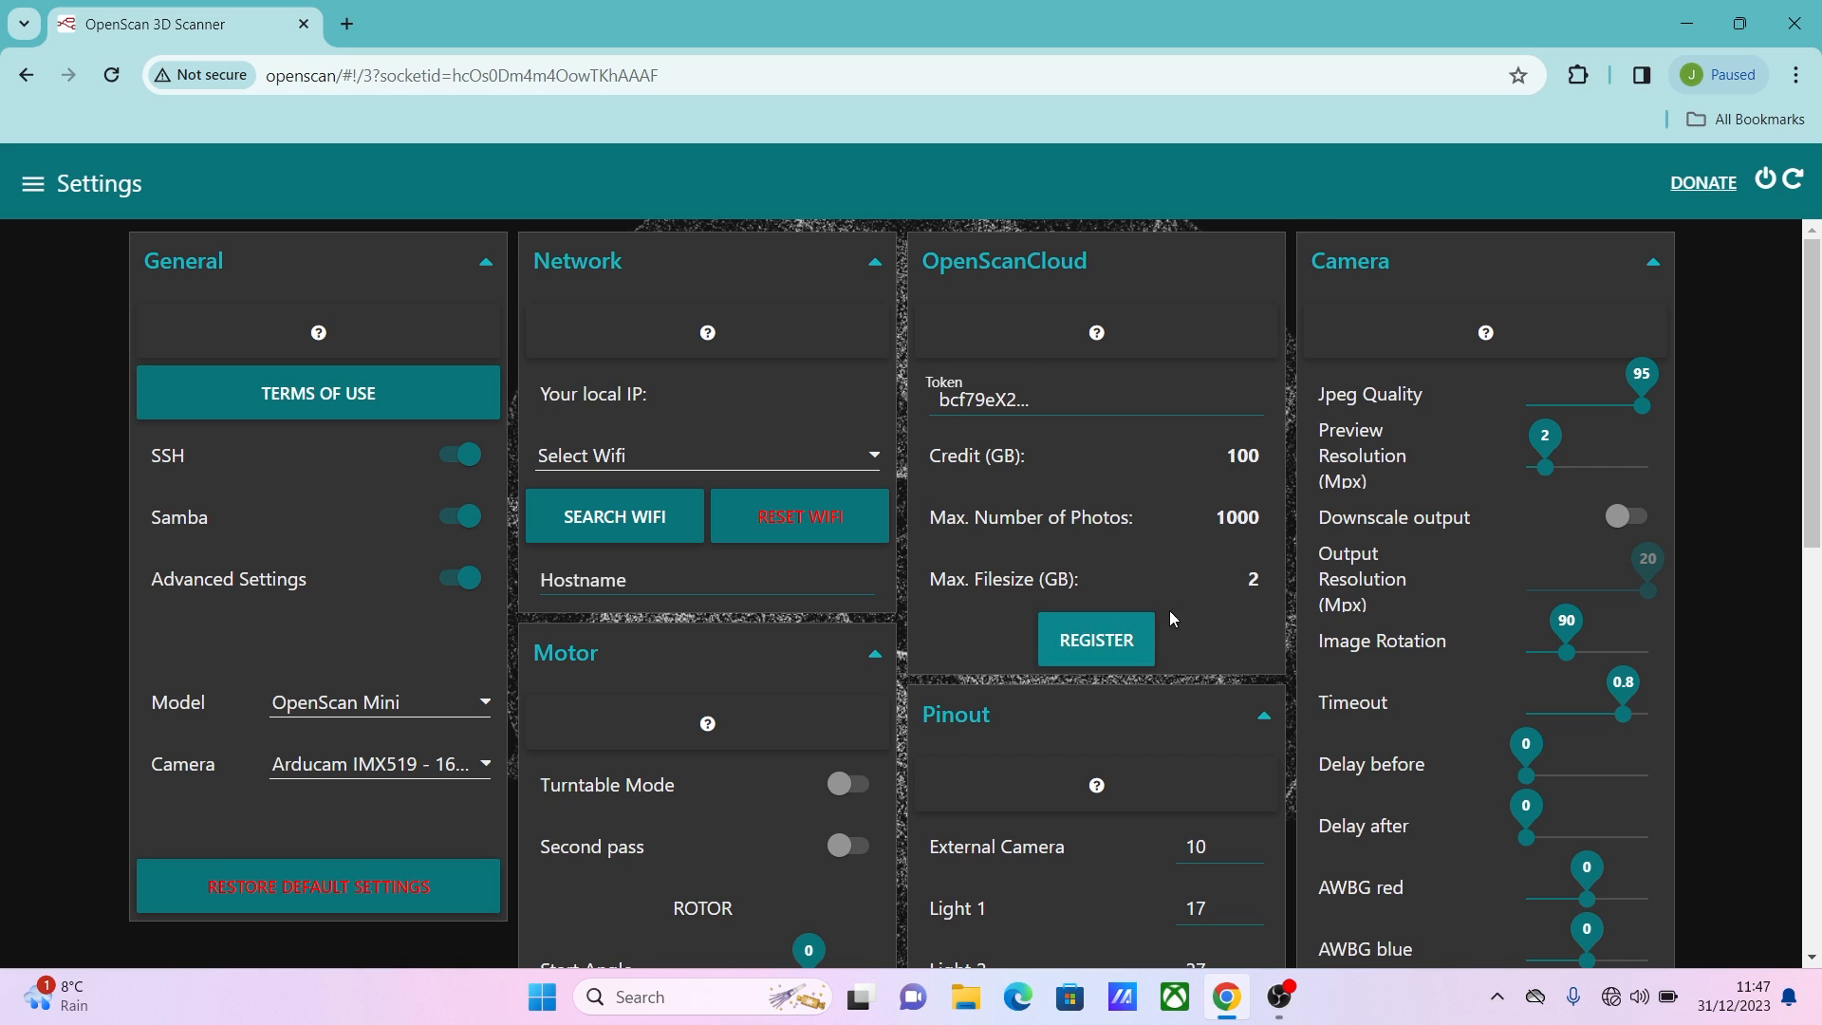
{"action": "mouse_move", "coordinate": [1137, 537]}
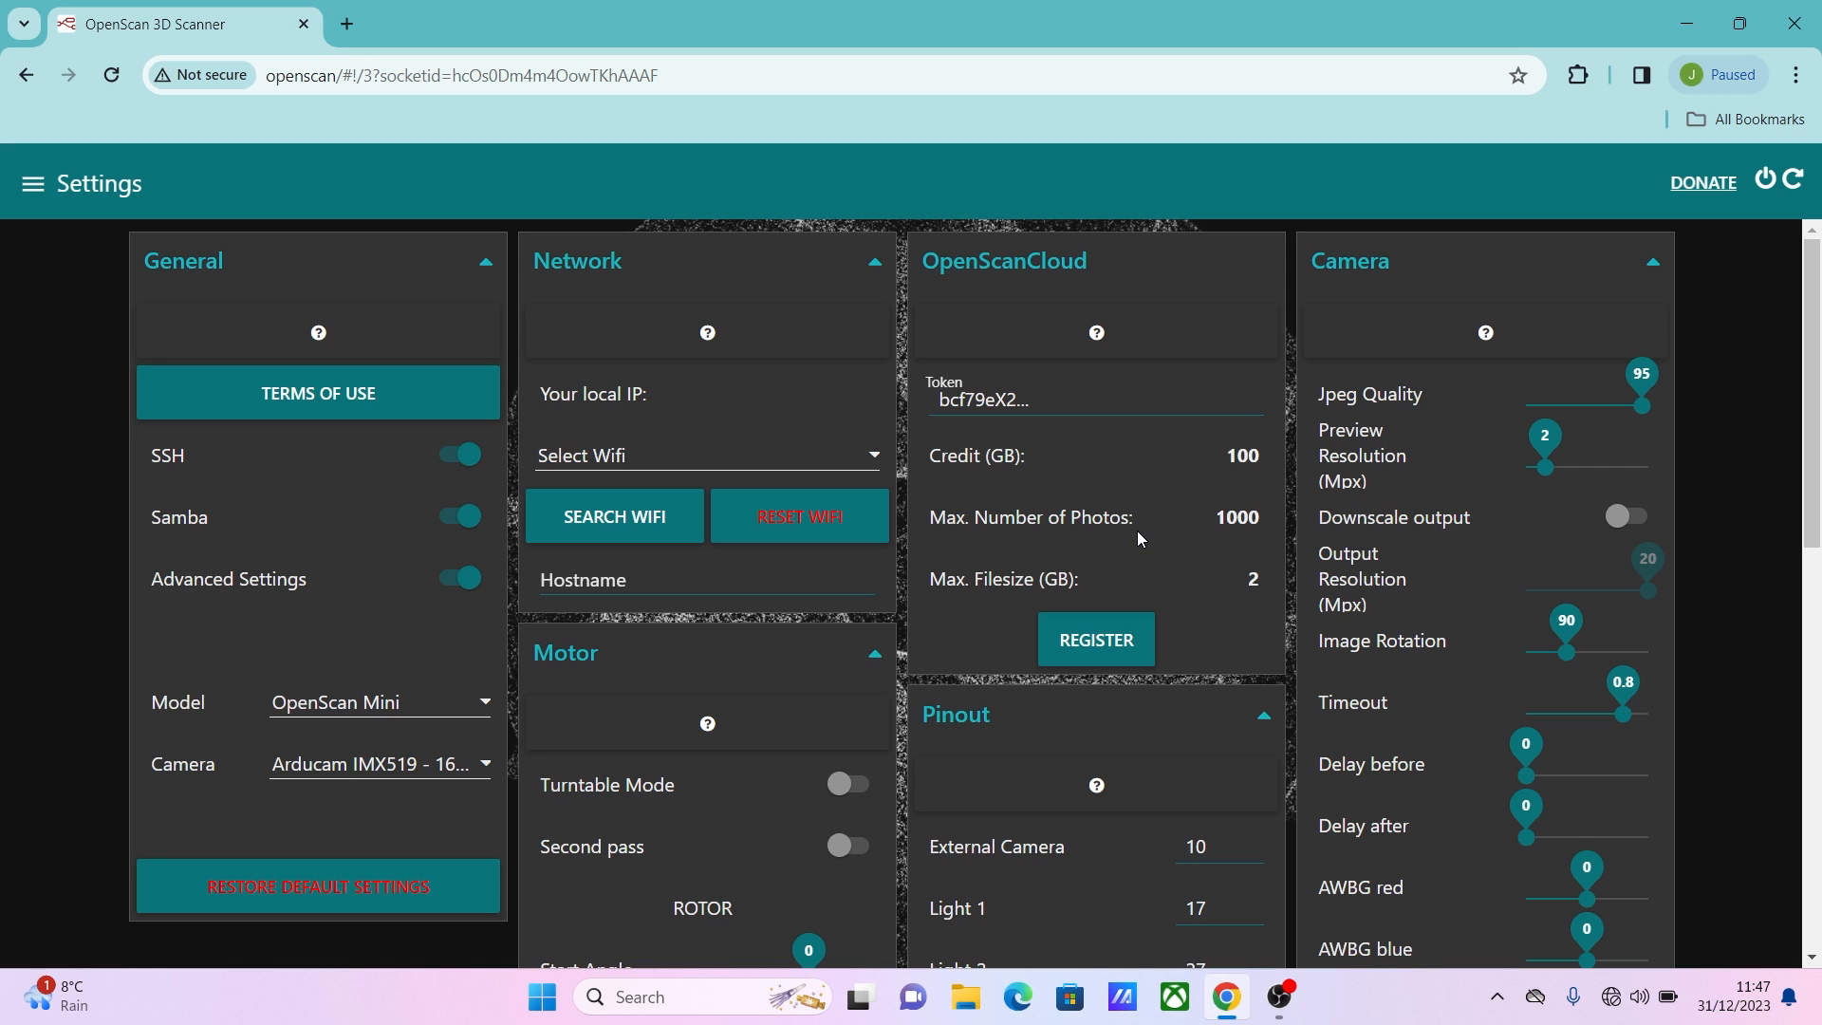
{"action": "mouse_move", "coordinate": [545, 385]}
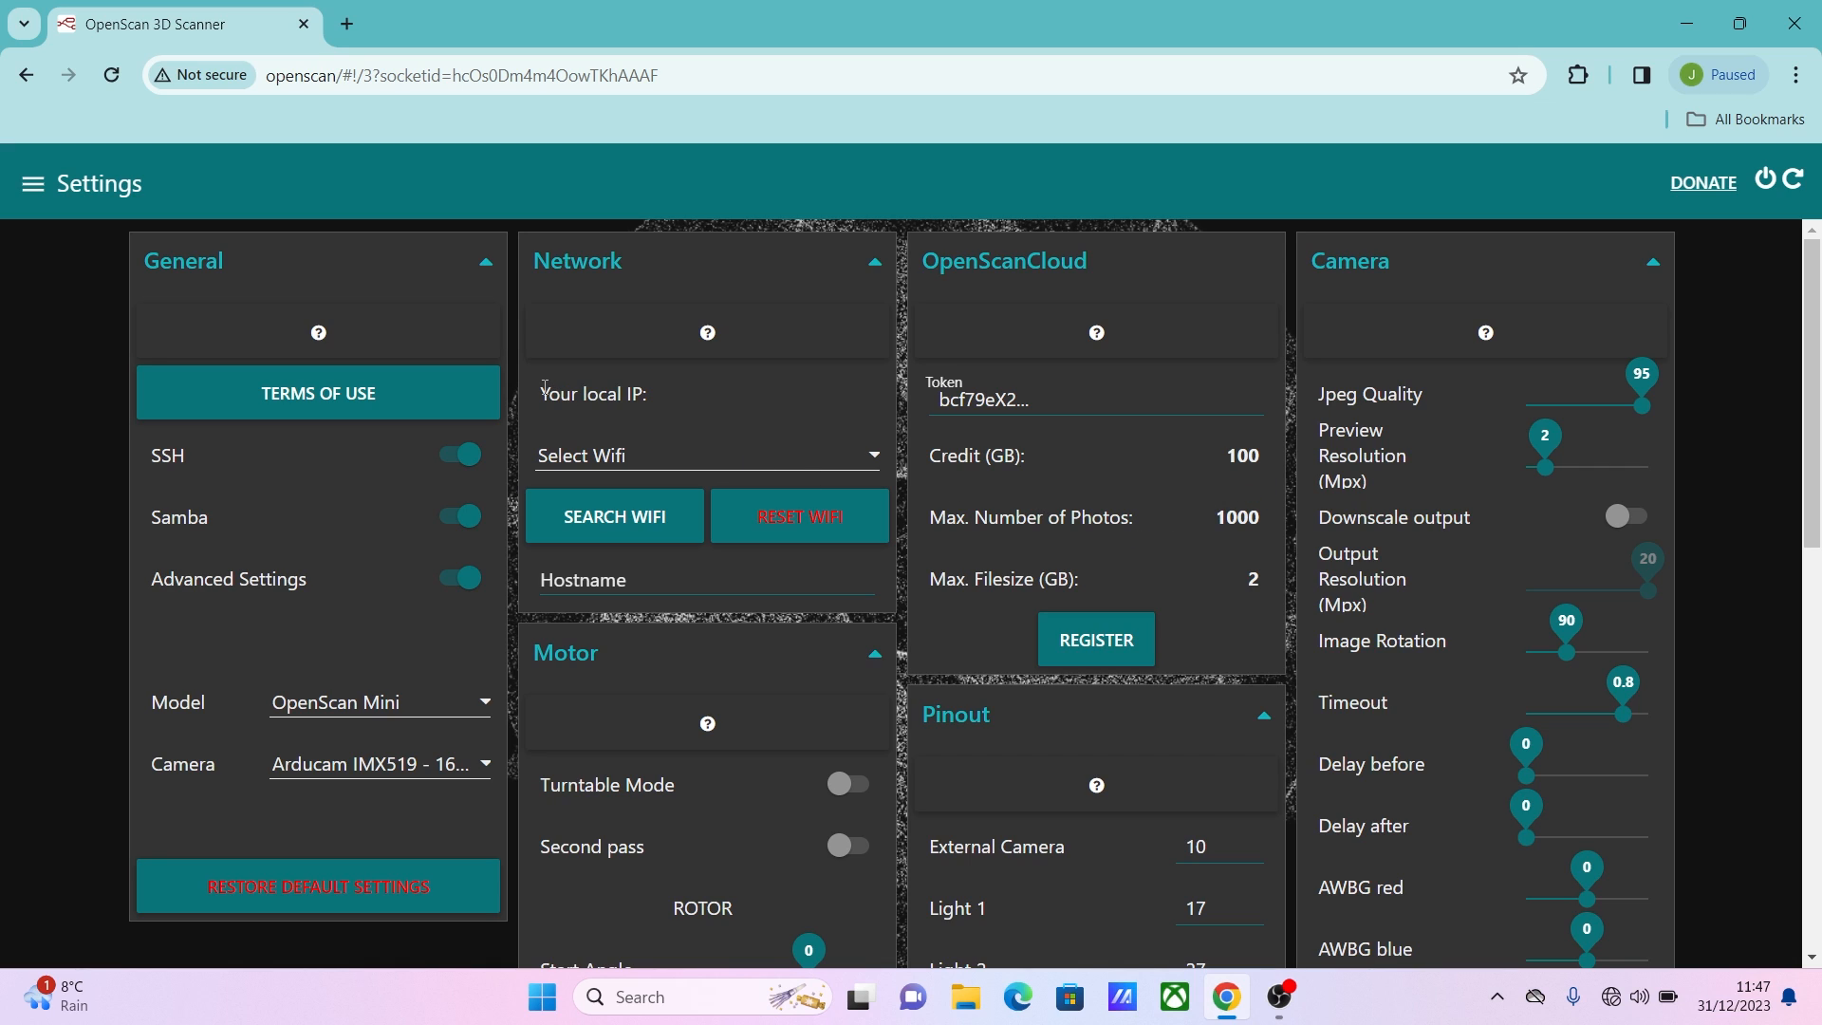
{"action": "mouse_move", "coordinate": [609, 433]}
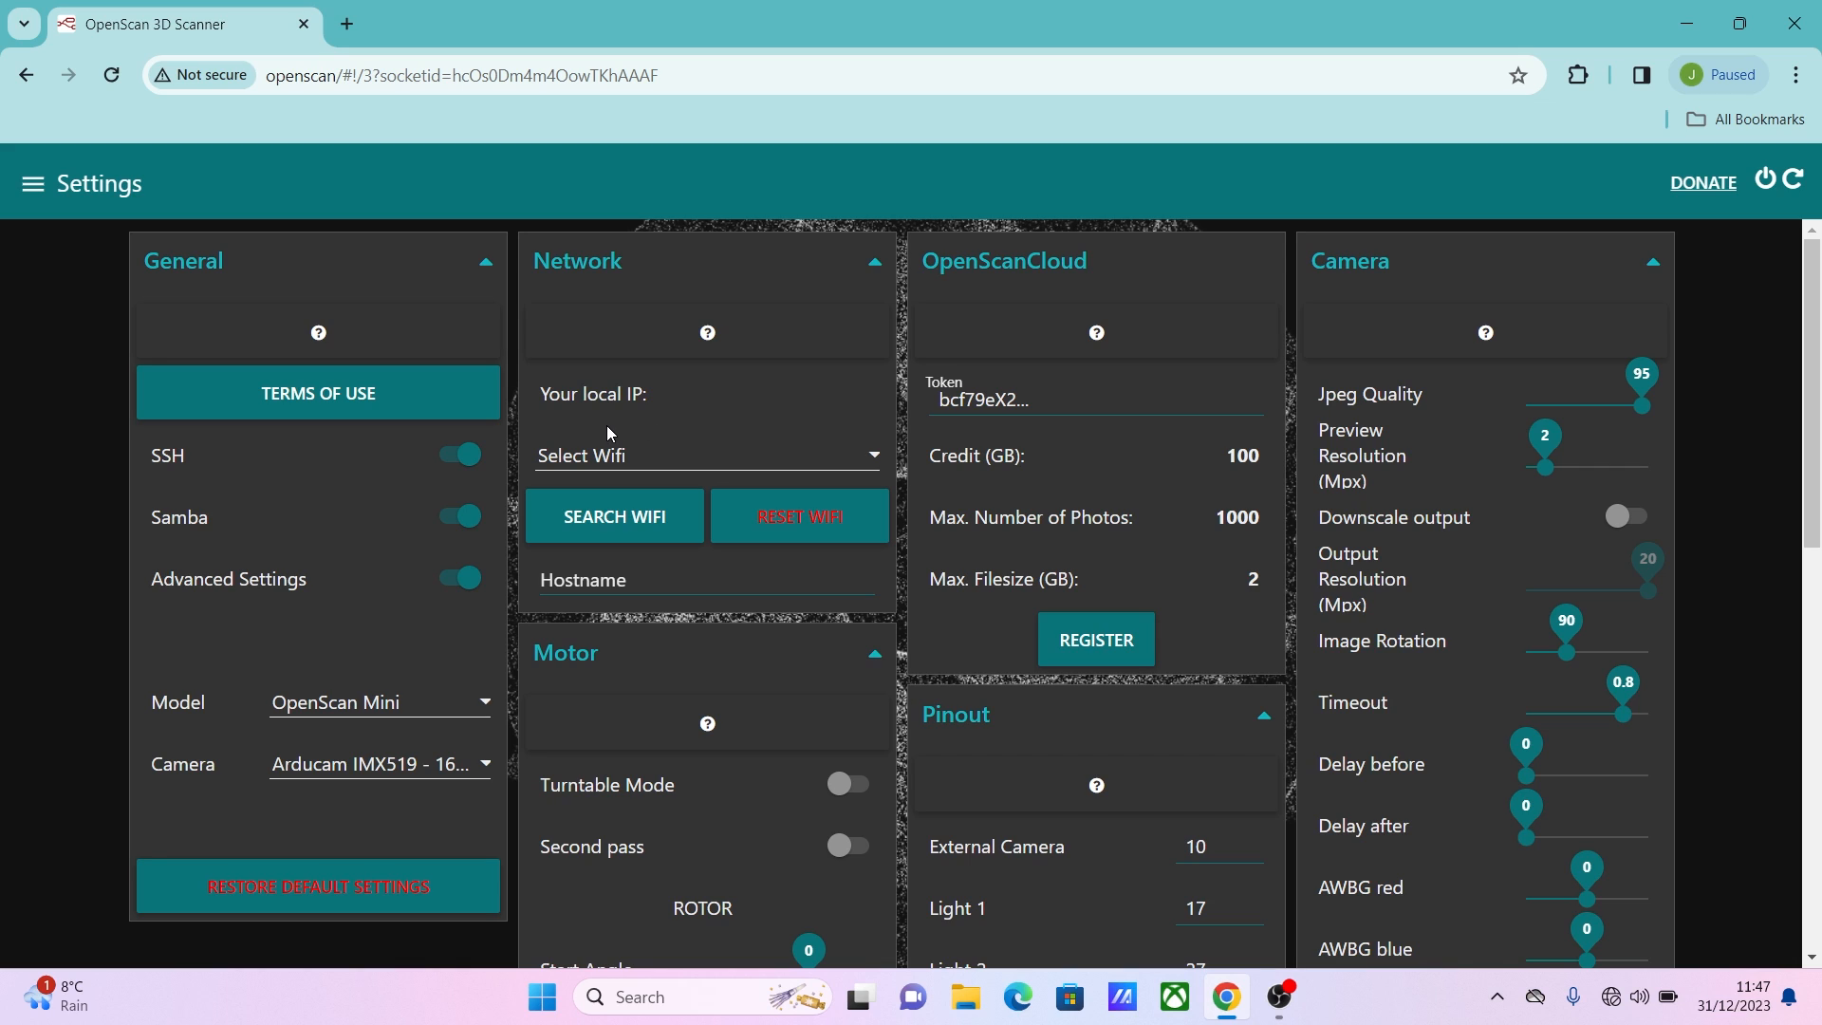
{"action": "mouse_move", "coordinate": [706, 439]}
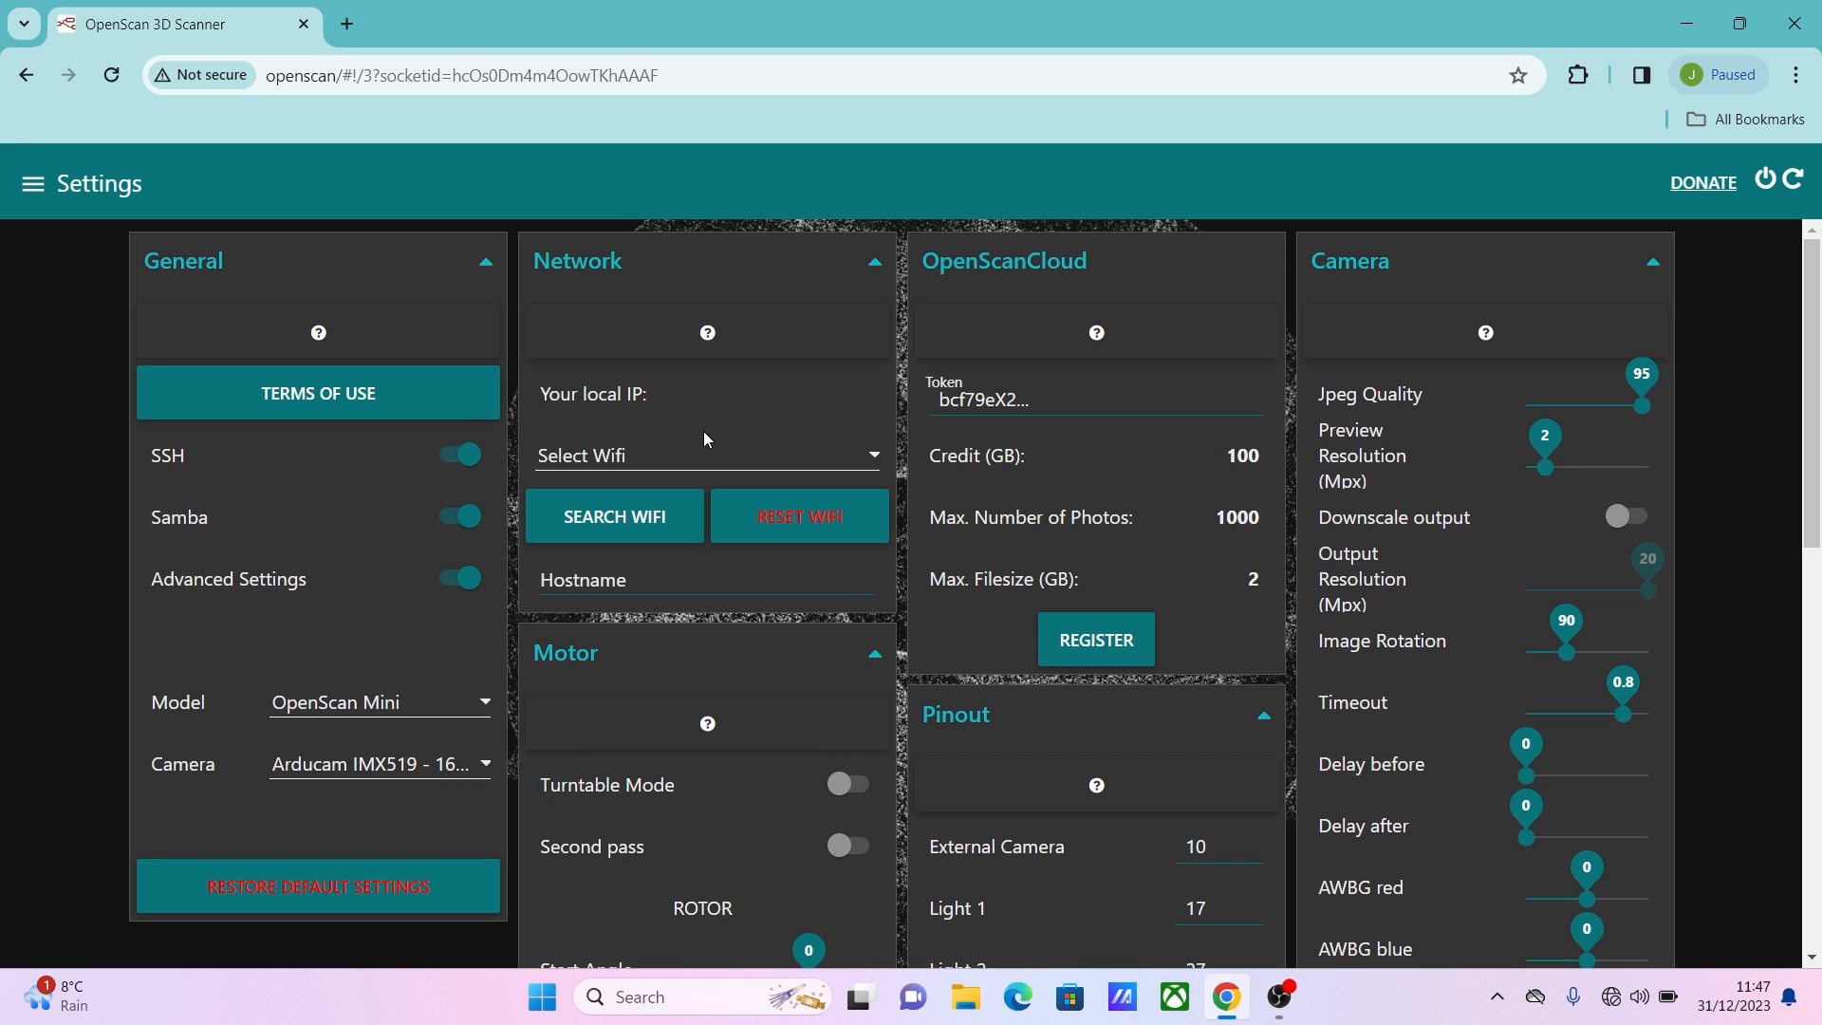
{"action": "mouse_move", "coordinate": [27, 205]}
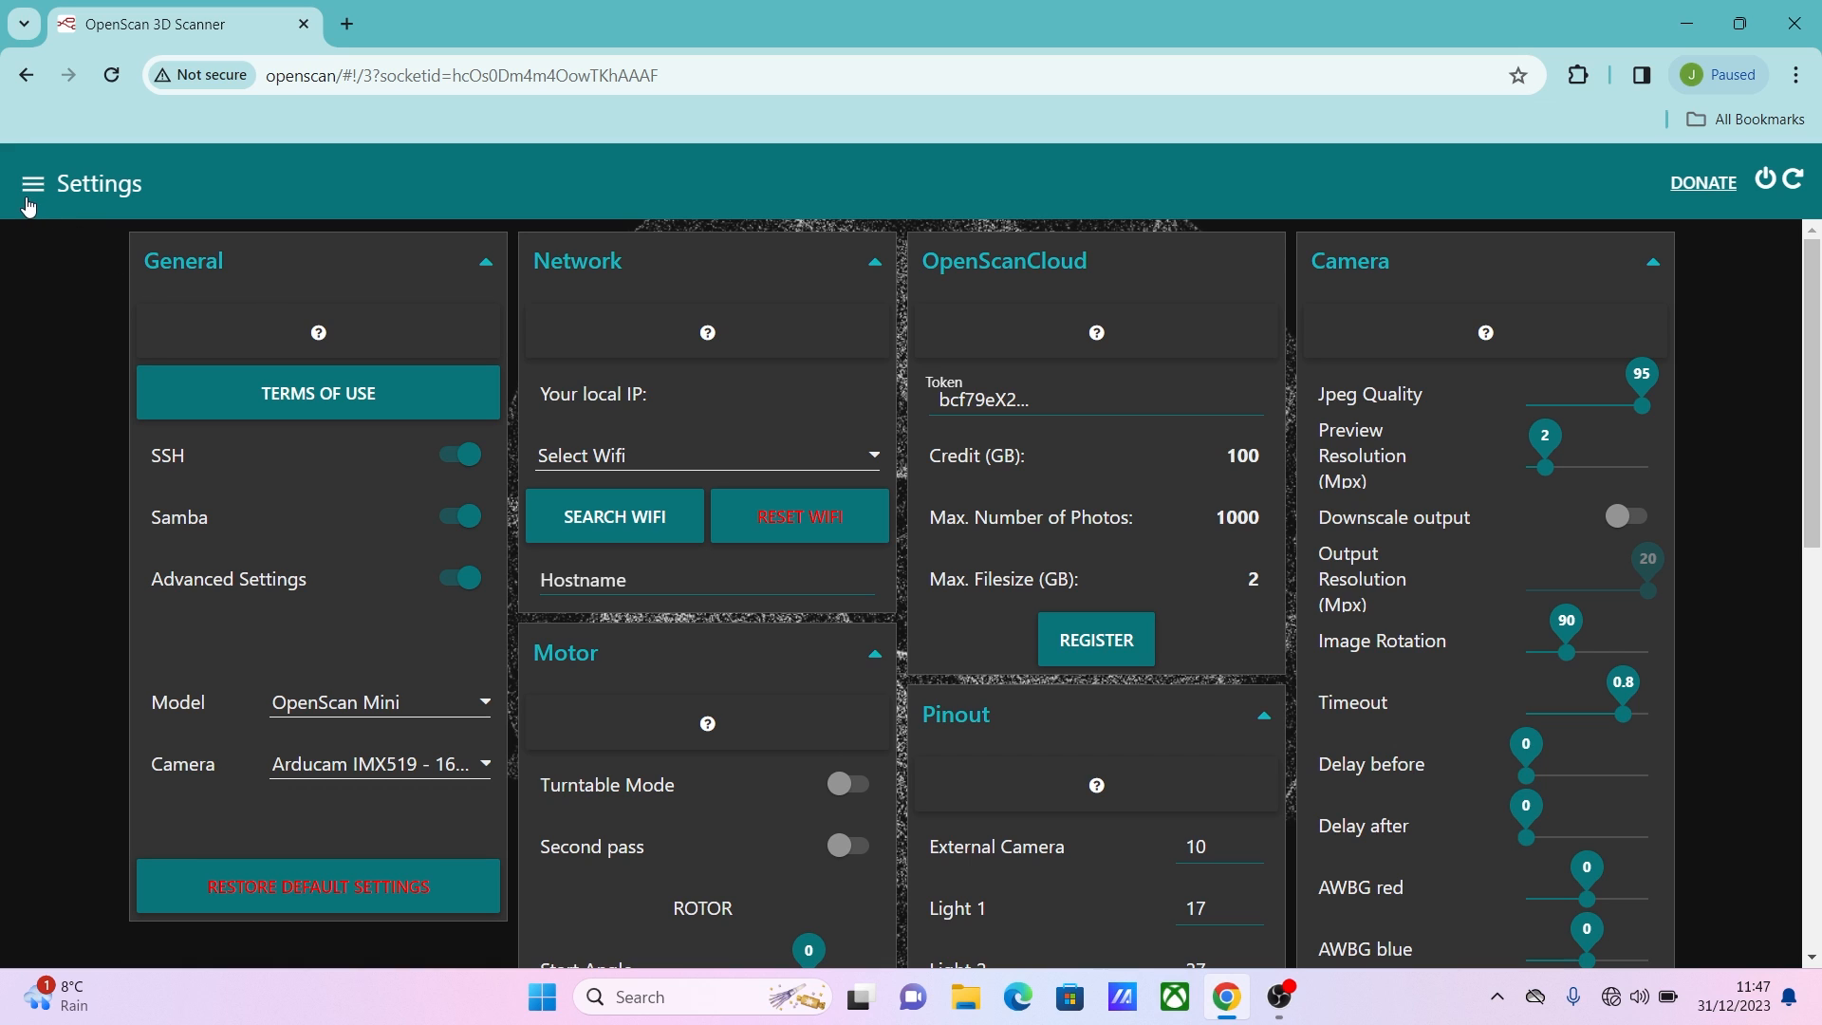
Switch to the Scan page and raise the ring light to full brightness.
{"action": "left_click", "coordinate": [32, 184]}
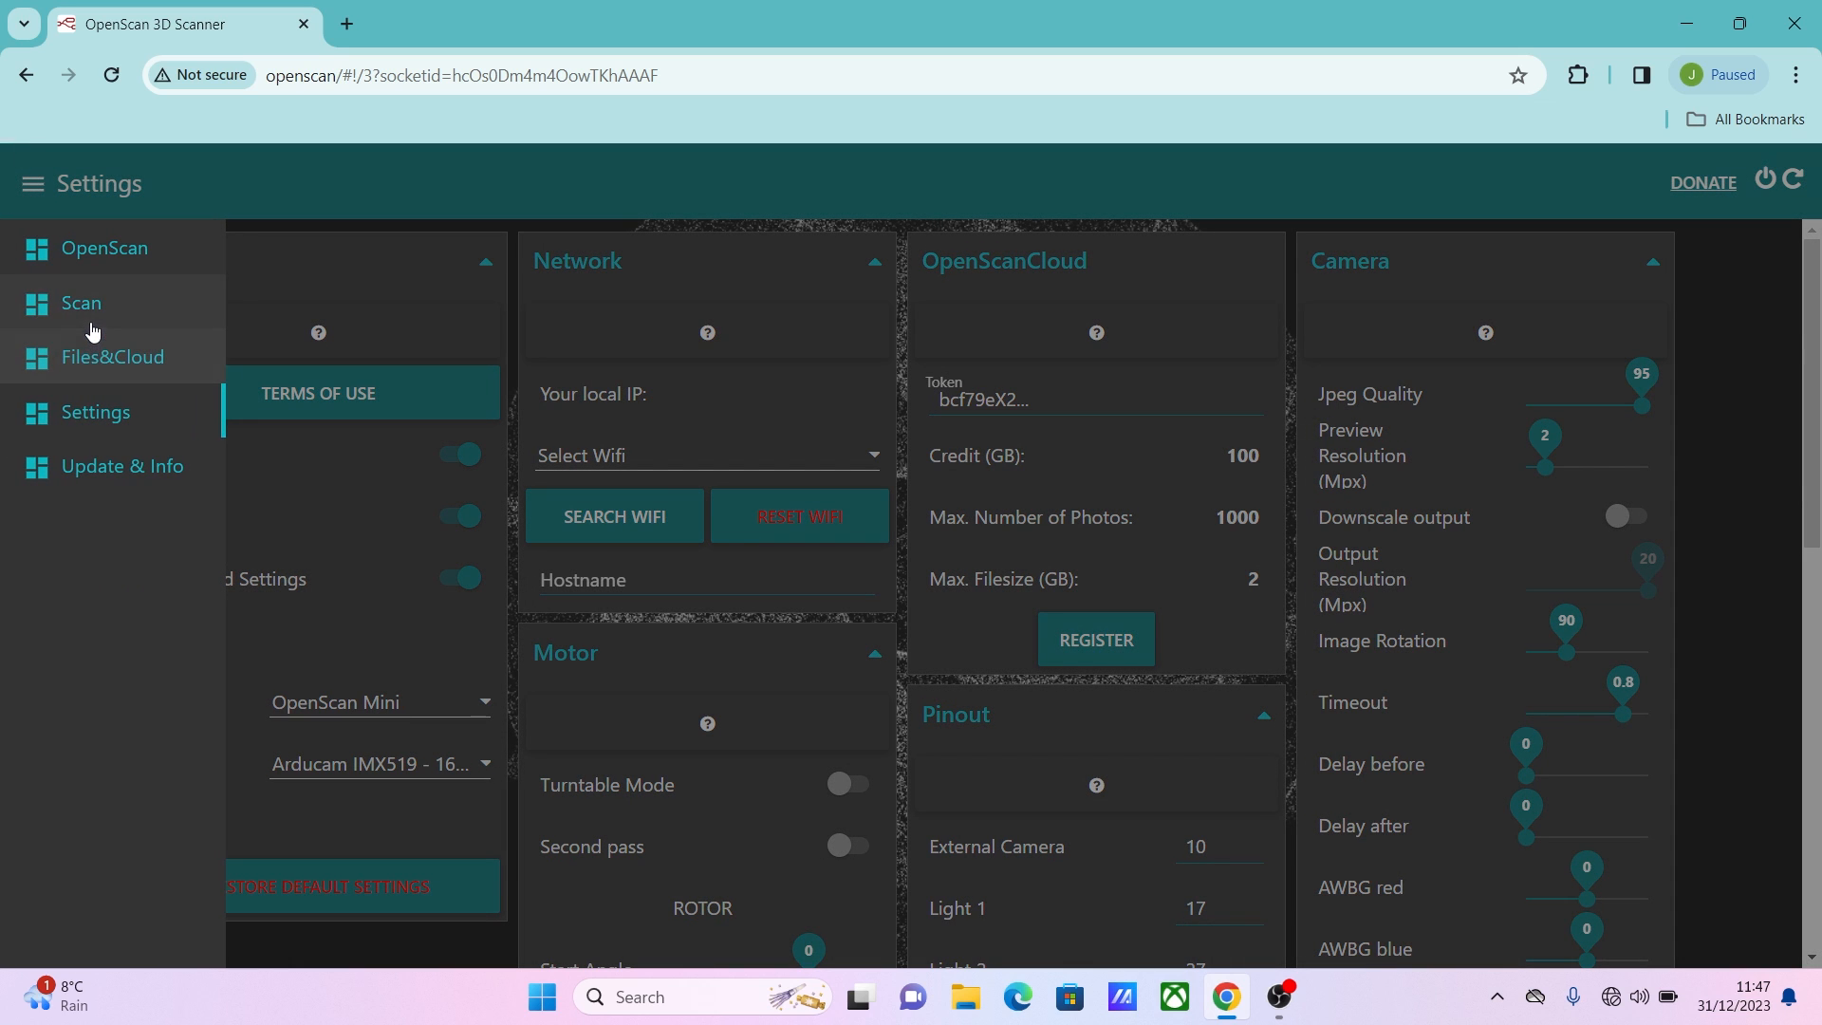
{"action": "left_click", "coordinate": [80, 304]}
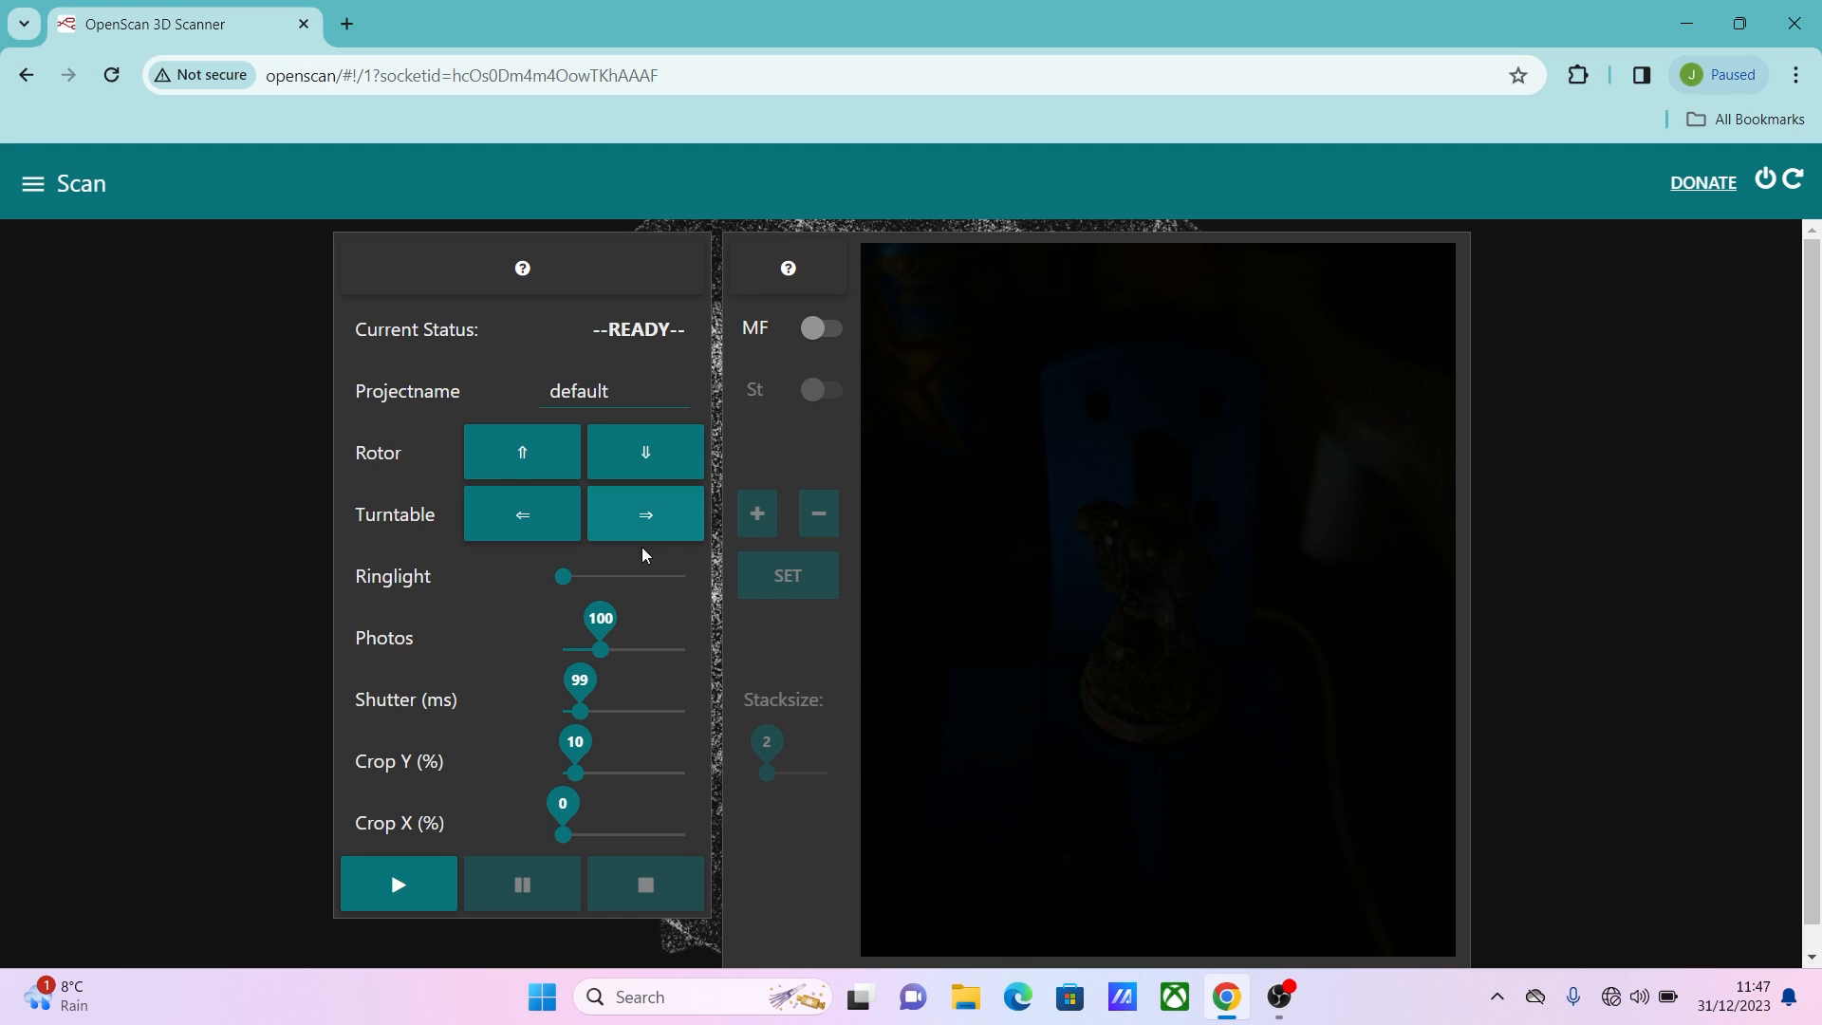
{"action": "left_click_drag", "start_coordinate": [563, 577], "coordinate": [683, 577]}
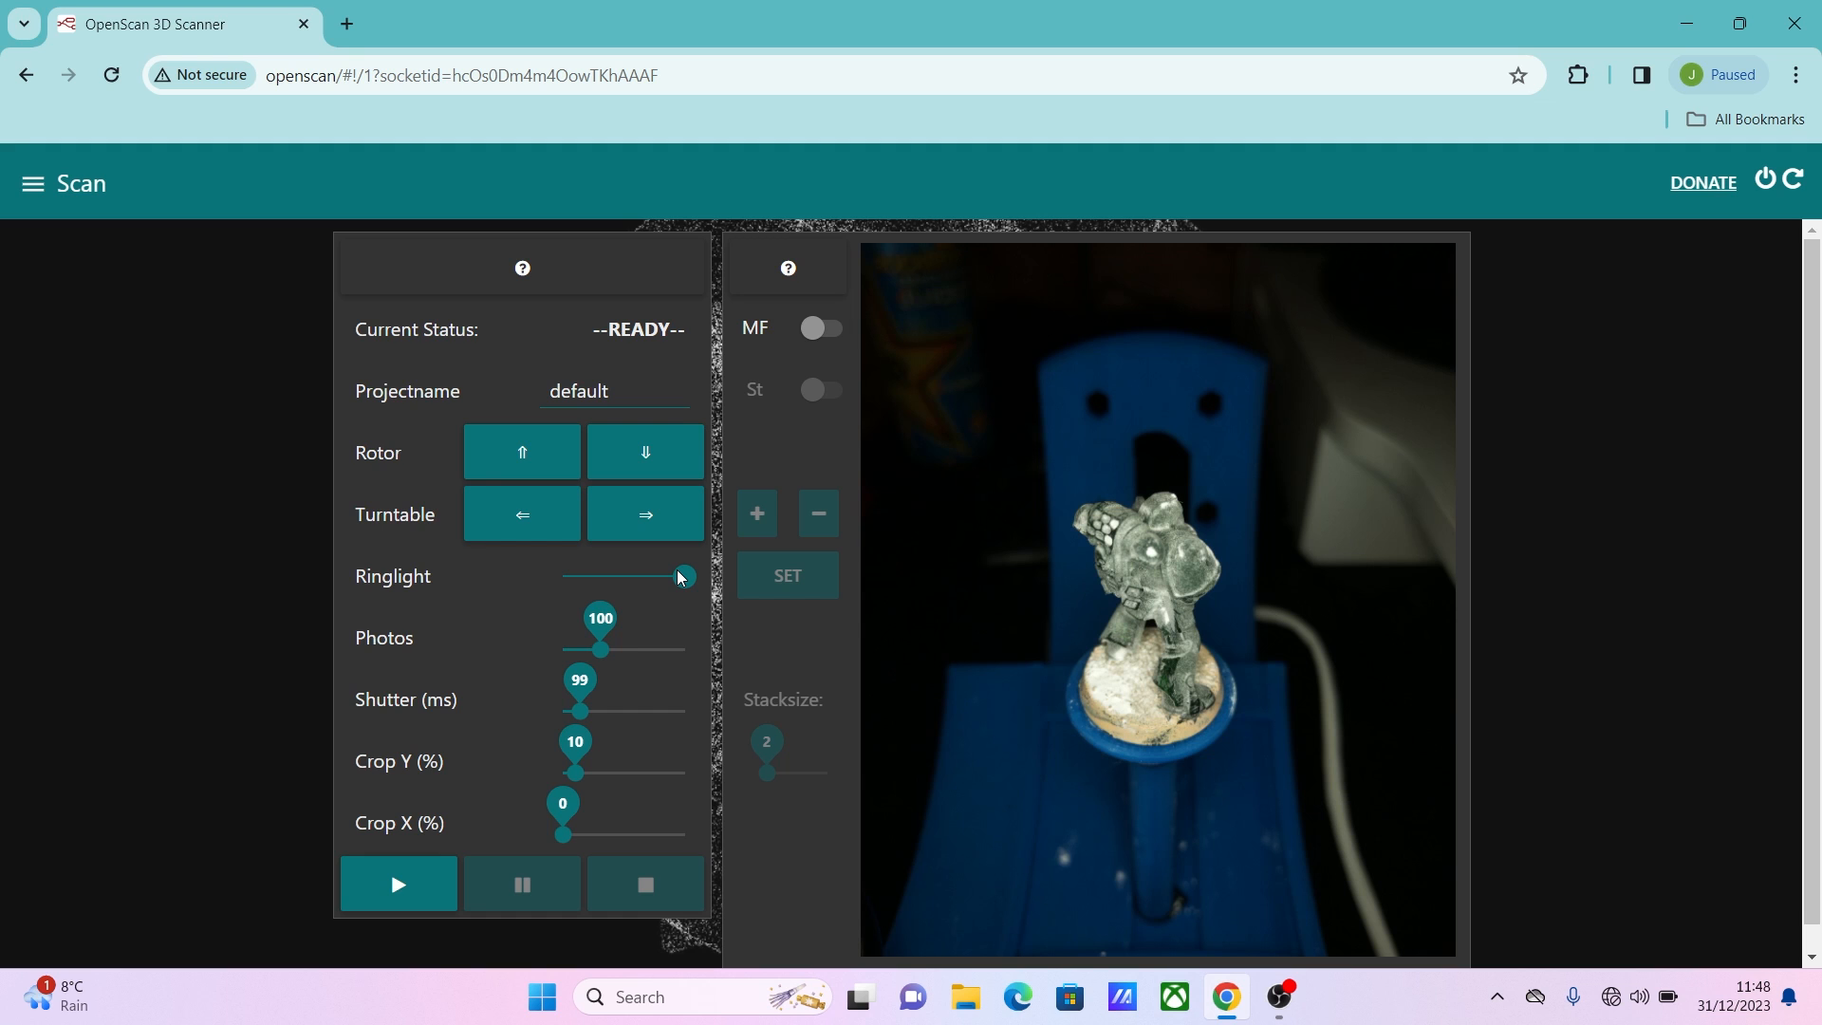
{"action": "left_click_drag", "start_coordinate": [680, 577], "coordinate": [681, 577]}
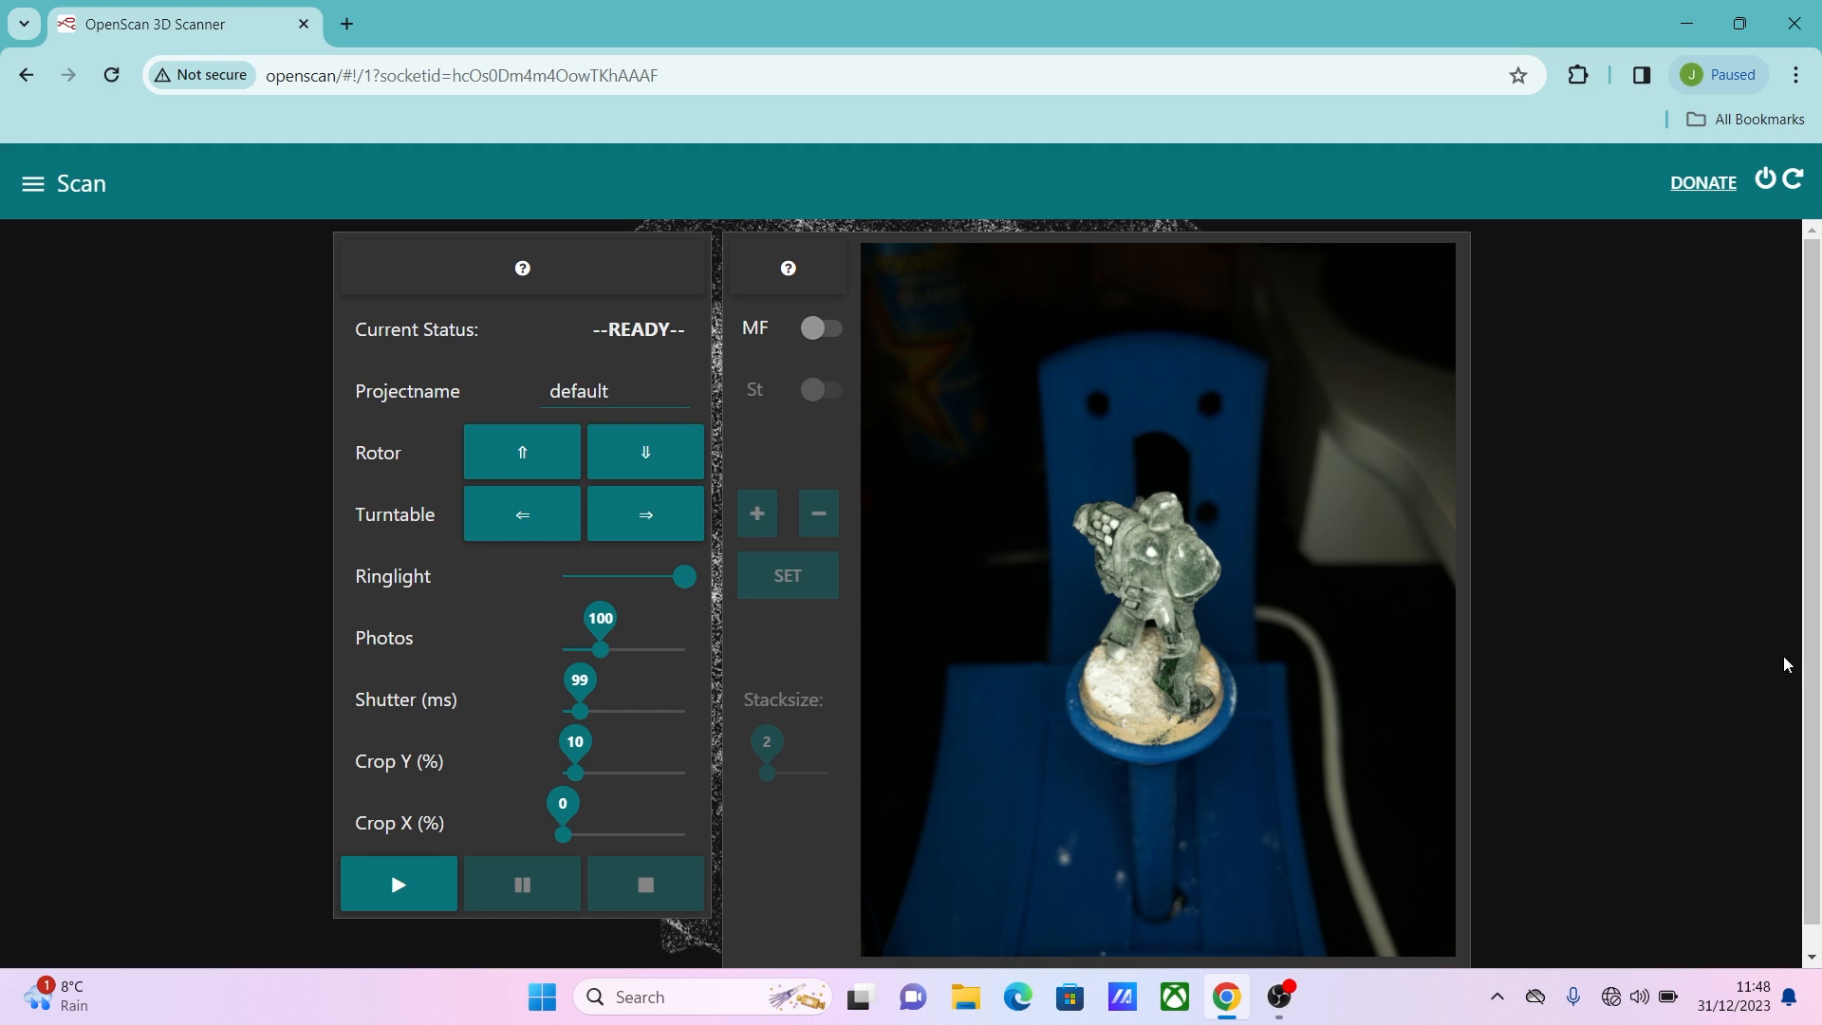
{"action": "mouse_move", "coordinate": [972, 484]}
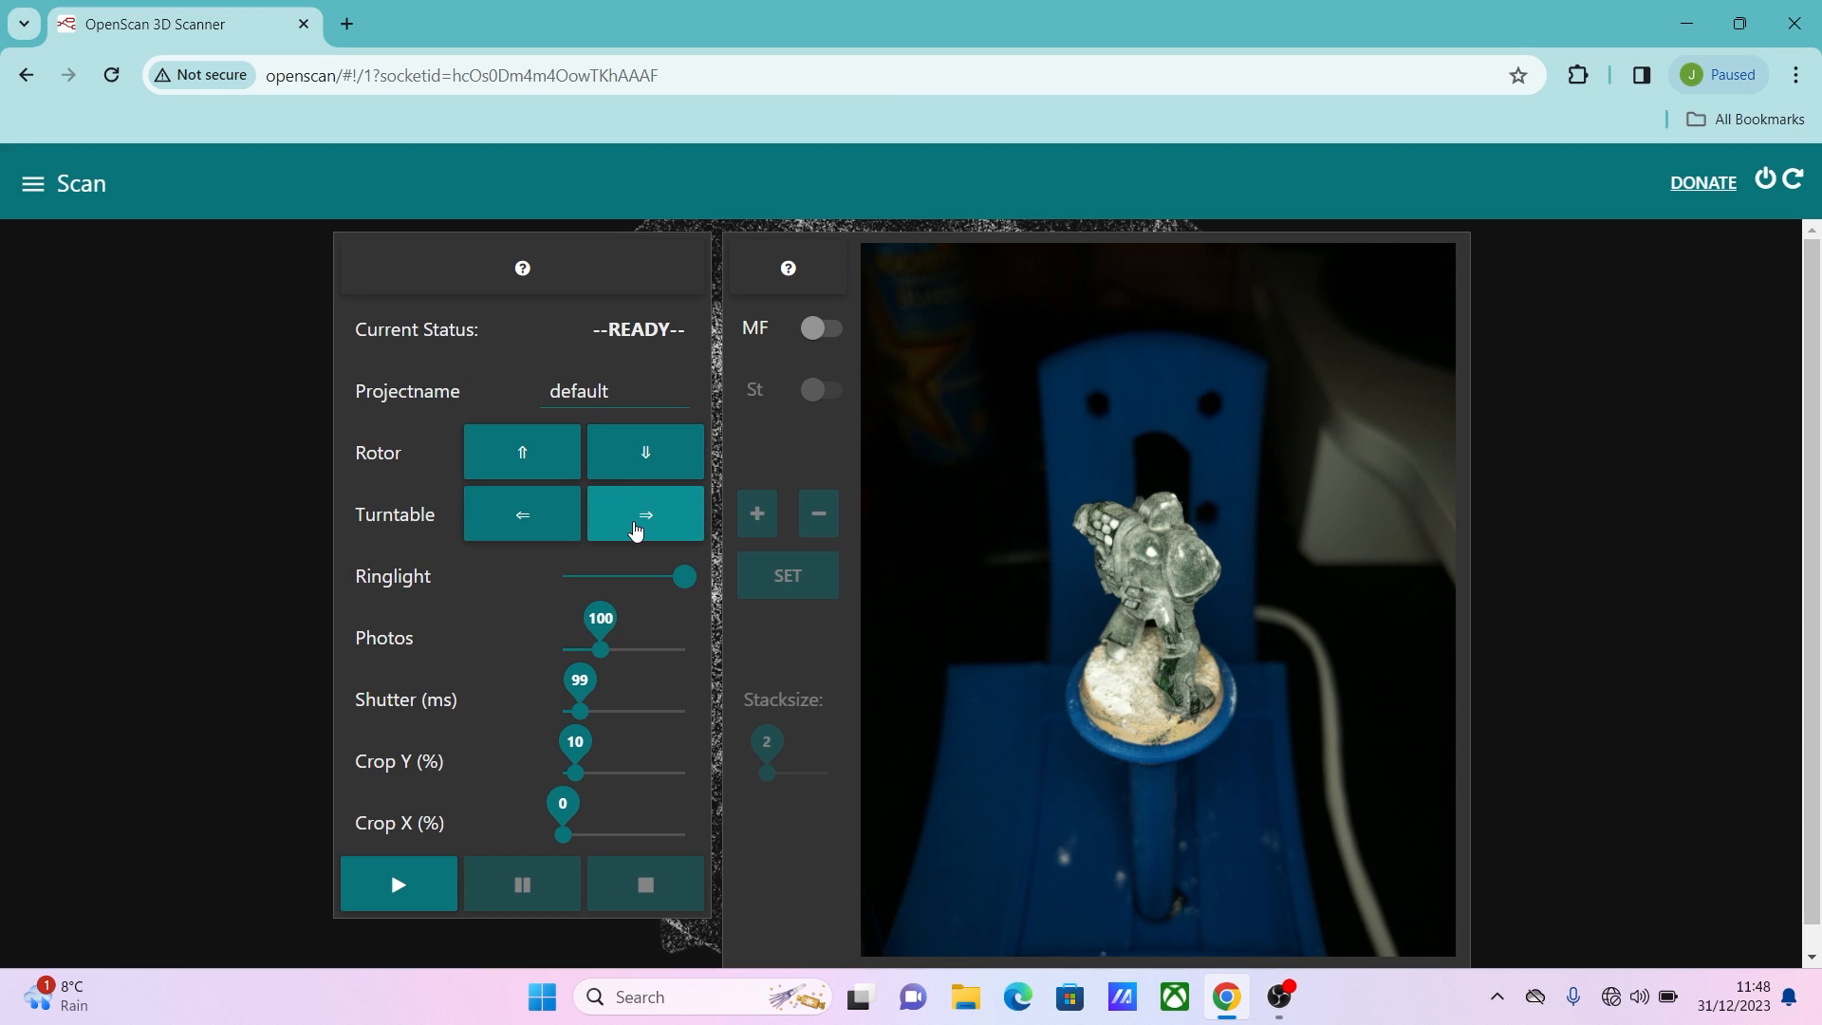
Step the turntable and rotor so the miniature faces the camera.
{"action": "left_click", "coordinate": [643, 514]}
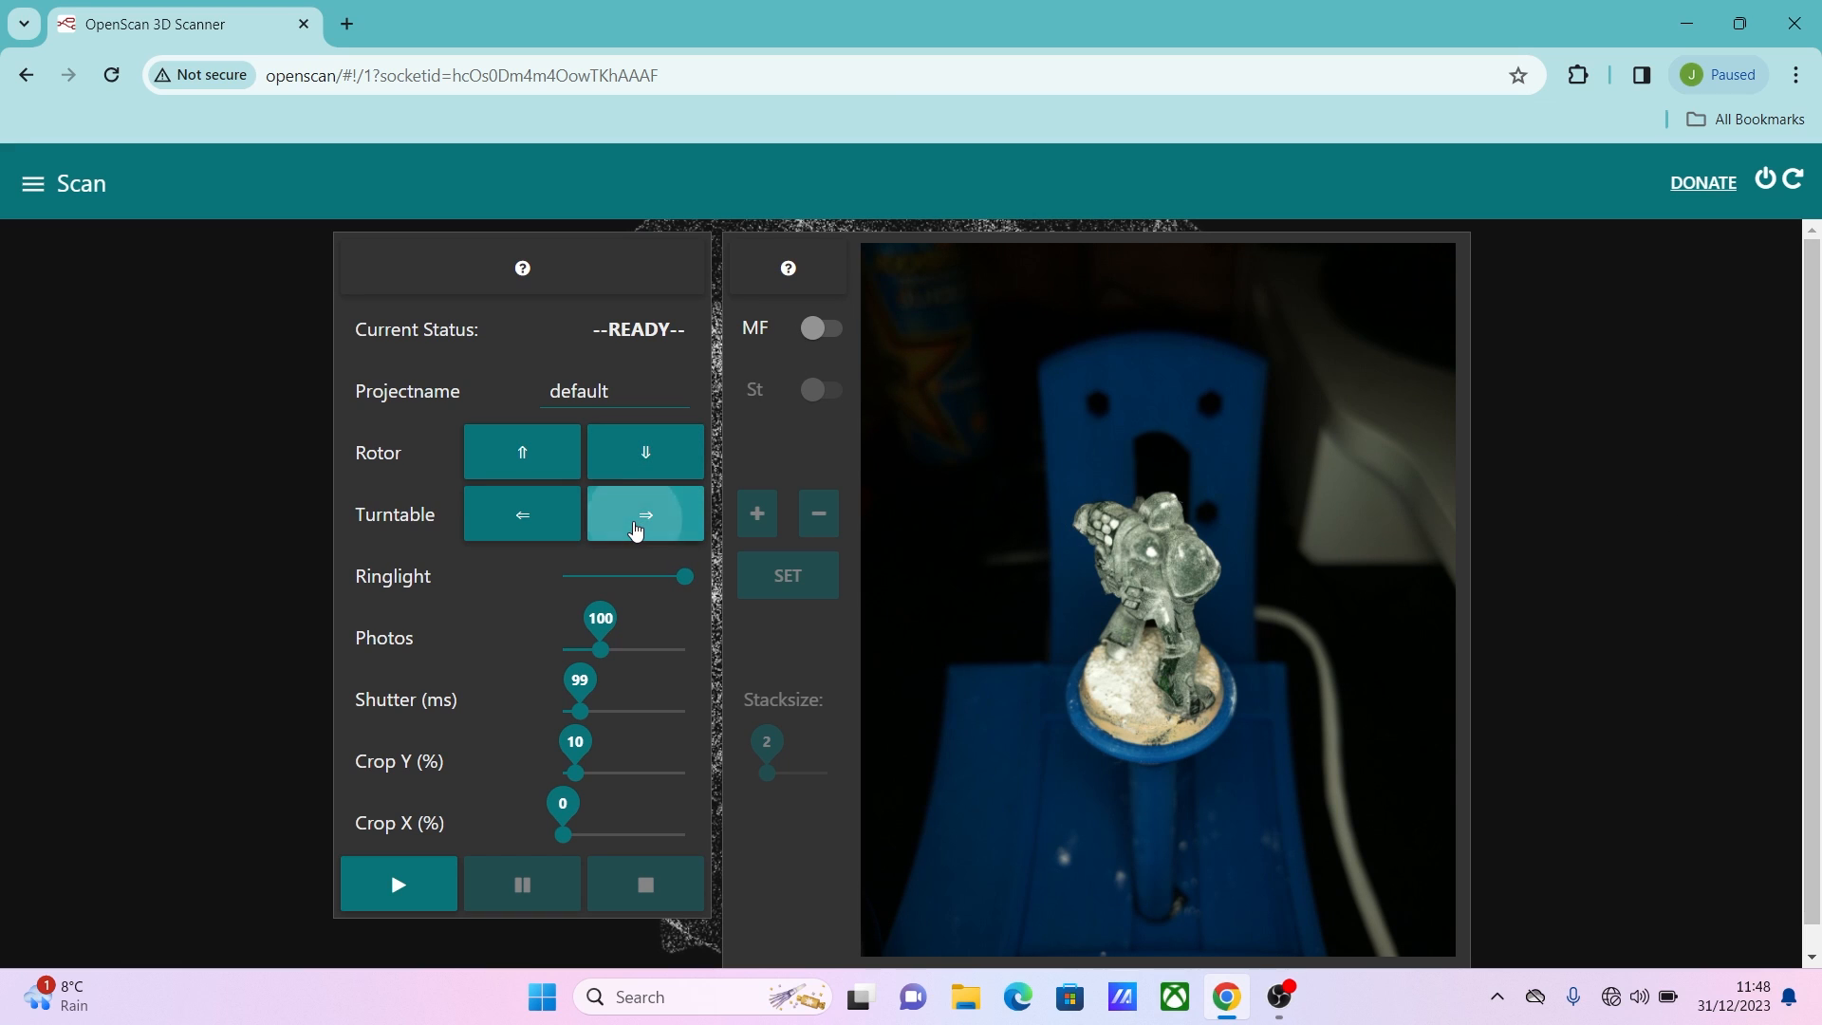
{"action": "left_click", "coordinate": [645, 514]}
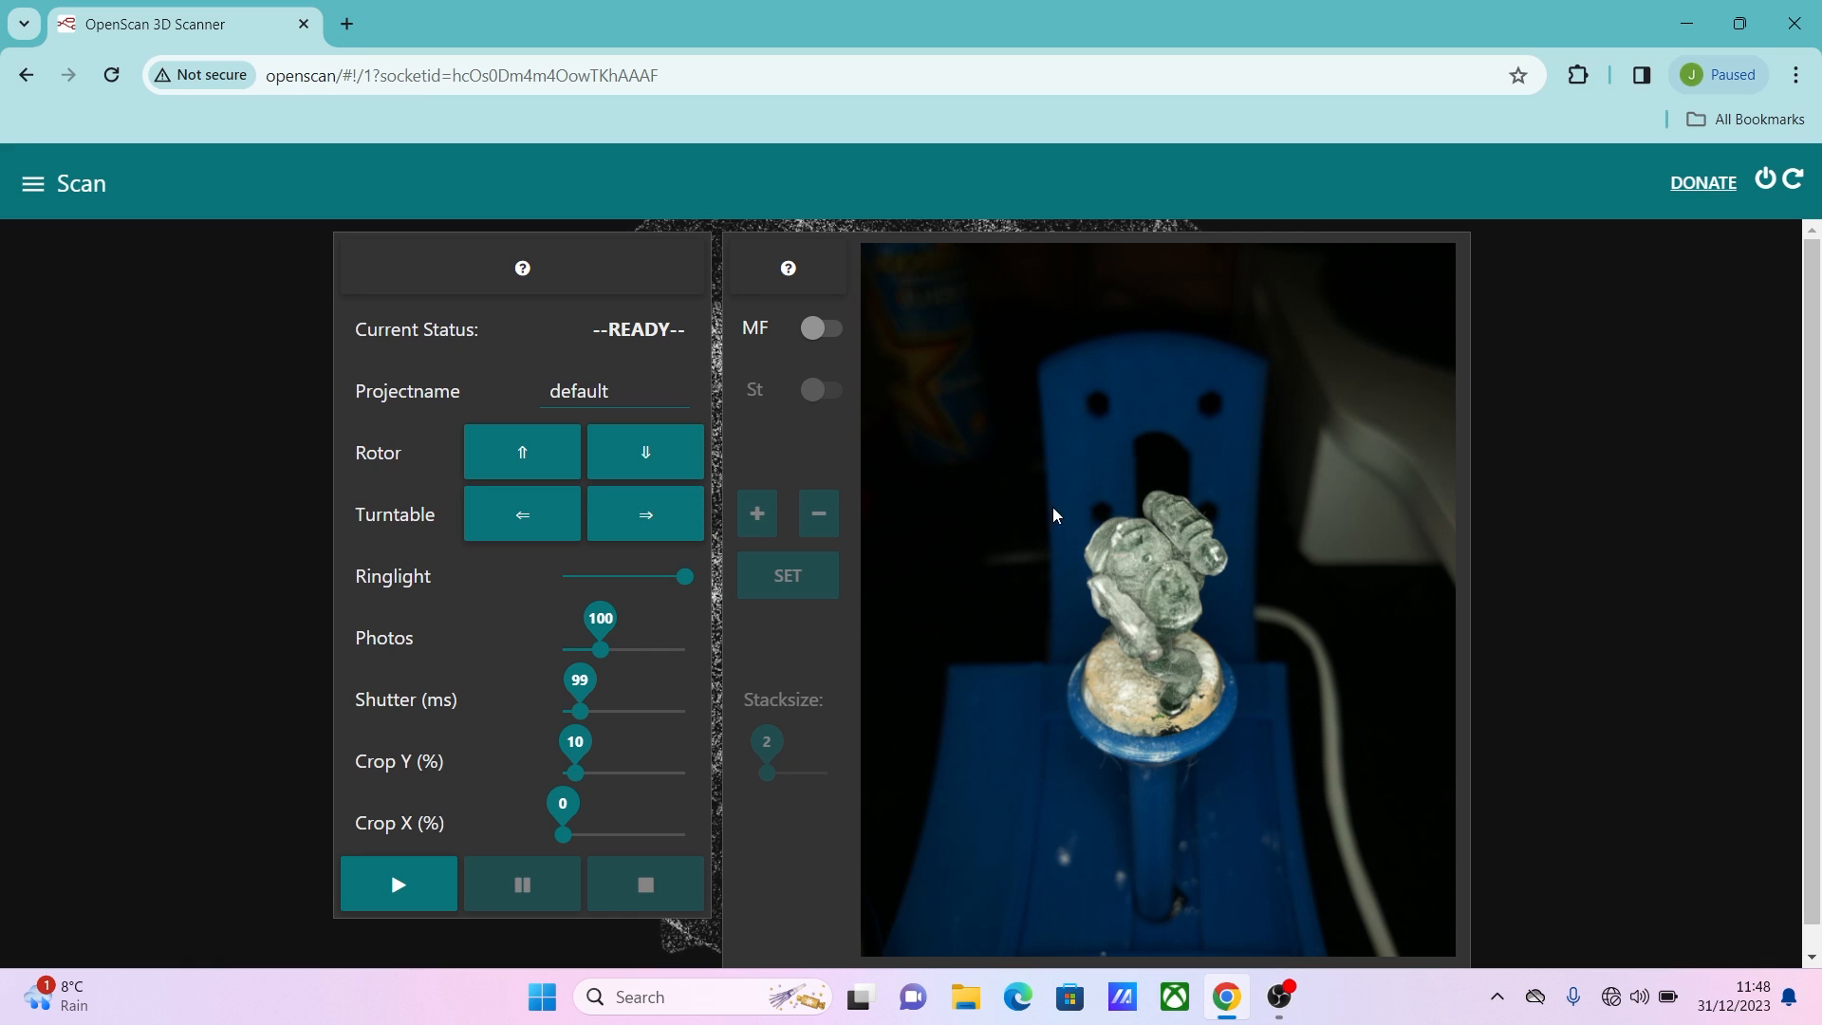
{"action": "mouse_move", "coordinate": [1114, 553]}
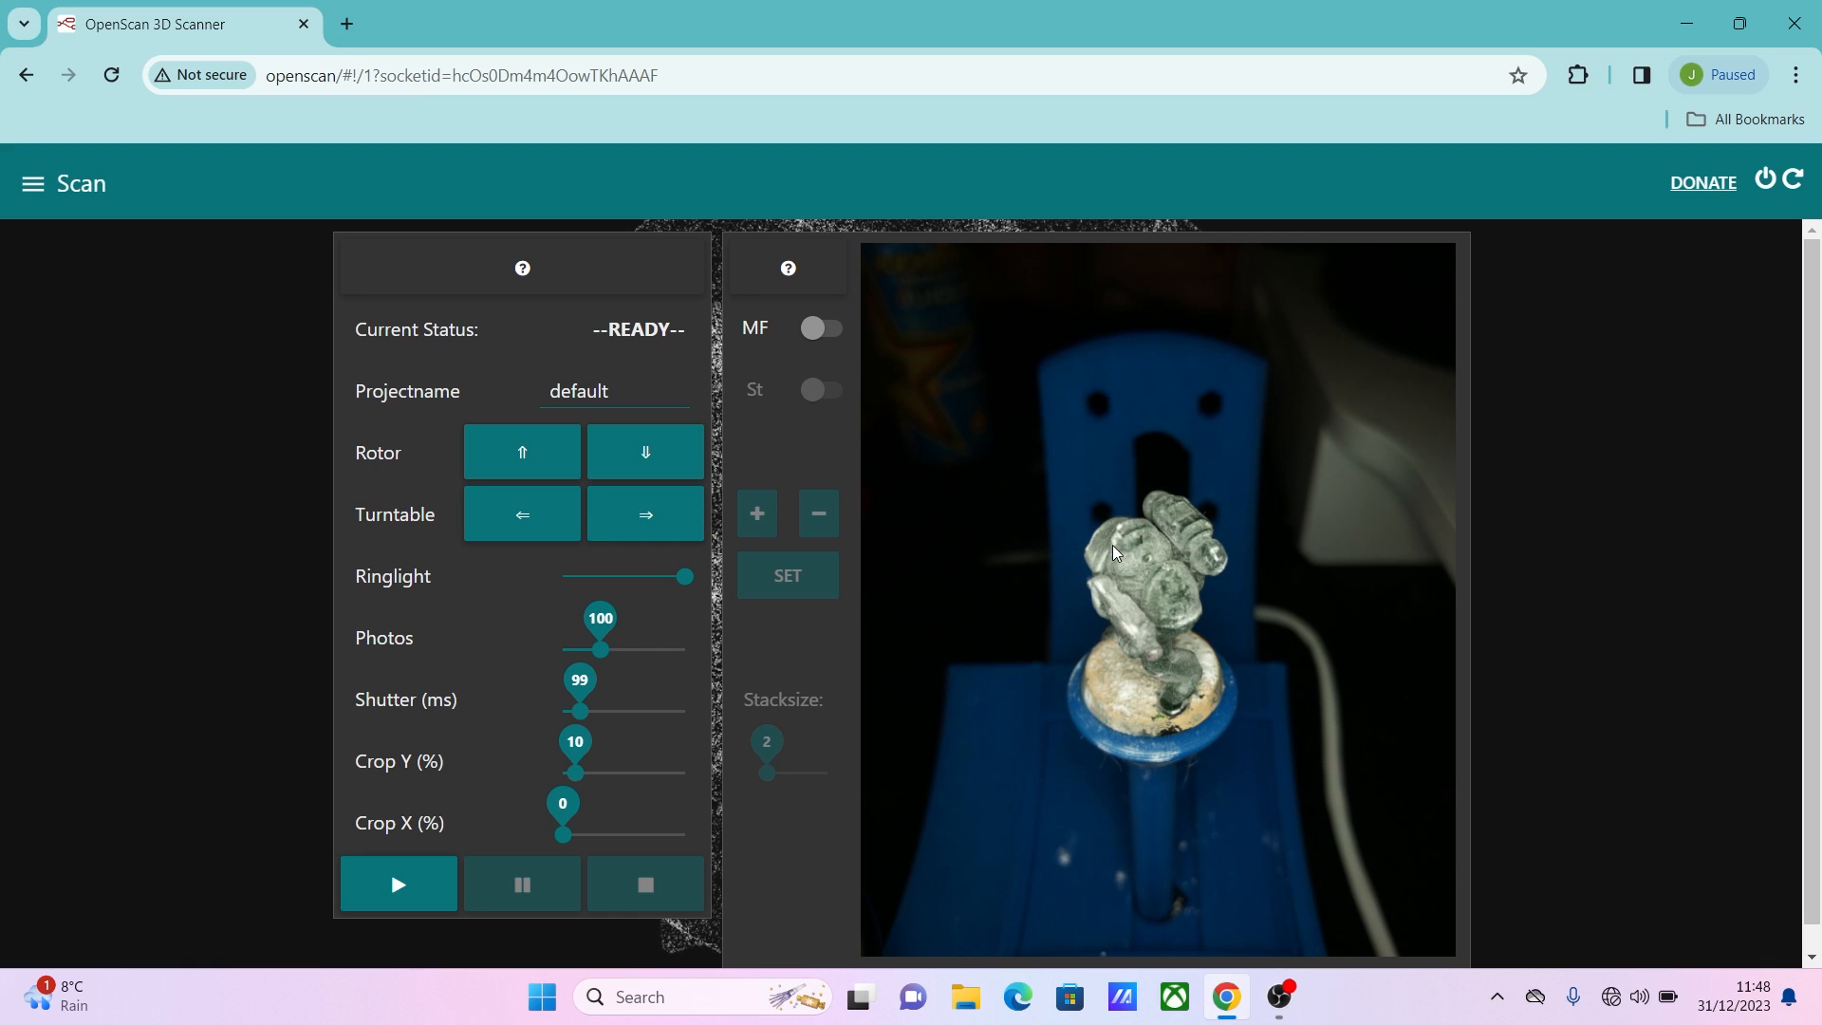
{"action": "left_click", "coordinate": [646, 452]}
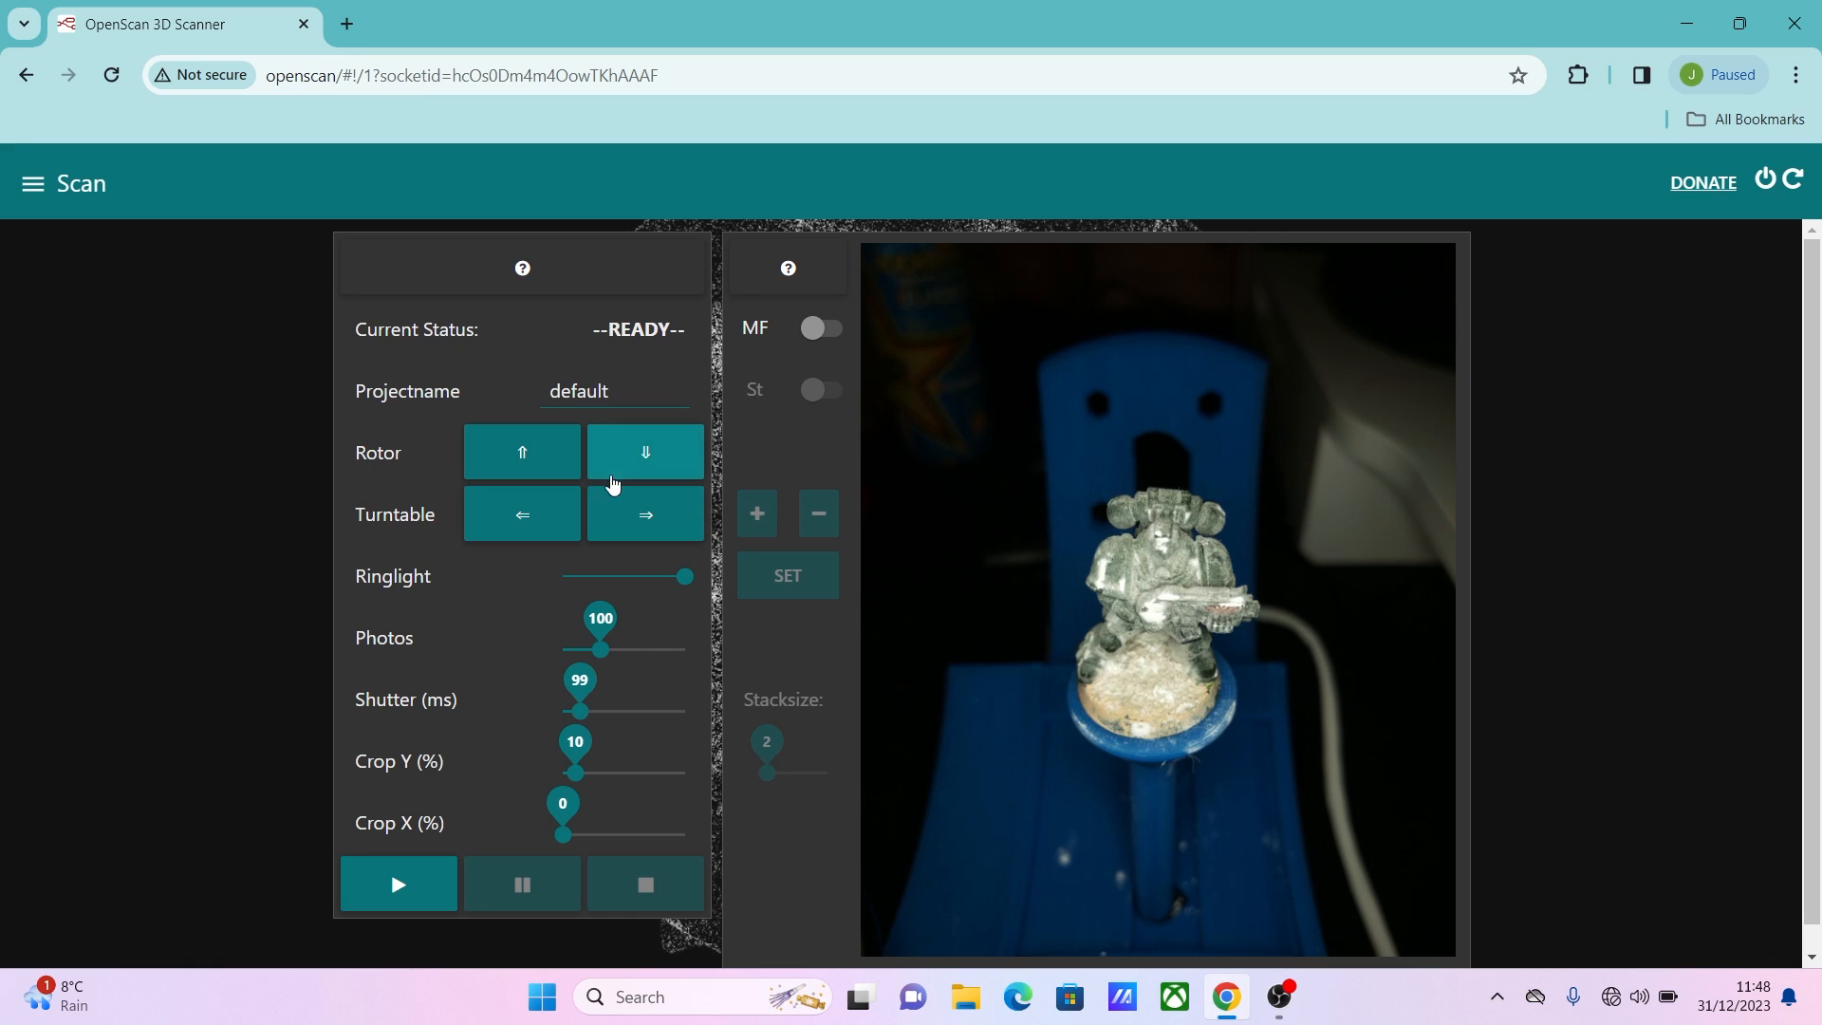
{"action": "left_click", "coordinate": [643, 452]}
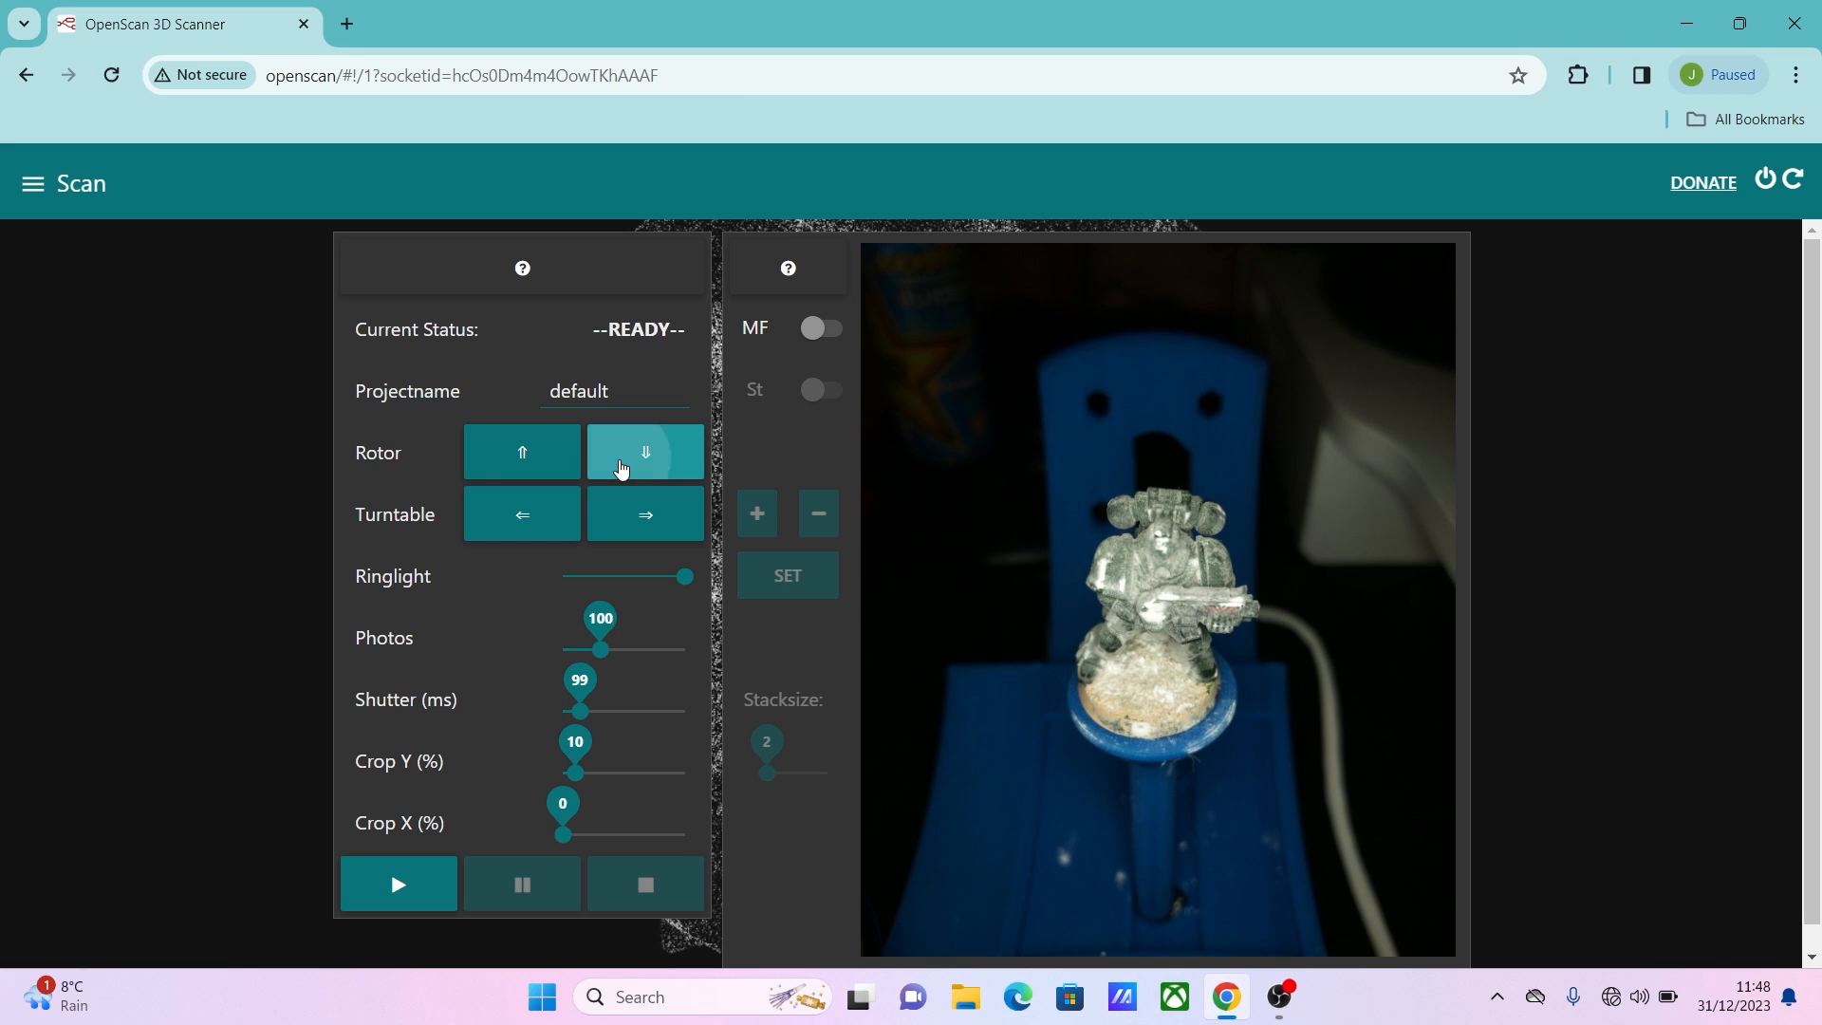
Tilt the rotor so the miniature is viewed level, side-on.
{"action": "left_click", "coordinate": [643, 452]}
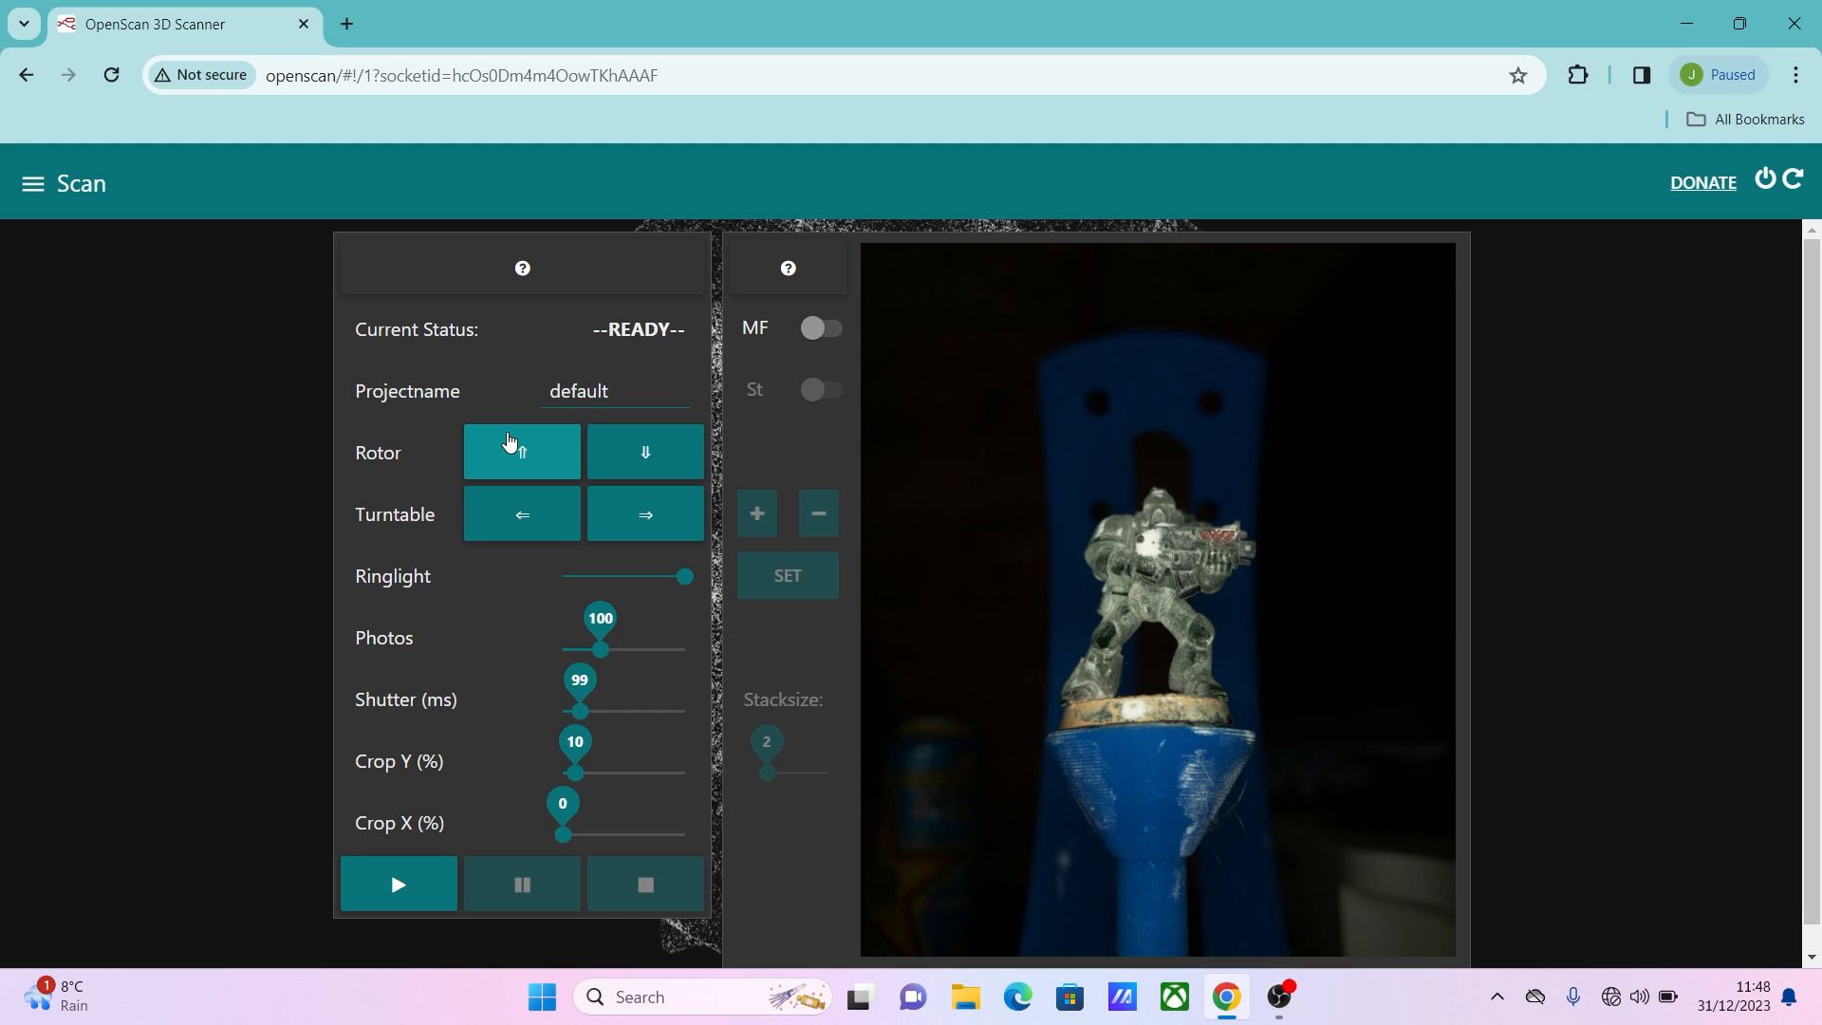
{"action": "mouse_move", "coordinate": [1241, 613]}
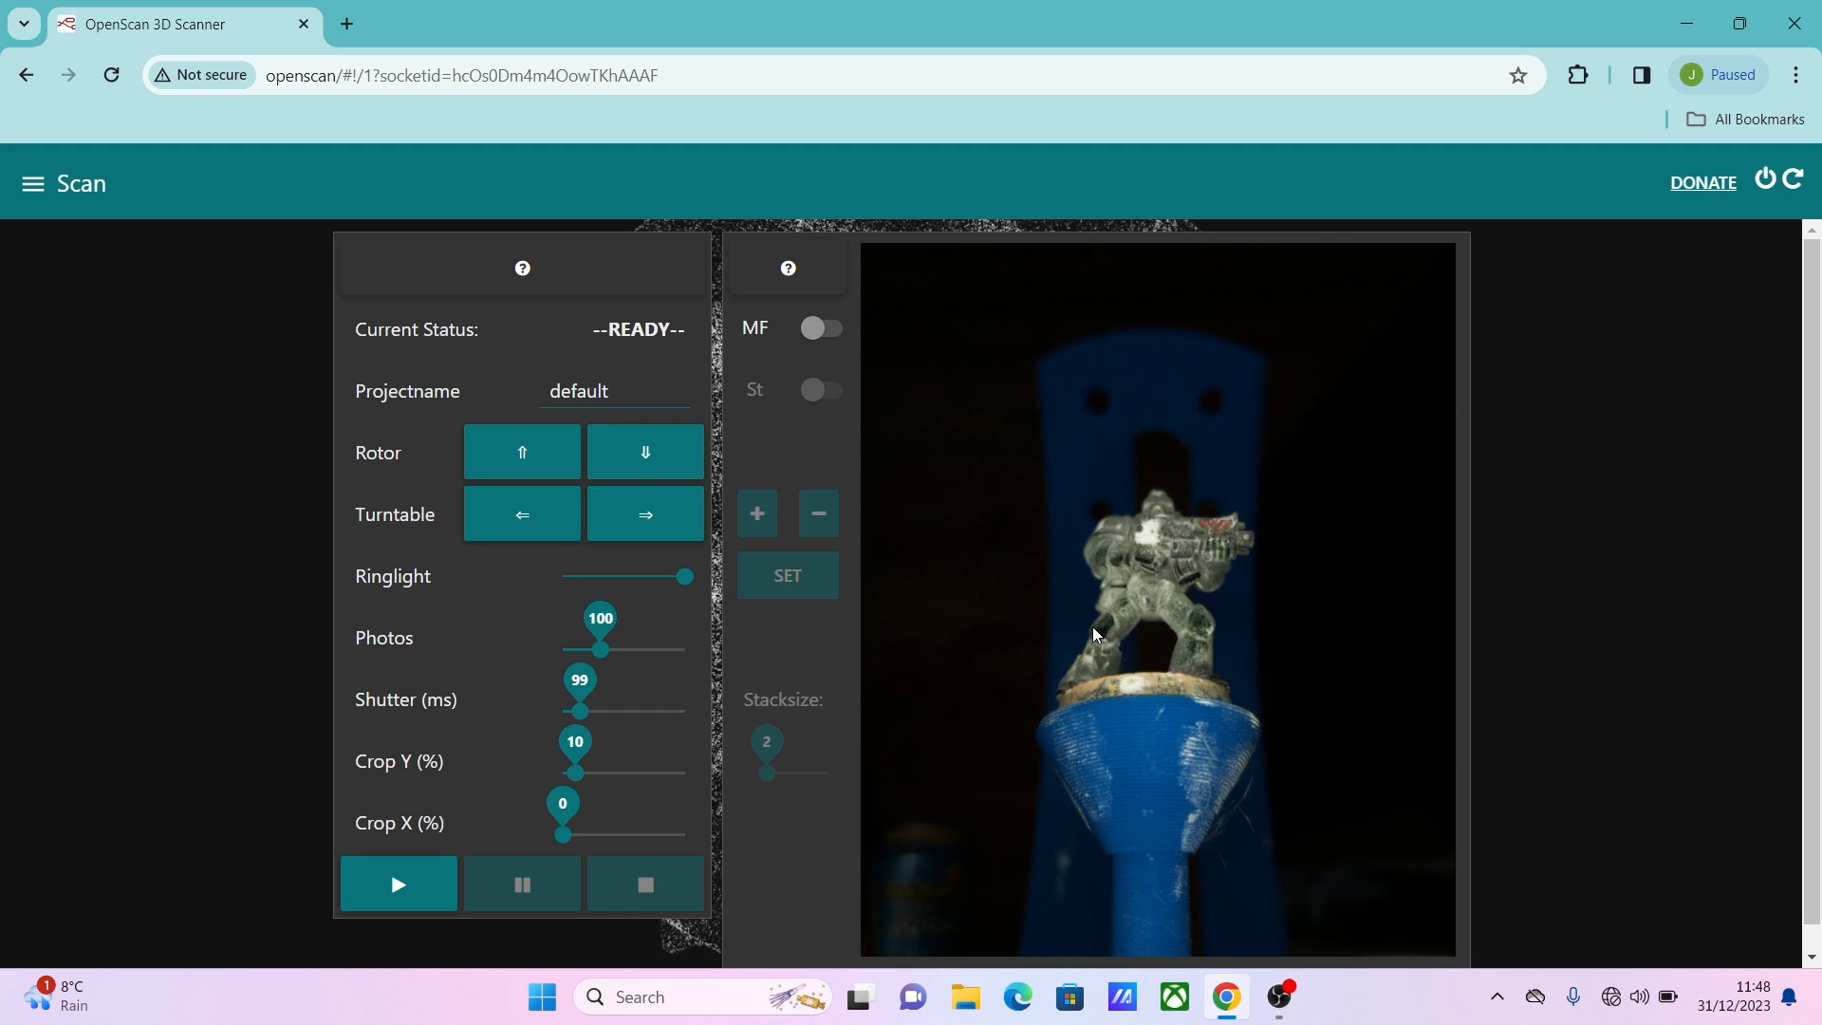
{"action": "mouse_move", "coordinate": [1112, 624]}
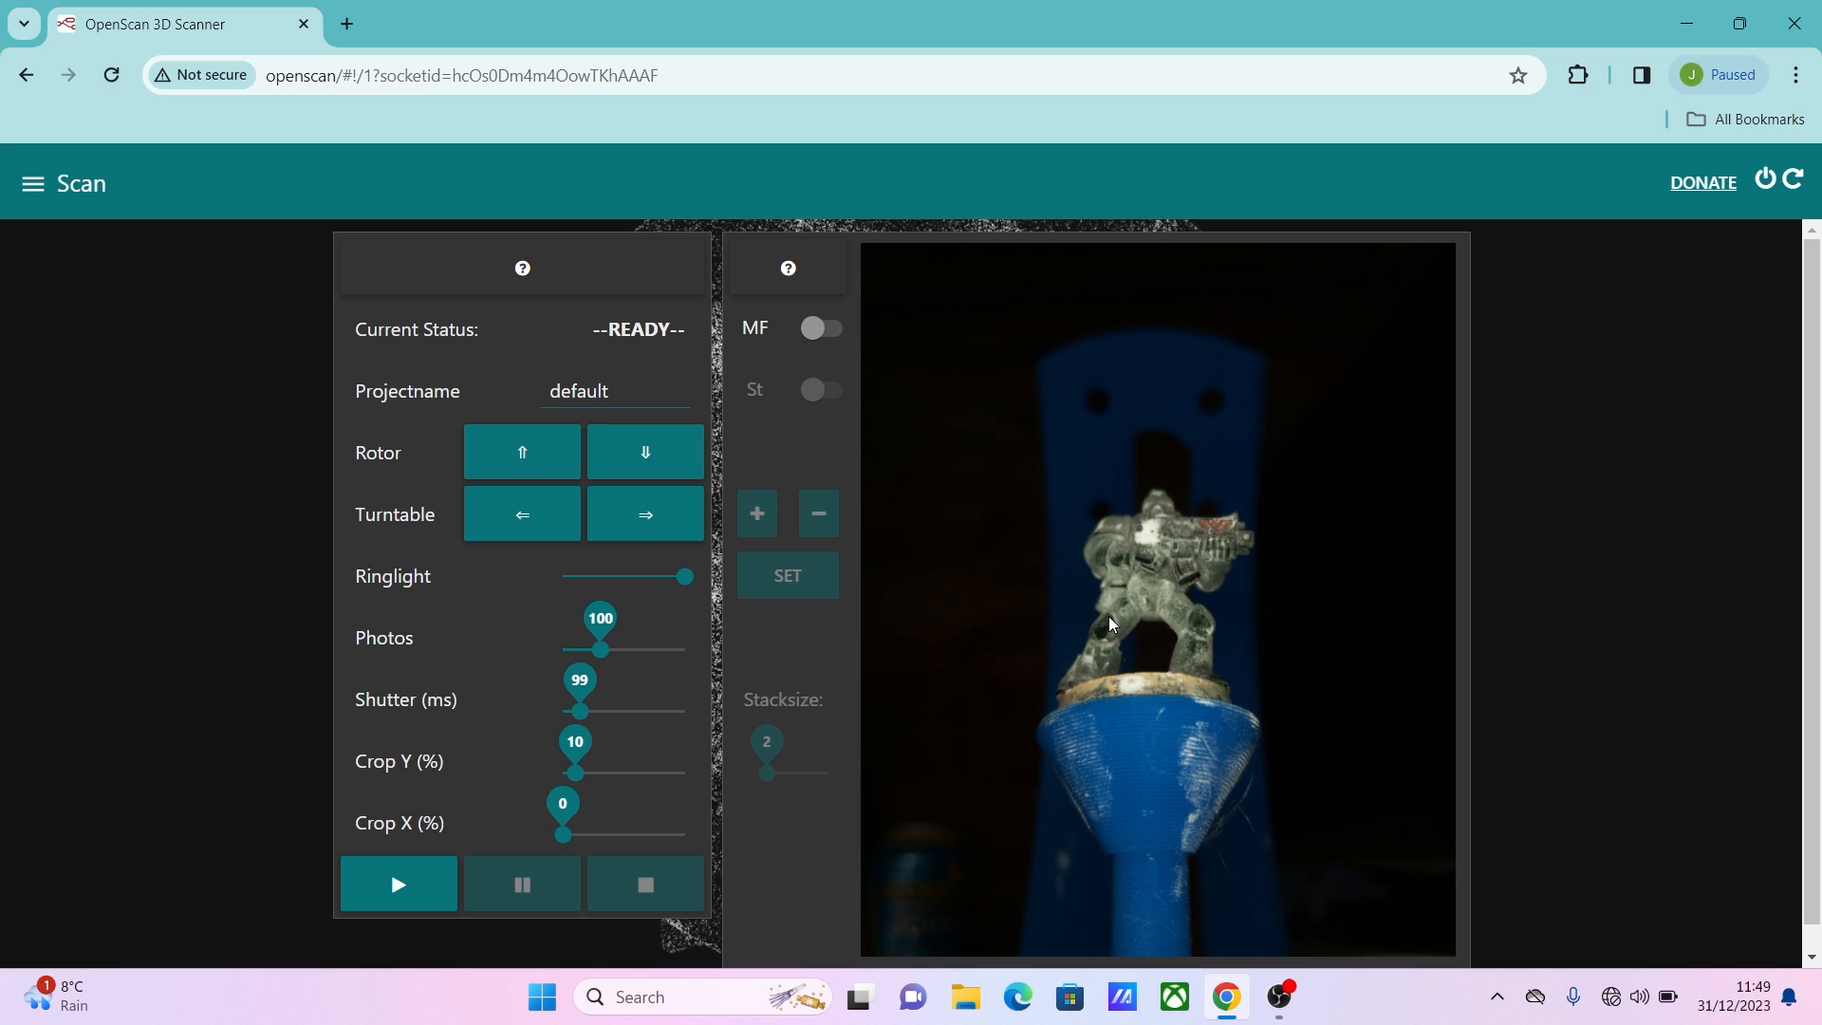
{"action": "mouse_move", "coordinate": [1145, 566]}
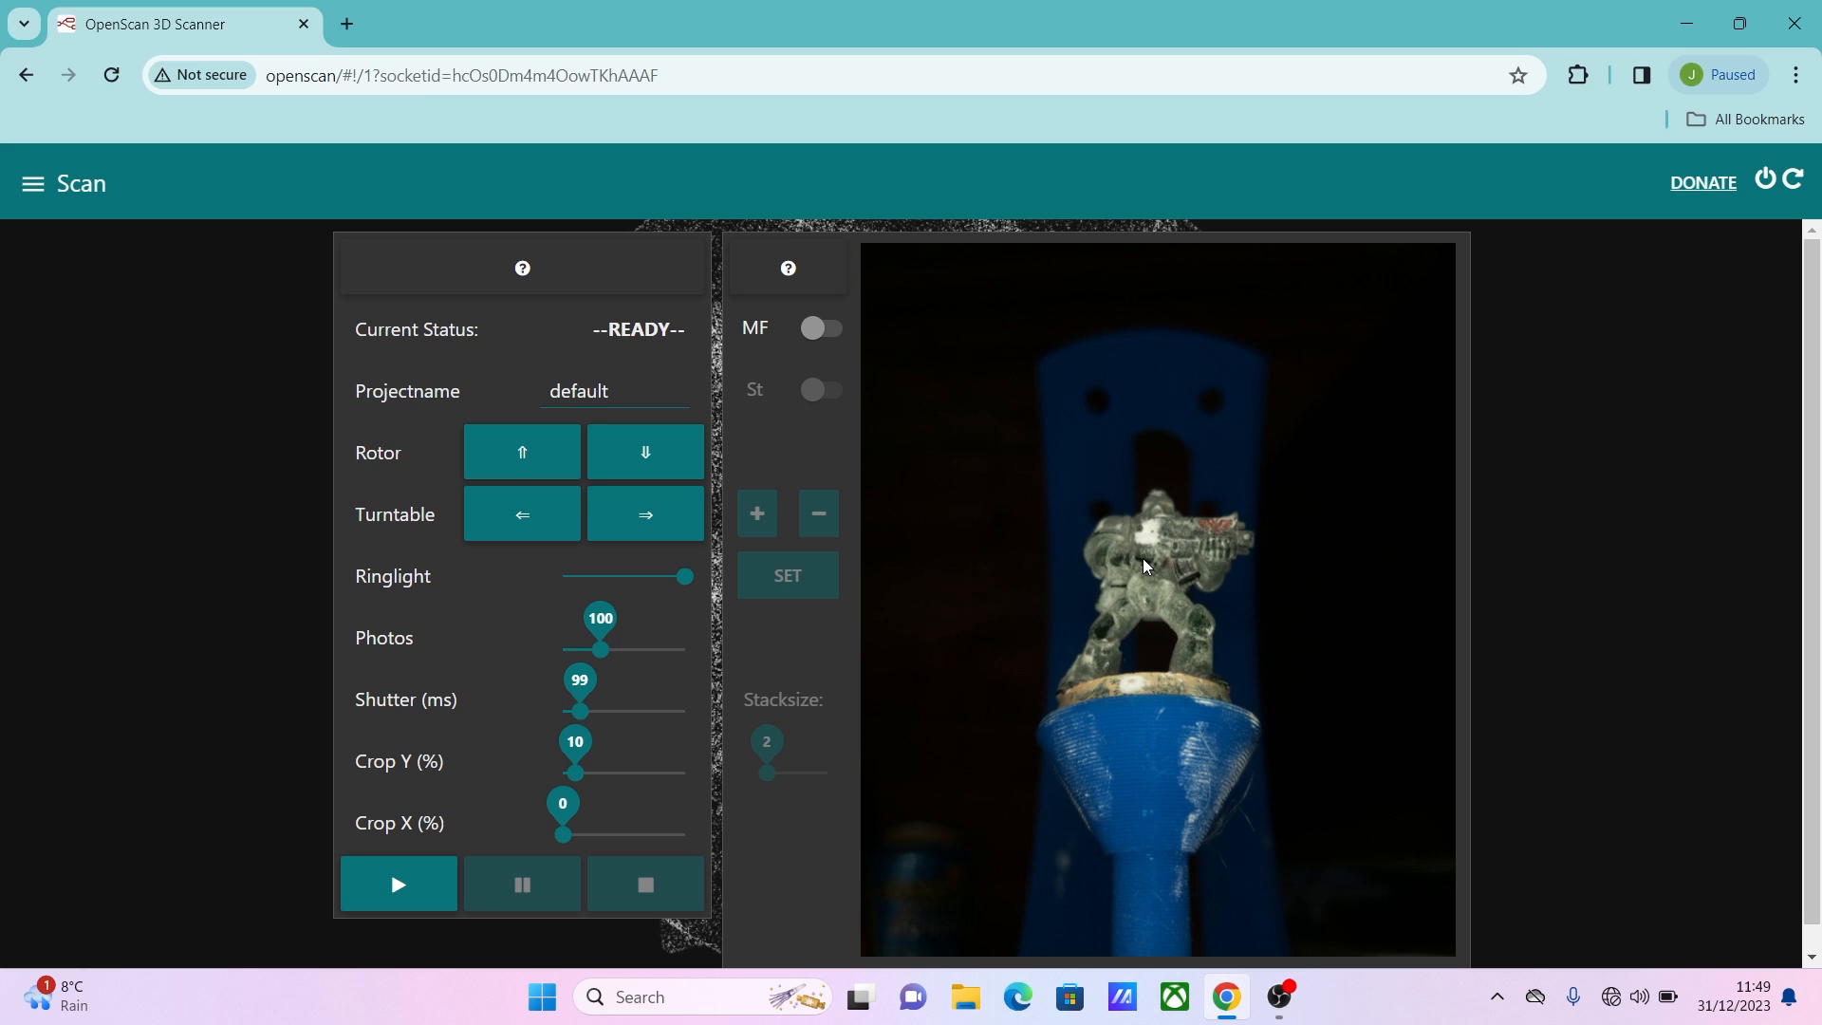
{"action": "left_click", "coordinate": [609, 391]}
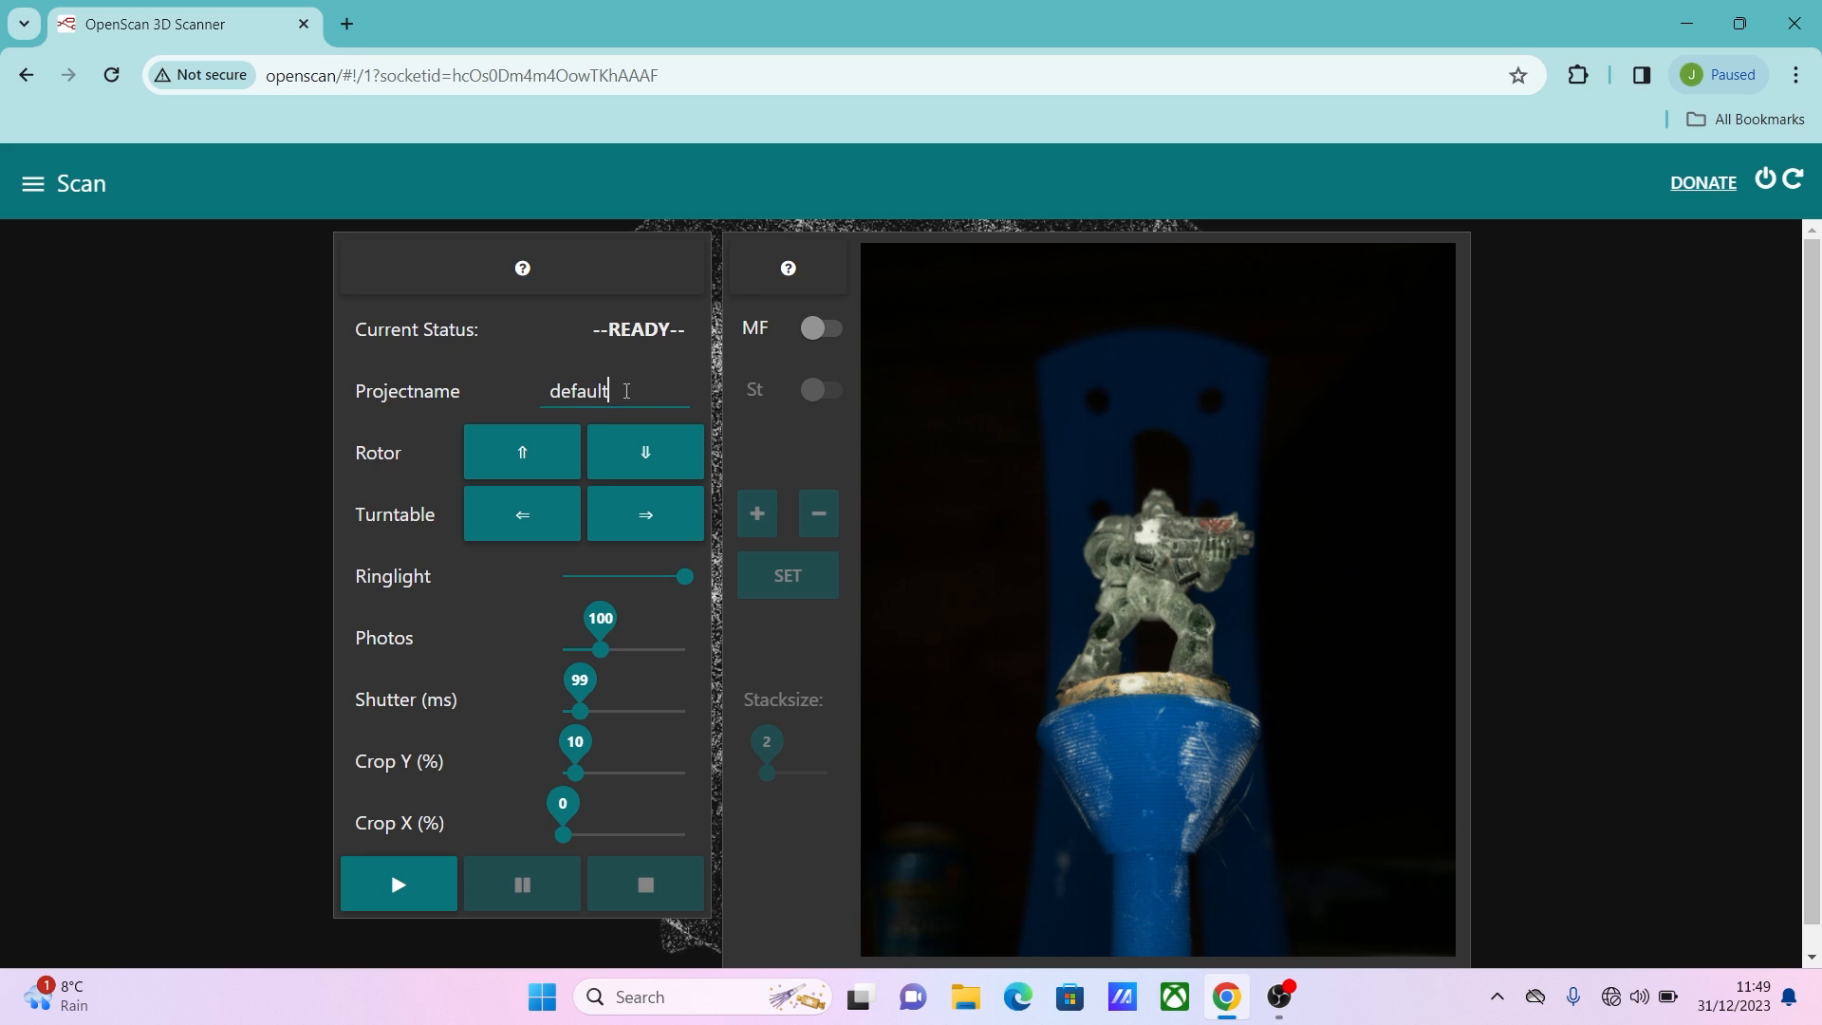
{"action": "double_click", "coordinate": [577, 390]}
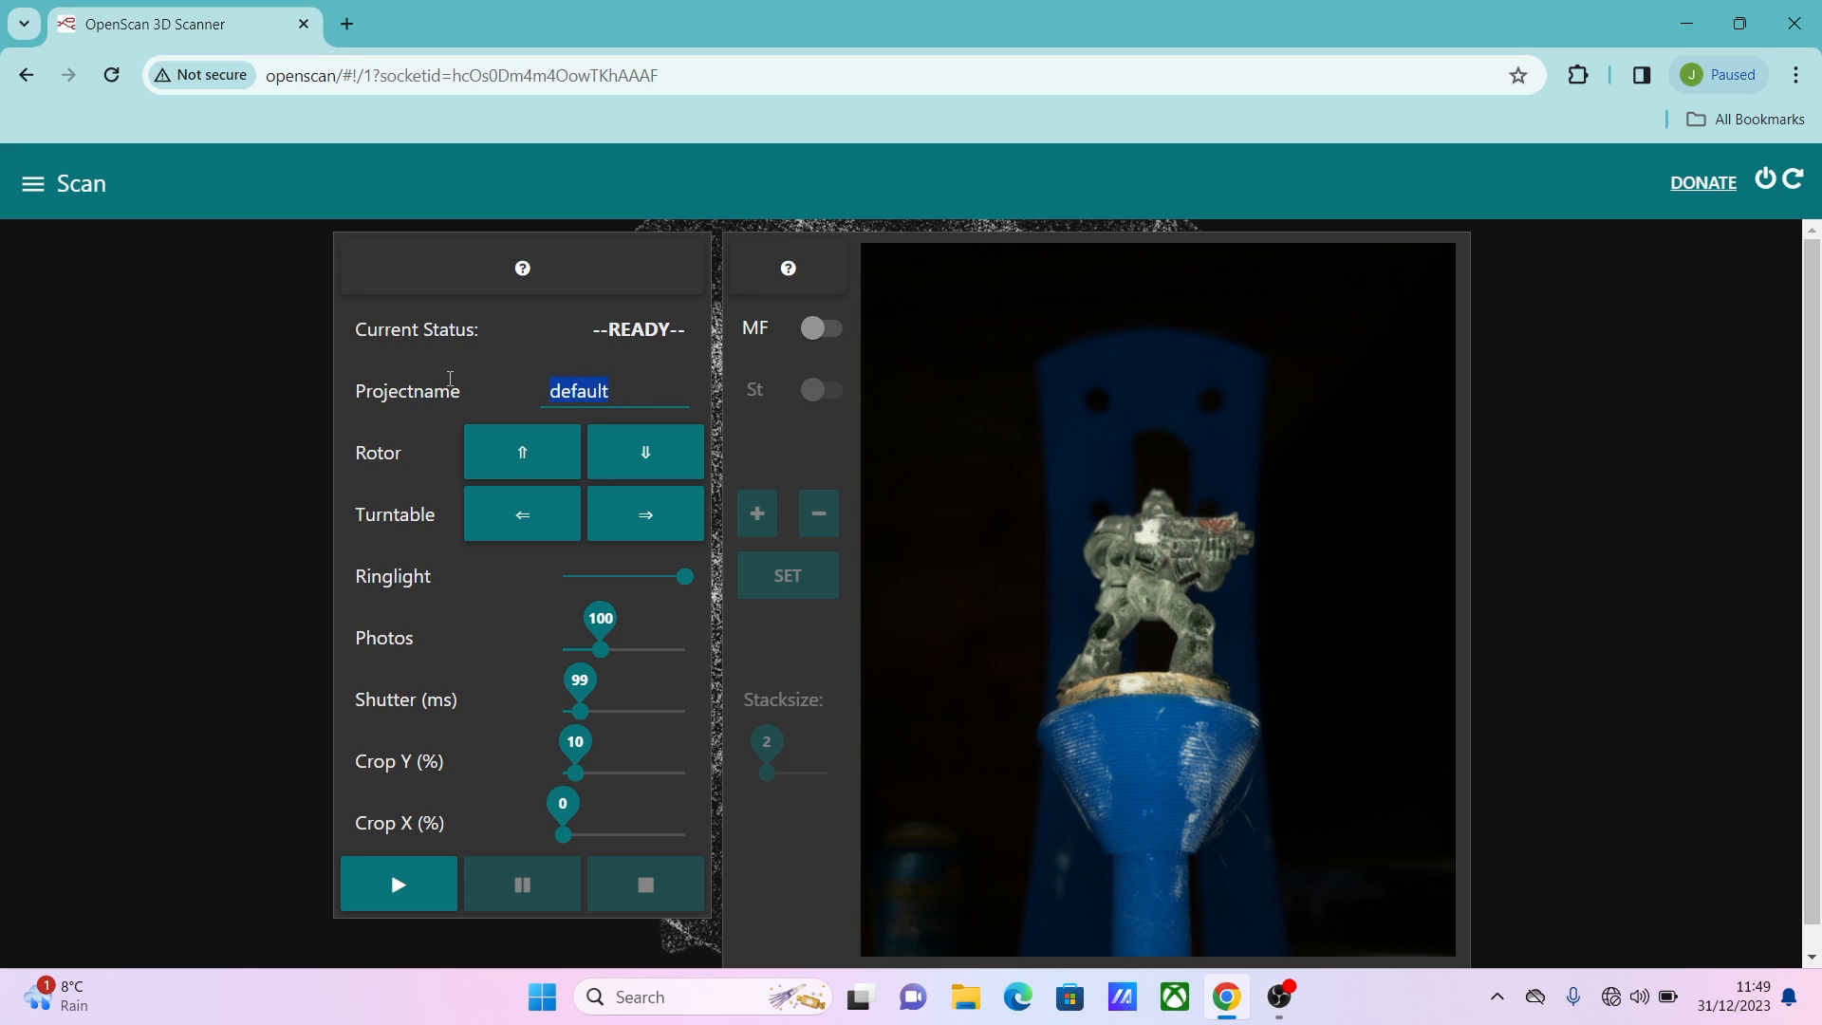
{"action": "type", "text": "speez"}
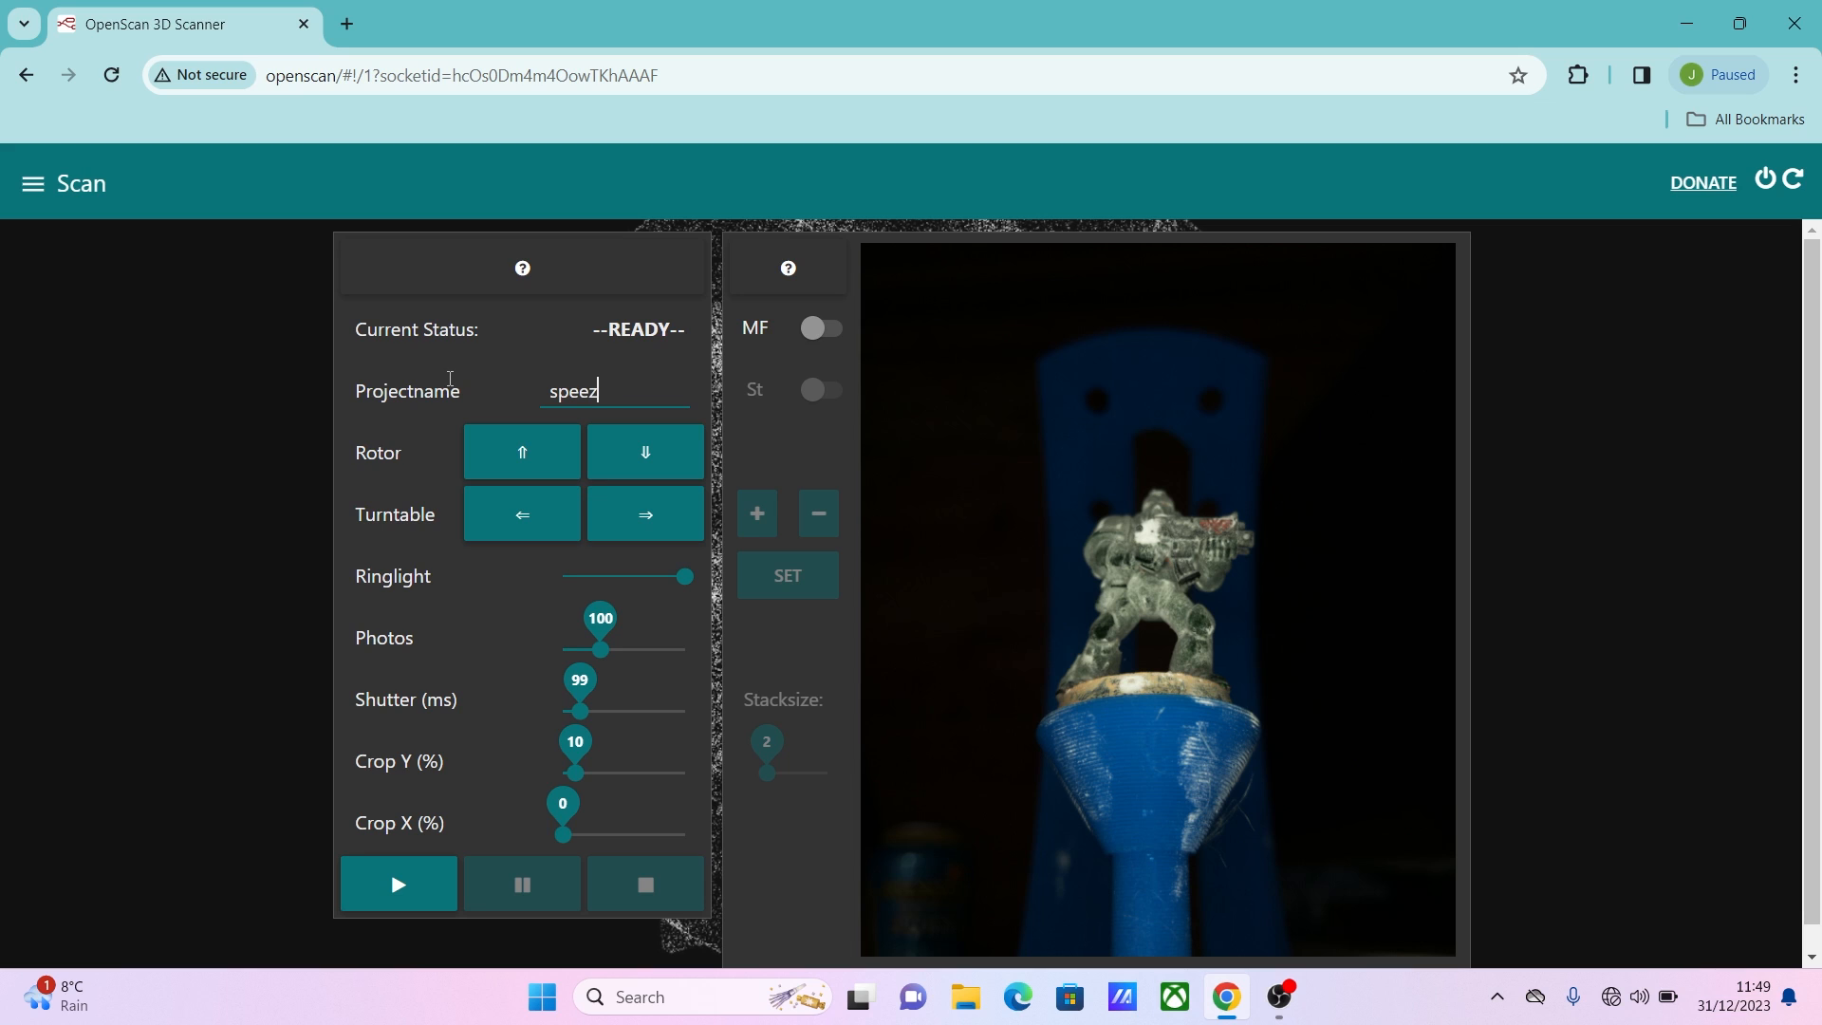
{"action": "type", "text": "+ma"}
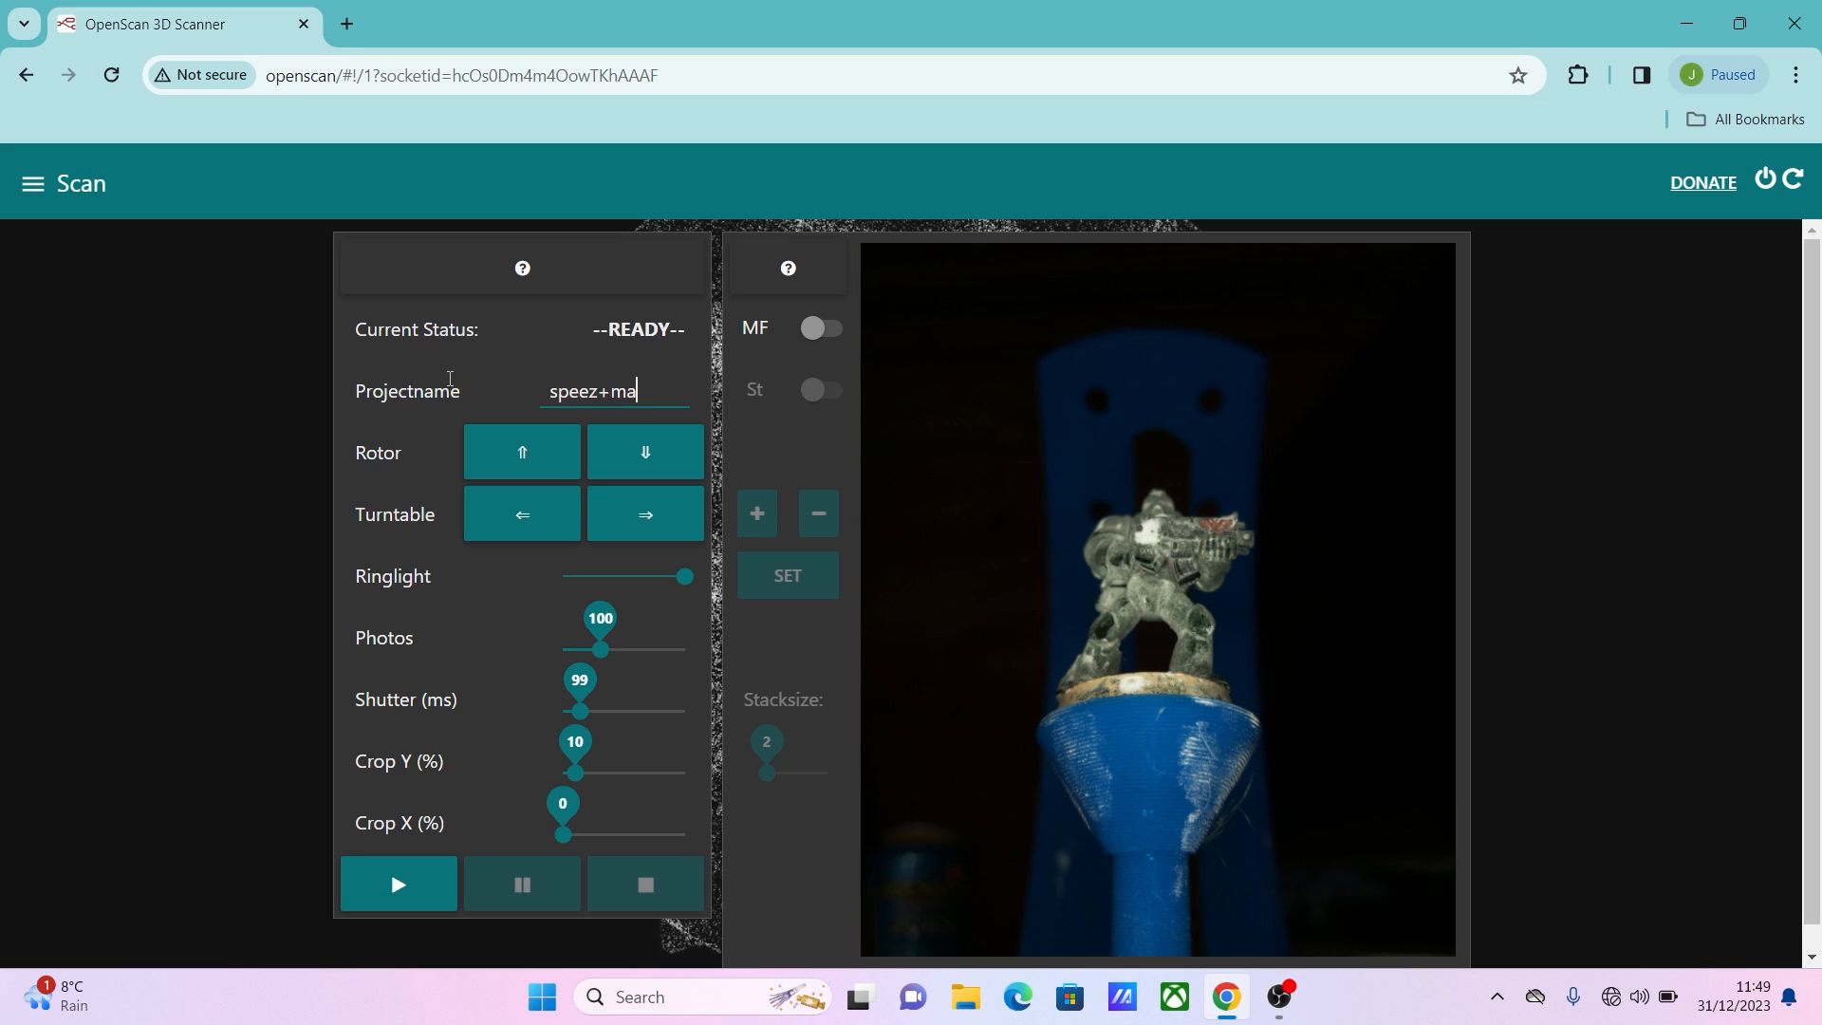
{"action": "type", "text": "hreen1"}
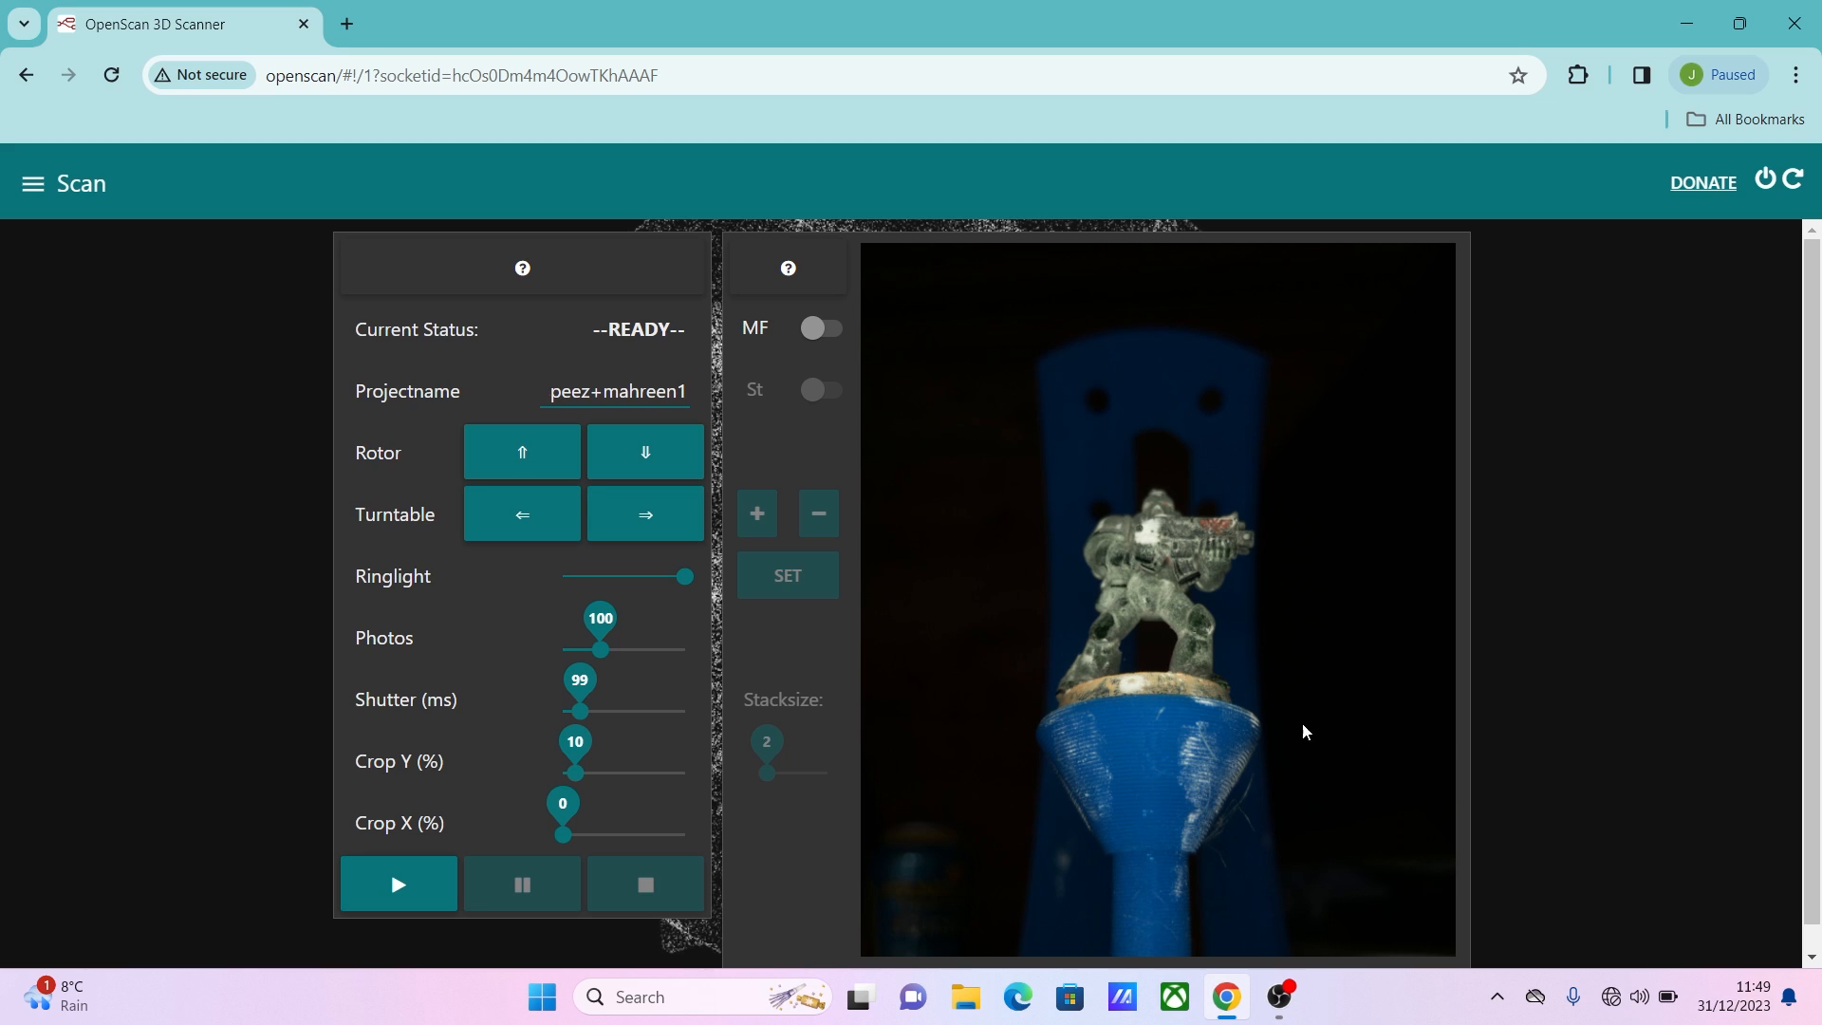
{"action": "mouse_move", "coordinate": [1065, 542]}
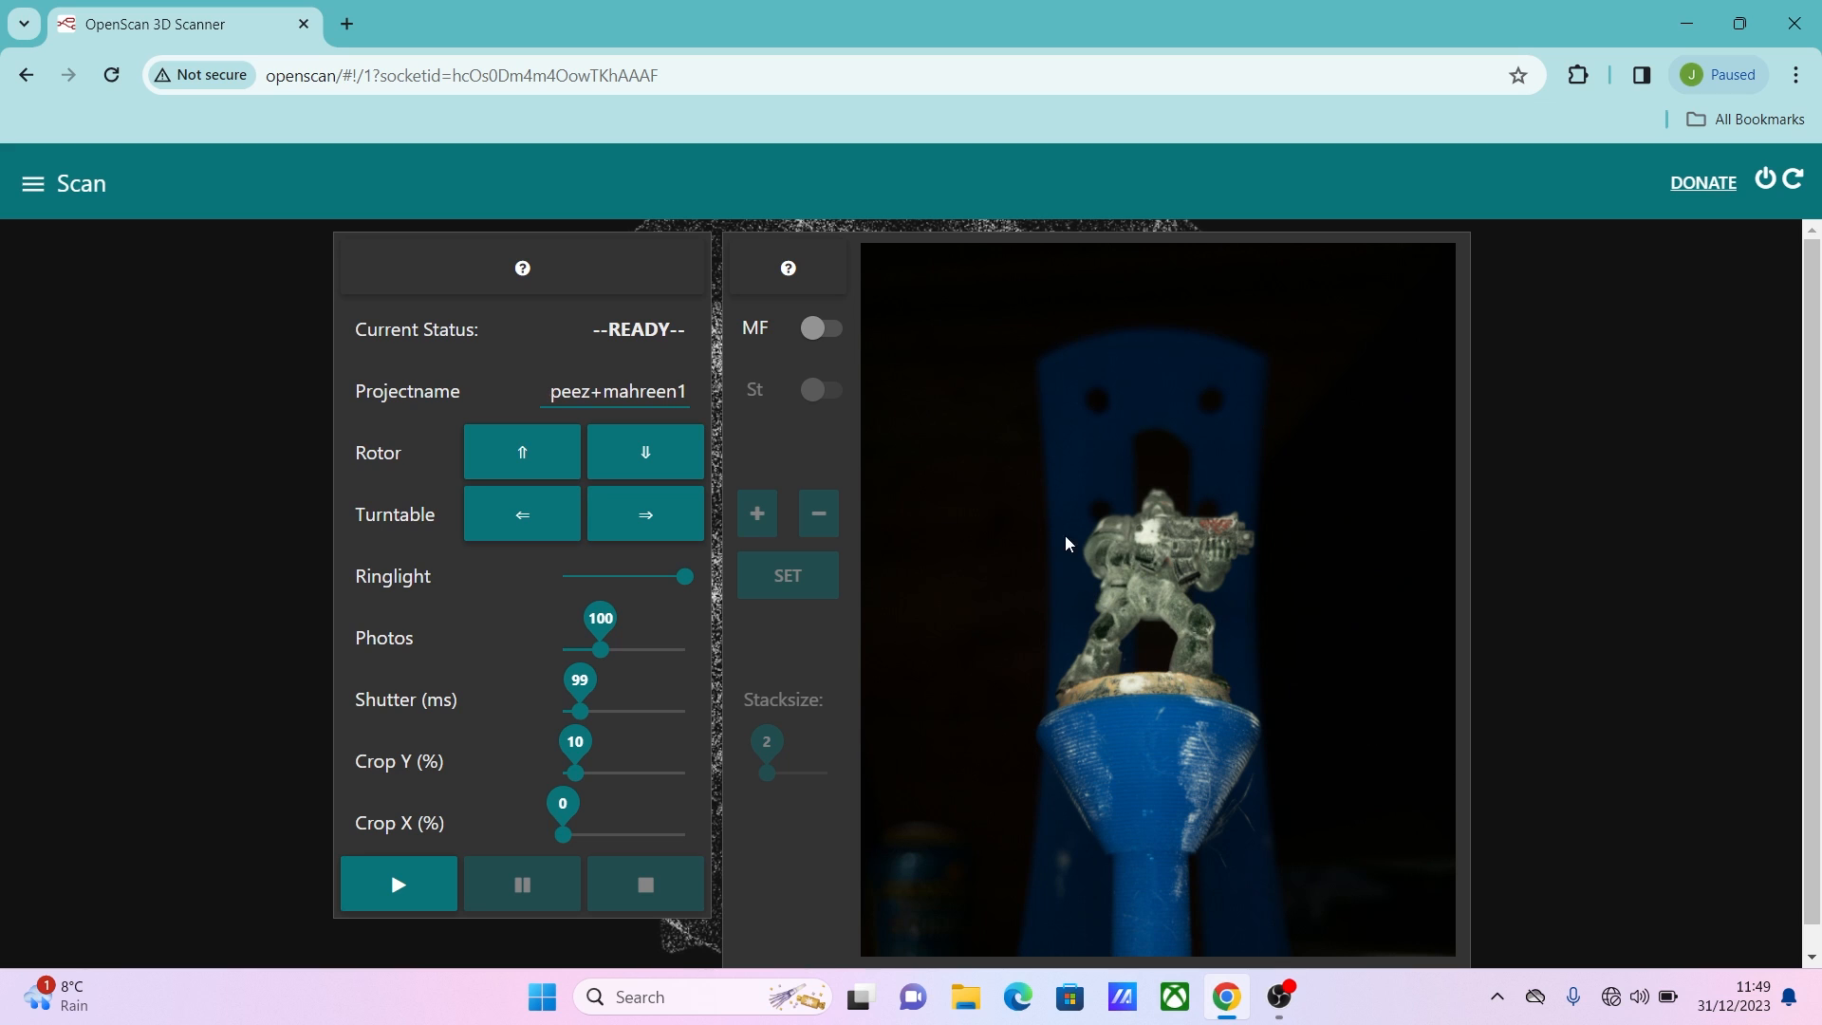
{"action": "mouse_move", "coordinate": [710, 622]}
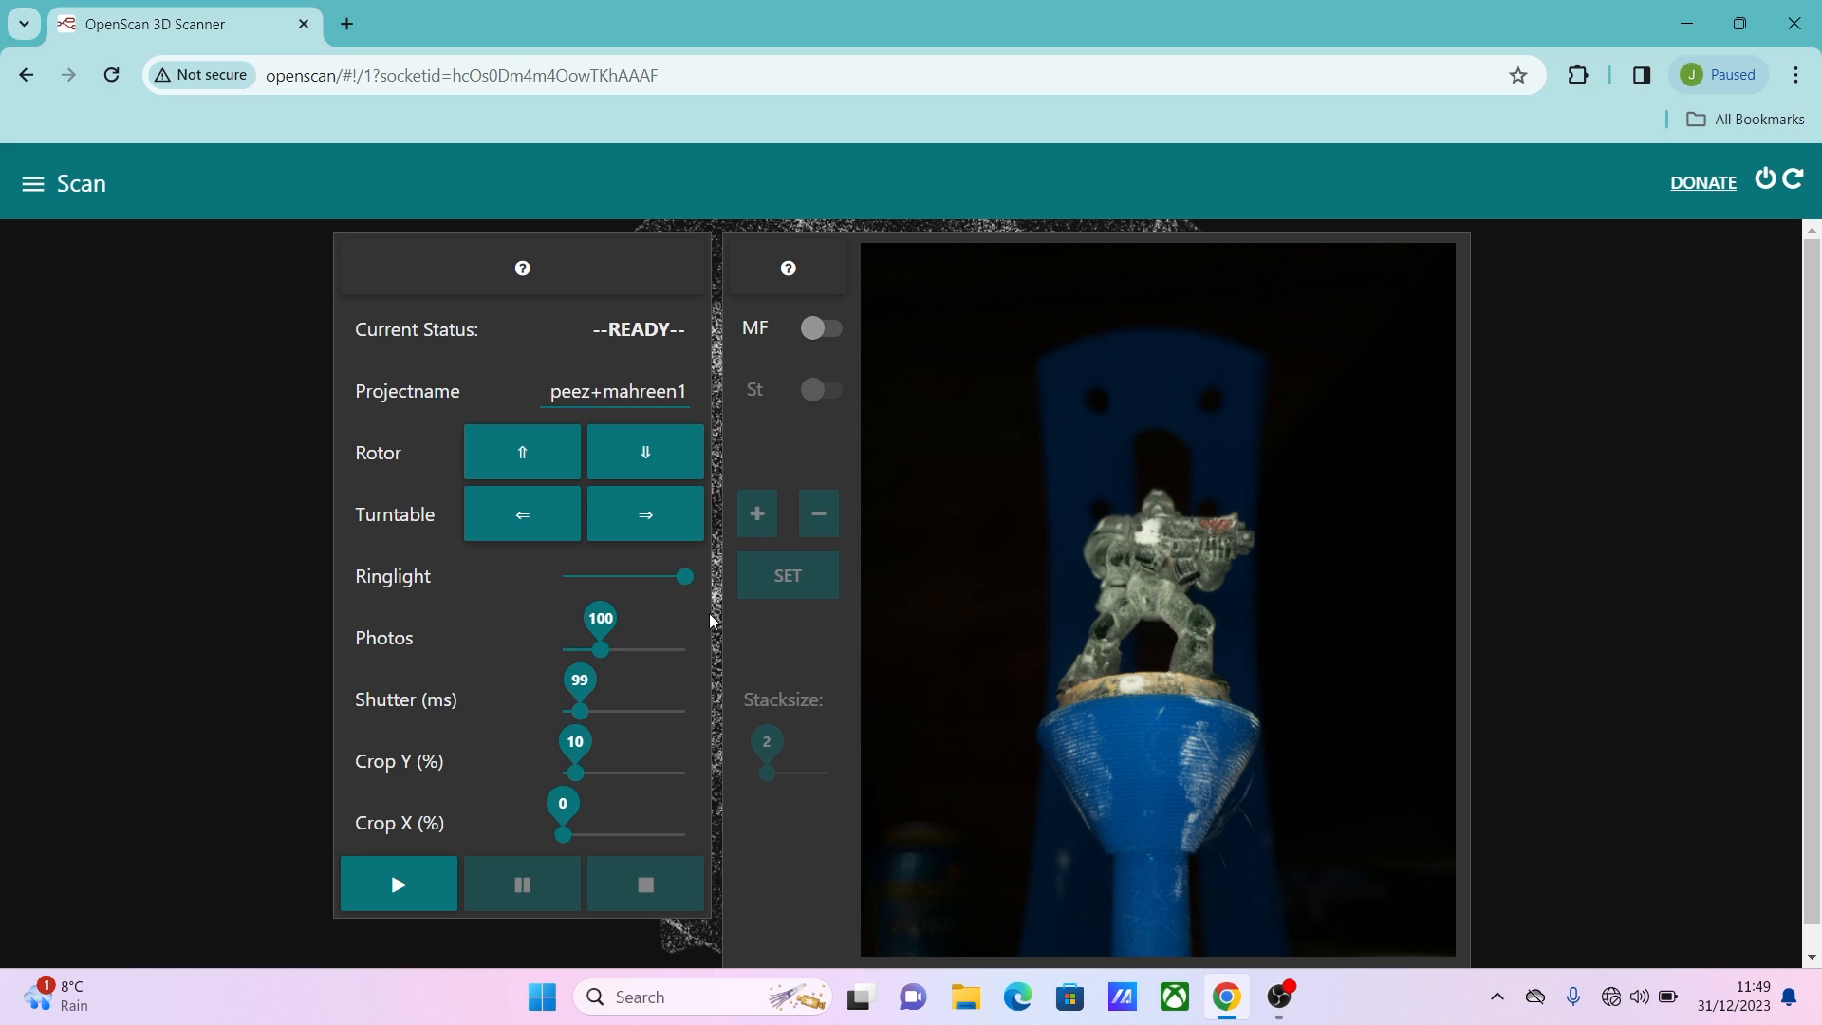
{"action": "mouse_move", "coordinate": [439, 658]}
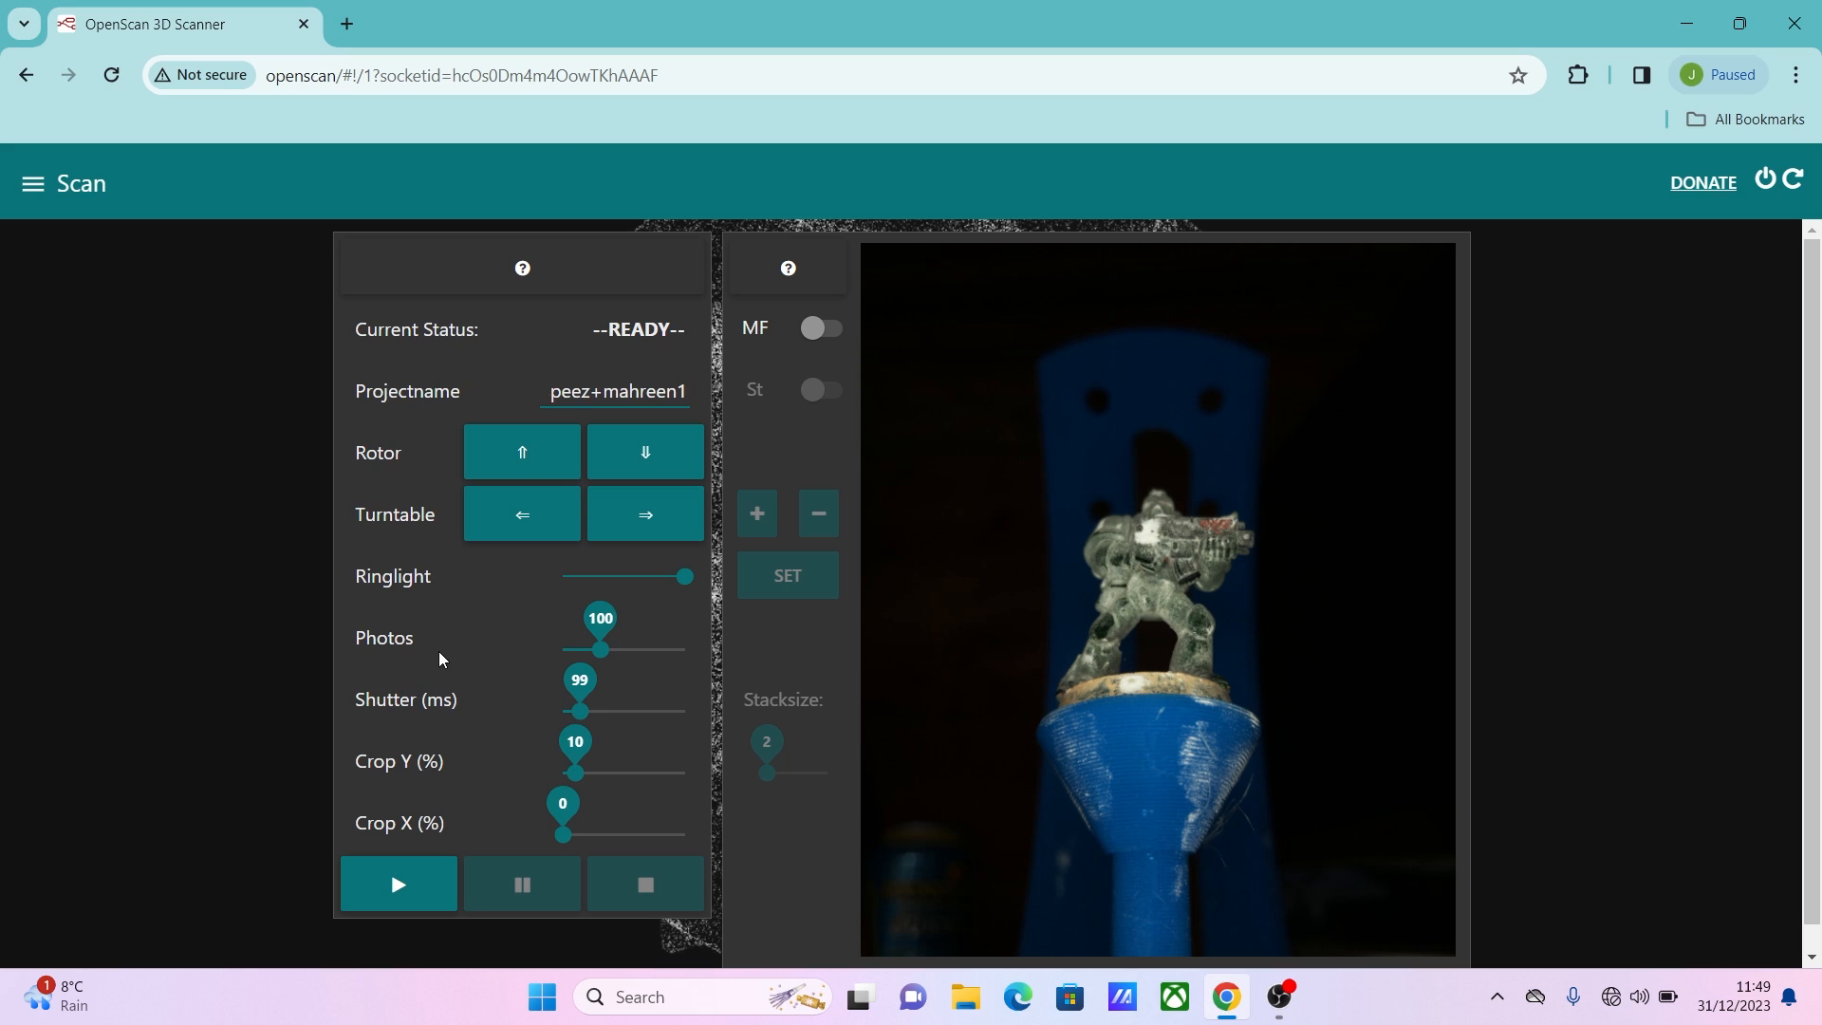
Experiment with ring light brightness and minimum shutter time for the preview.
{"action": "left_click", "coordinate": [615, 391]}
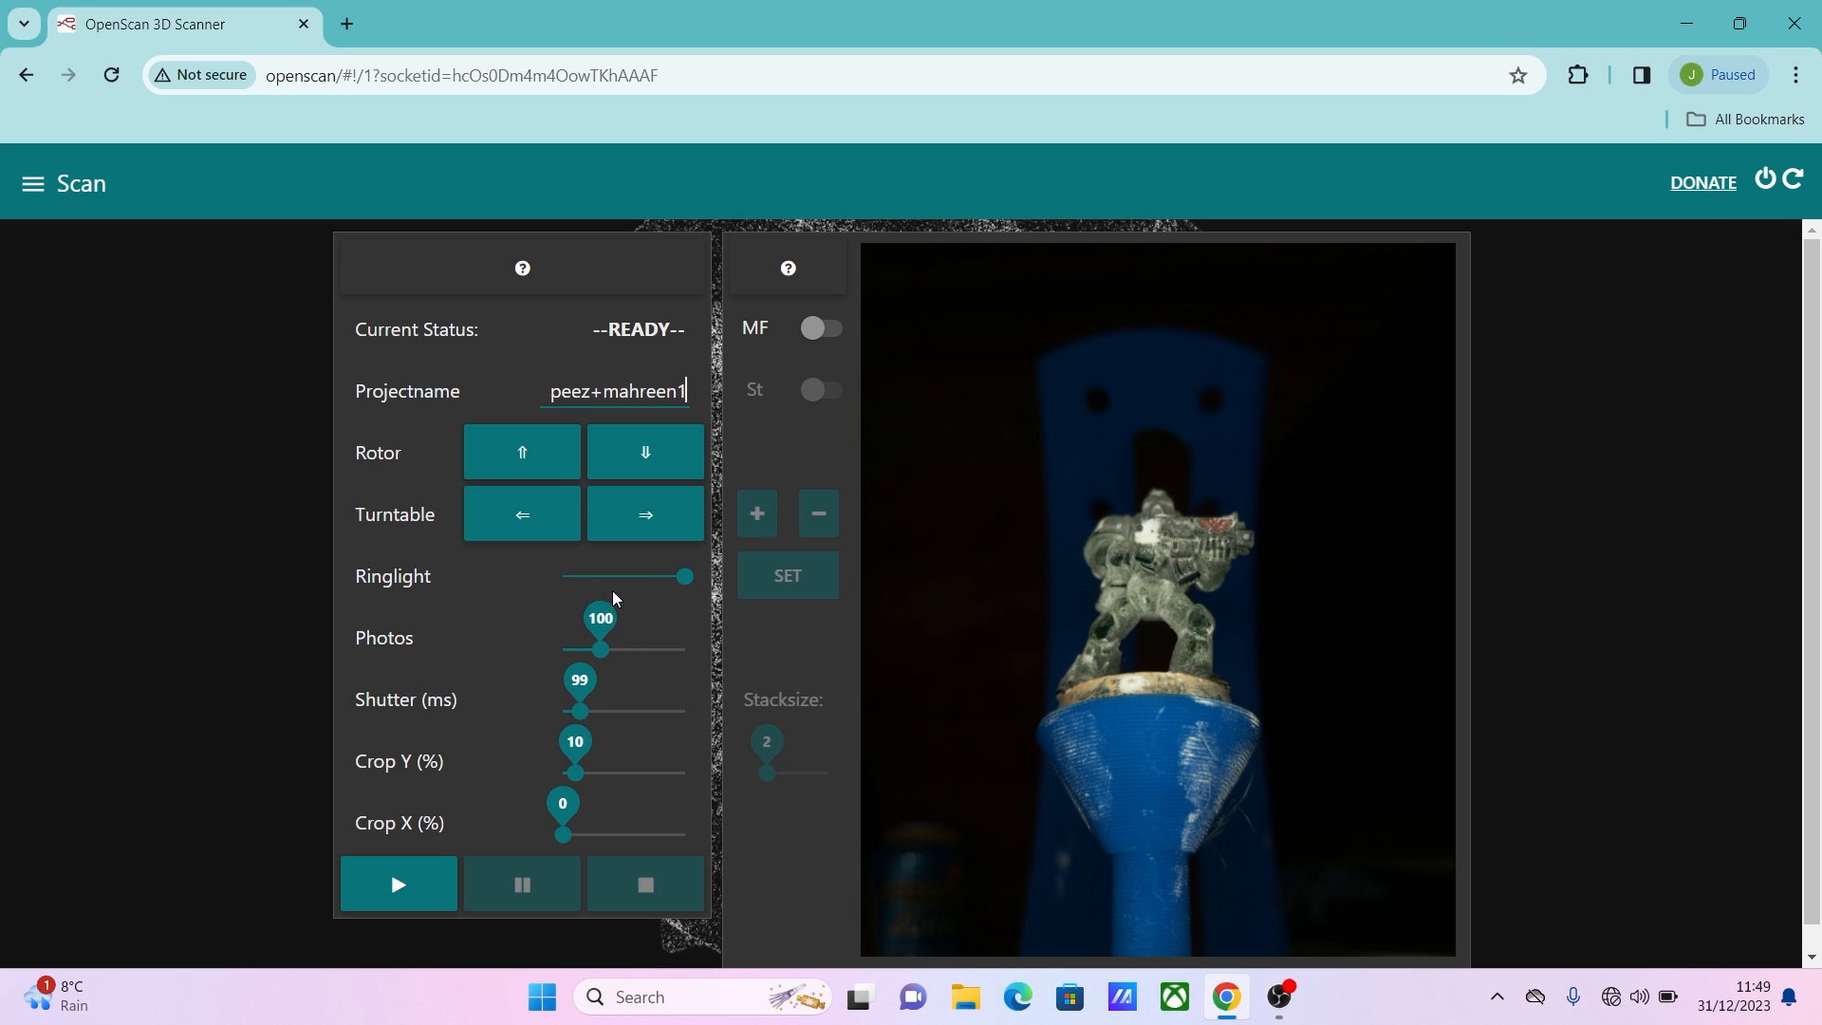
{"action": "left_click_drag", "start_coordinate": [683, 577], "coordinate": [646, 577]}
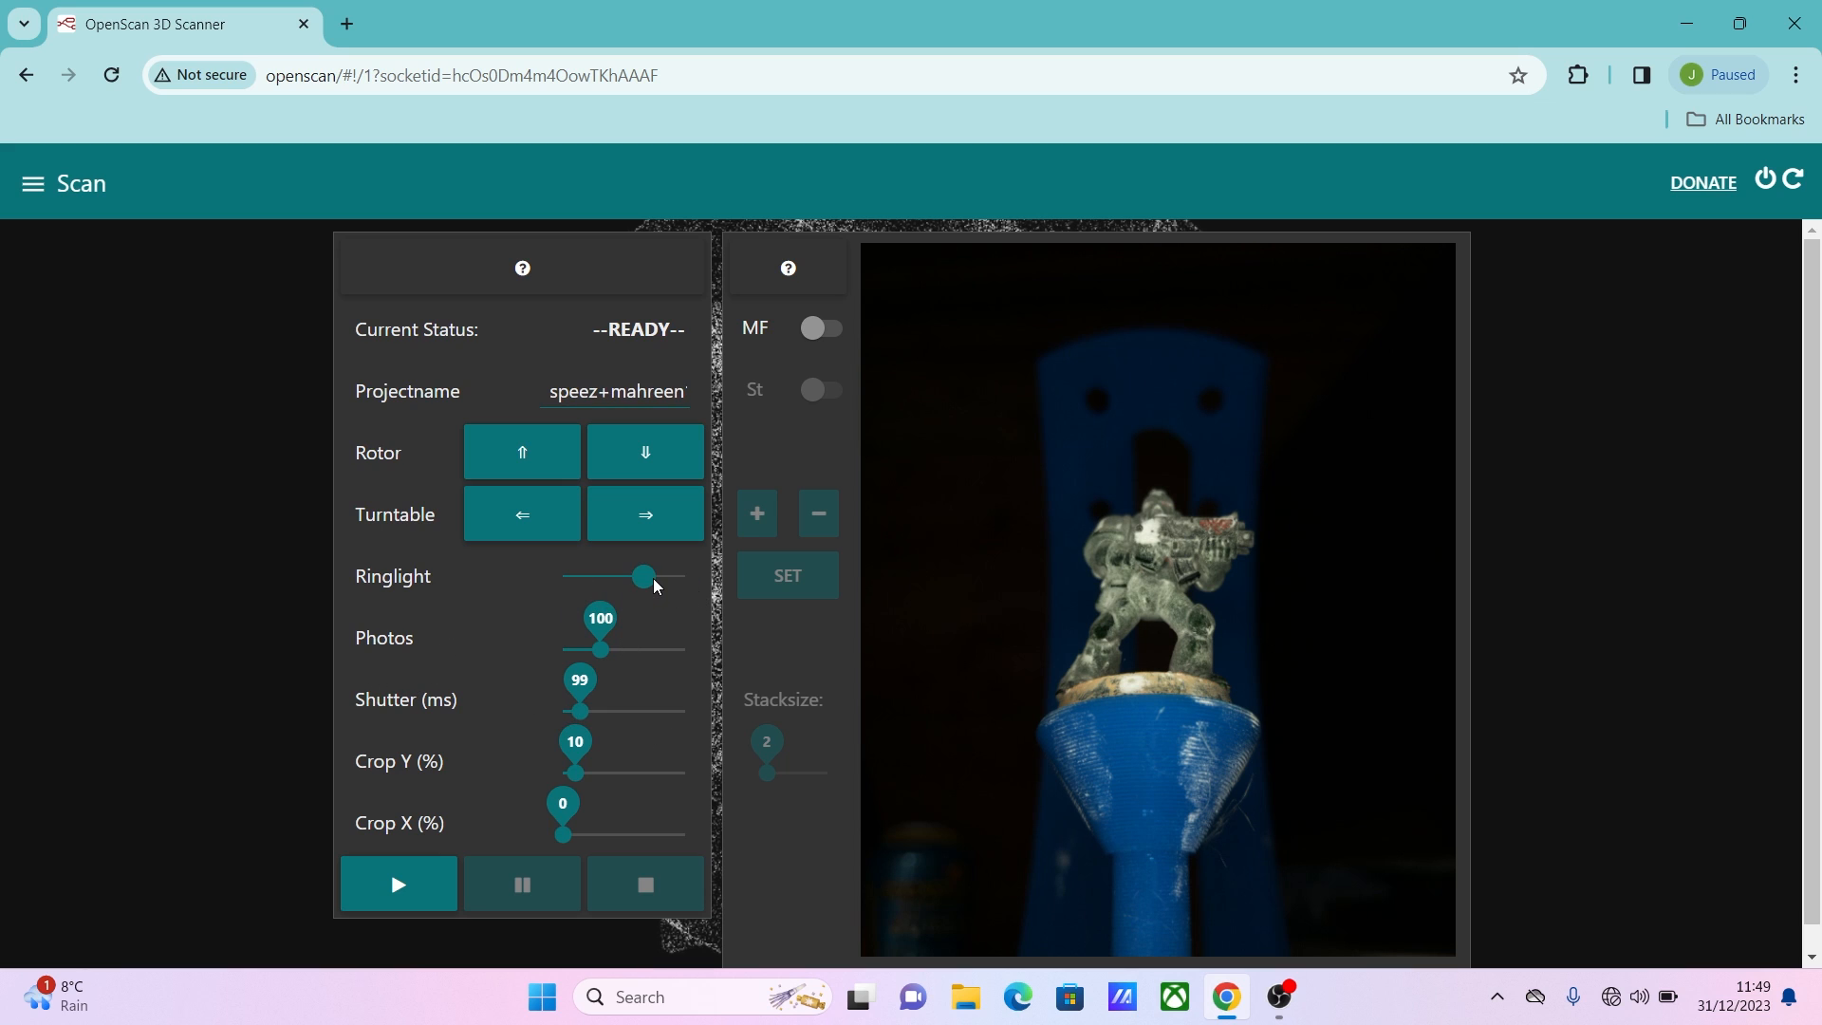
{"action": "left_click_drag", "start_coordinate": [645, 577], "coordinate": [601, 577]}
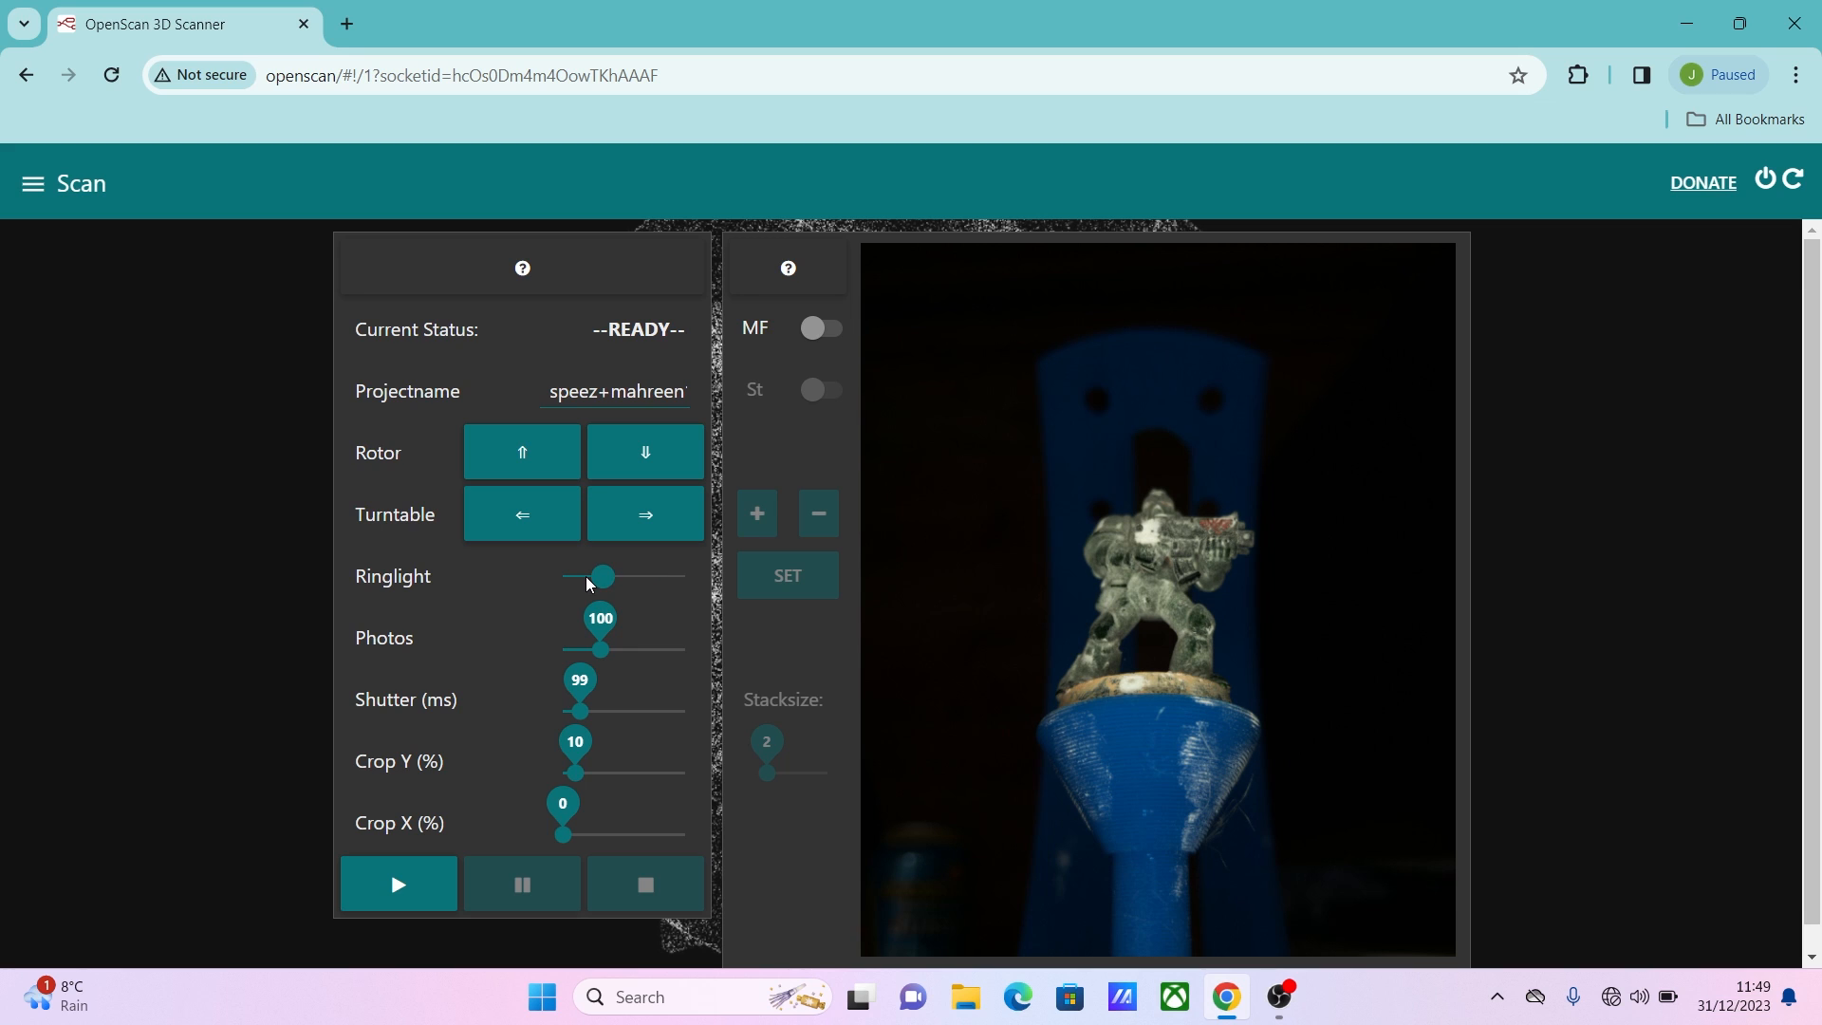
{"action": "mouse_move", "coordinate": [463, 699]}
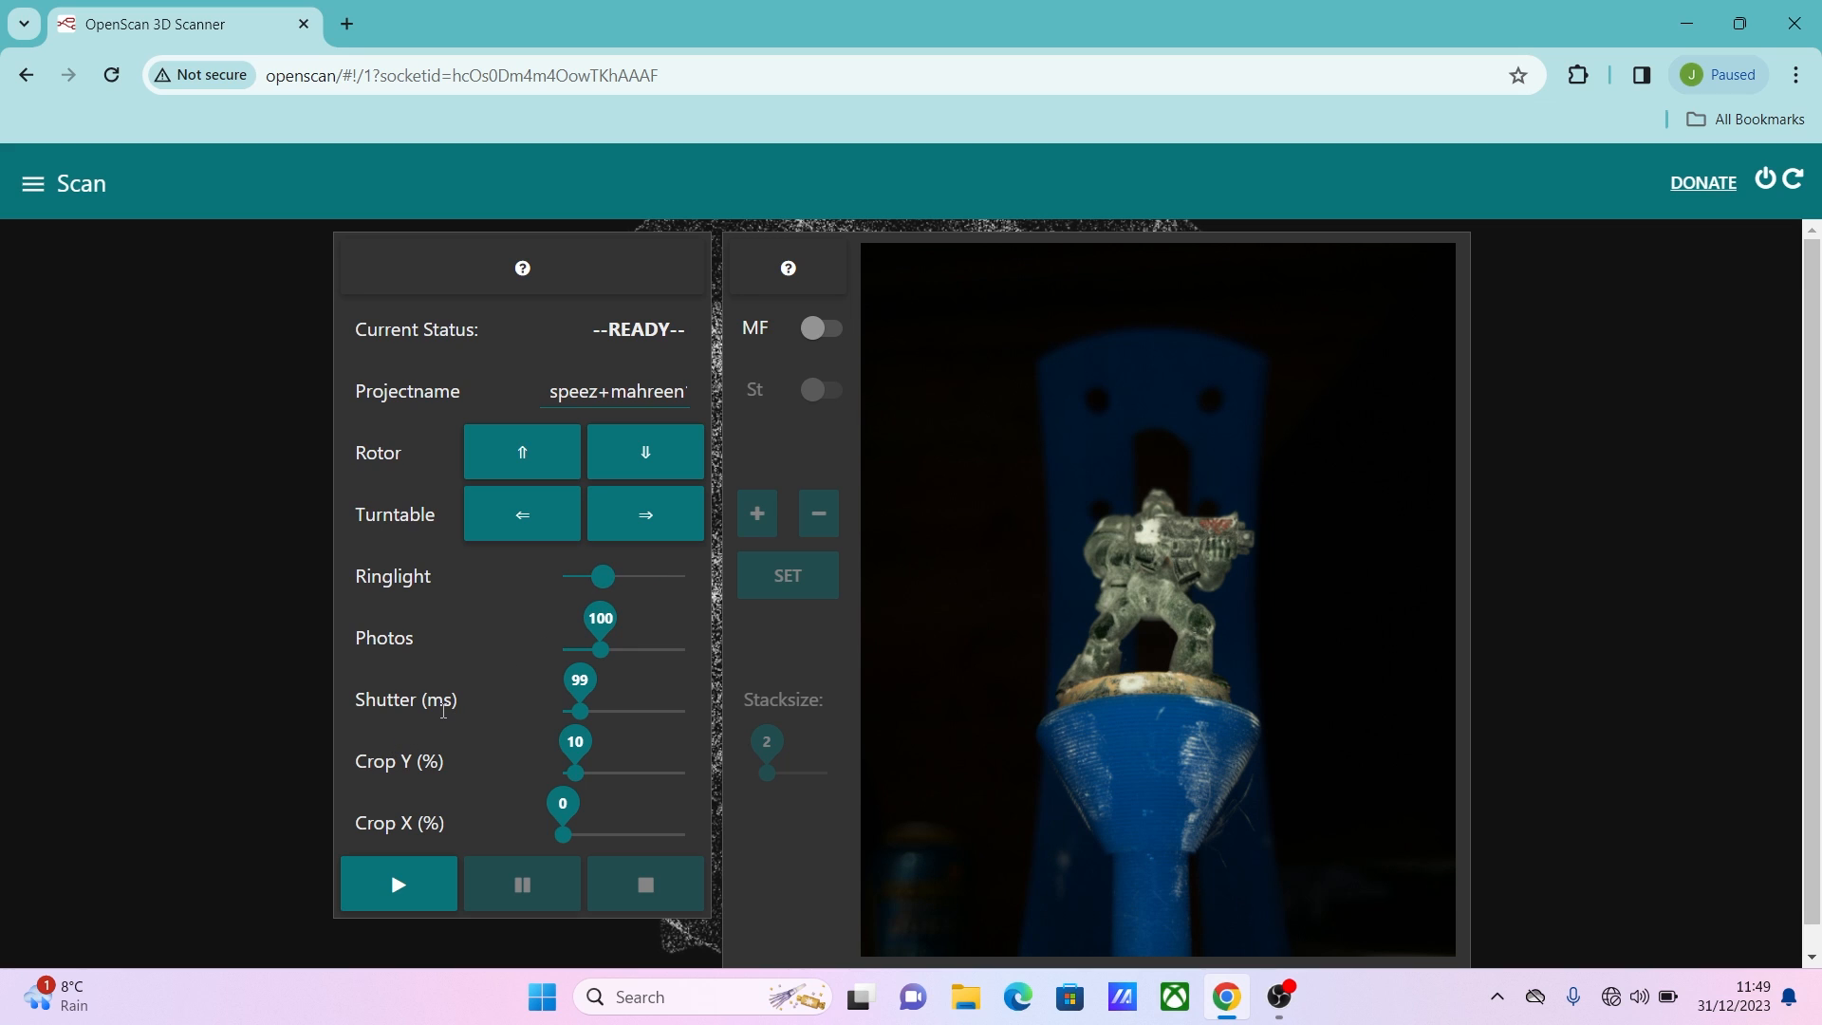
{"action": "mouse_move", "coordinate": [592, 680]}
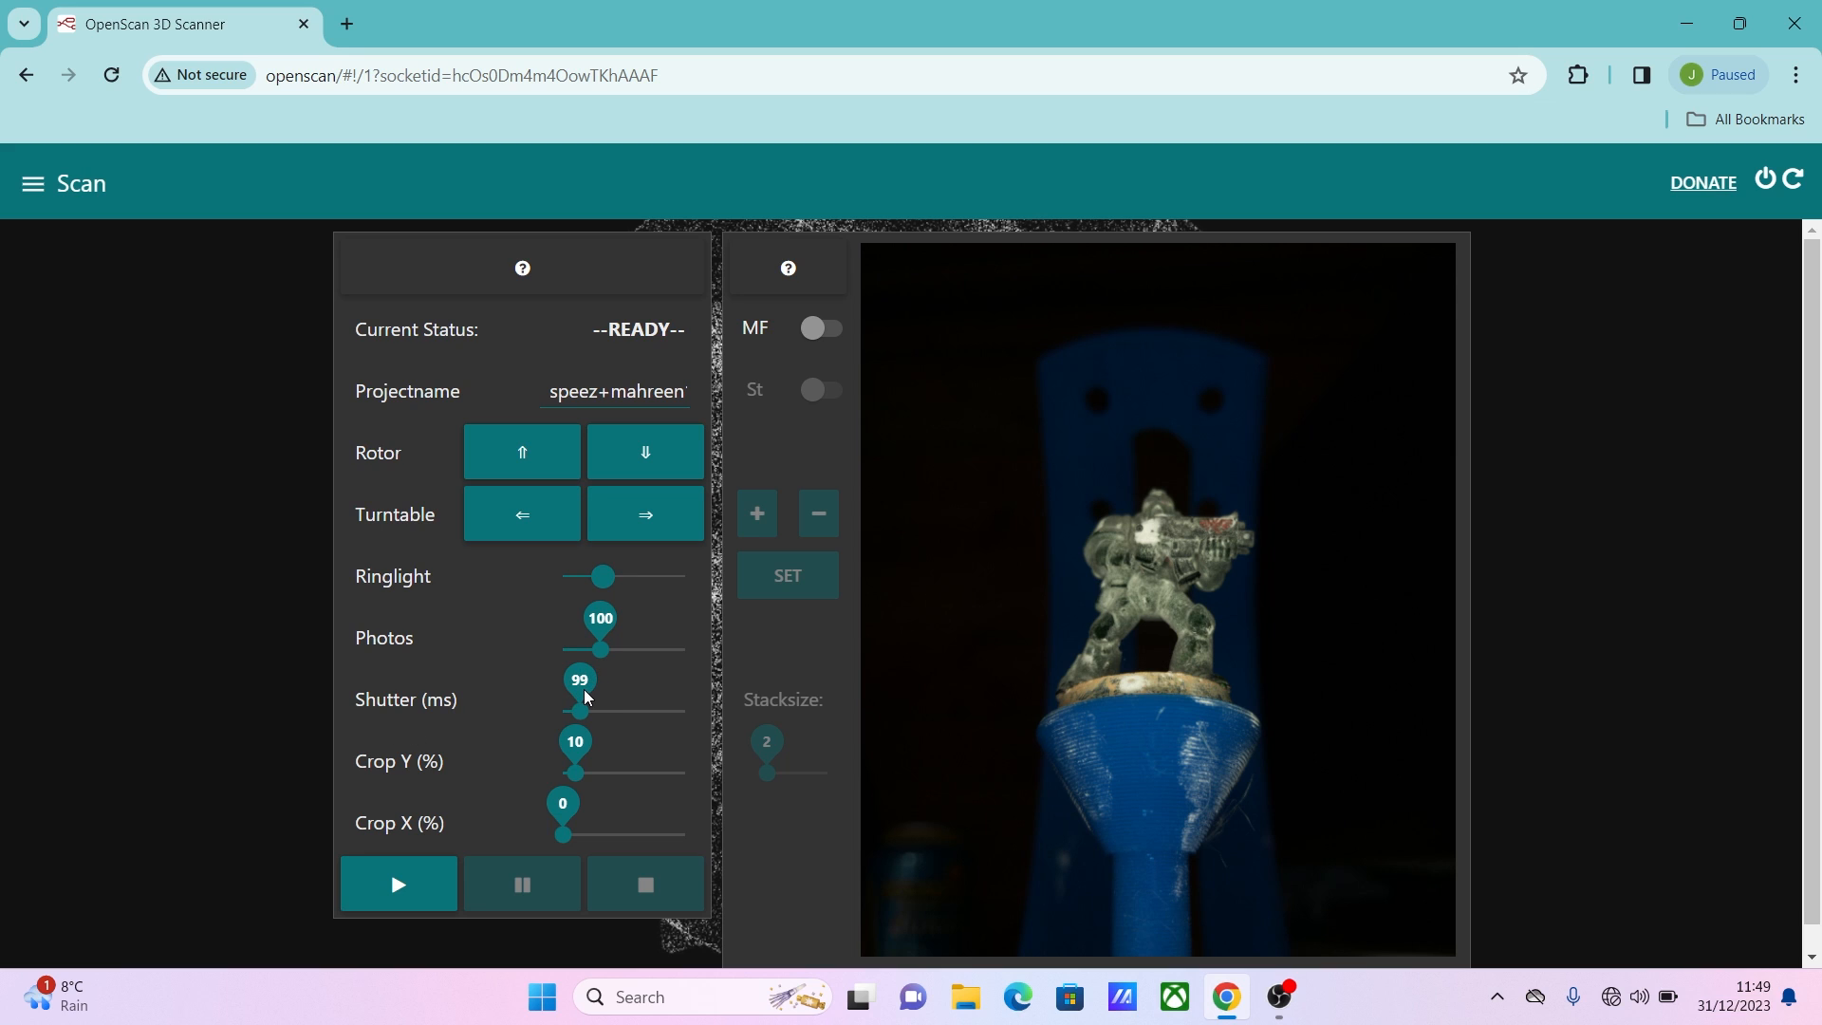
{"action": "mouse_move", "coordinate": [536, 708]}
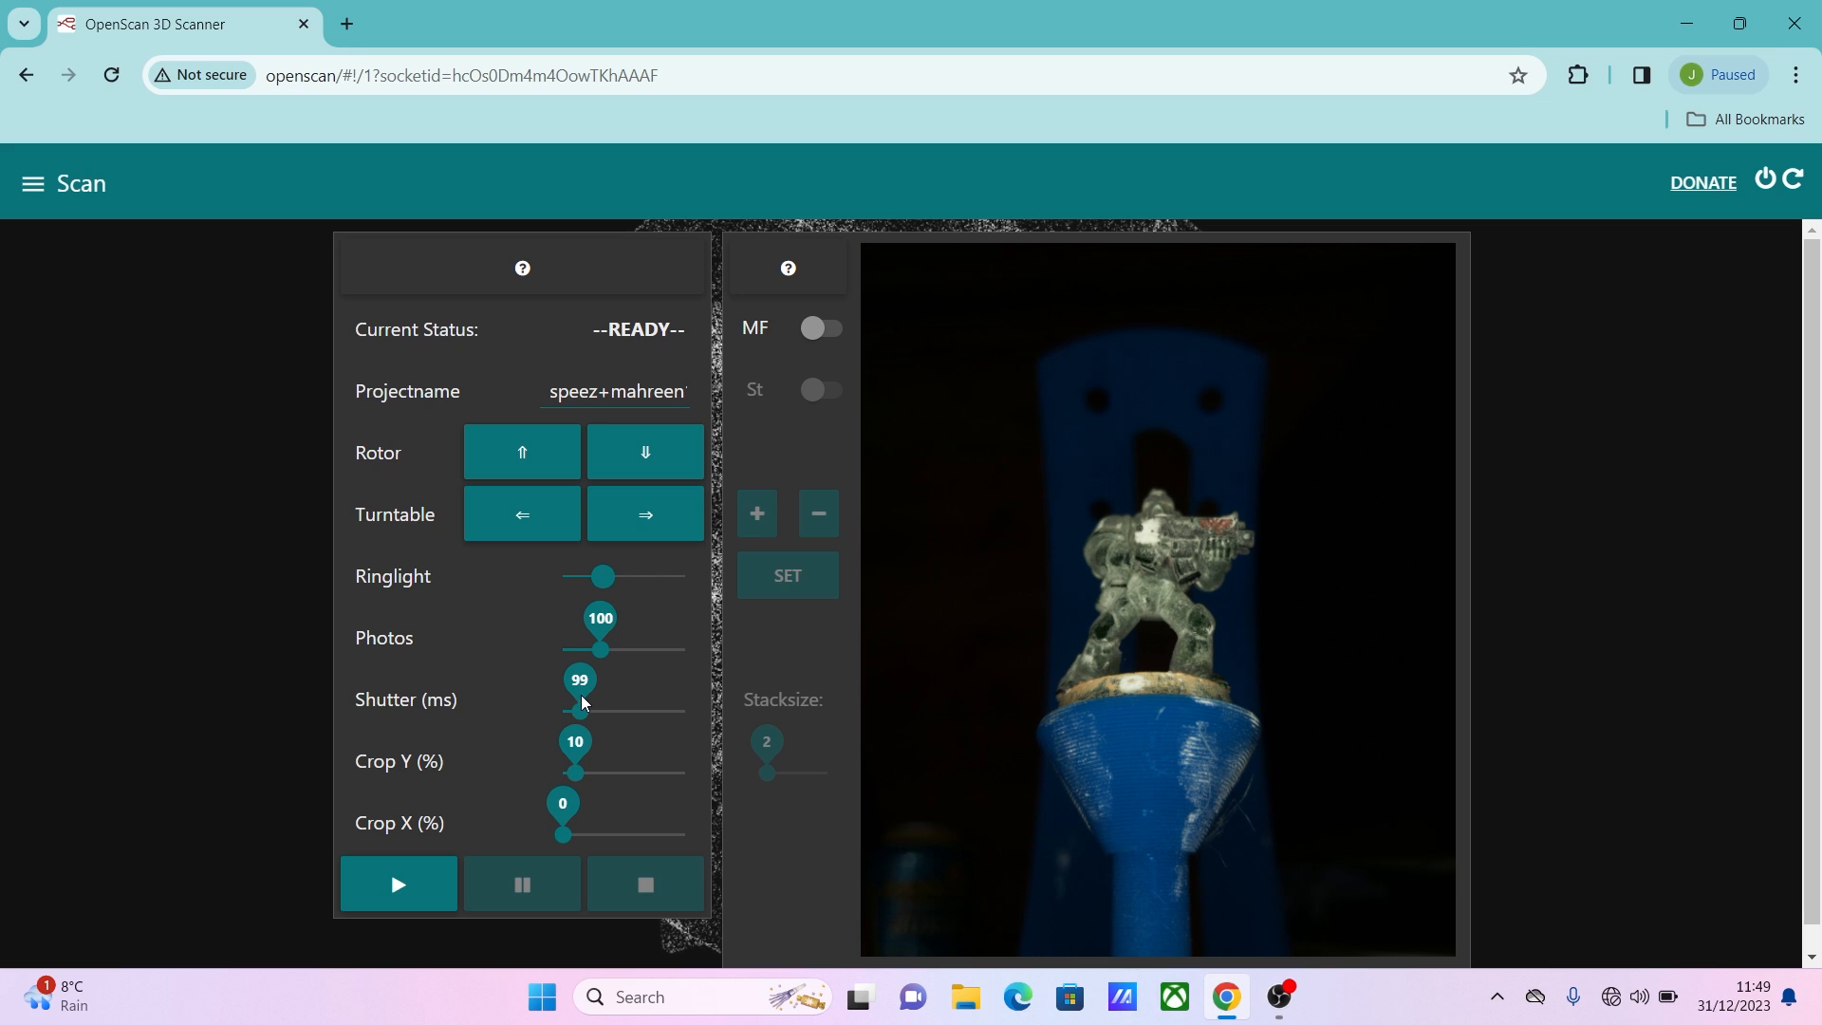
{"action": "left_click_drag", "start_coordinate": [577, 708], "coordinate": [587, 707]}
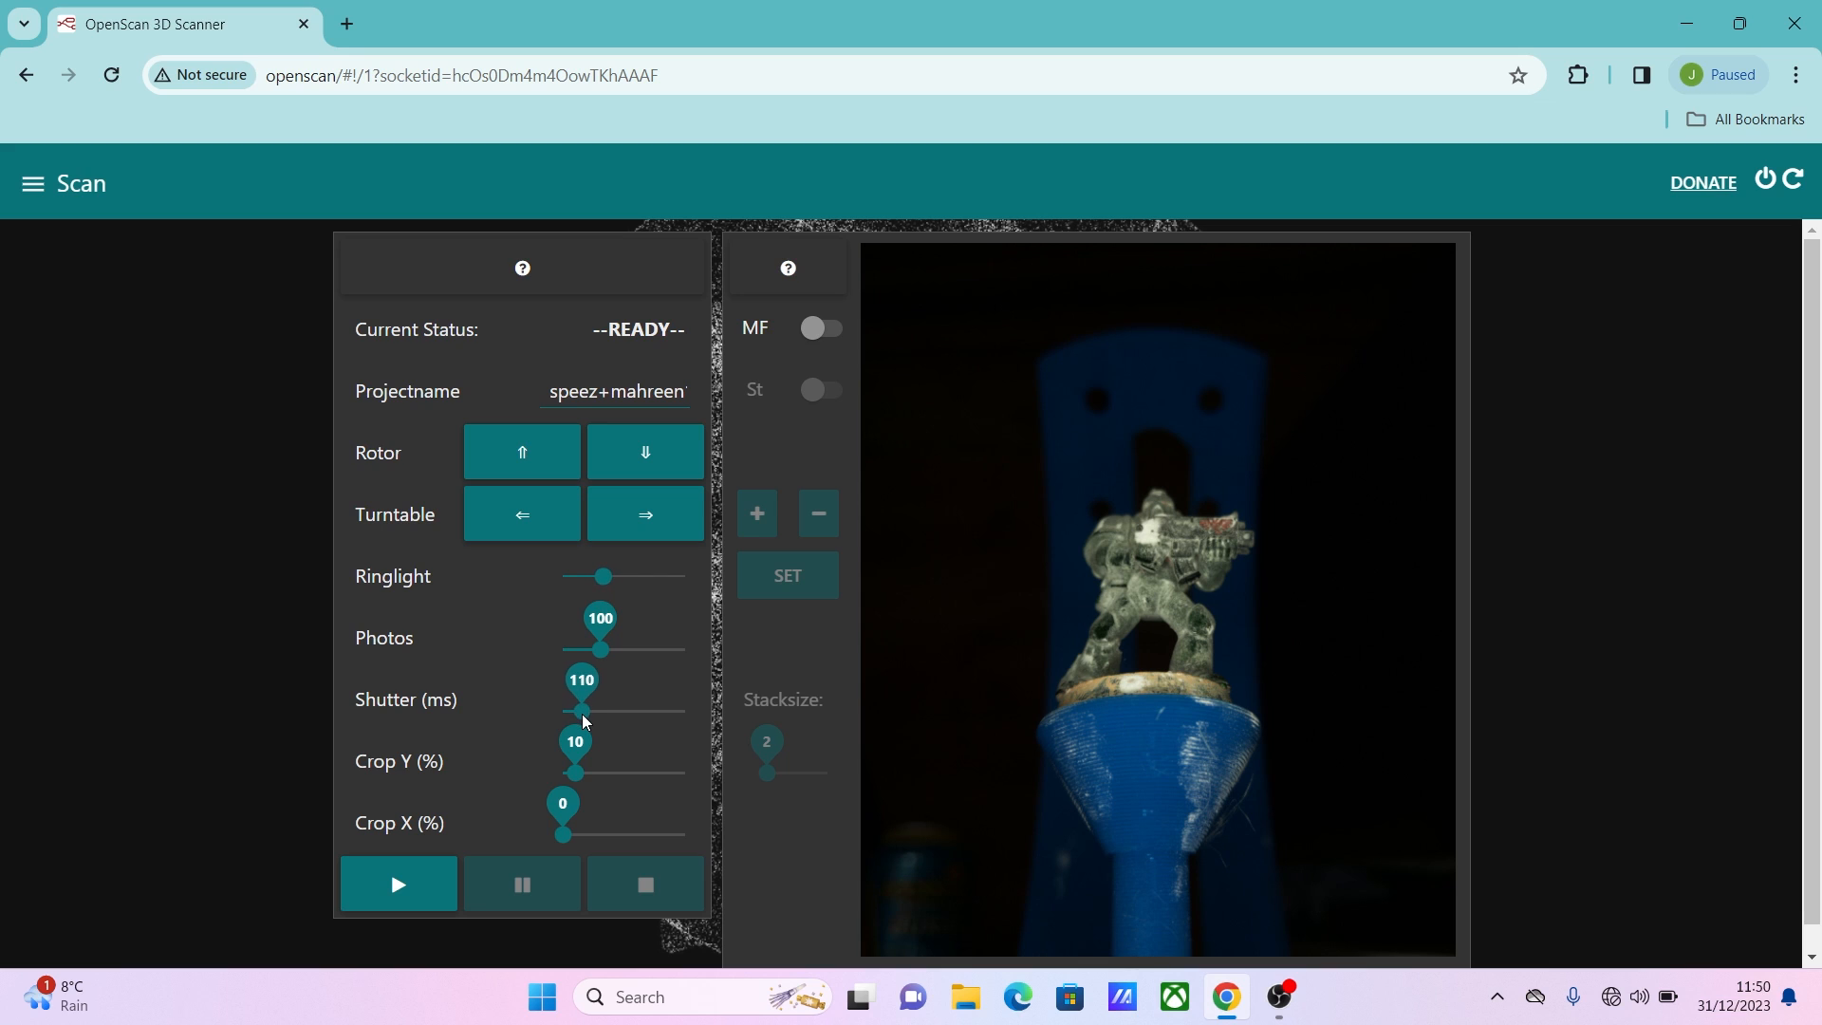
{"action": "left_click_drag", "start_coordinate": [580, 710], "coordinate": [562, 710]}
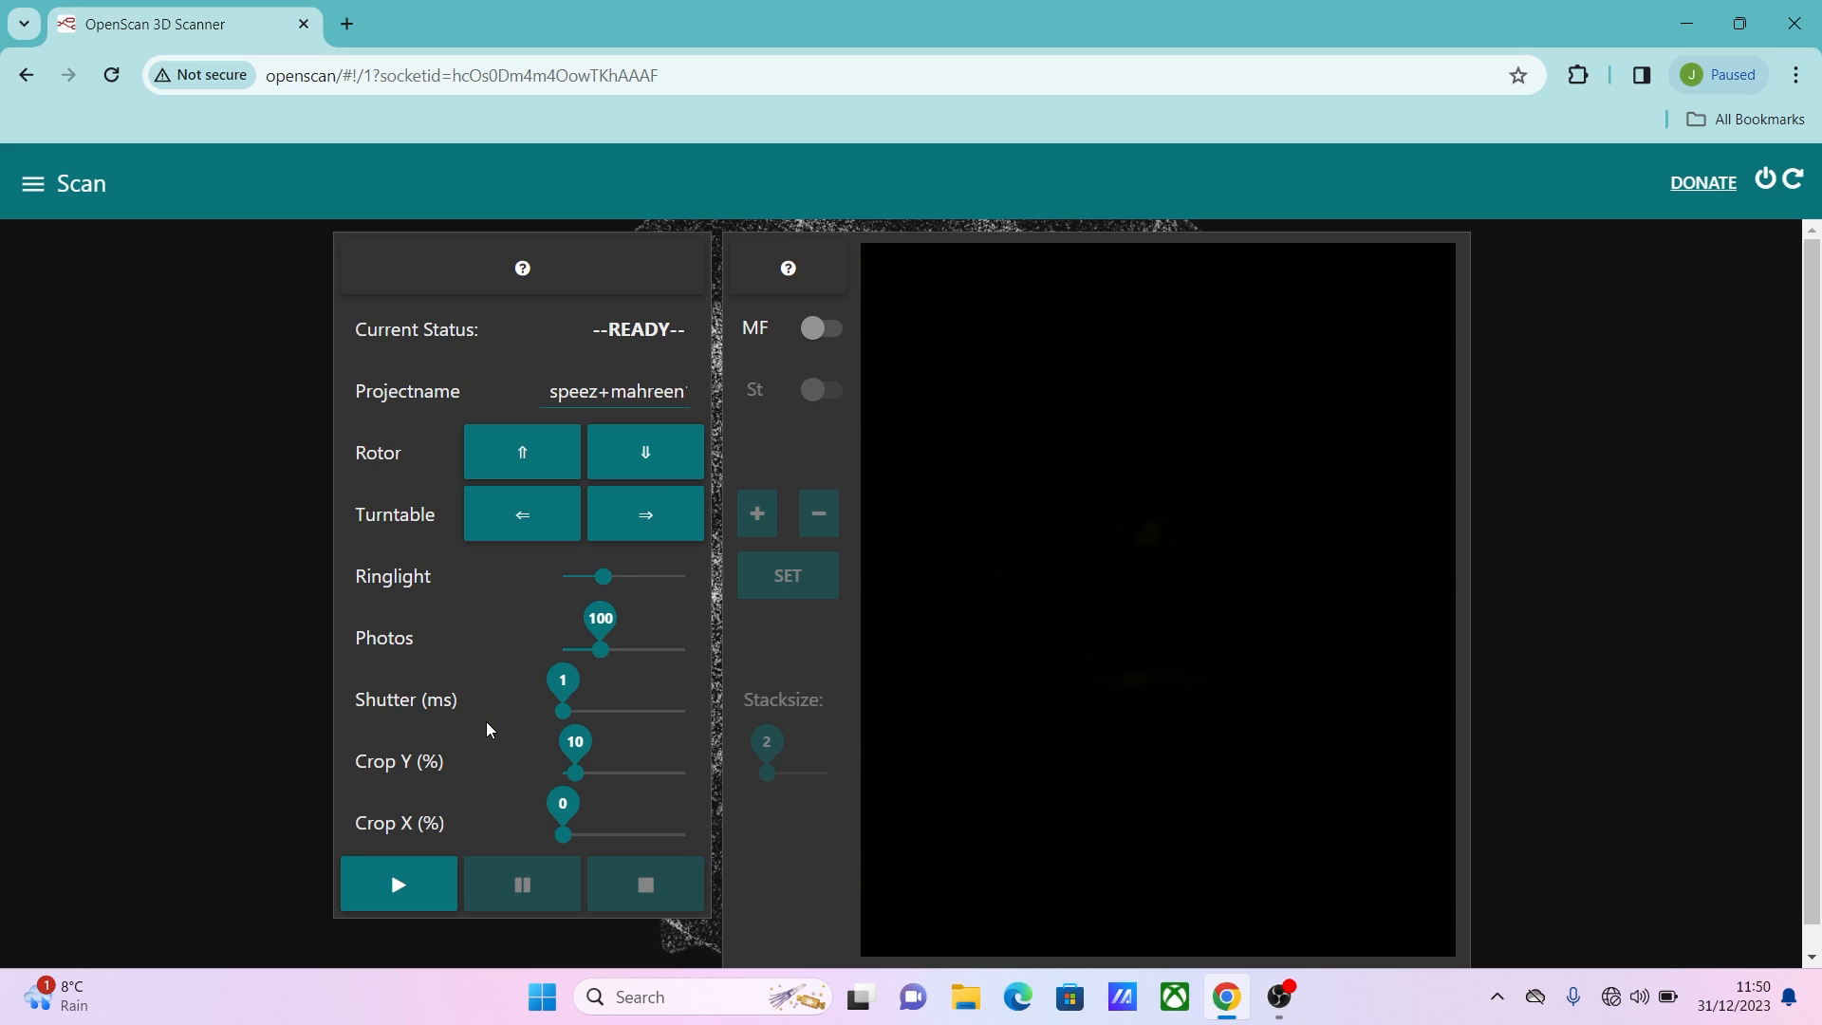
{"action": "mouse_move", "coordinate": [670, 586]}
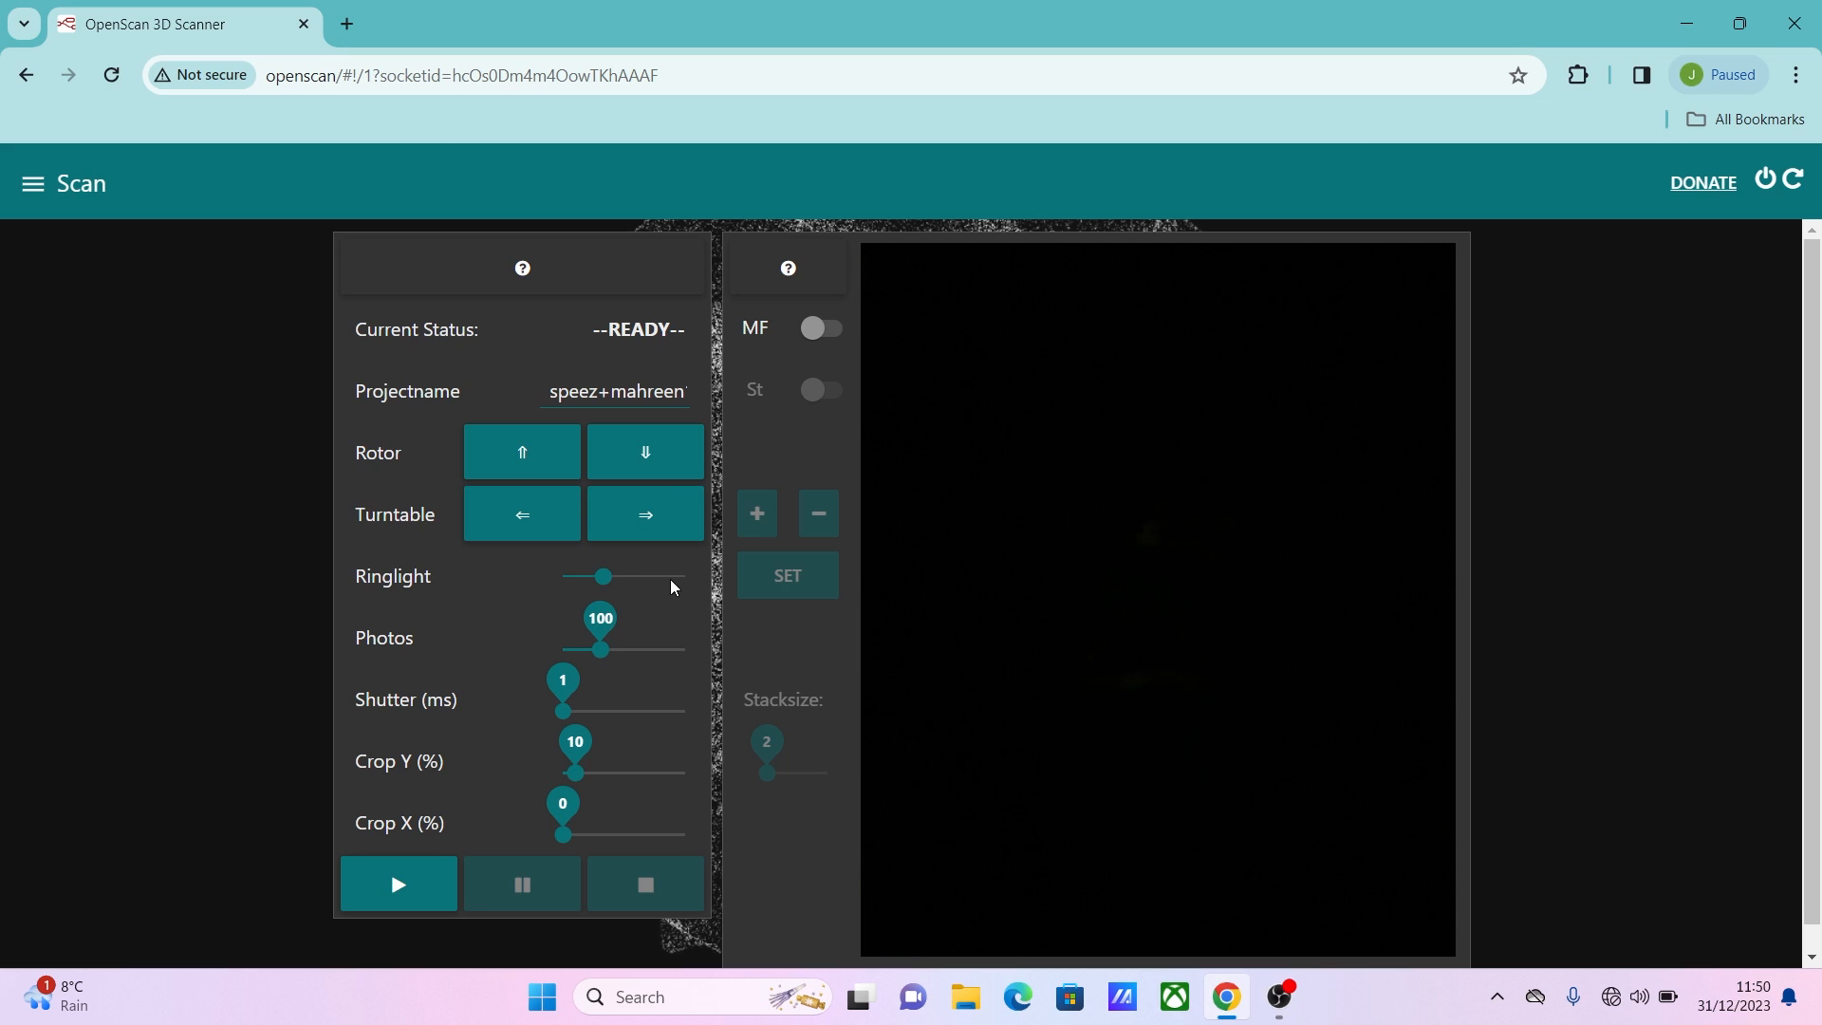
{"action": "left_click_drag", "start_coordinate": [601, 577], "coordinate": [683, 577]}
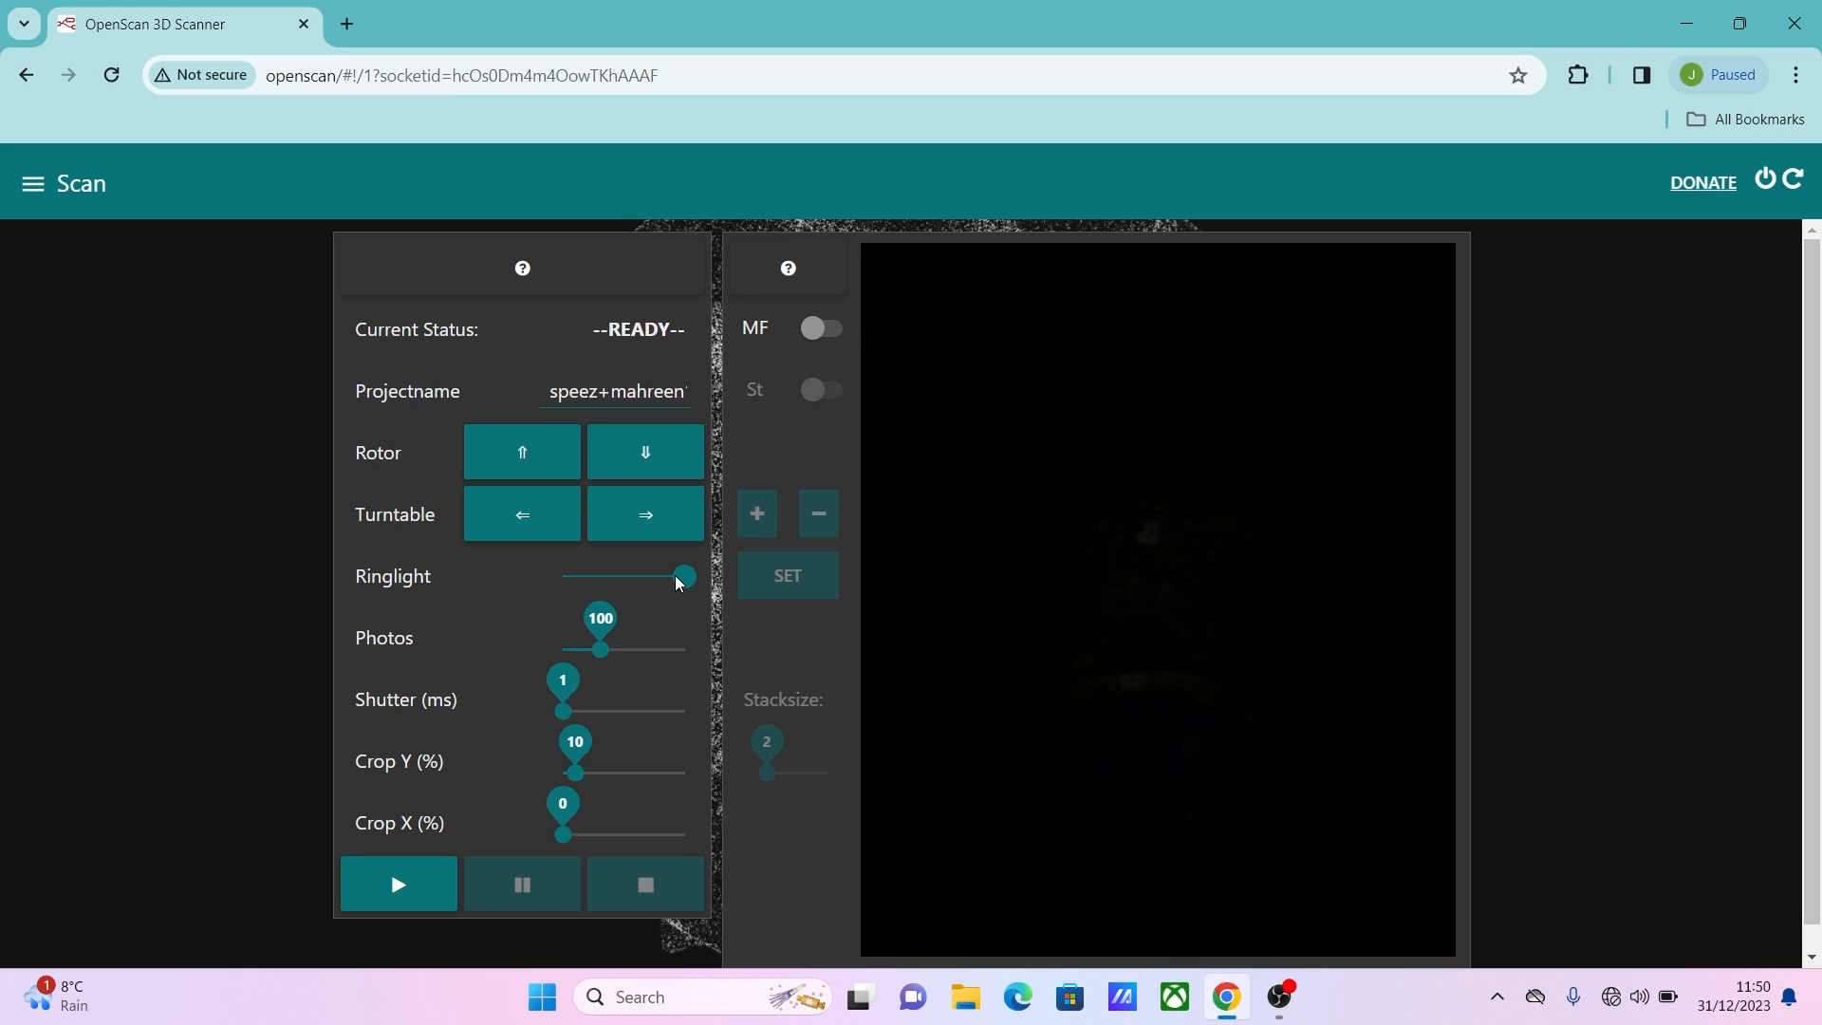
Settle the shutter at 104 ms and dim the ring light to cut glare.
{"action": "left_click_drag", "start_coordinate": [564, 710], "coordinate": [621, 710]}
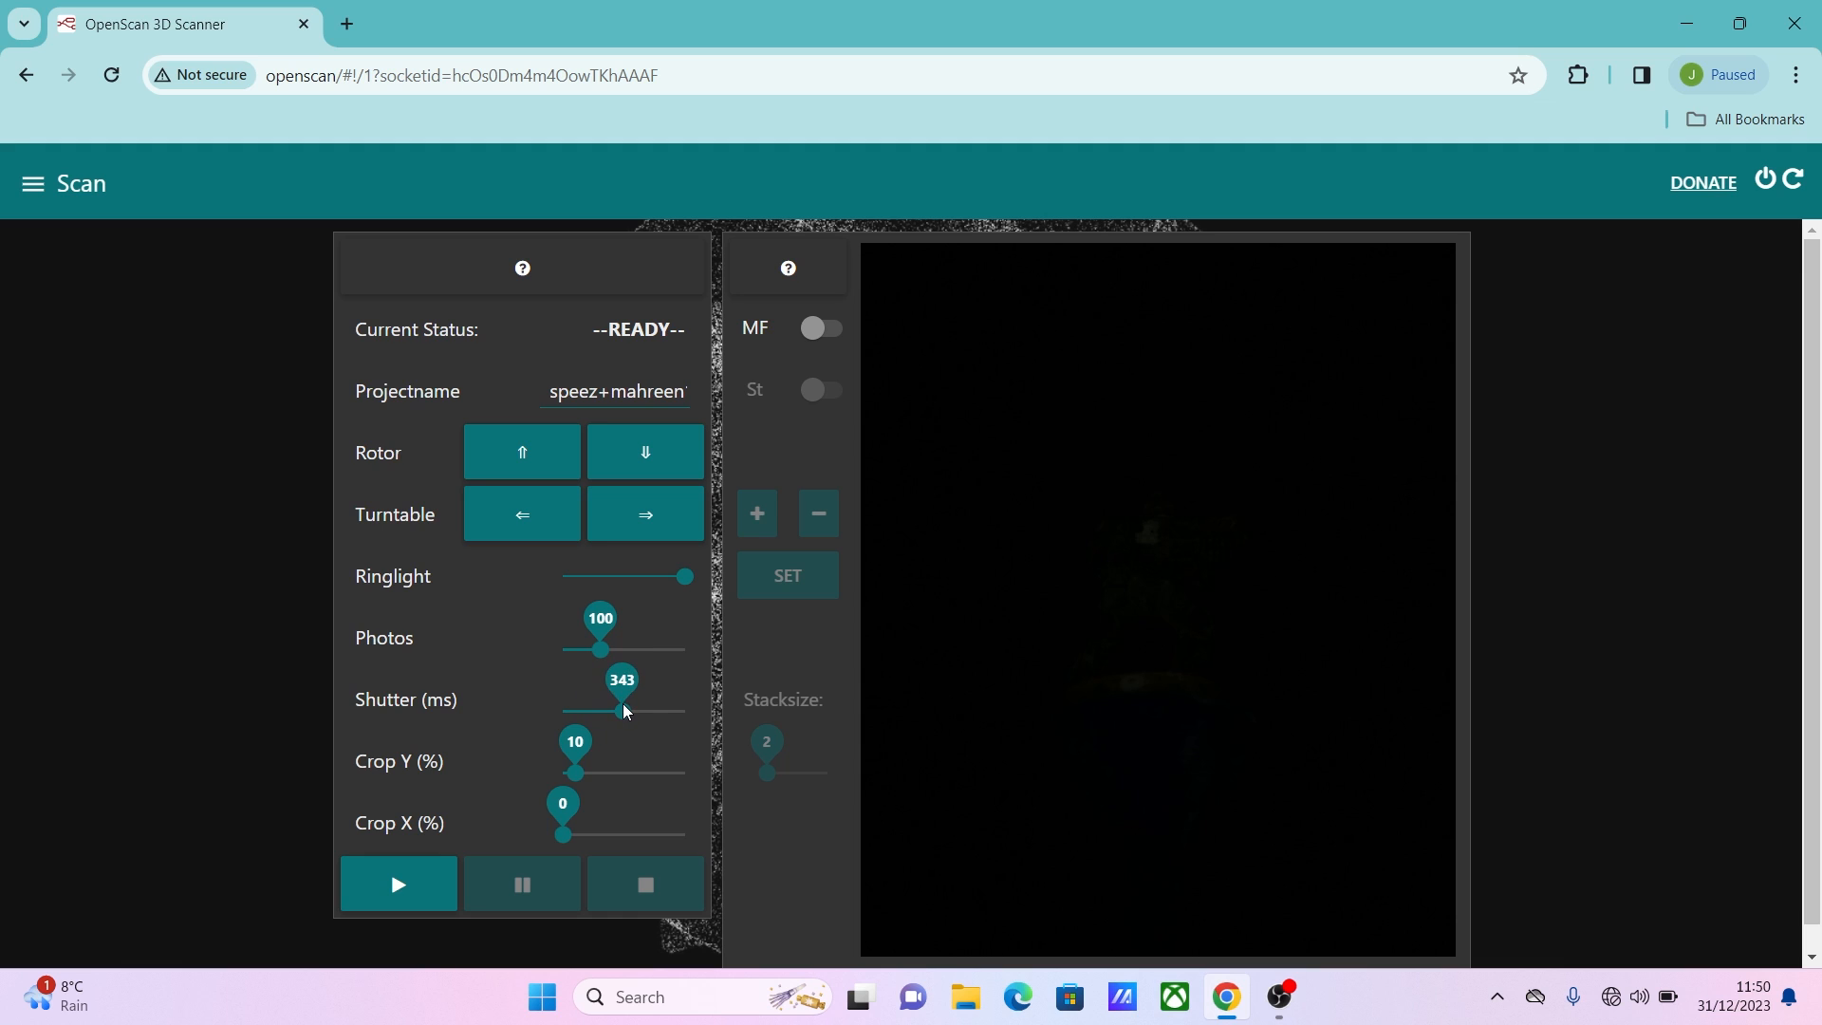
{"action": "left_click_drag", "start_coordinate": [622, 709], "coordinate": [592, 709]}
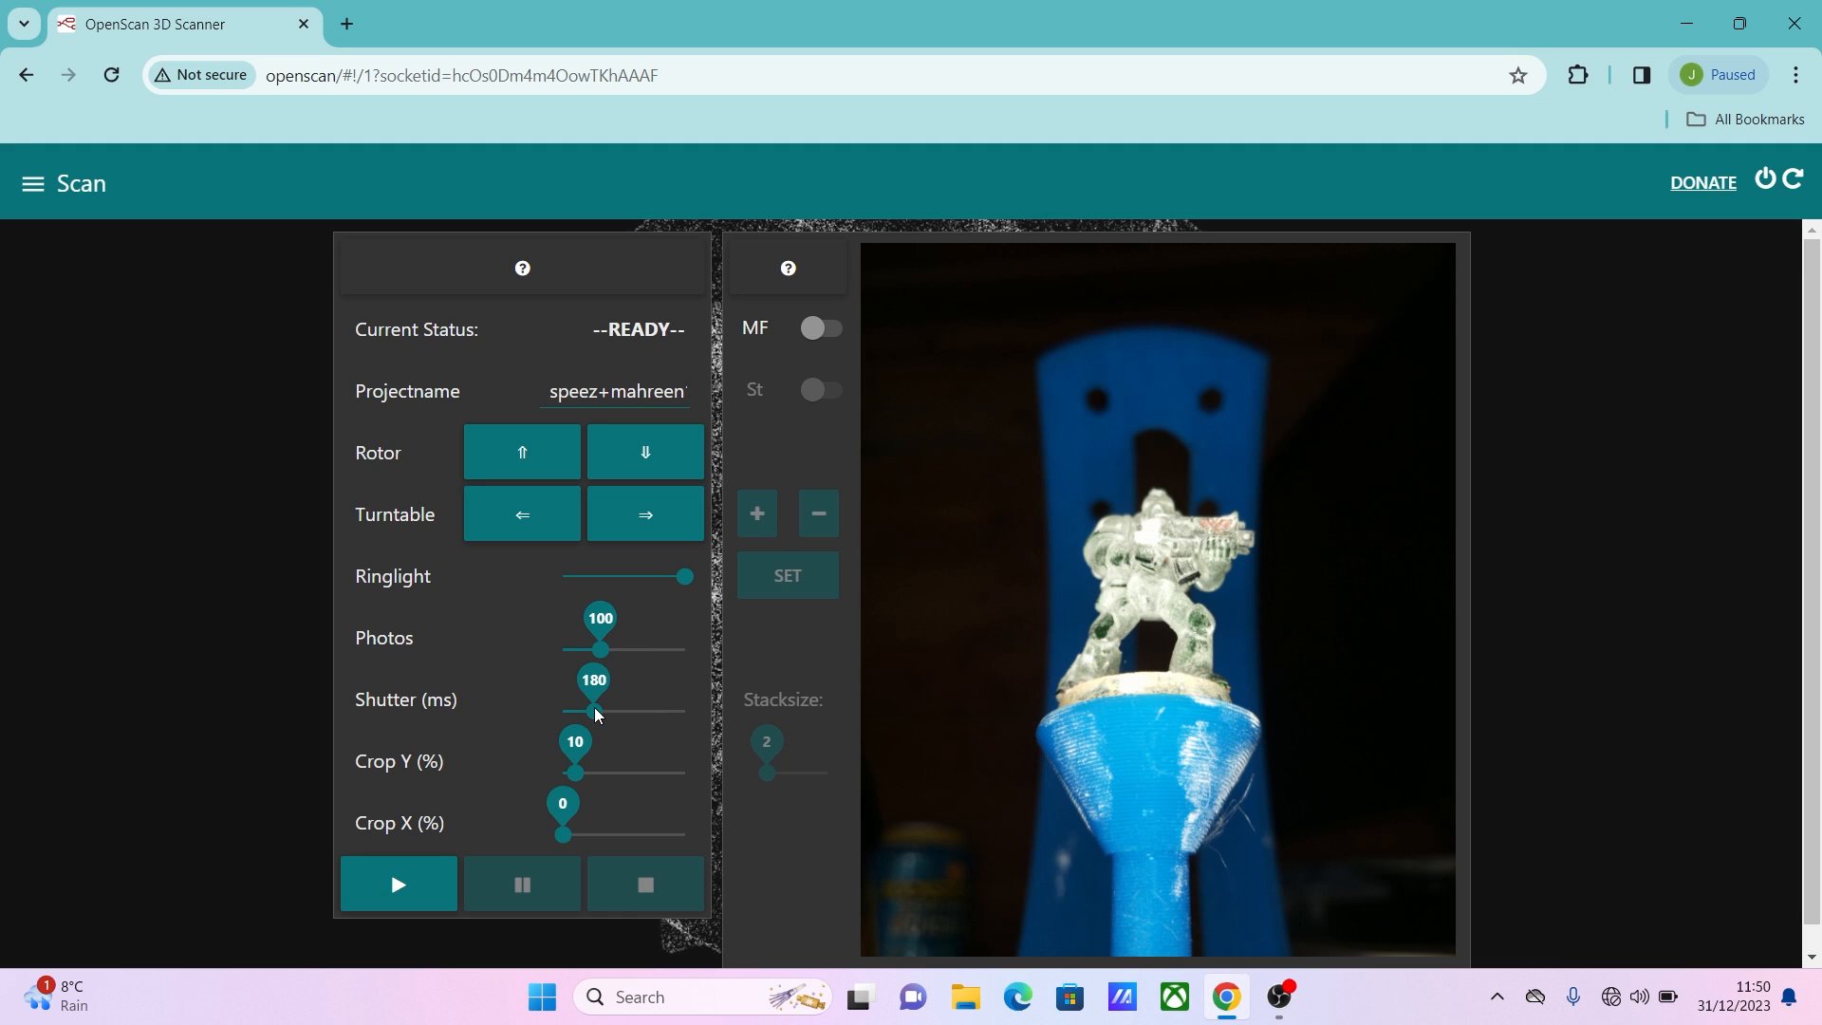
{"action": "left_click_drag", "start_coordinate": [594, 711], "coordinate": [581, 712]}
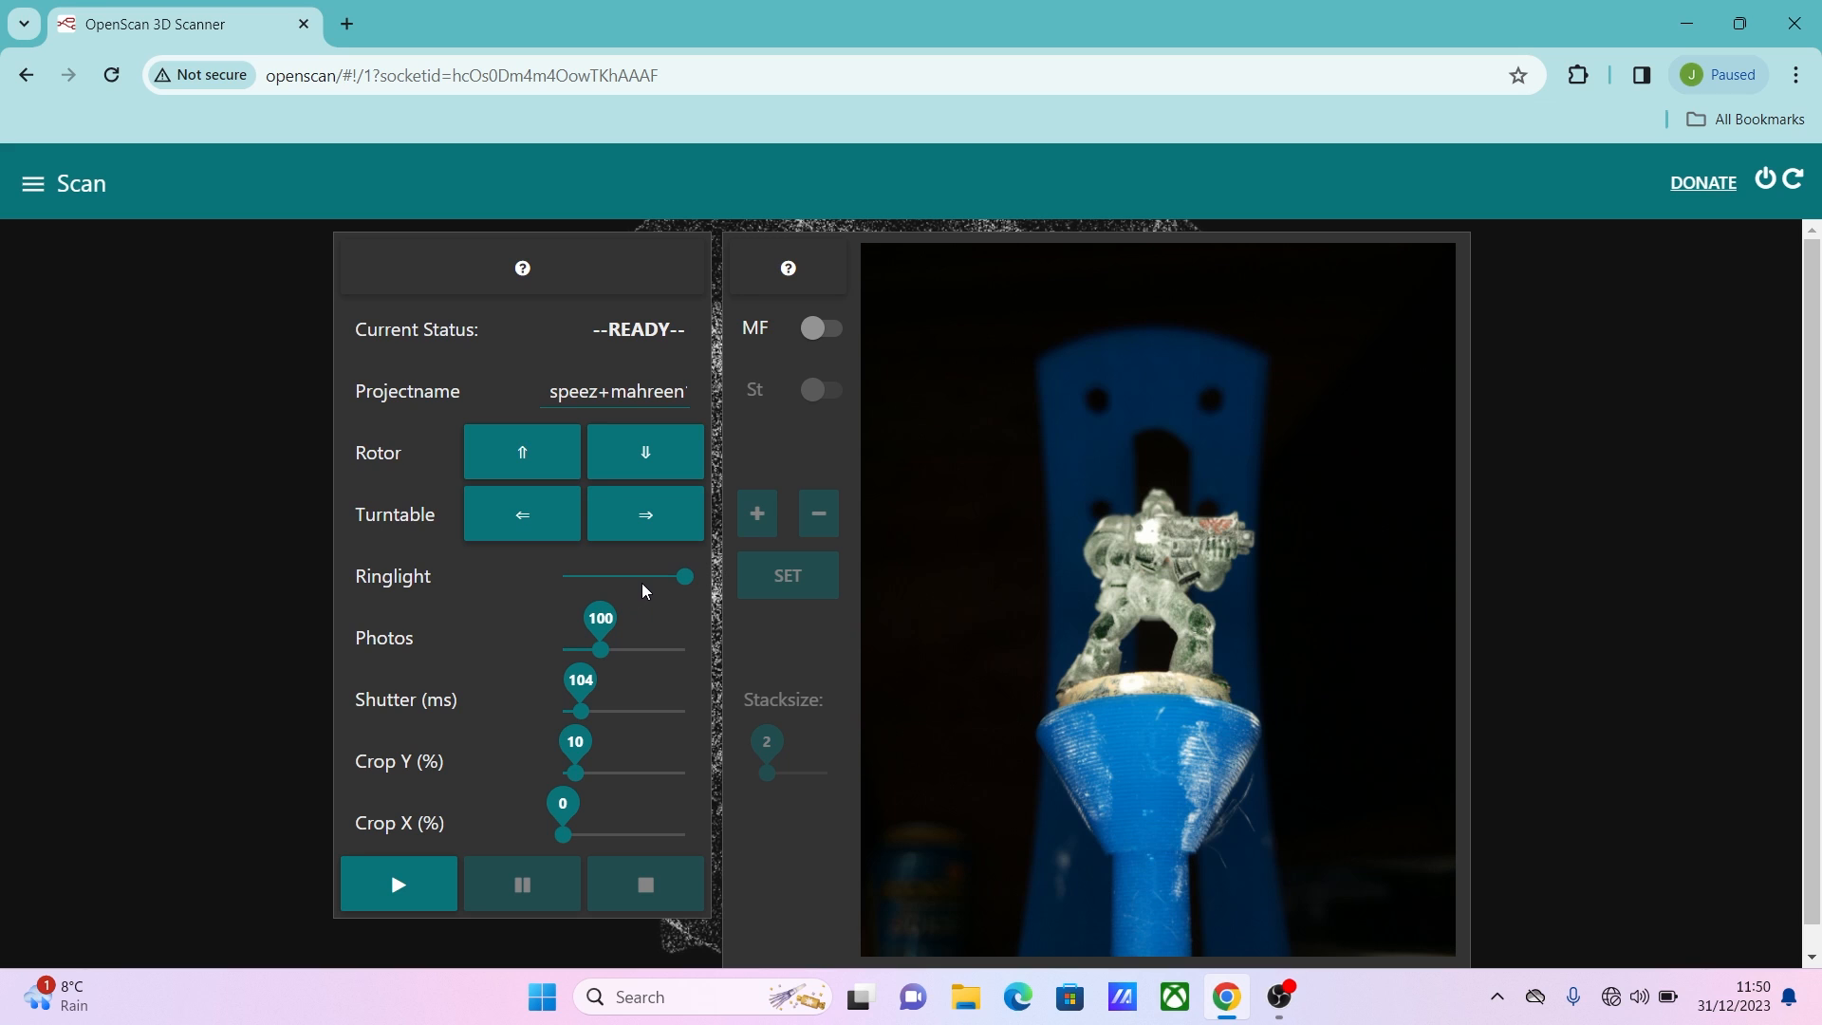
{"action": "mouse_move", "coordinate": [653, 575]}
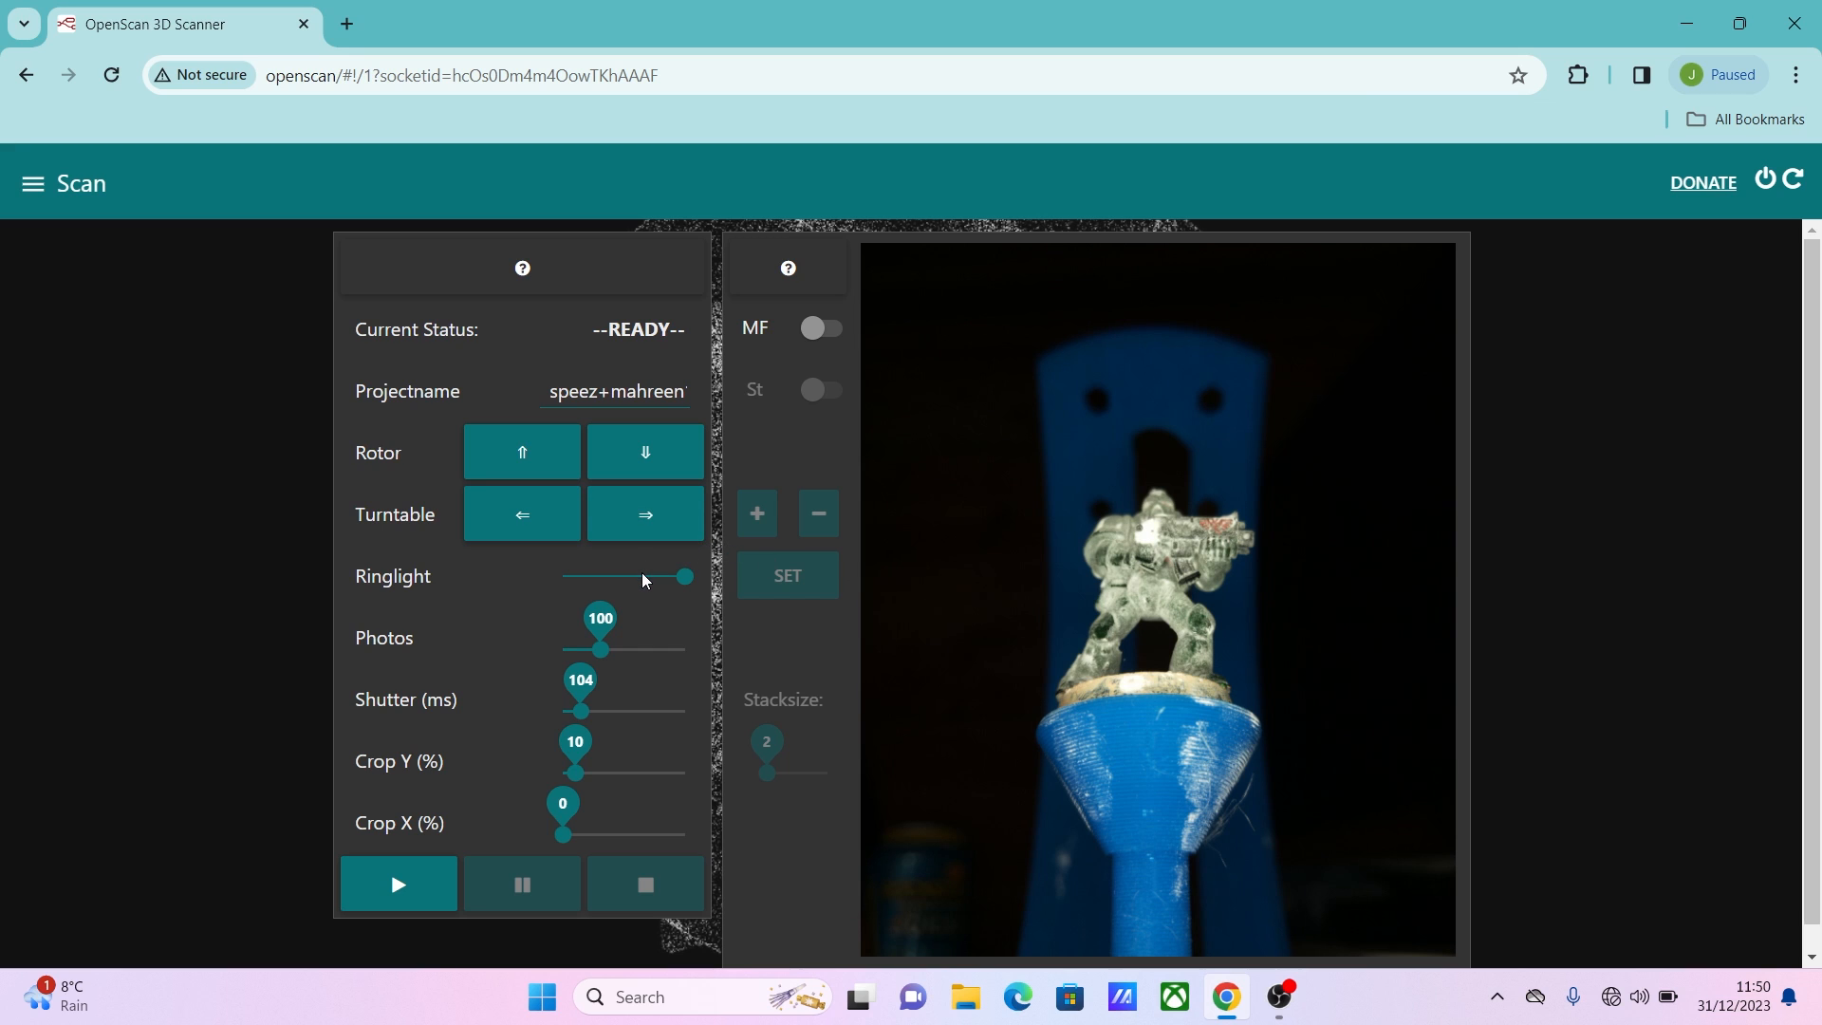
{"action": "left_click_drag", "start_coordinate": [683, 577], "coordinate": [643, 577]}
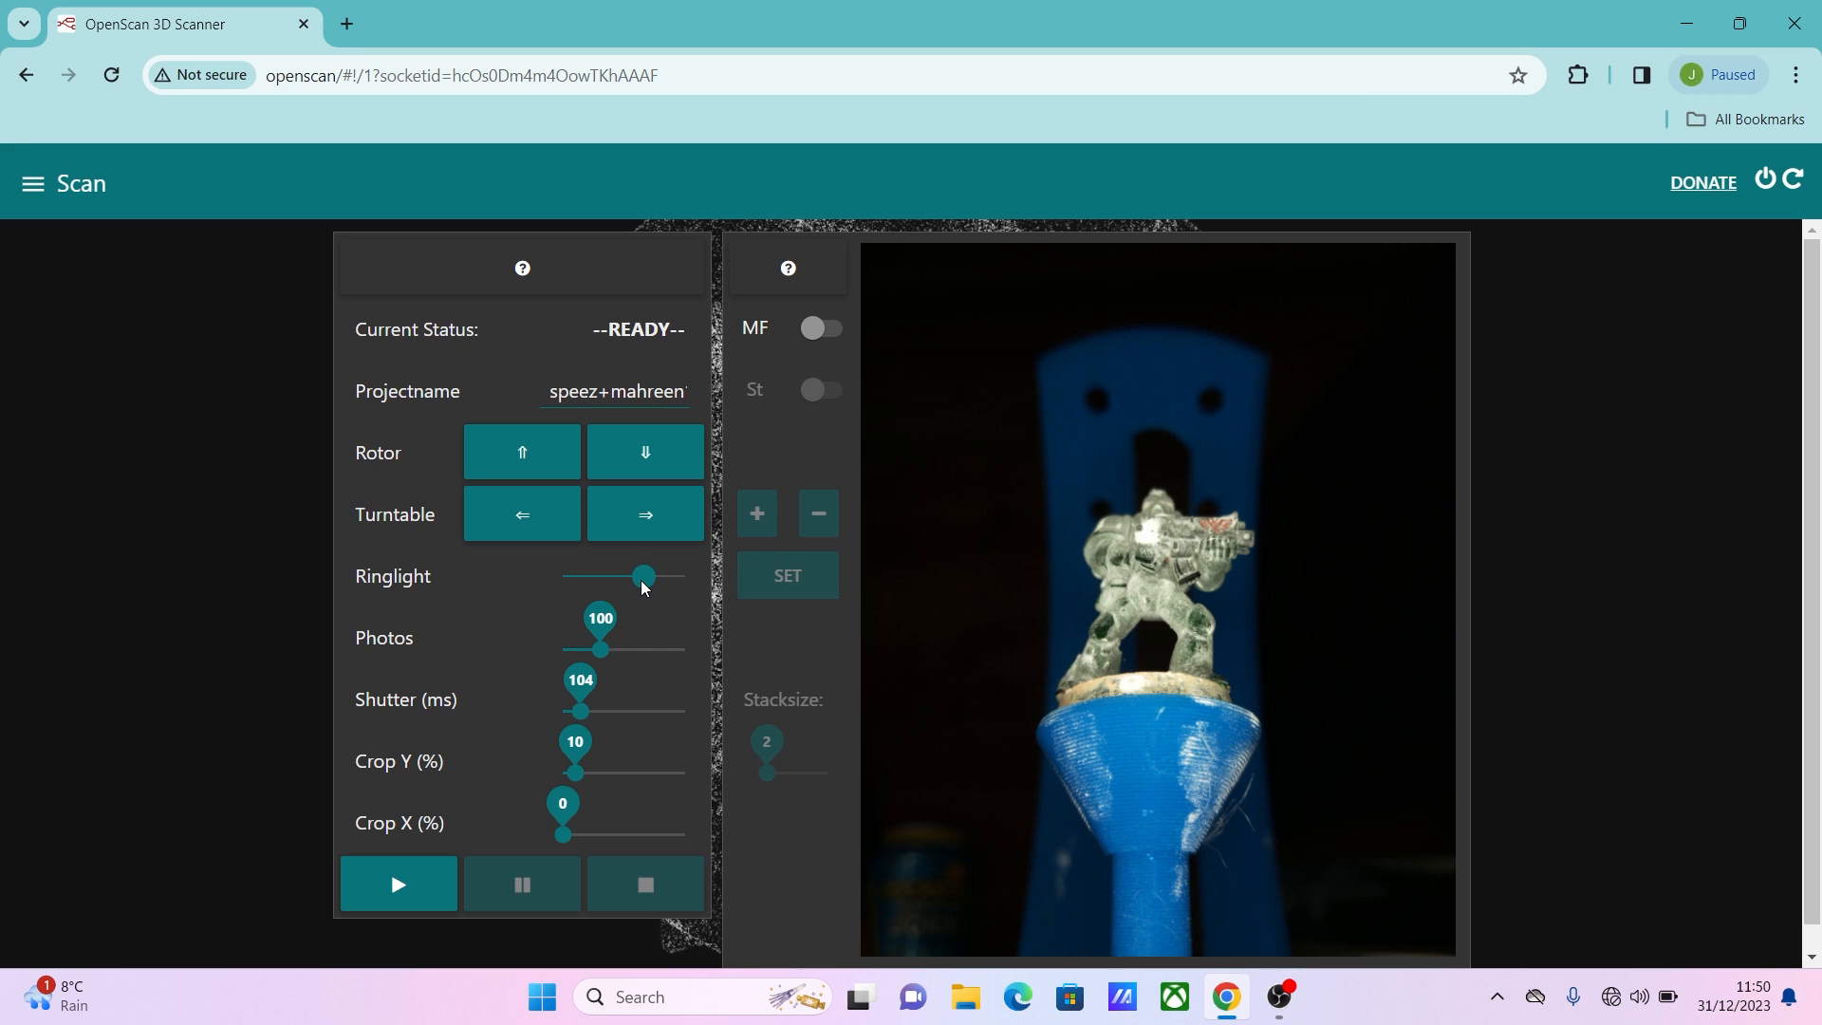
{"action": "left_click", "coordinate": [643, 514]}
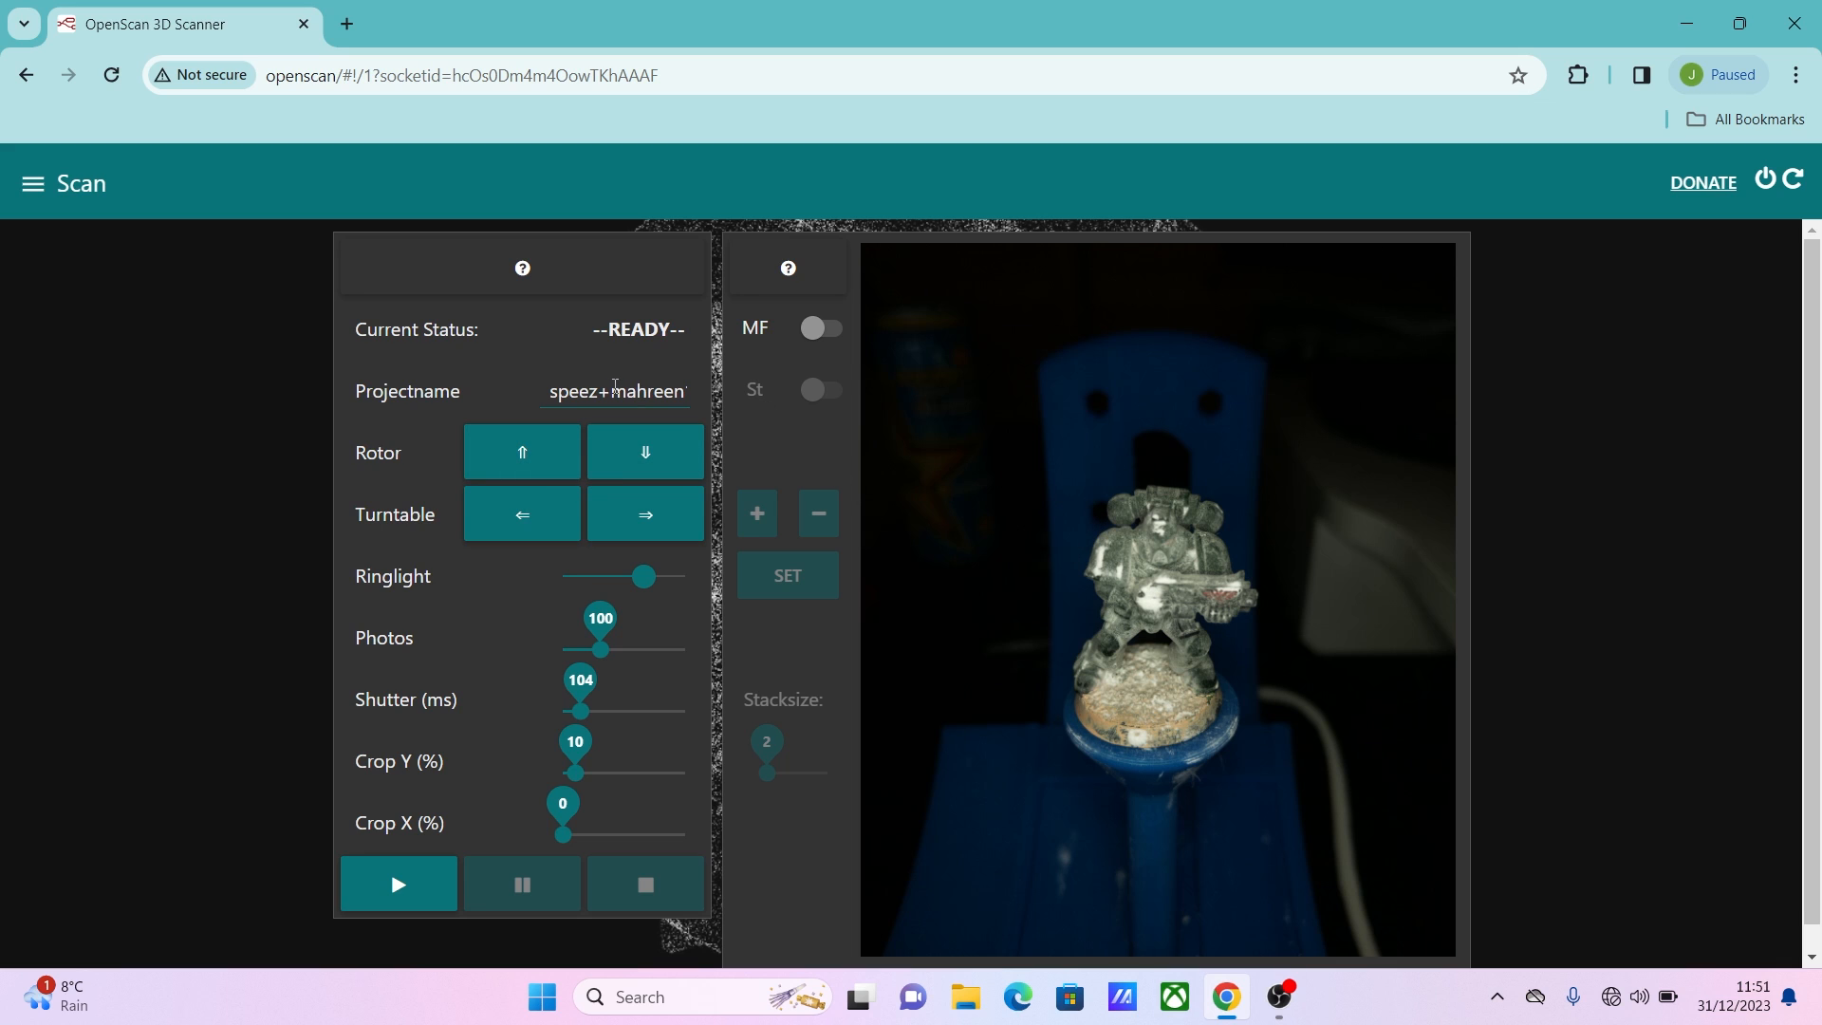
Name the project speez_mahreen1 and start capturing the scan.
{"action": "type", "text": "speezmahreen1"}
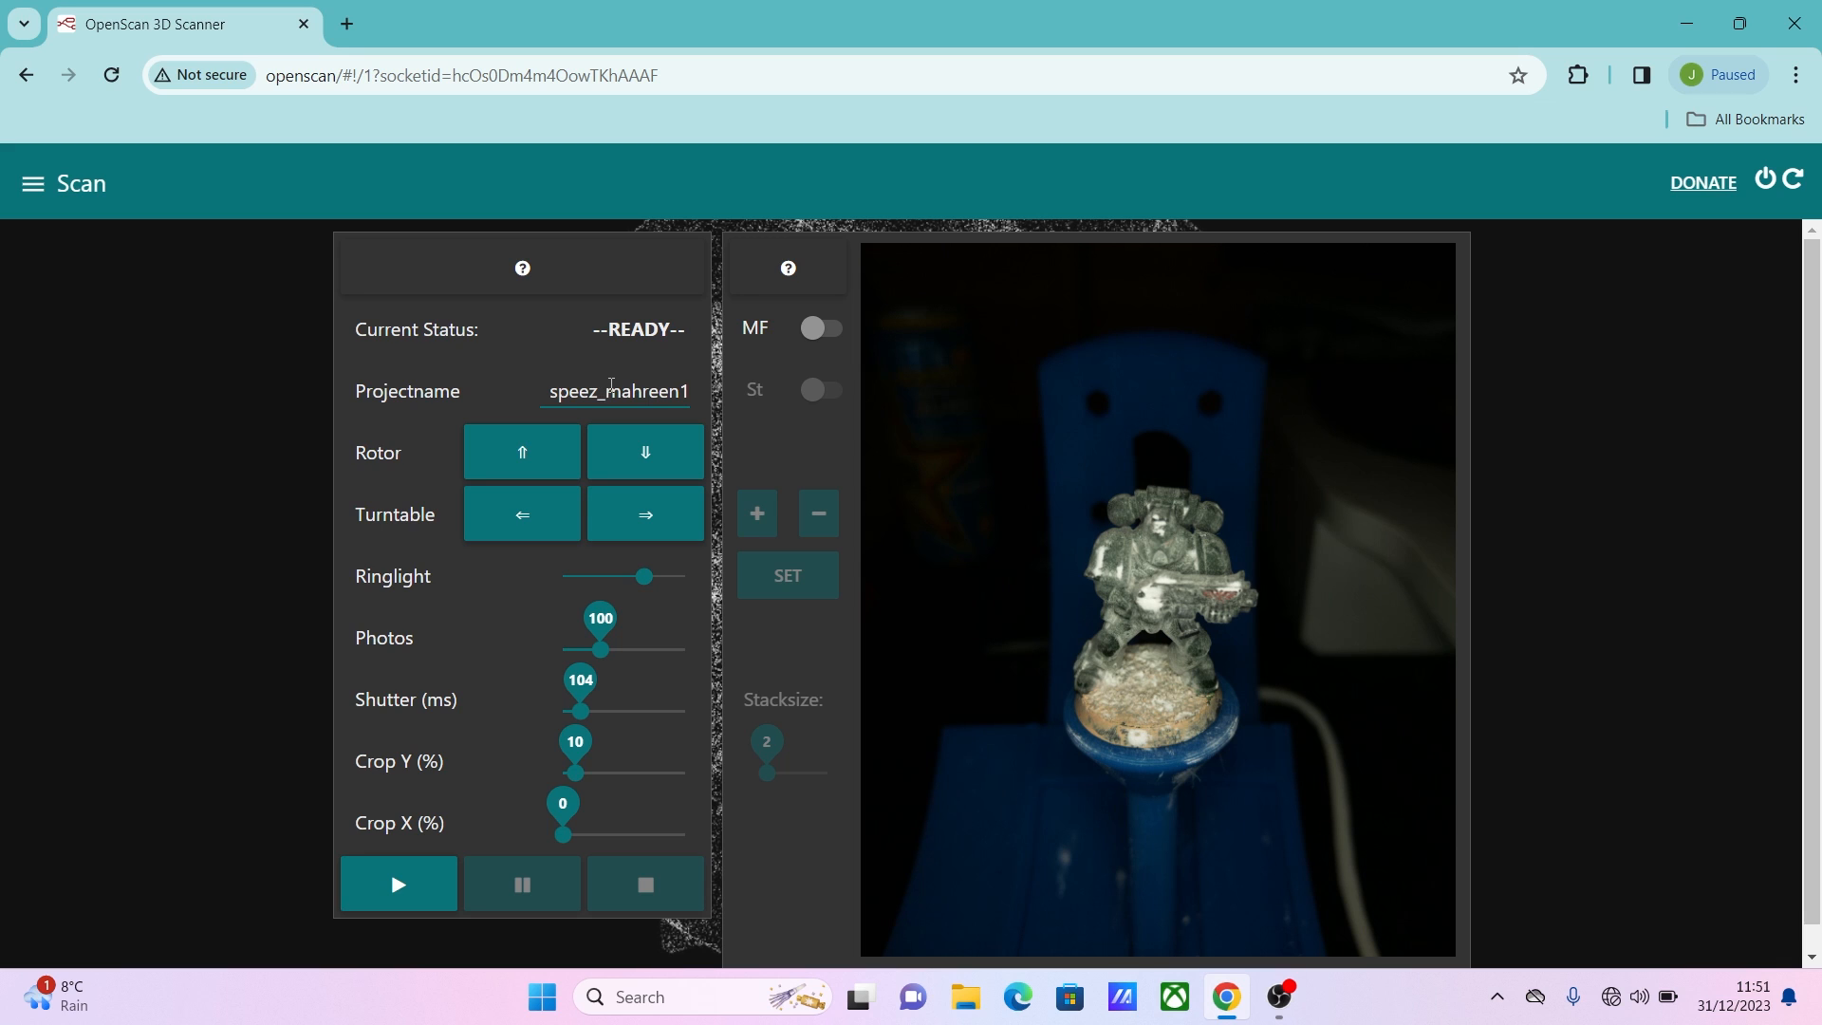
{"action": "left_click", "coordinate": [397, 885]}
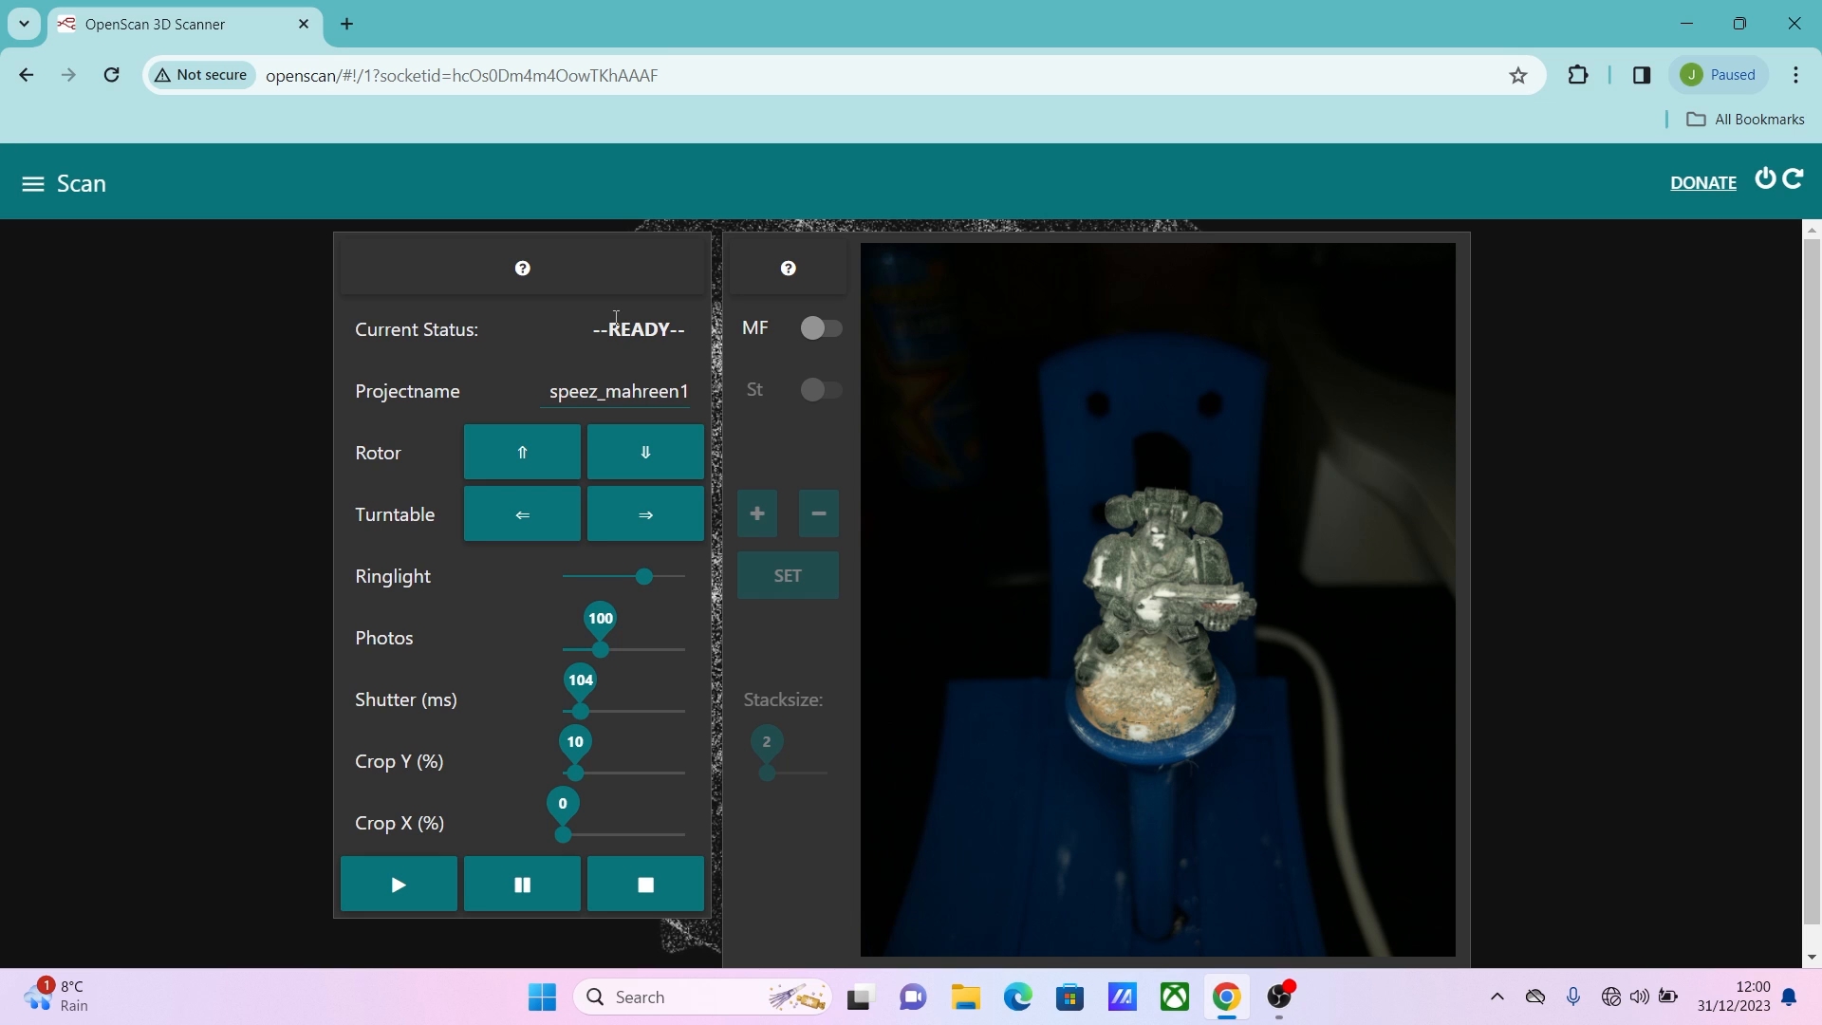
On Files&Cloud, select the 100-photo speez_mahreen1 scan set.
{"action": "left_click", "coordinate": [32, 185]}
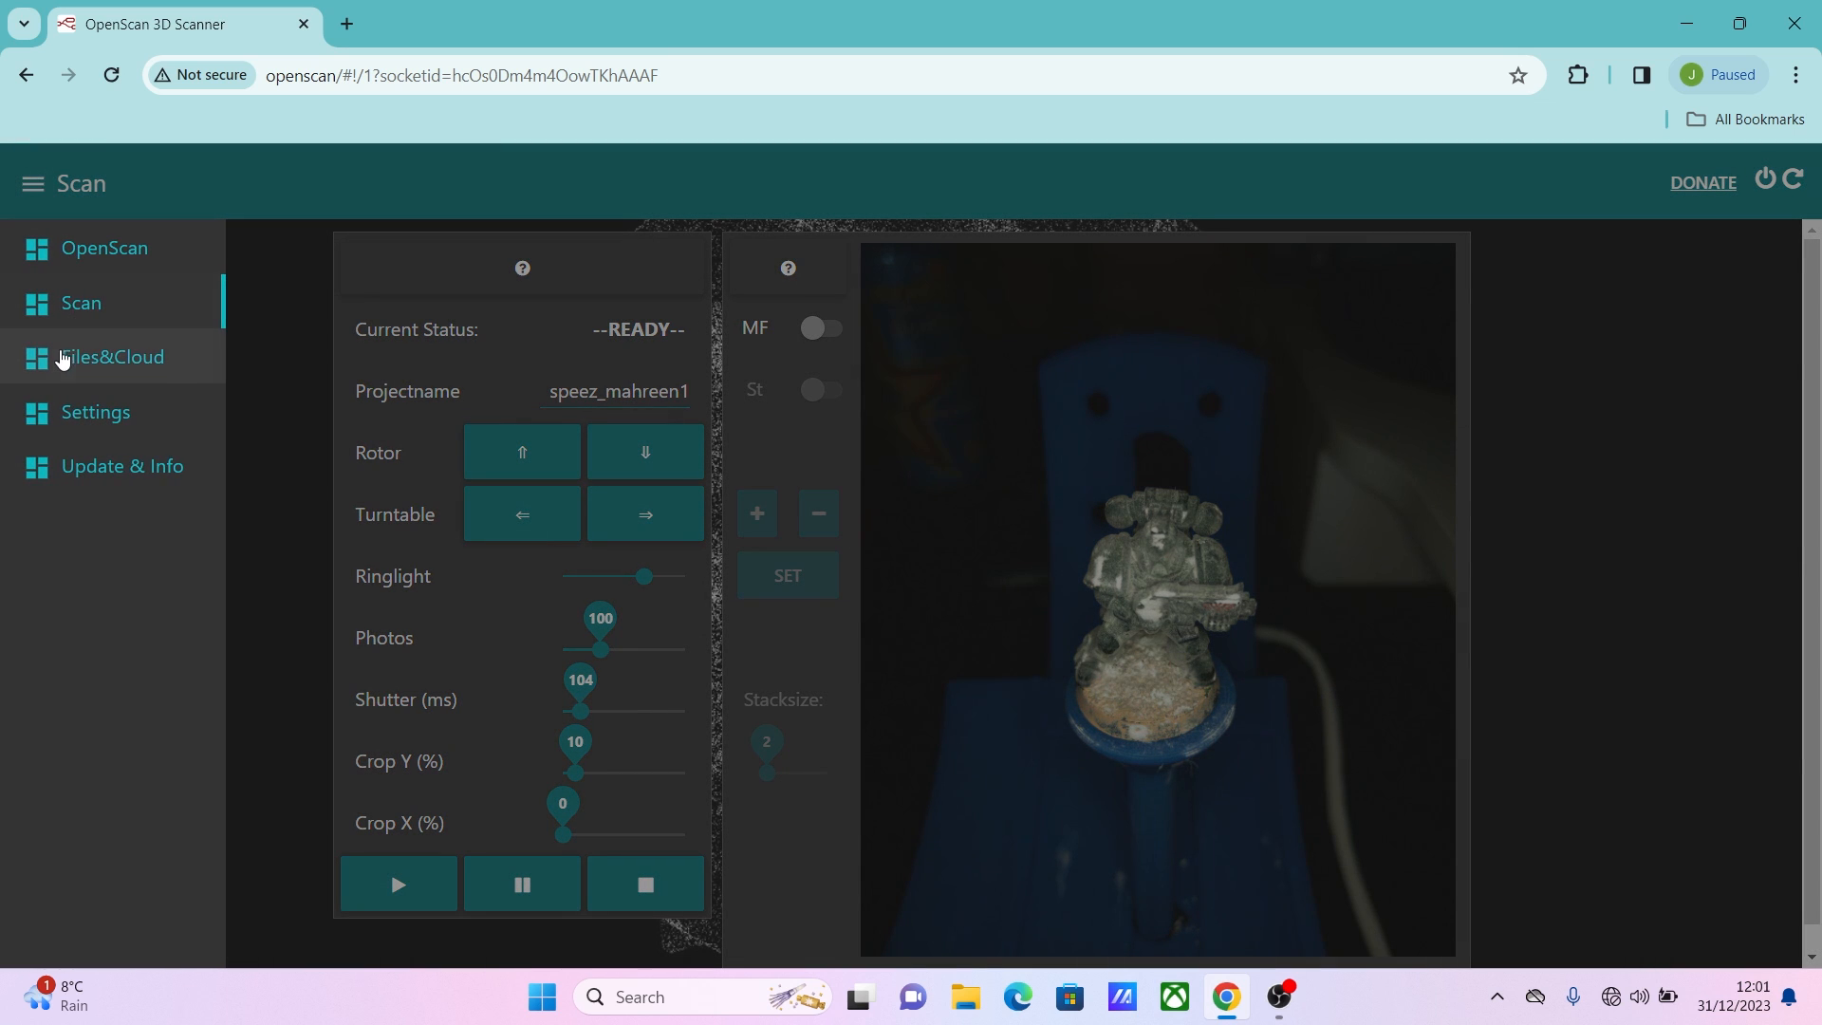
{"action": "left_click", "coordinate": [110, 357]}
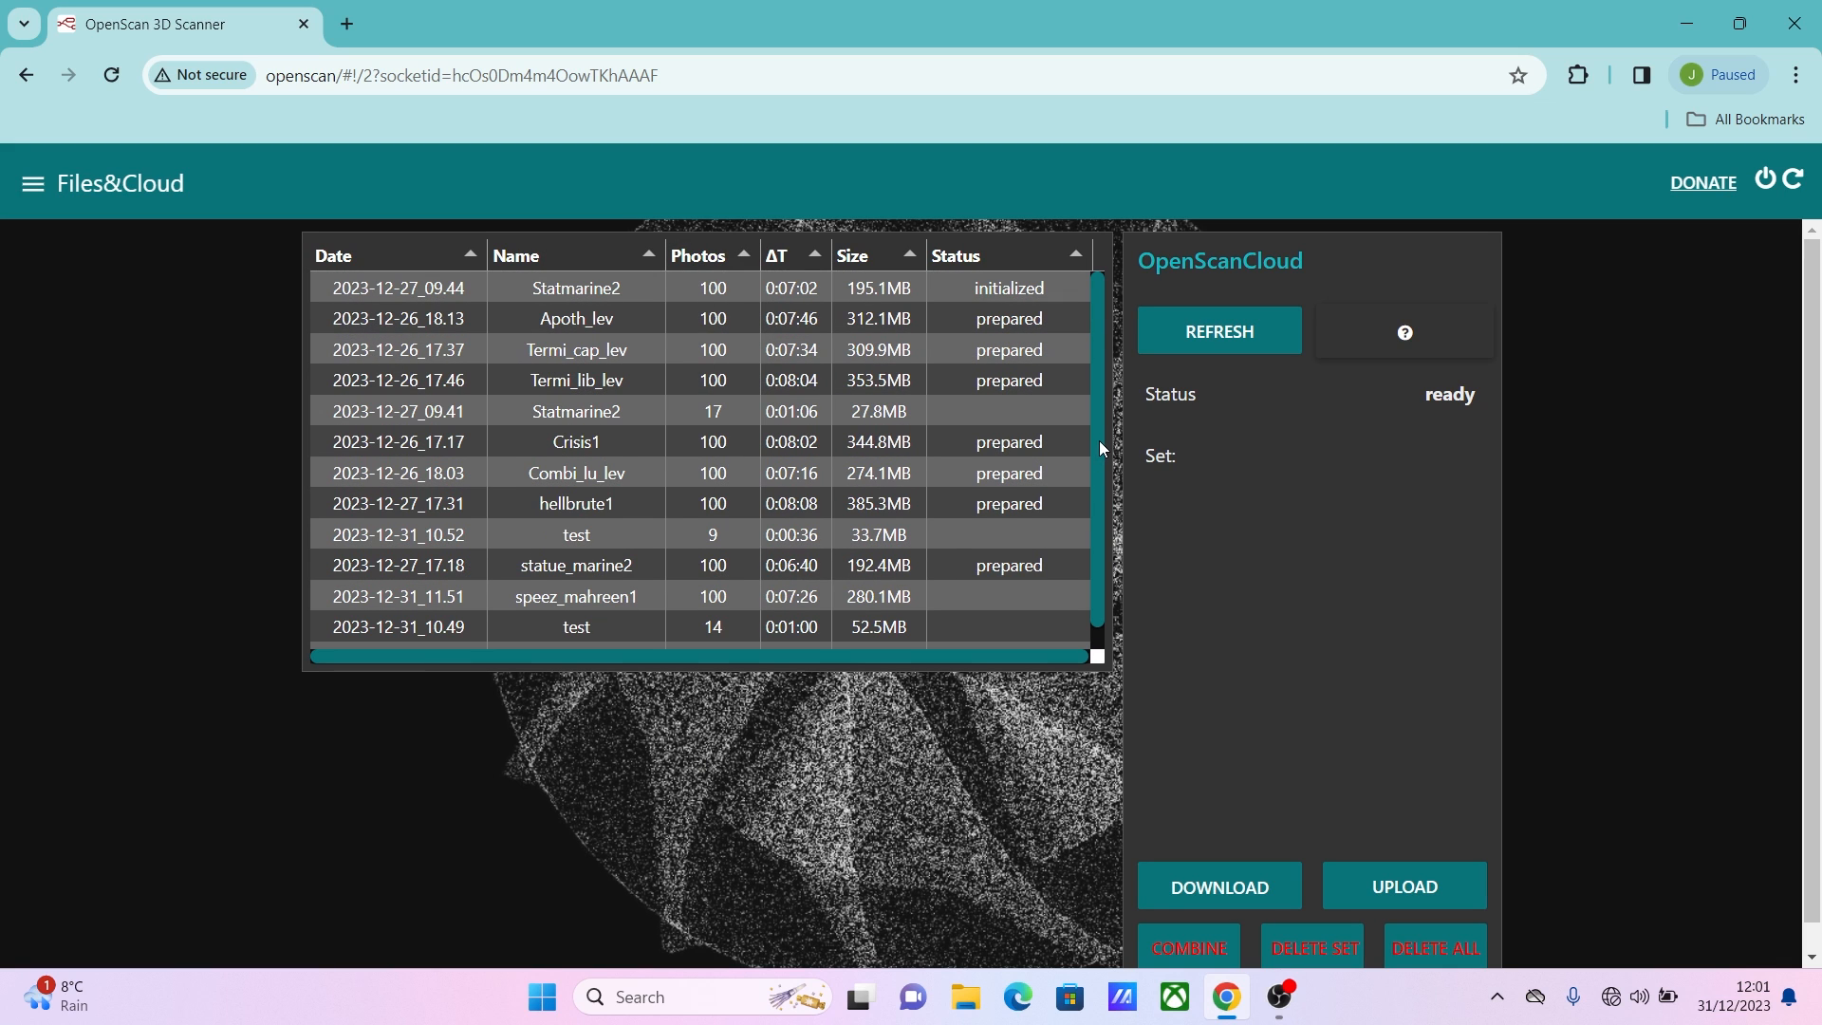
{"action": "scroll", "scroll_direction": "down", "scroll_amount": 3}
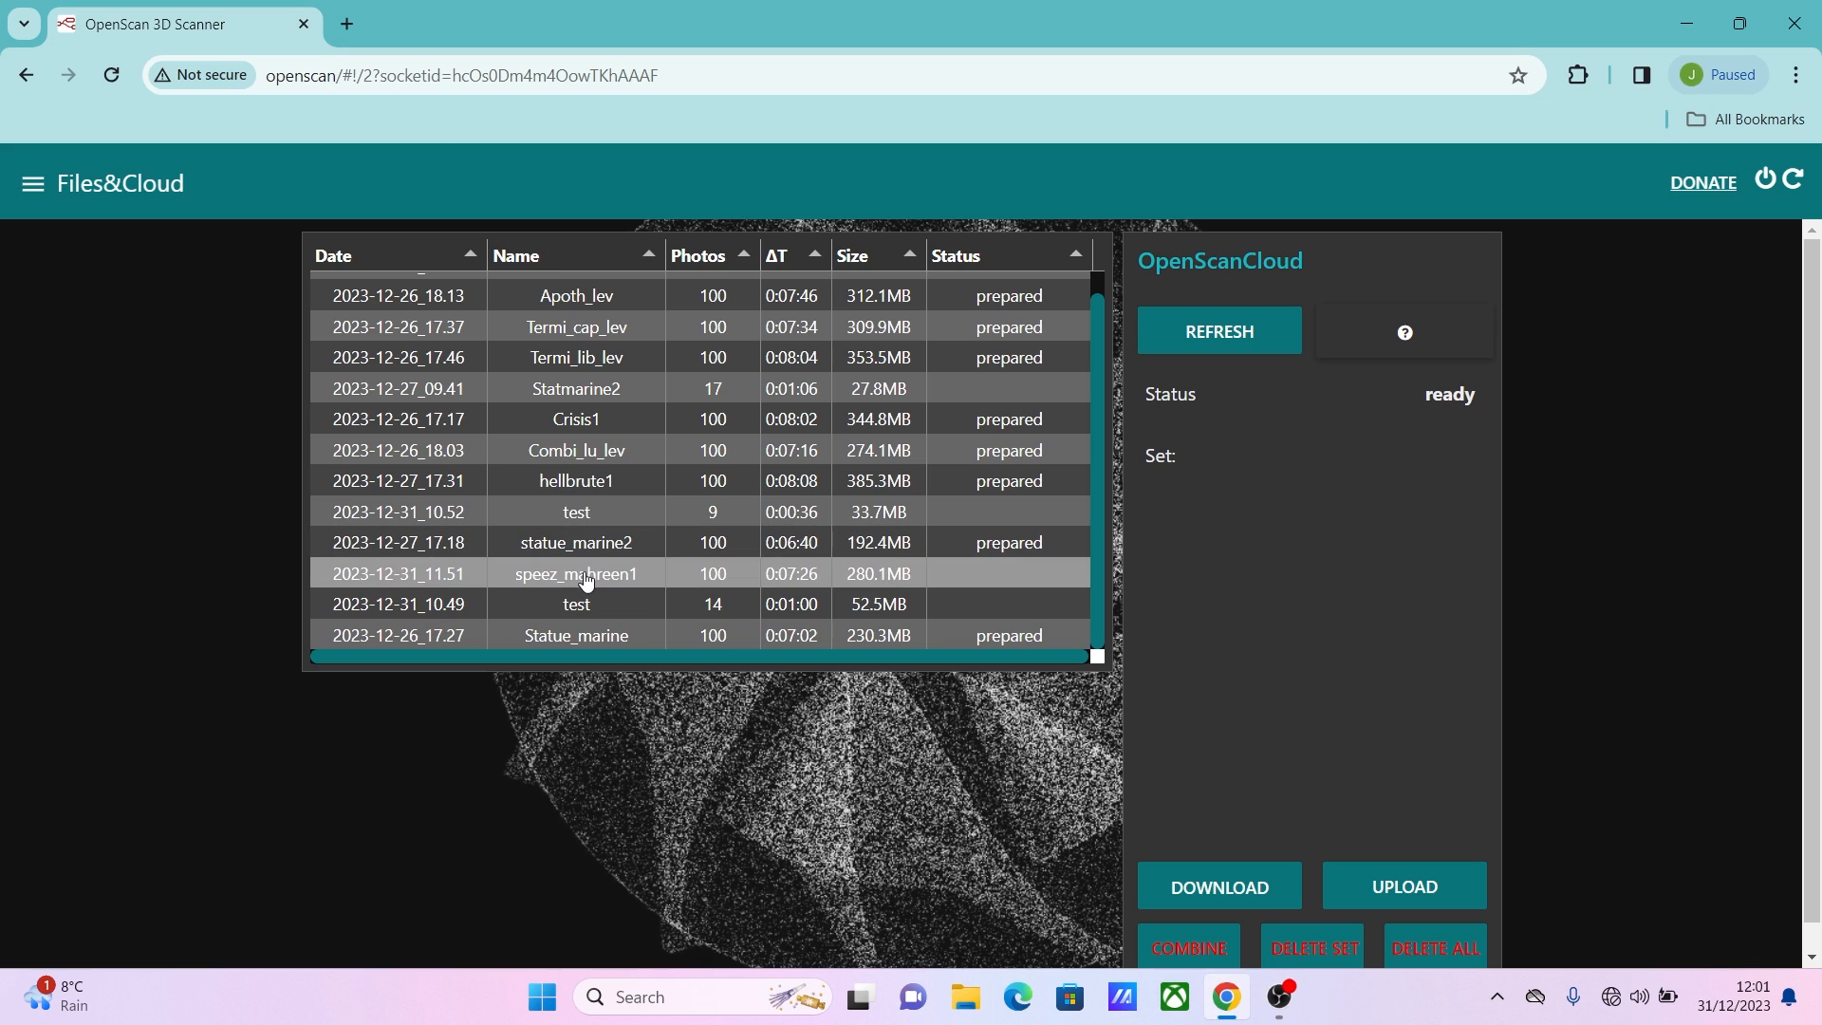
{"action": "left_click", "coordinate": [575, 573]}
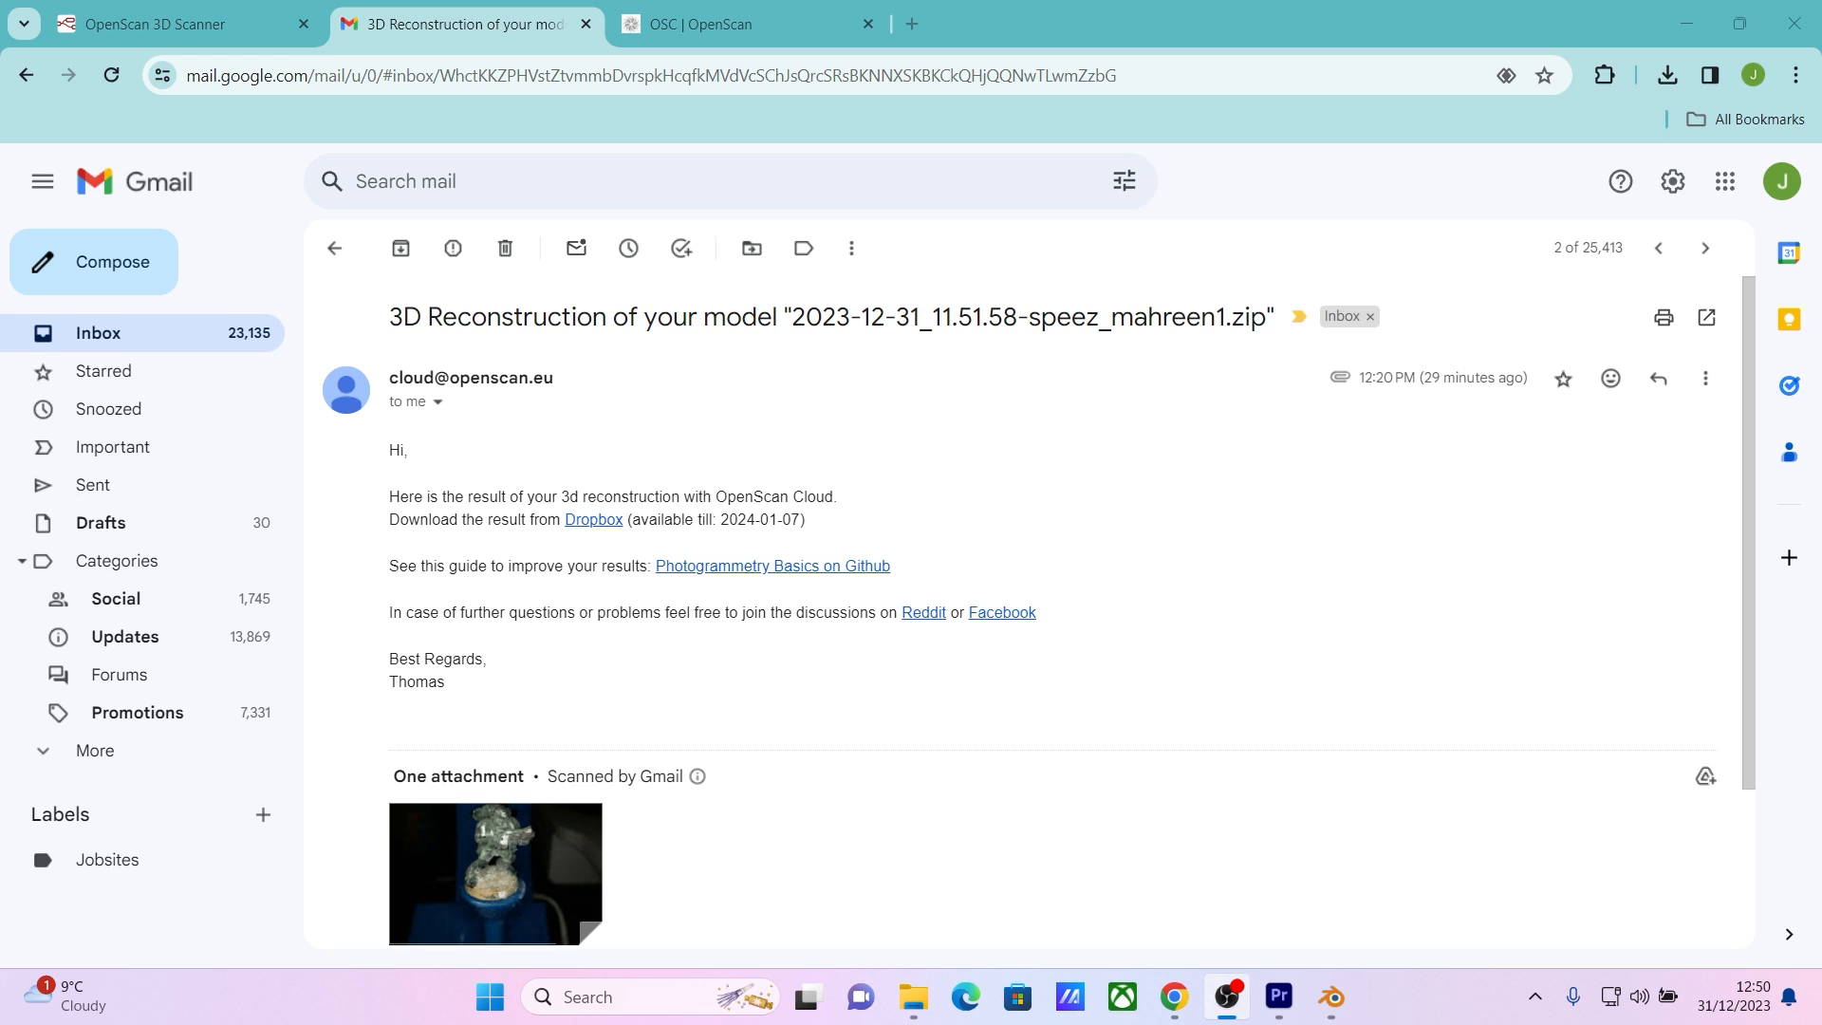
{"action": "mouse_move", "coordinate": [617, 546]}
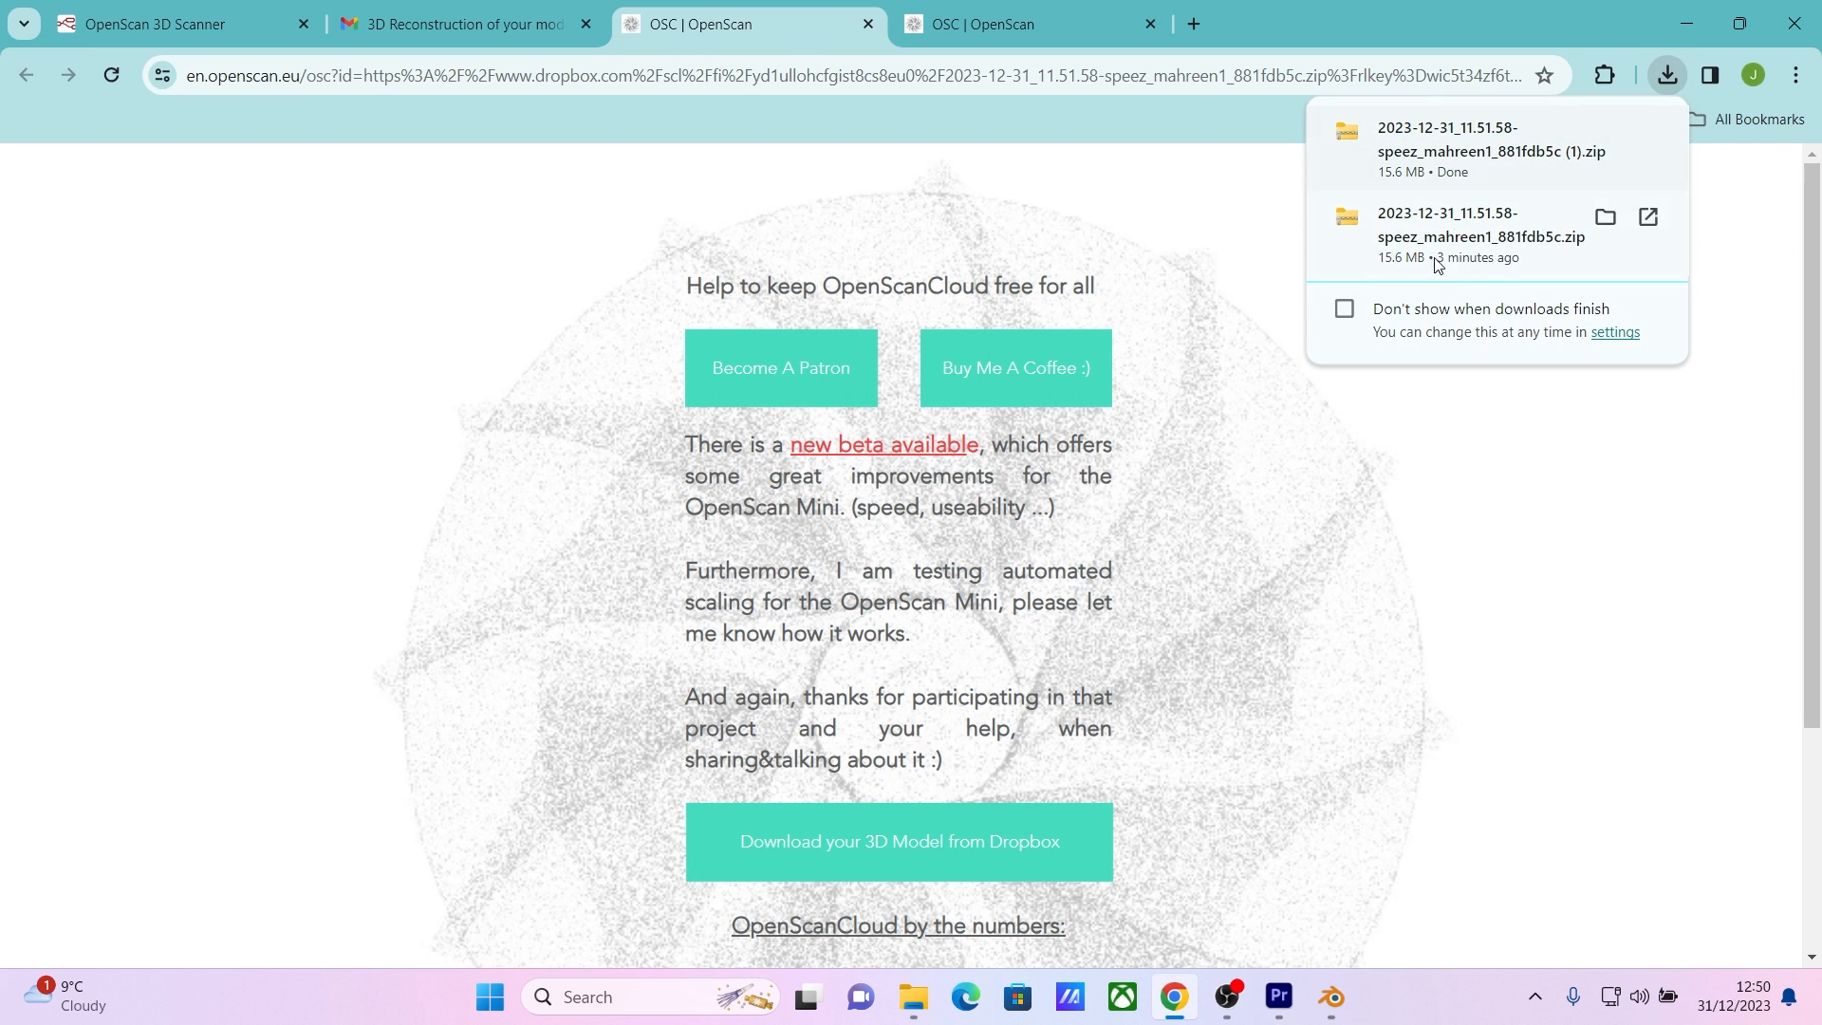
Finish downloading the speez_mahreen1 model zip and dismiss Chrome's downloads panel.
{"action": "left_click", "coordinate": [1293, 831]}
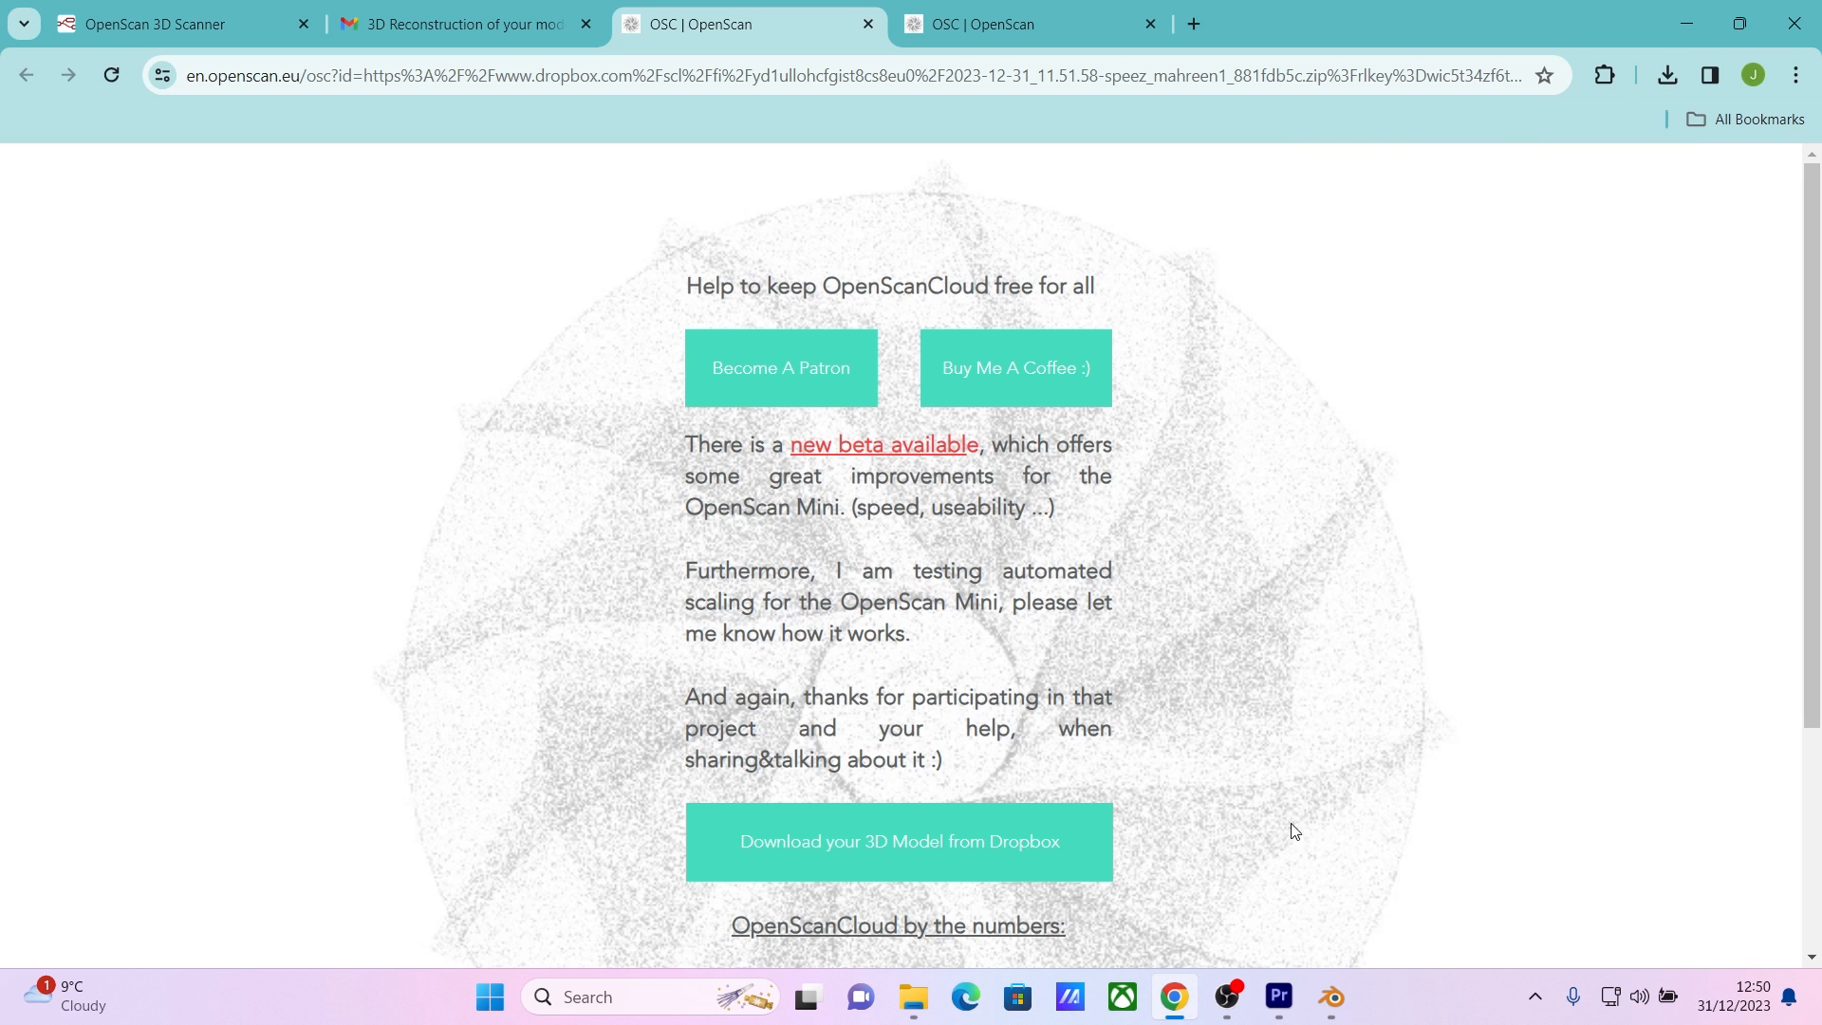
{"action": "left_click", "coordinate": [1328, 996]}
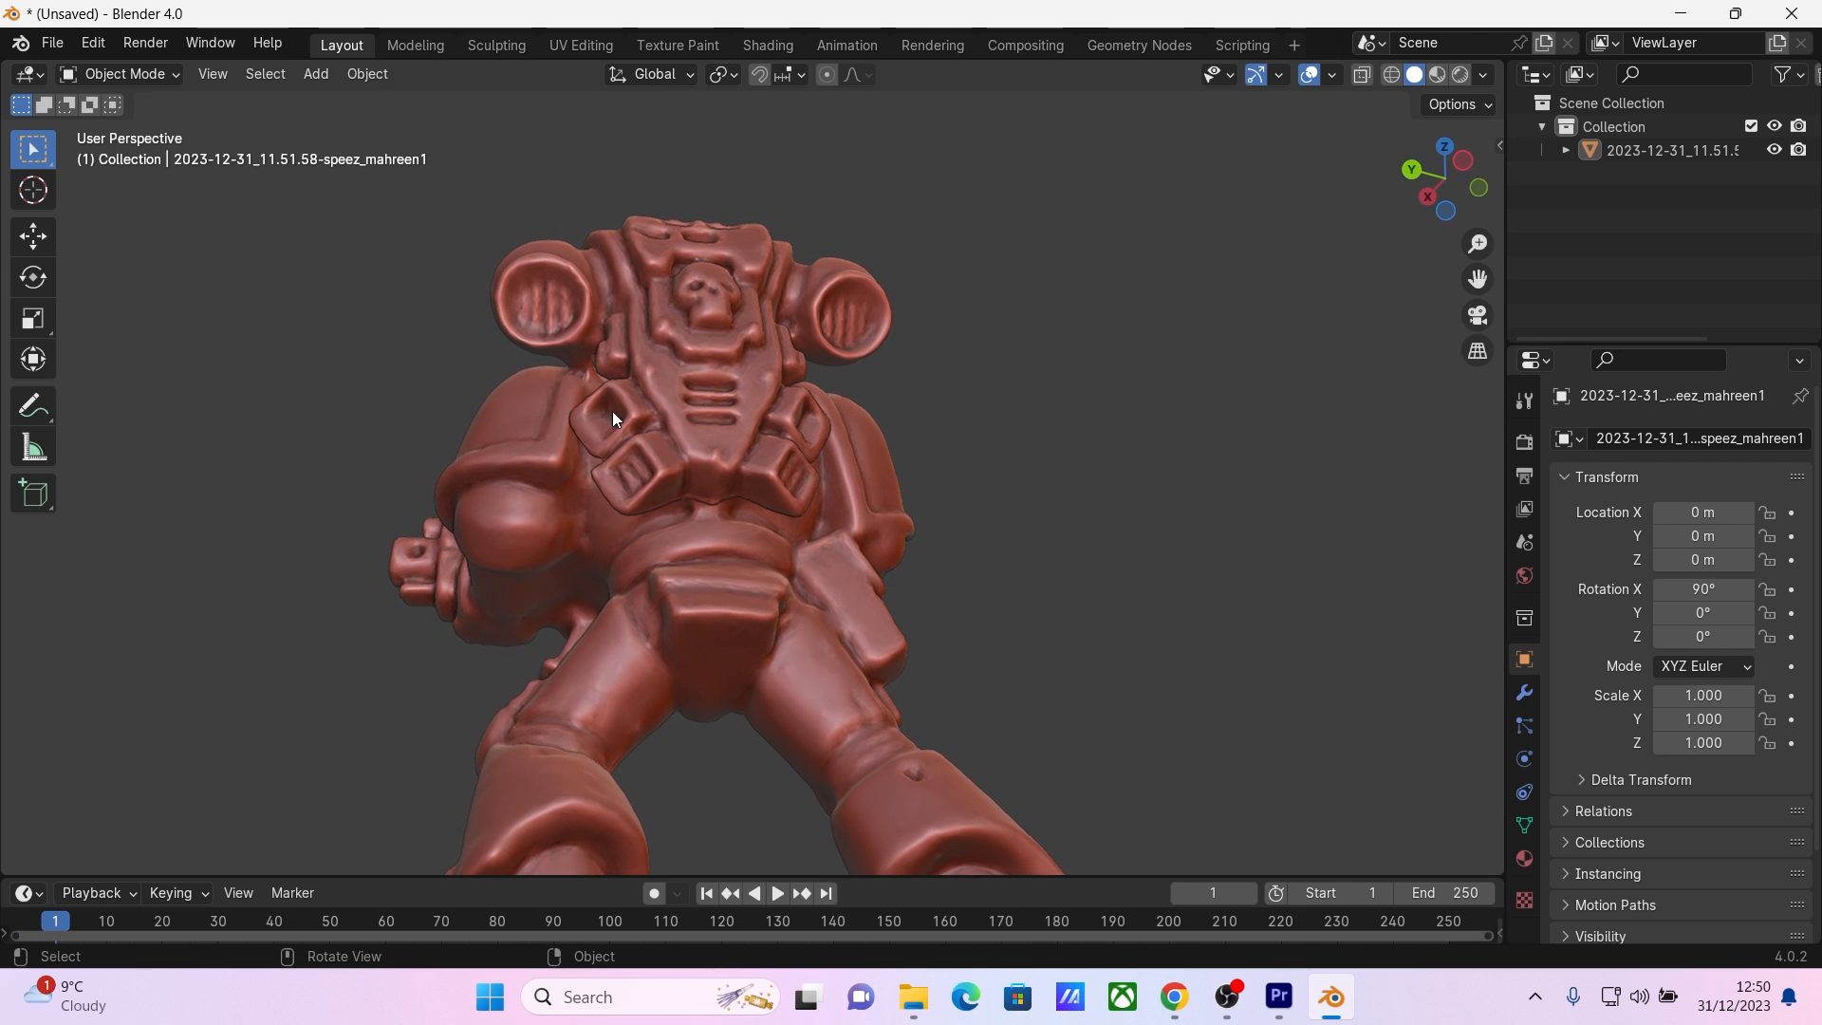
Orbit the Space Marine mesh to inspect its sides and back.
{"action": "left_click_drag", "start_coordinate": [615, 418], "coordinate": [622, 715]}
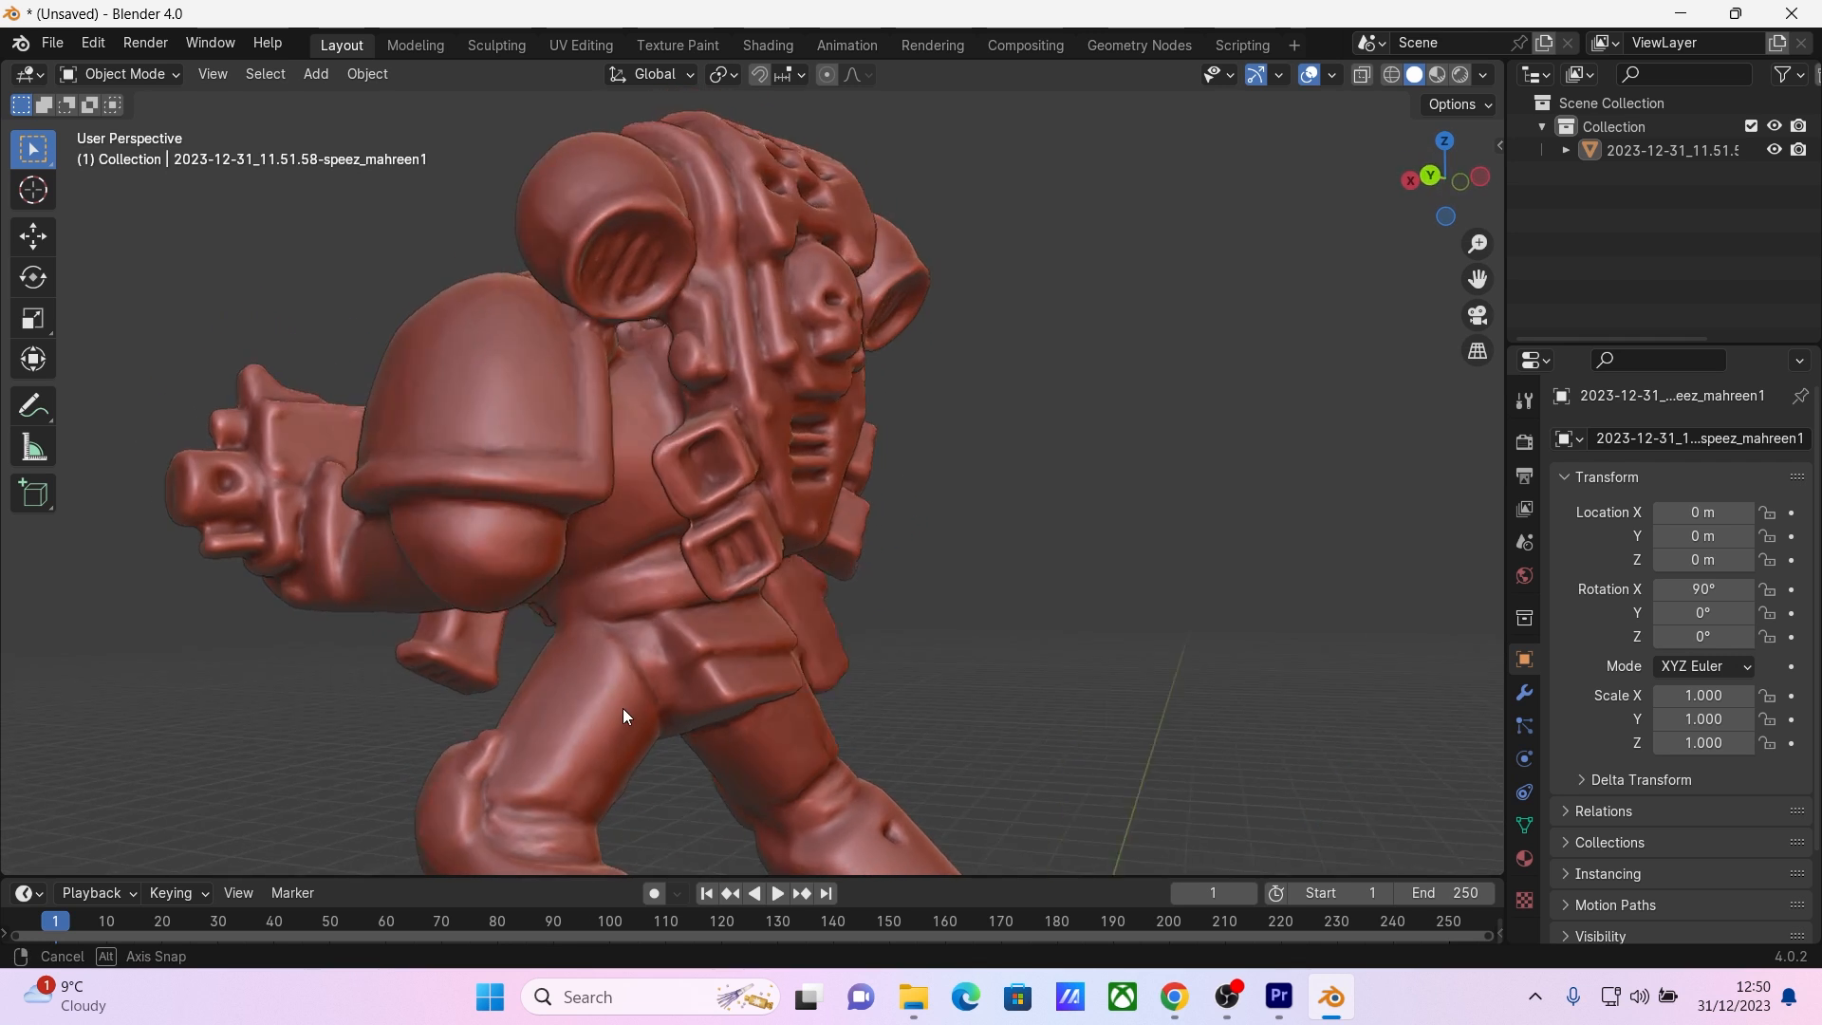
{"action": "left_click_drag", "start_coordinate": [629, 715], "coordinate": [831, 703]}
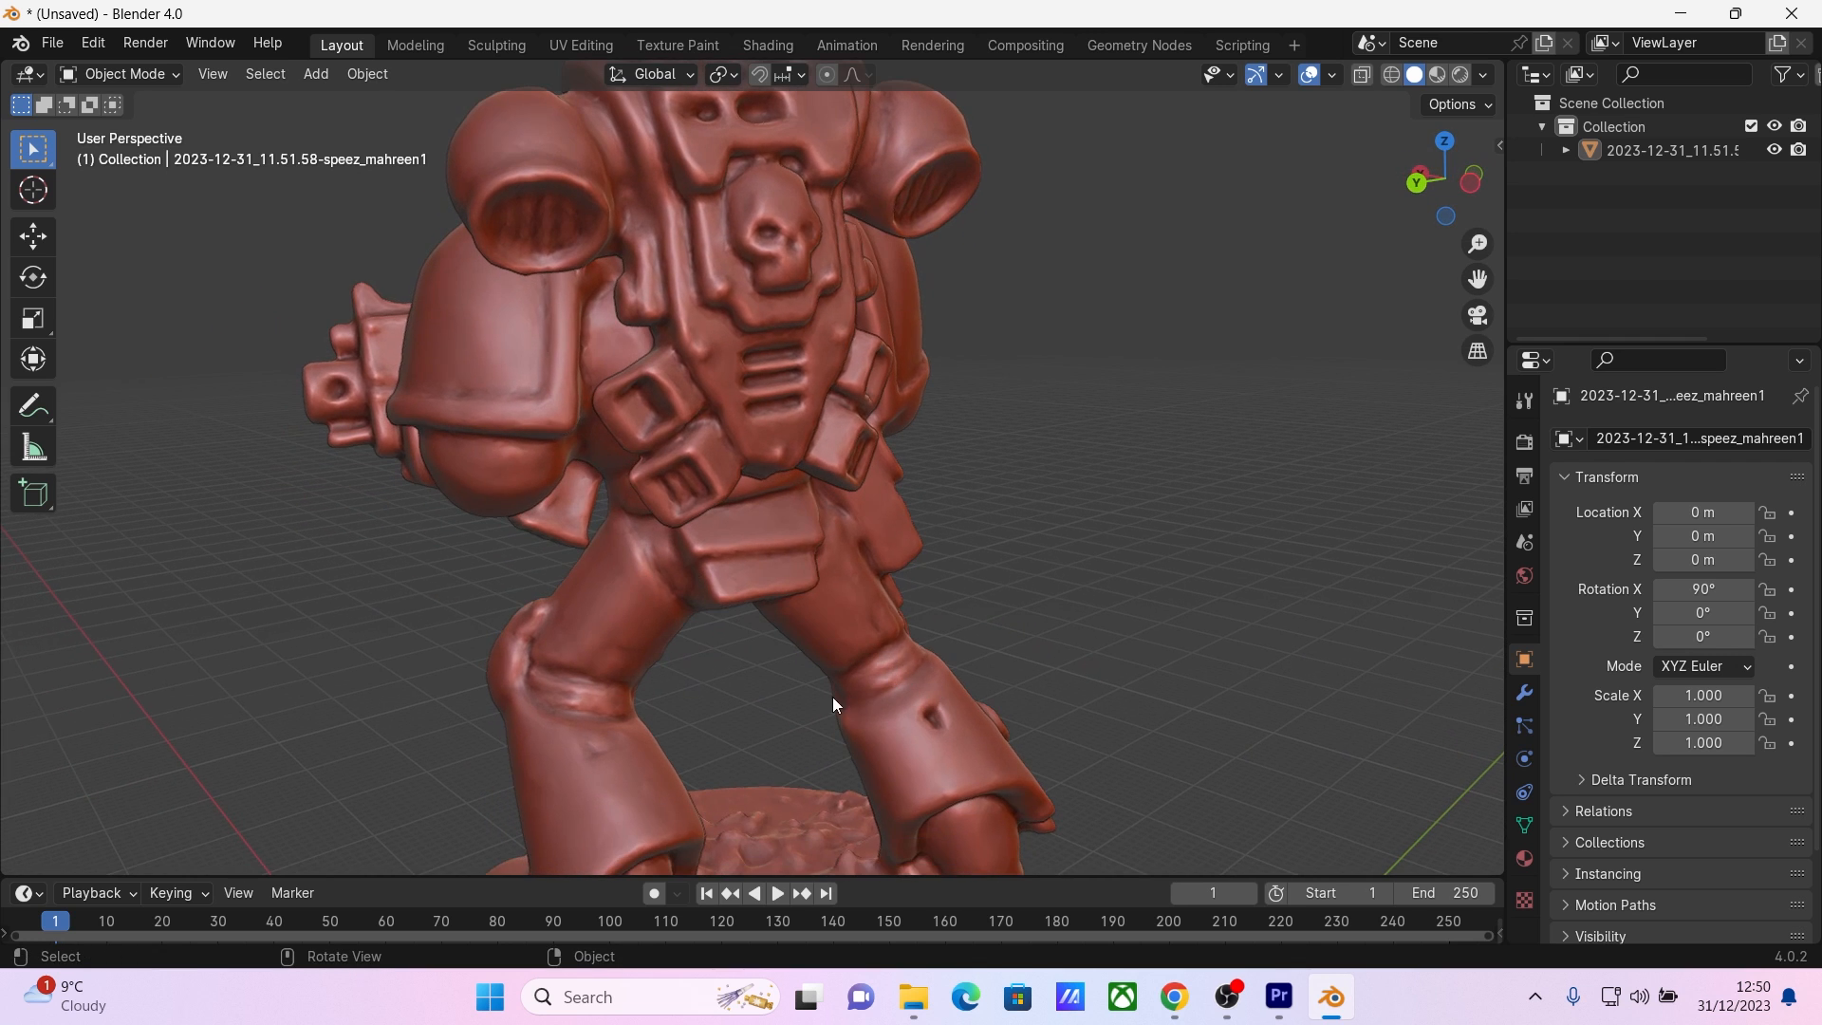
{"action": "left_click_drag", "start_coordinate": [831, 704], "coordinate": [598, 630]}
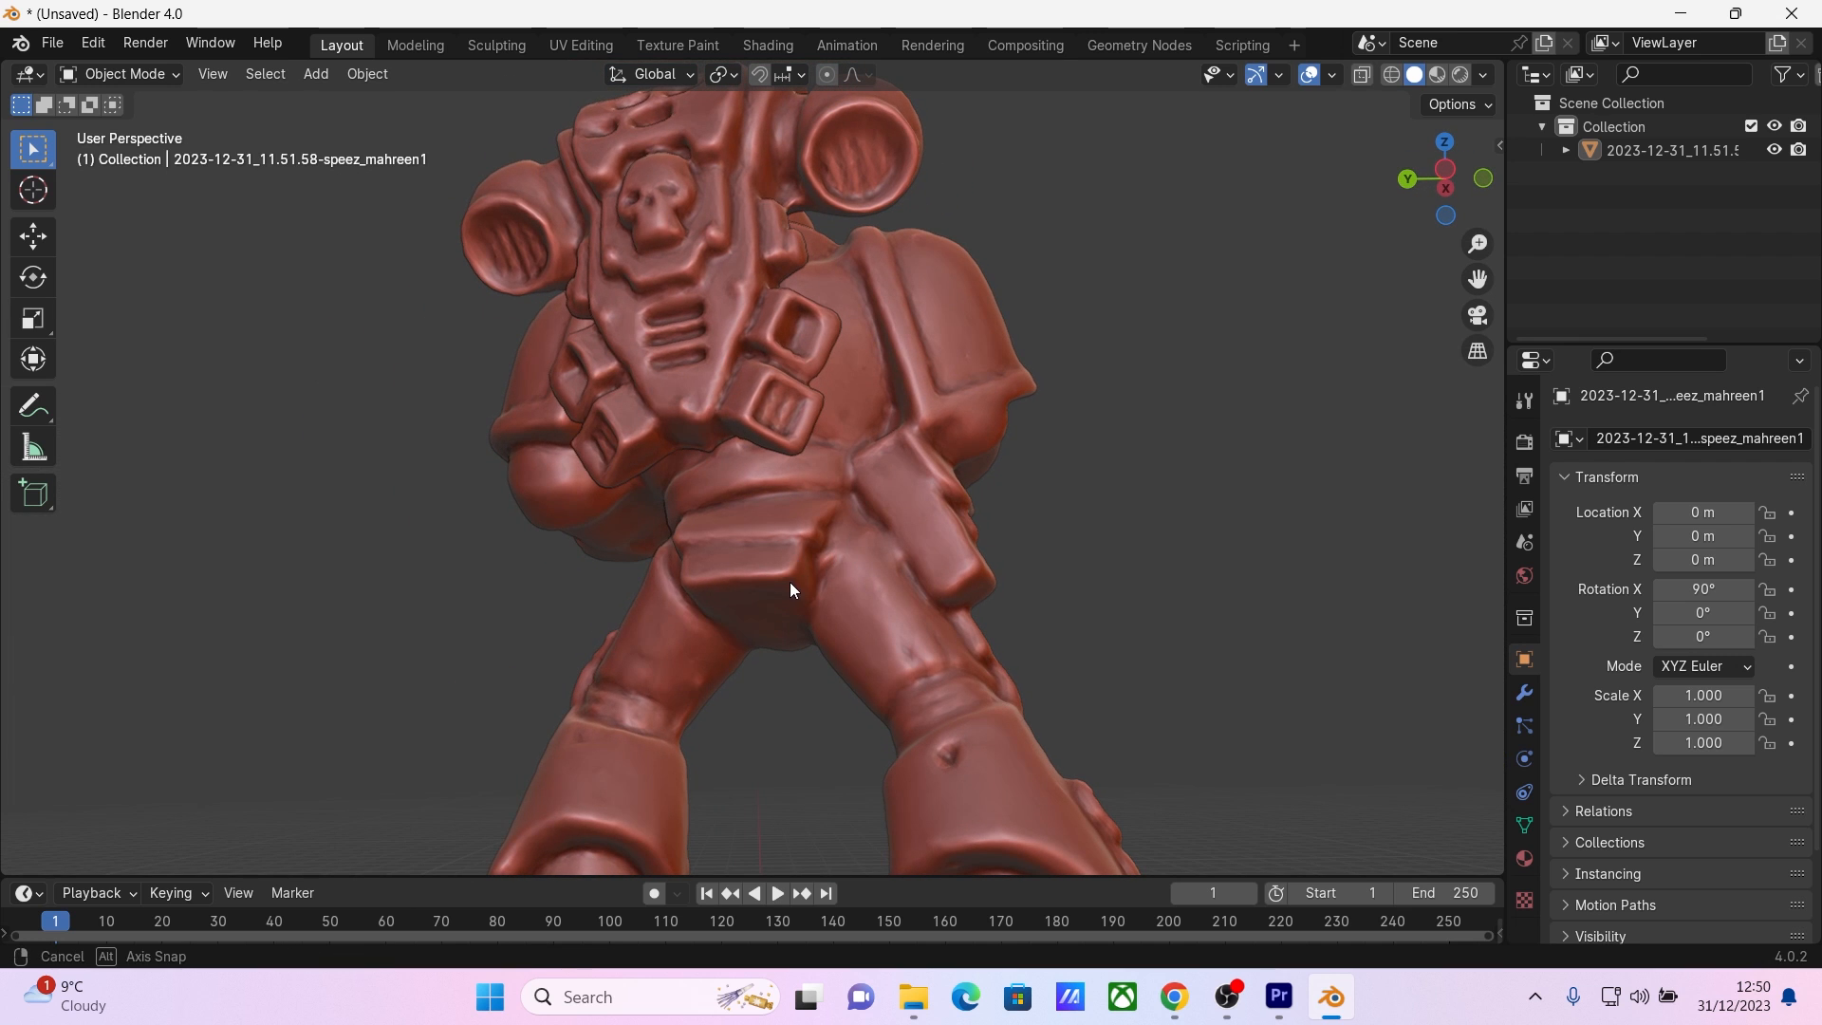
{"action": "left_click_drag", "start_coordinate": [789, 581], "coordinate": [820, 674]}
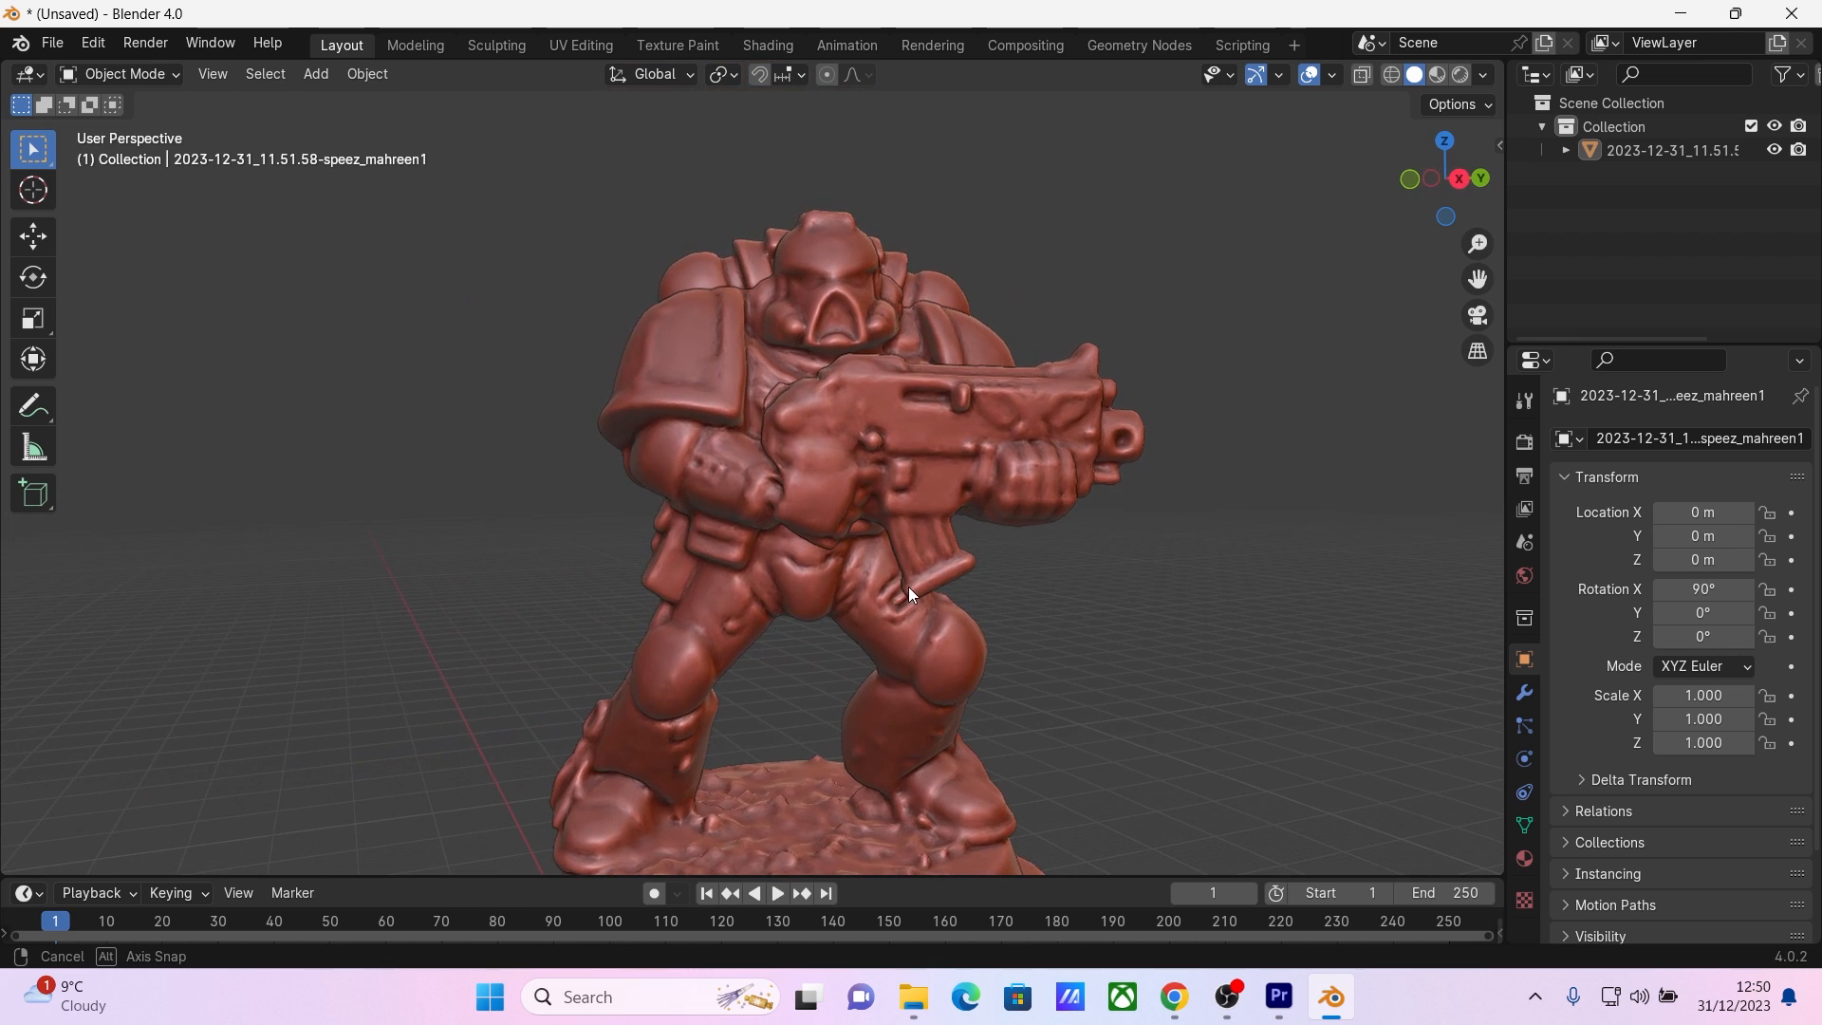
{"action": "left_click_drag", "start_coordinate": [913, 592], "coordinate": [772, 402]}
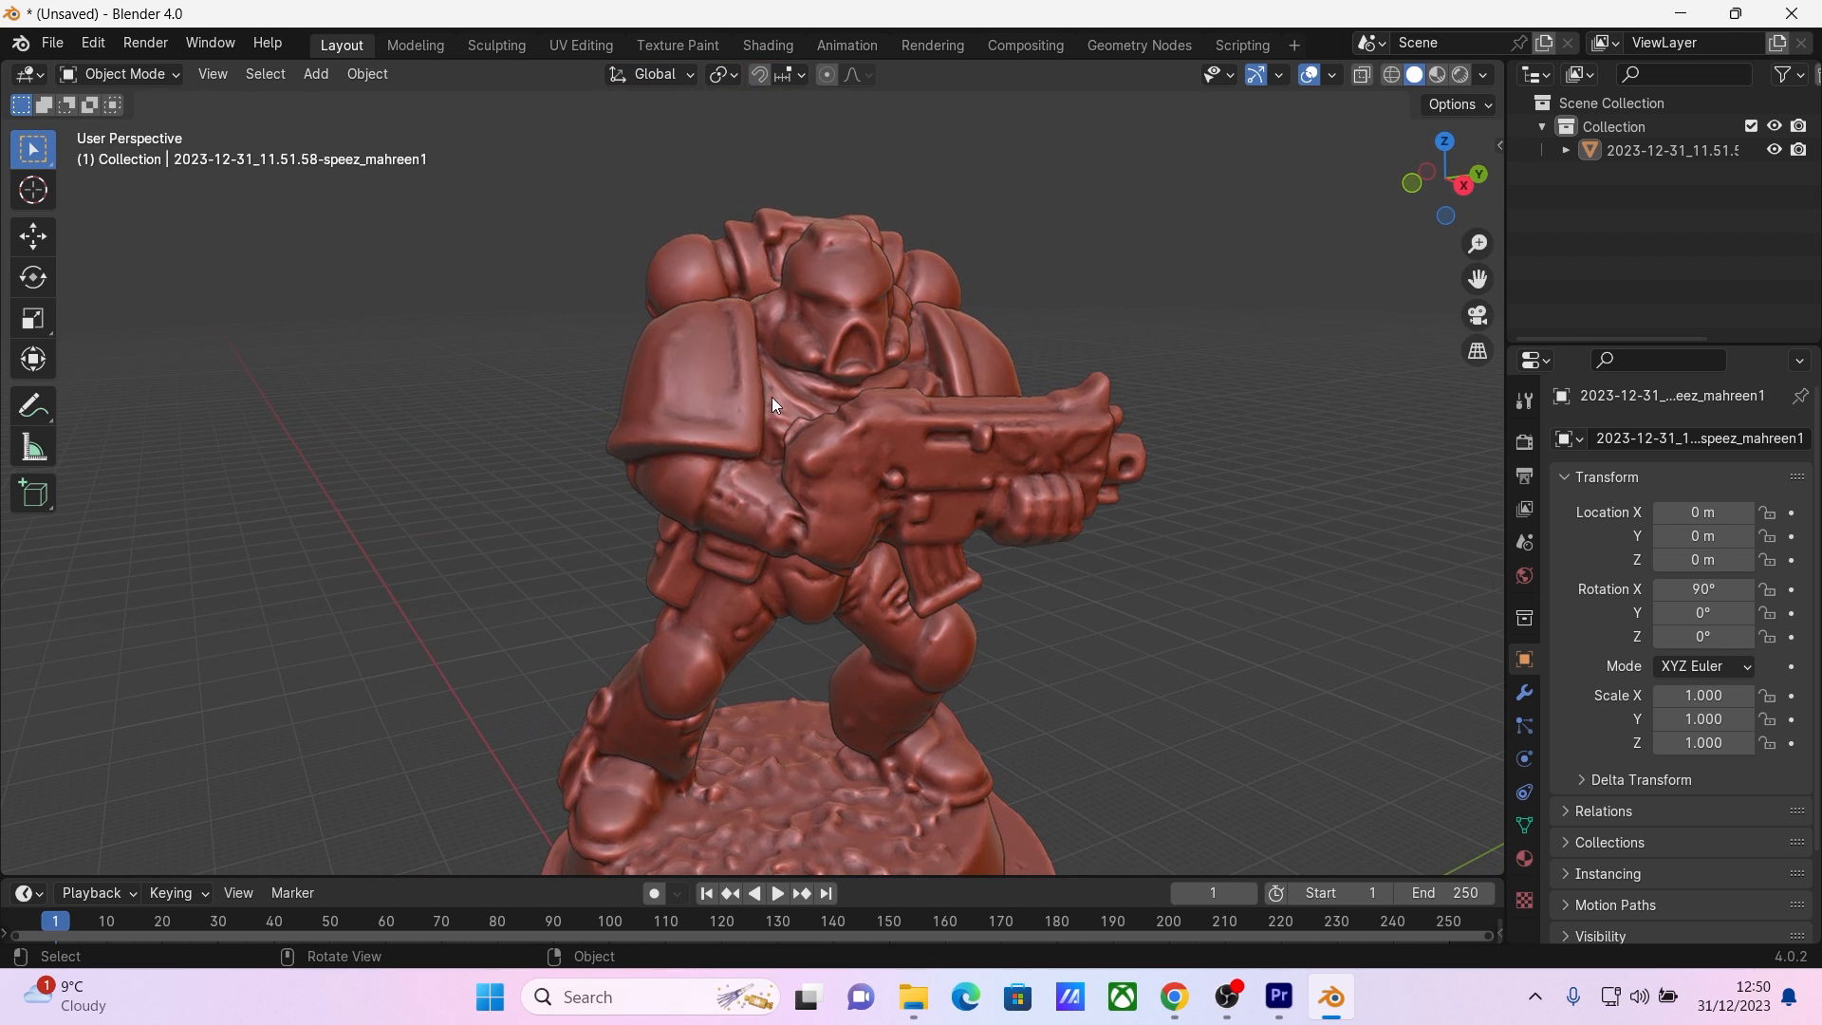
{"action": "left_click_drag", "start_coordinate": [767, 406], "coordinate": [767, 499]}
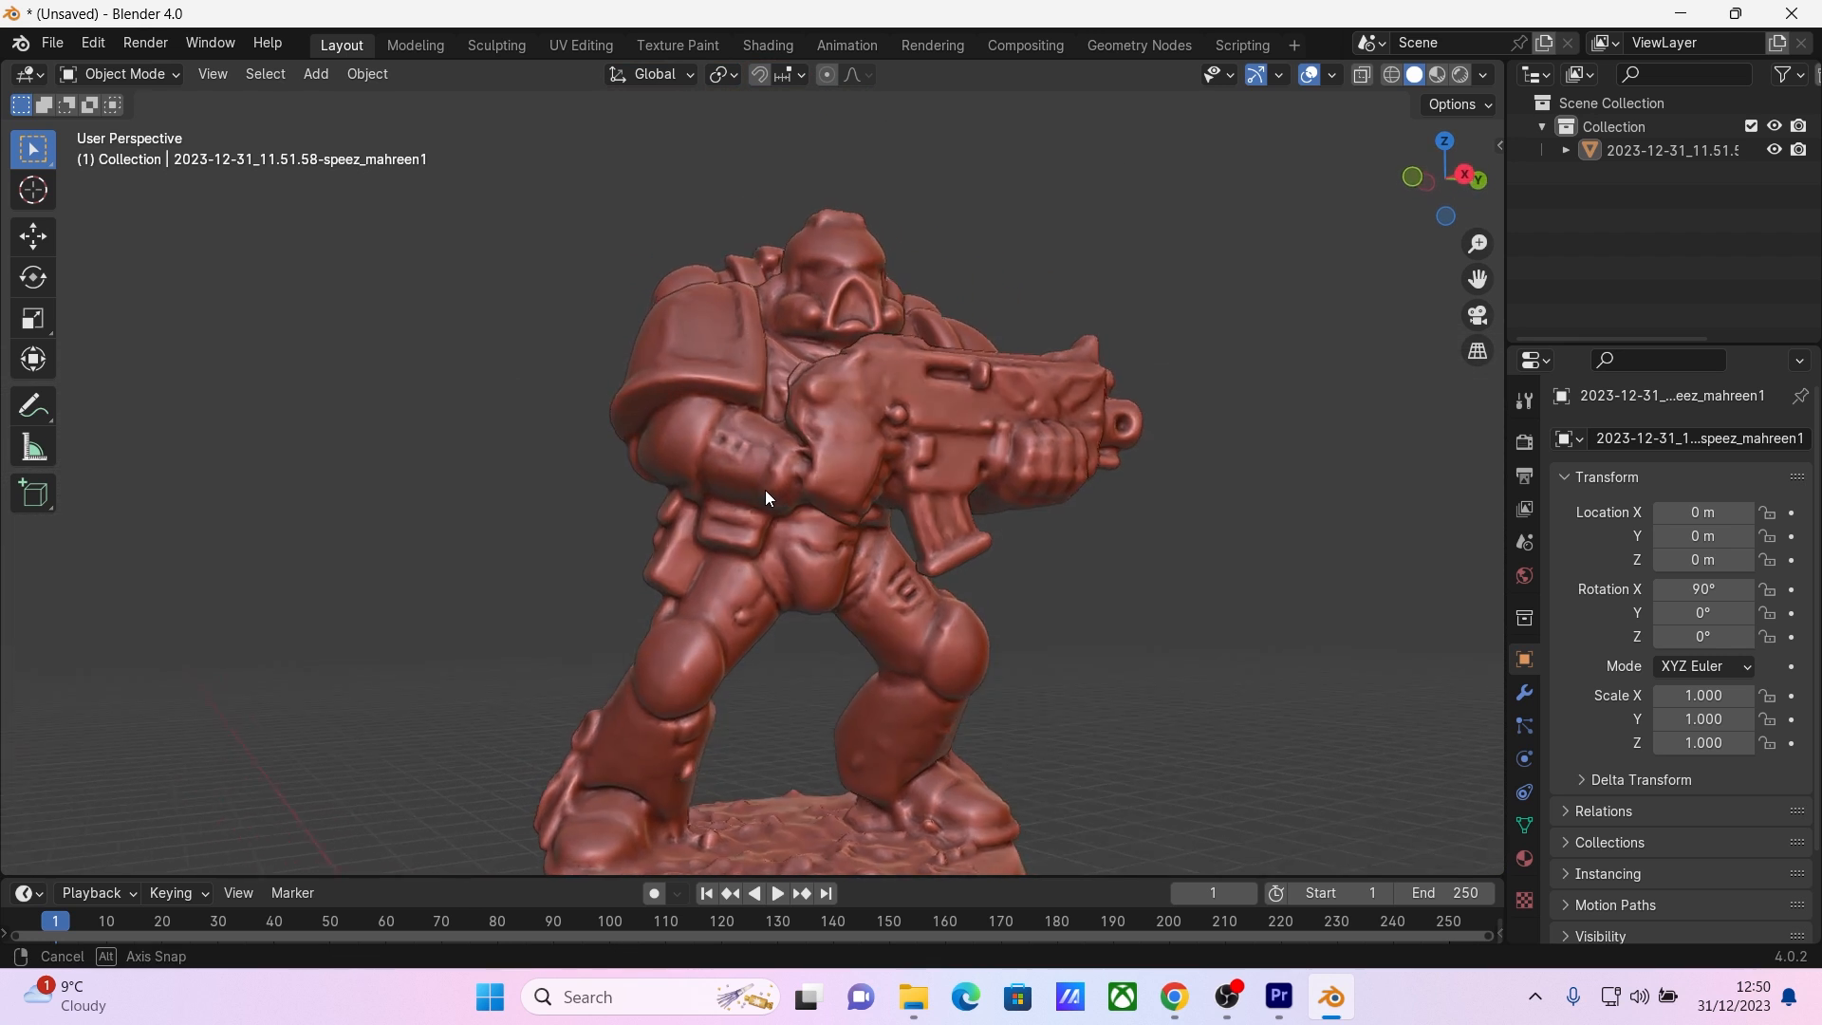
{"action": "left_click_drag", "start_coordinate": [767, 499], "coordinate": [448, 516]}
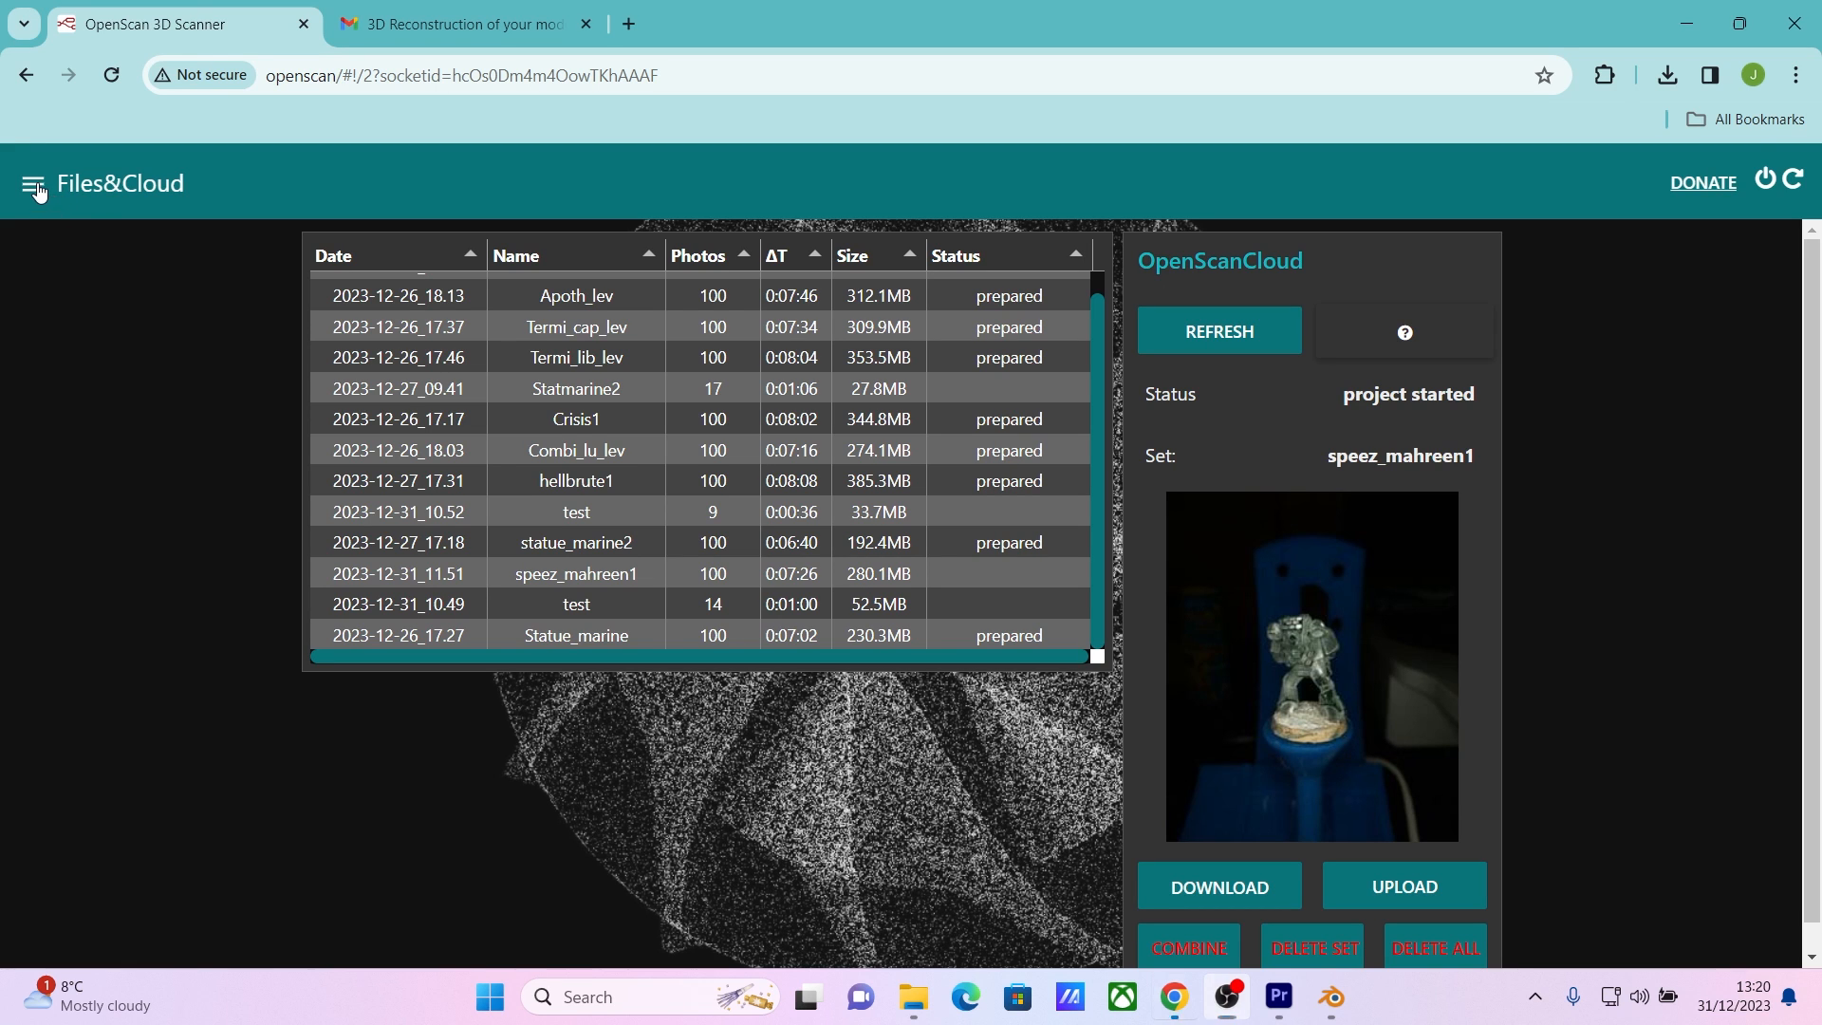
On the Scan page, rename the project to hellbrute1.
{"action": "left_click", "coordinate": [32, 185]}
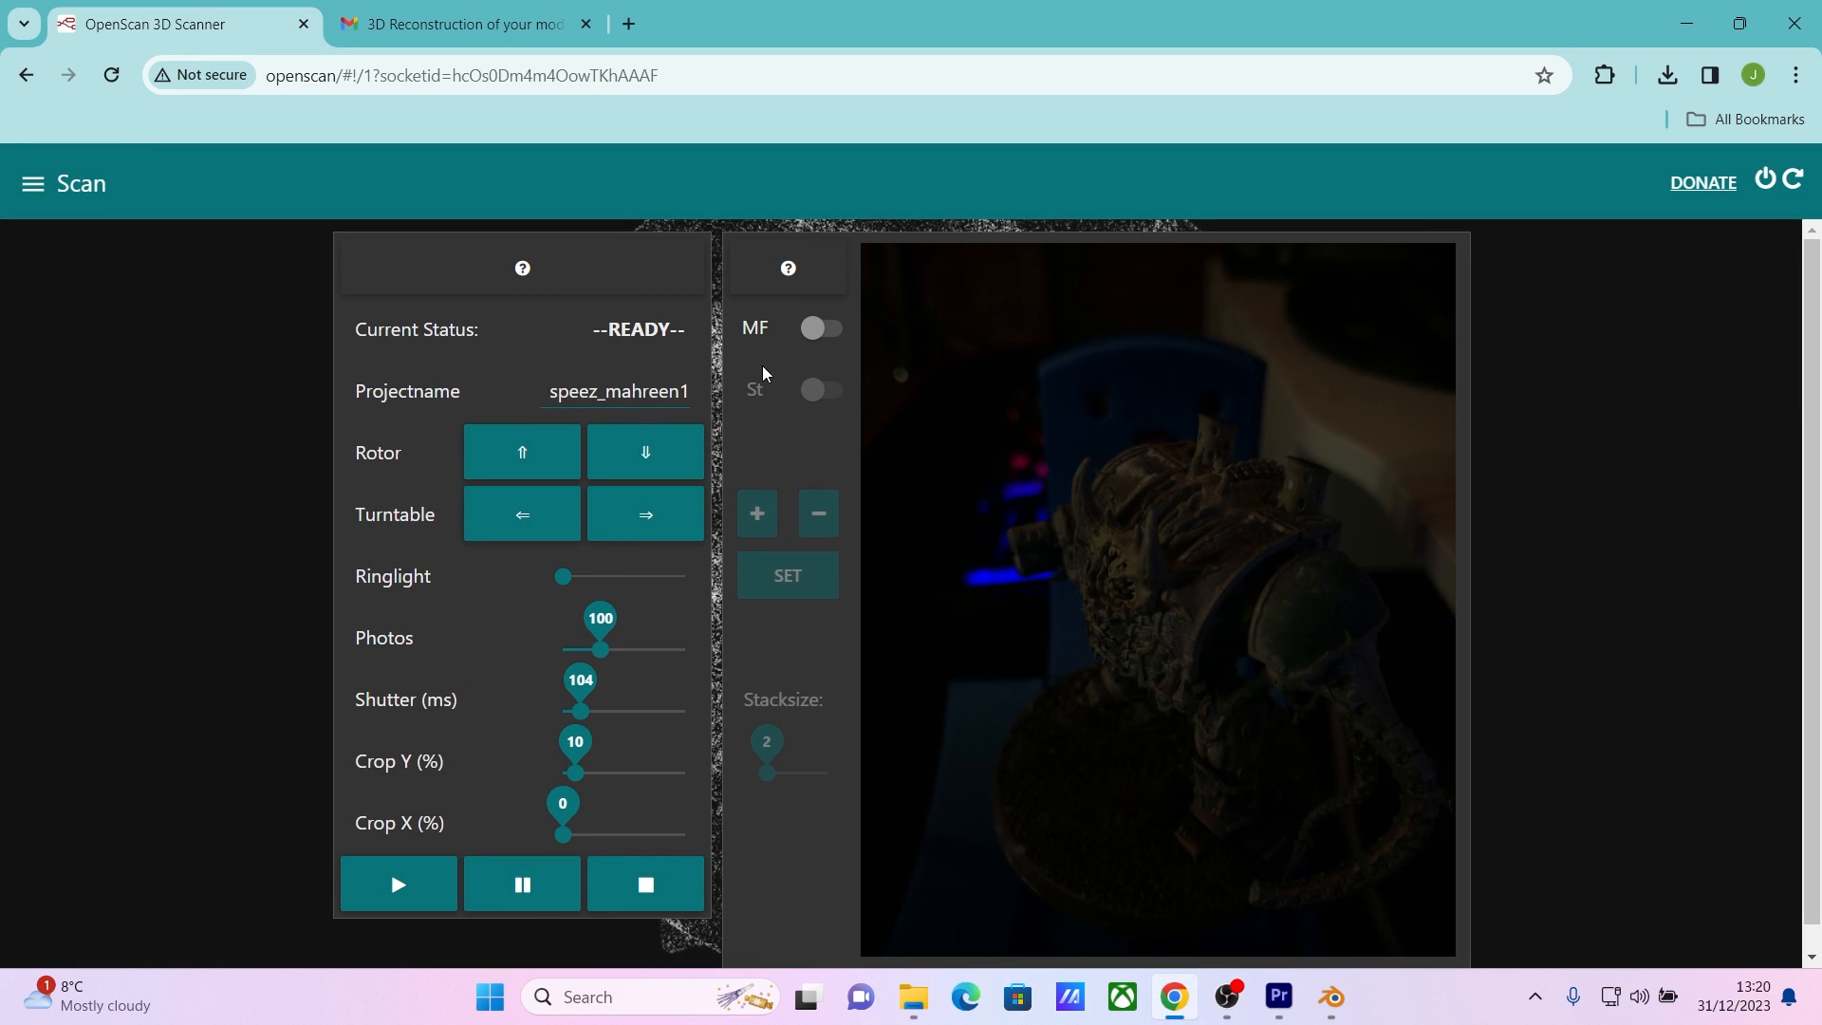
{"action": "double_click", "coordinate": [617, 391]}
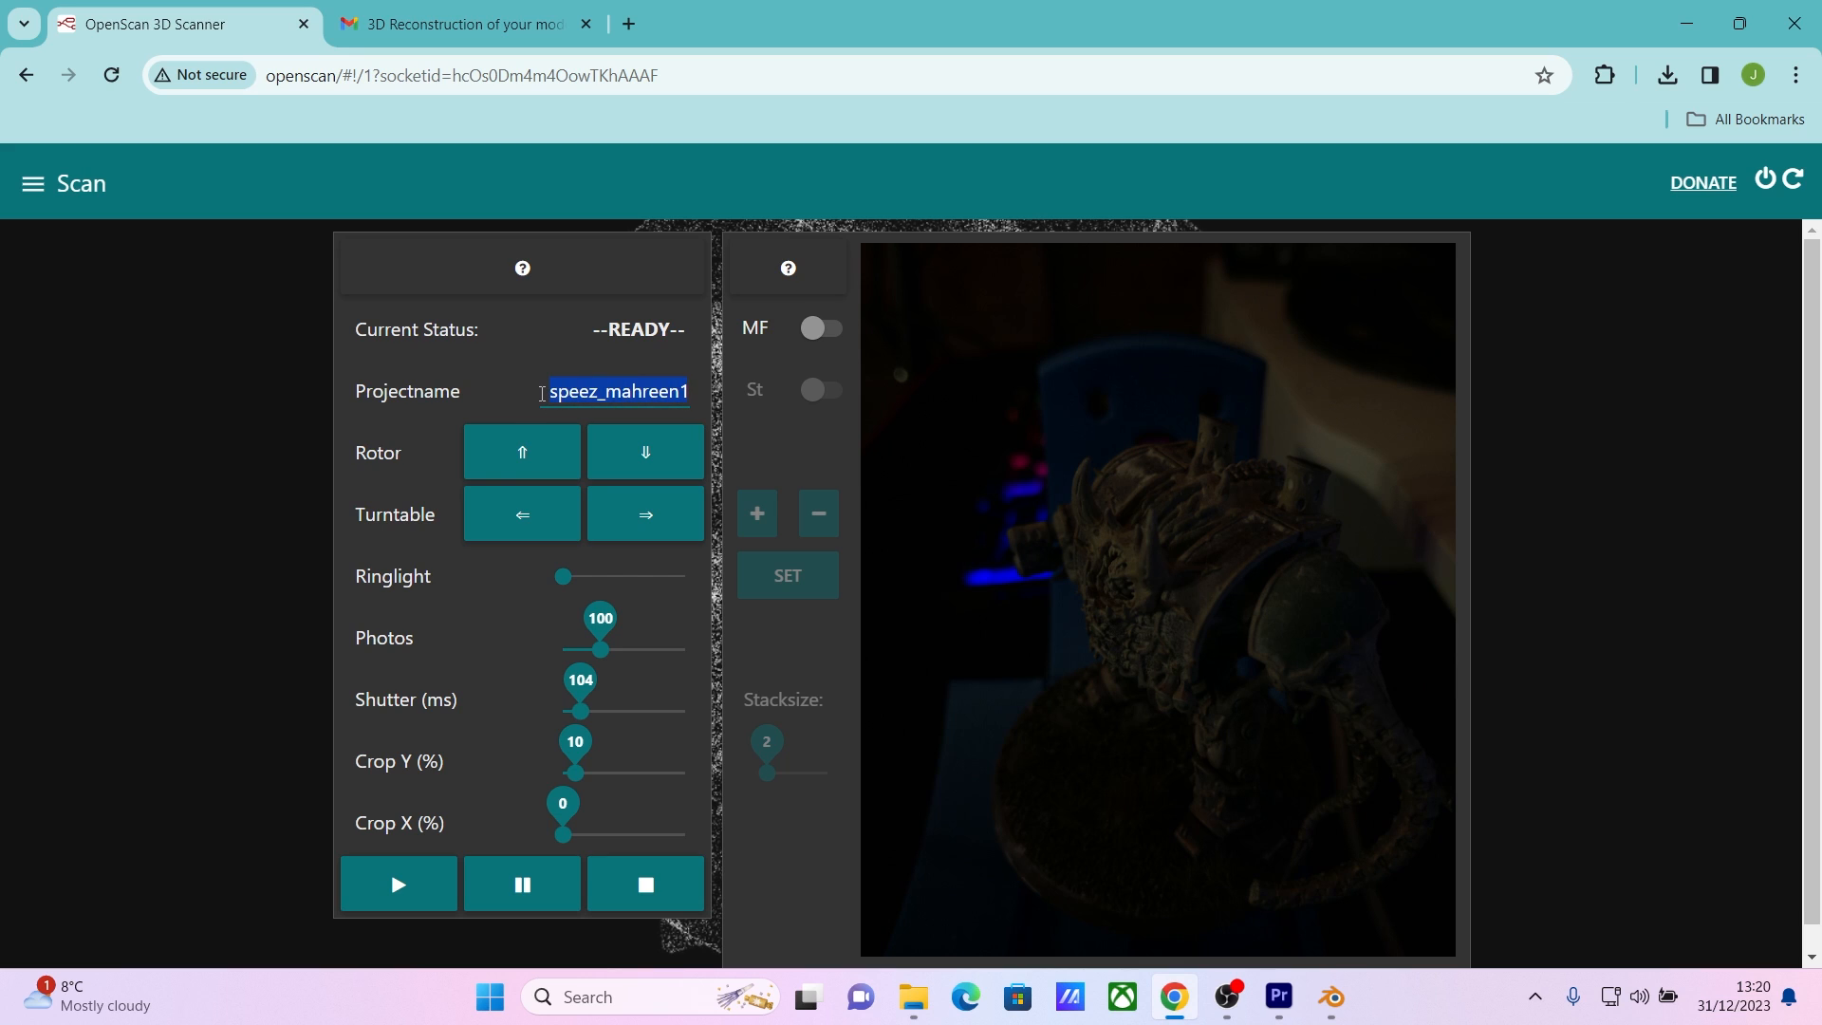
{"action": "type", "text": "hell"}
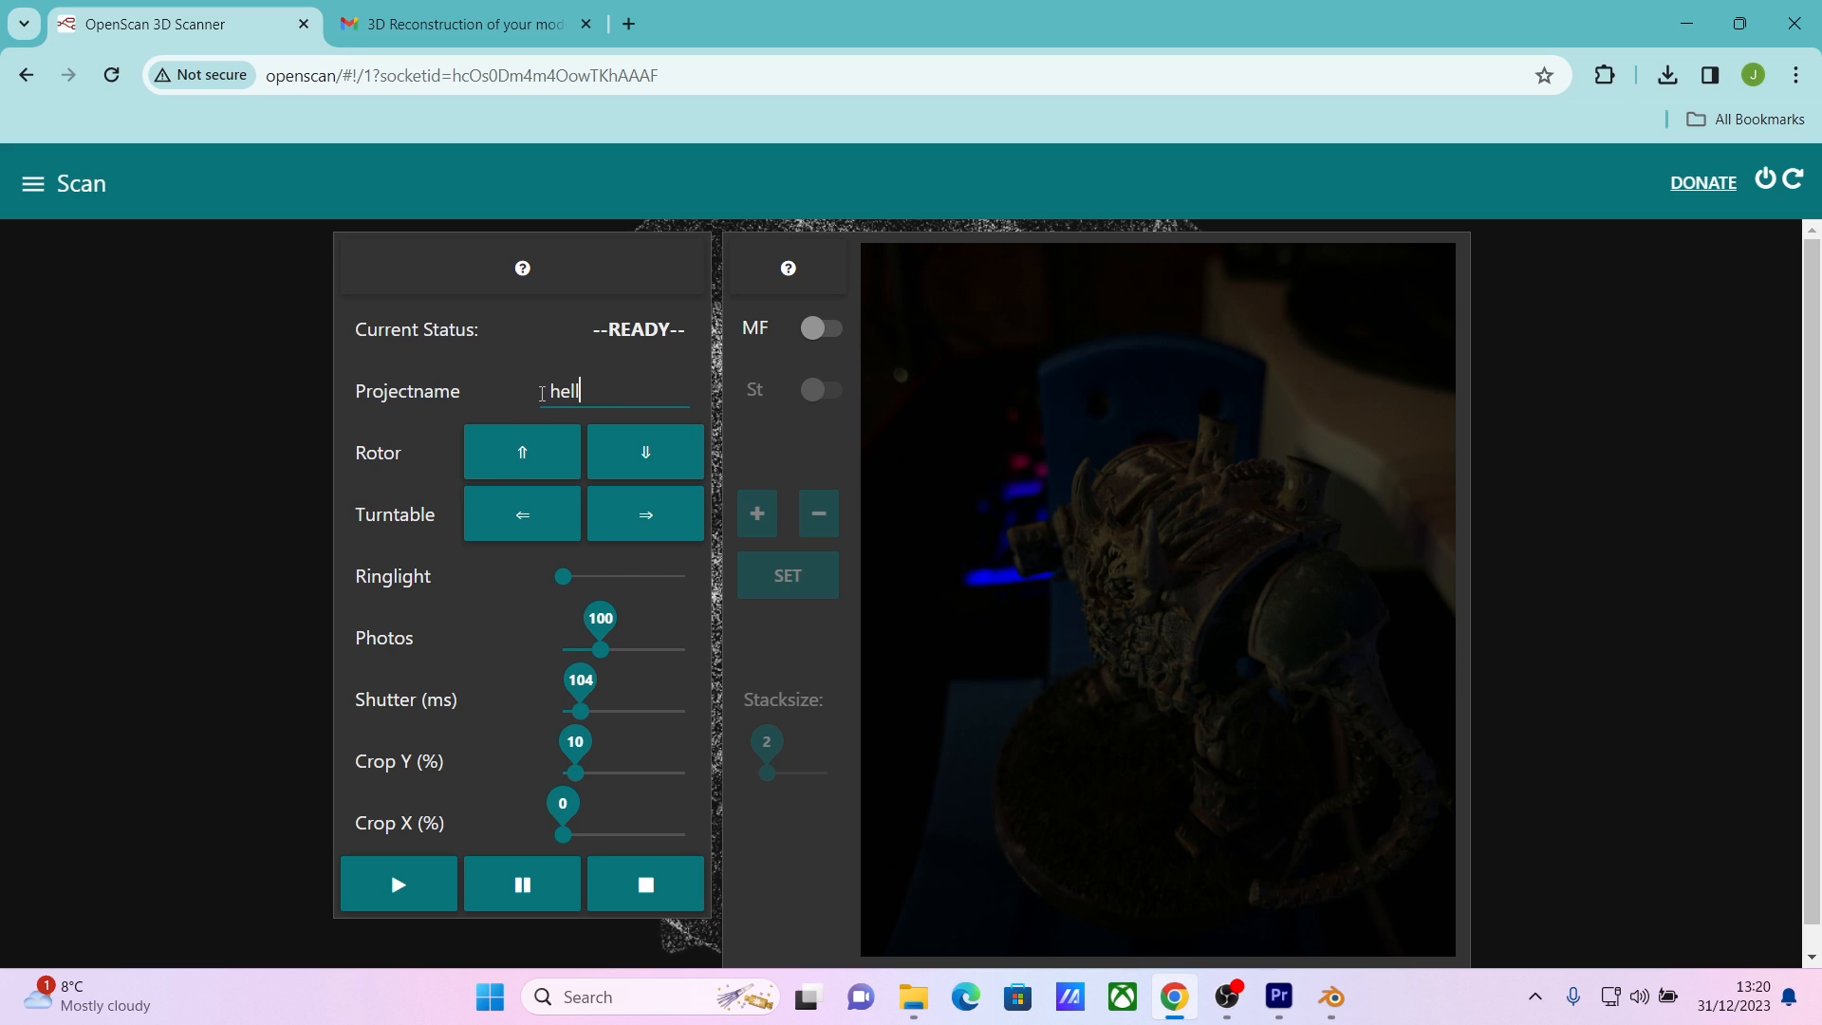
{"action": "type", "text": "brute1"}
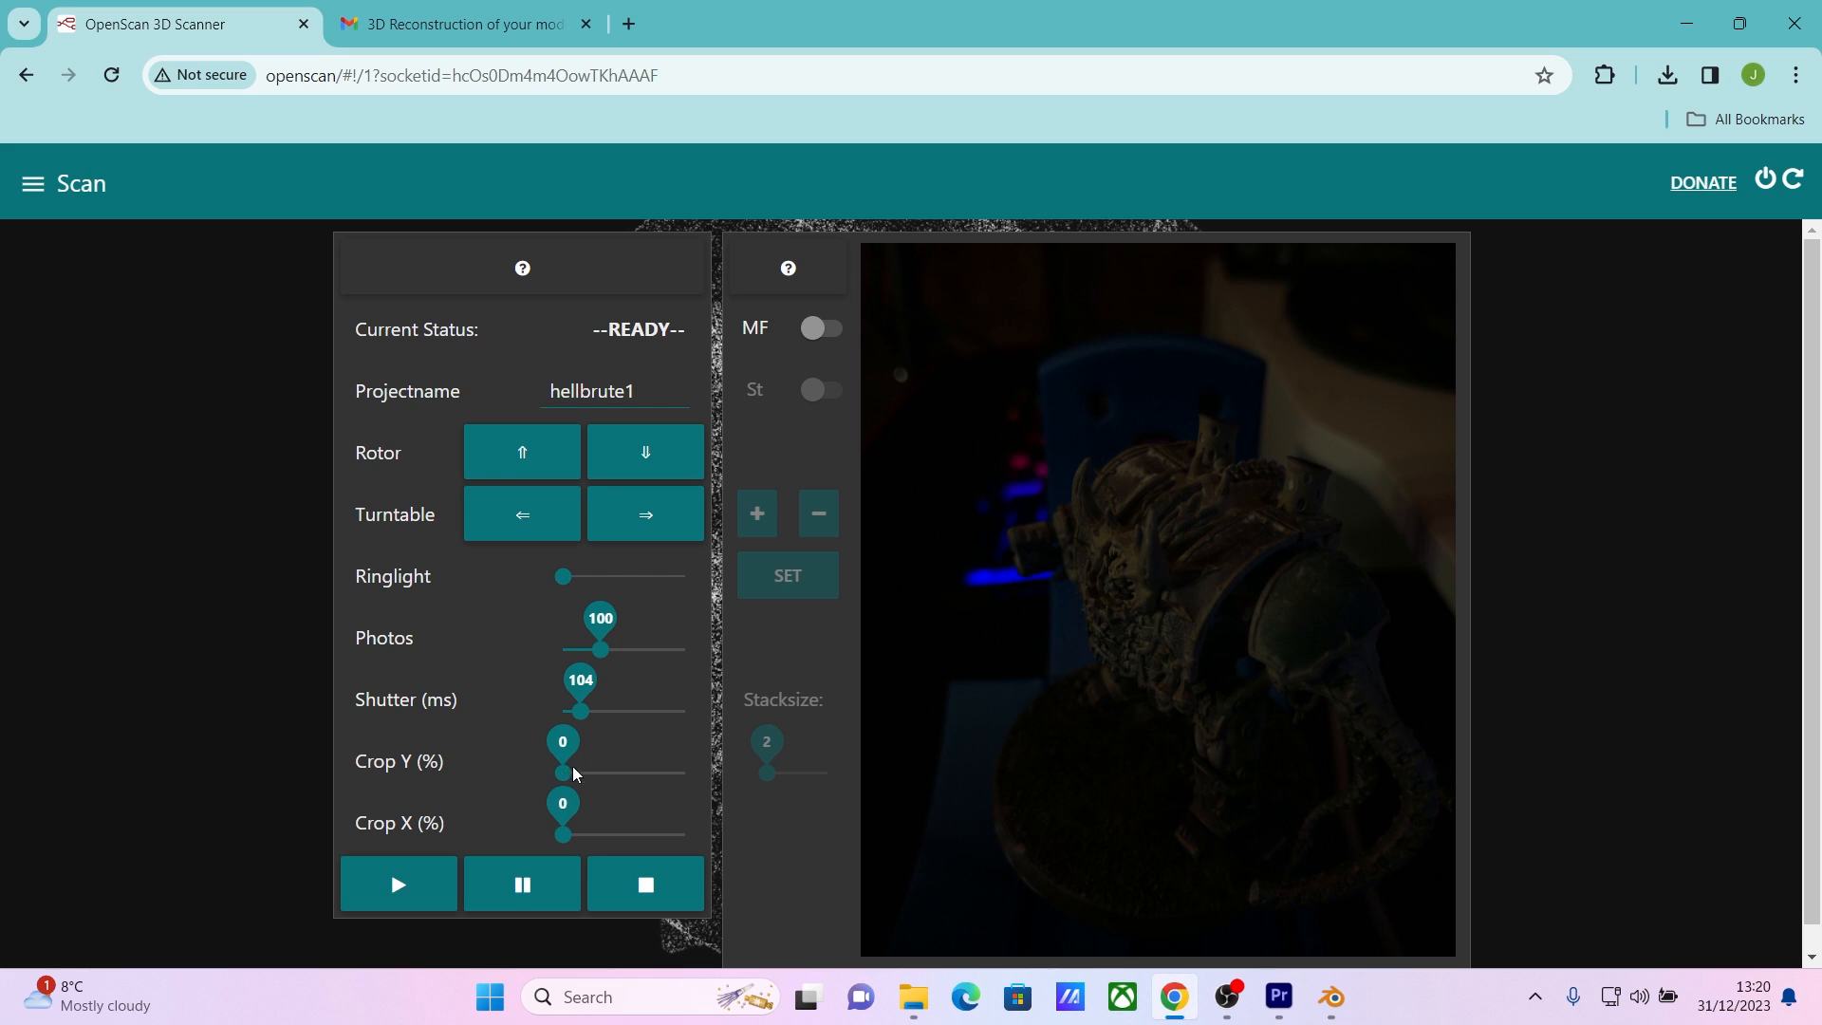
{"action": "mouse_move", "coordinate": [626, 640]}
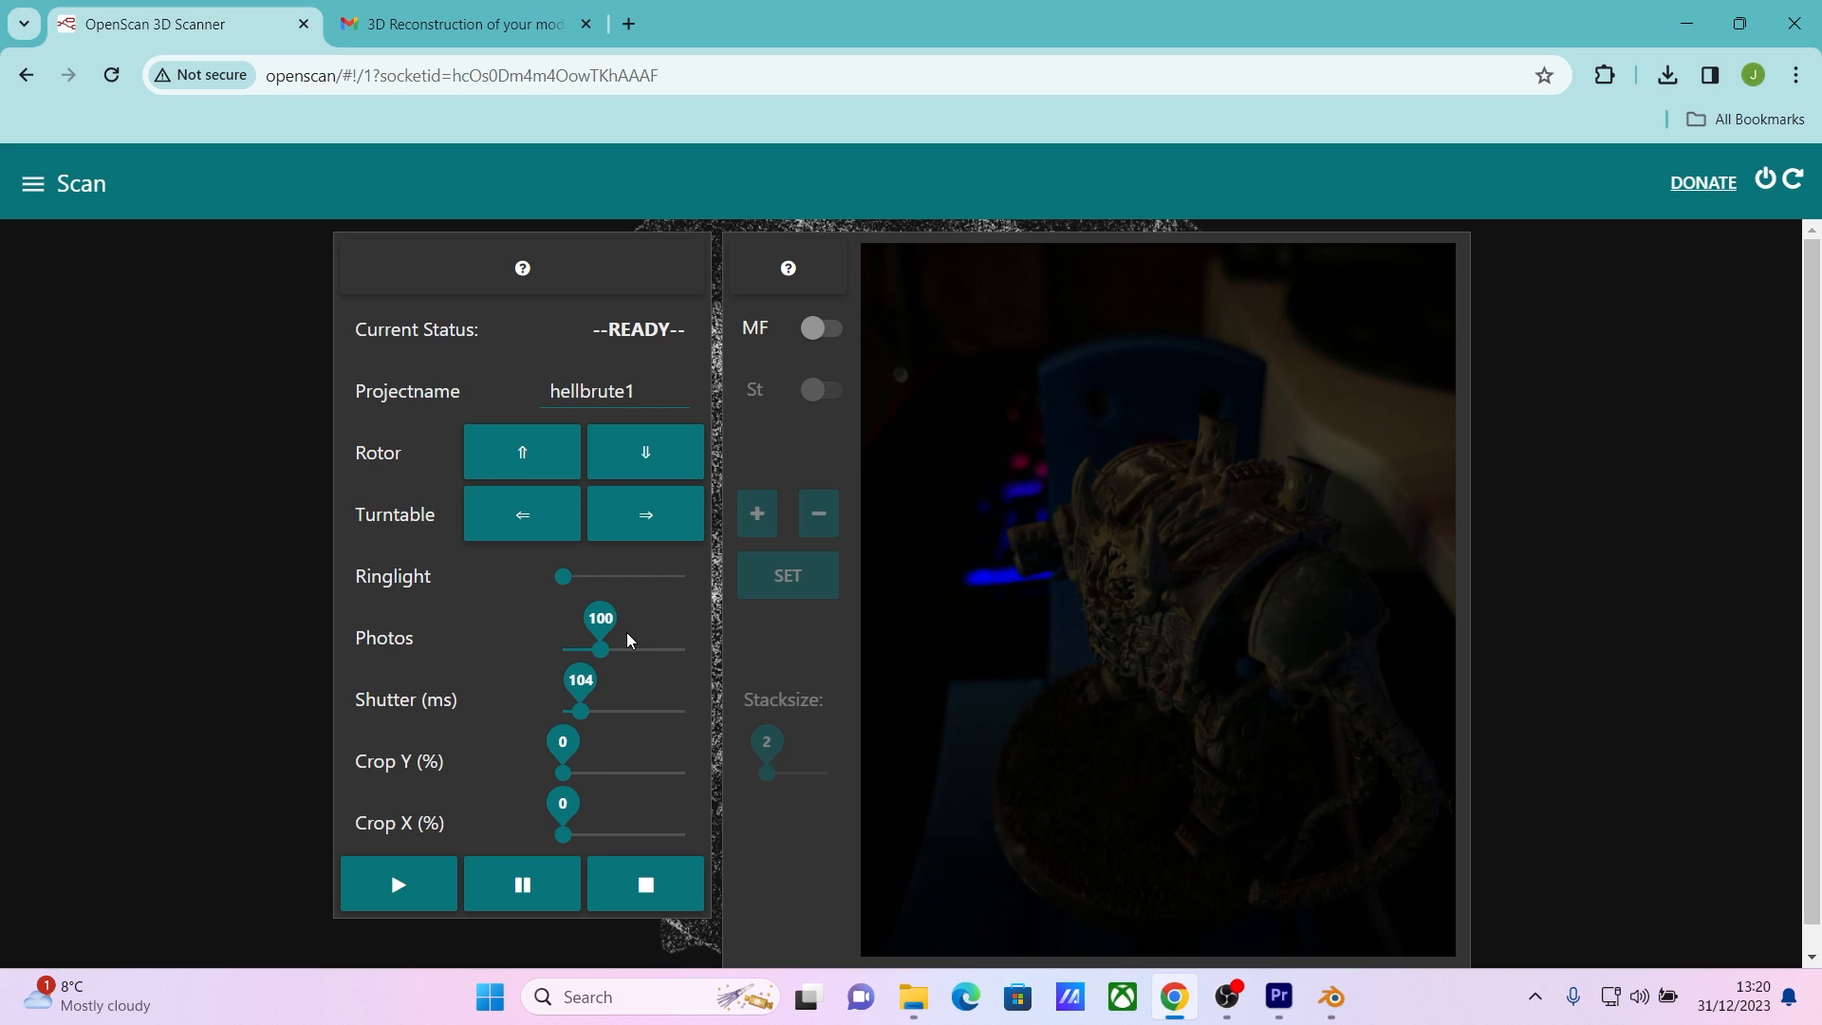
Turn up the ring light on the Hellbrute miniature.
{"action": "left_click_drag", "start_coordinate": [561, 577], "coordinate": [602, 577]}
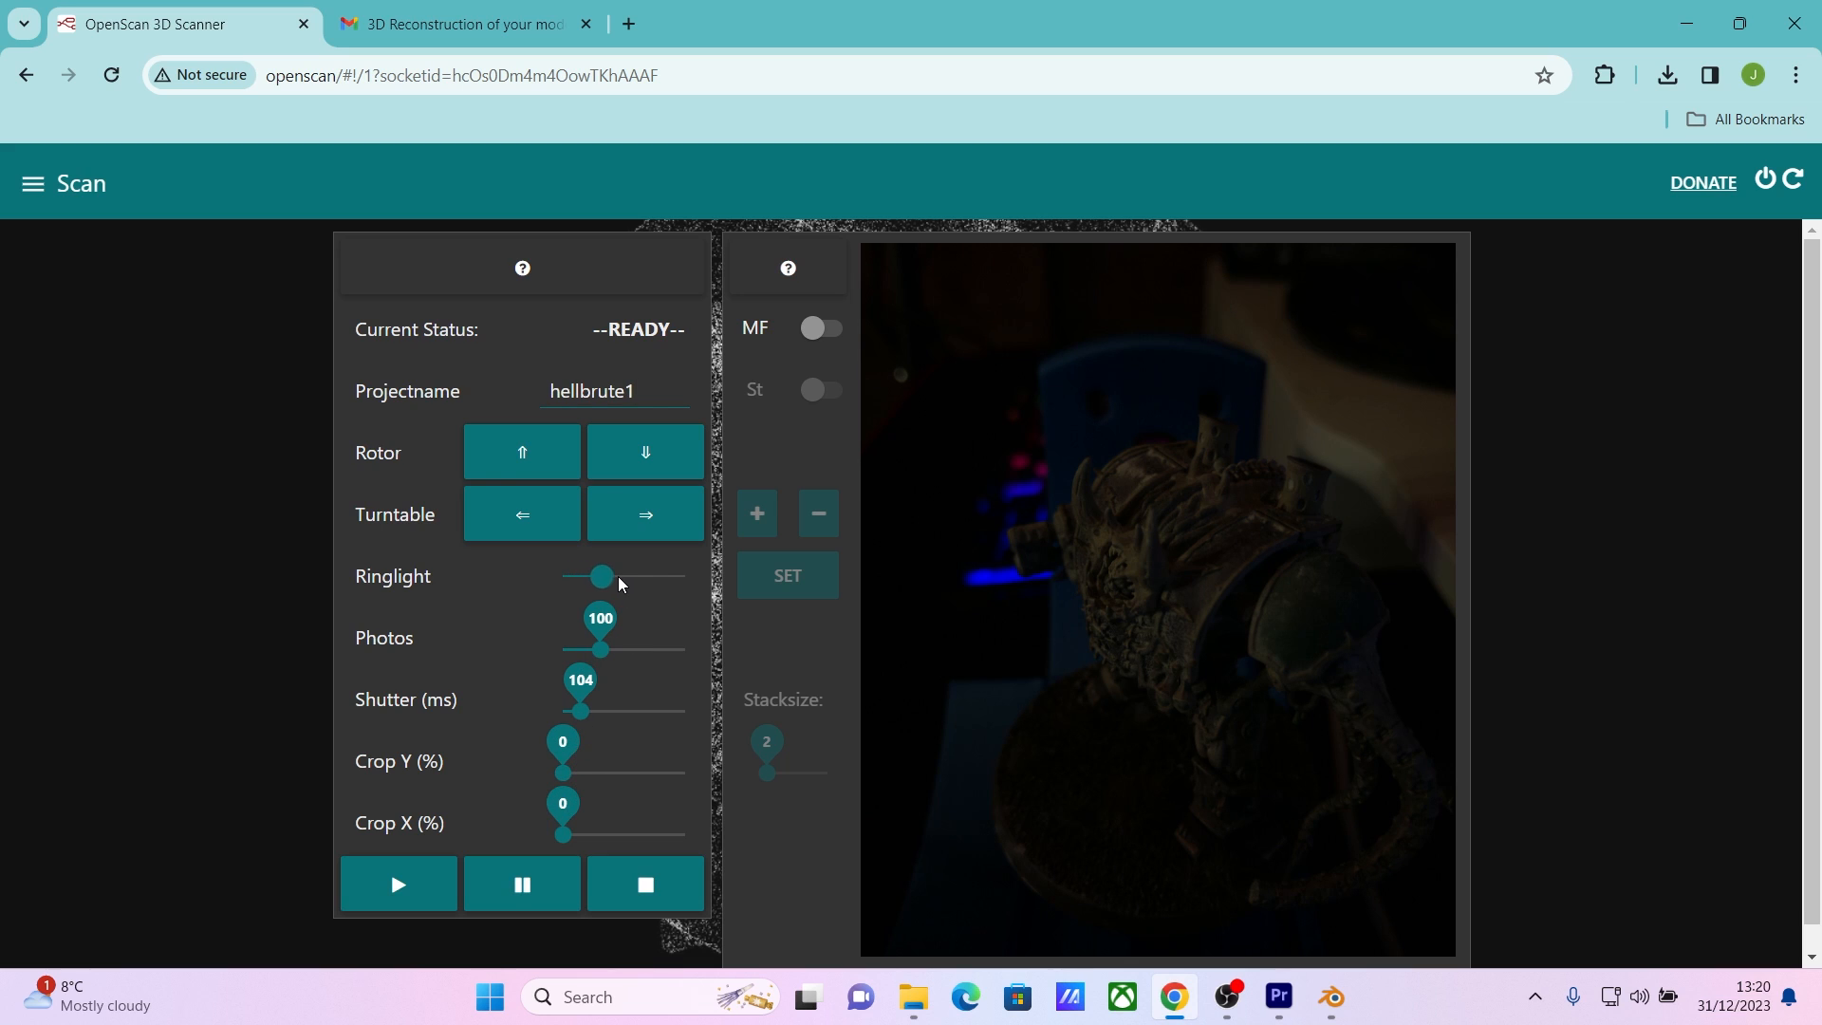
{"action": "left_click_drag", "start_coordinate": [602, 577], "coordinate": [643, 577]}
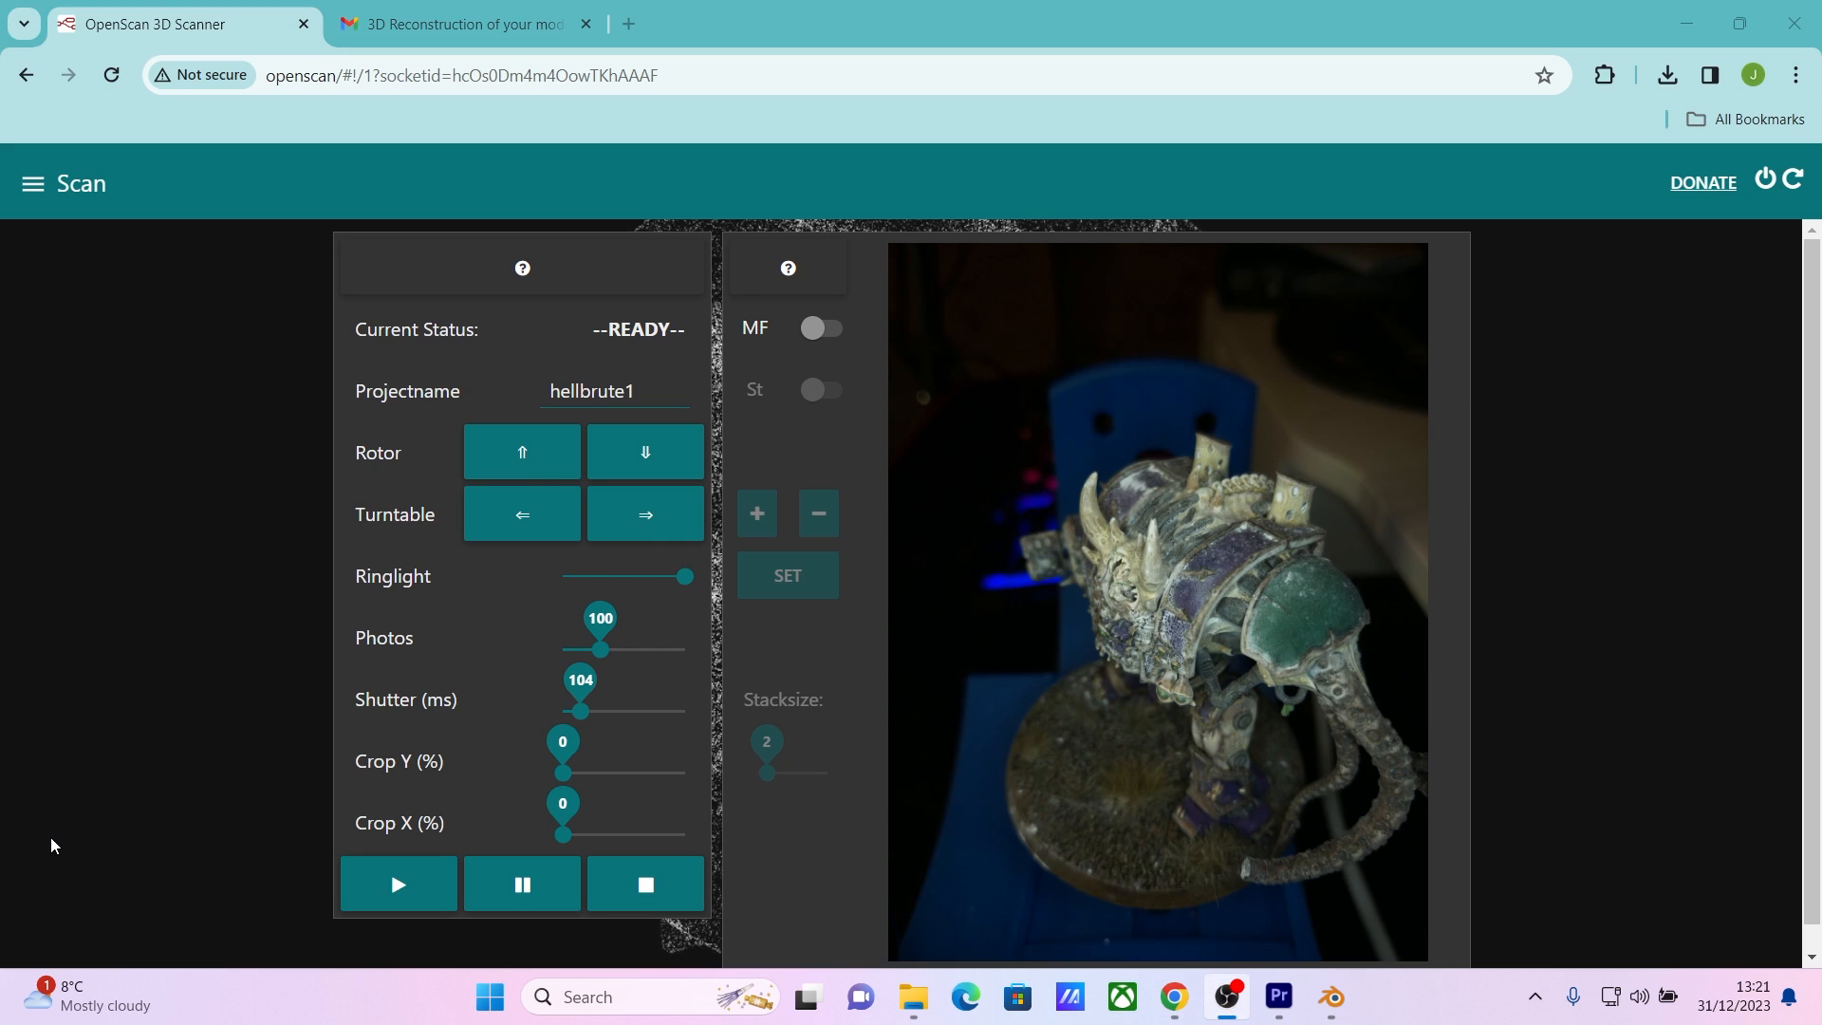
{"action": "mouse_move", "coordinate": [1535, 786]}
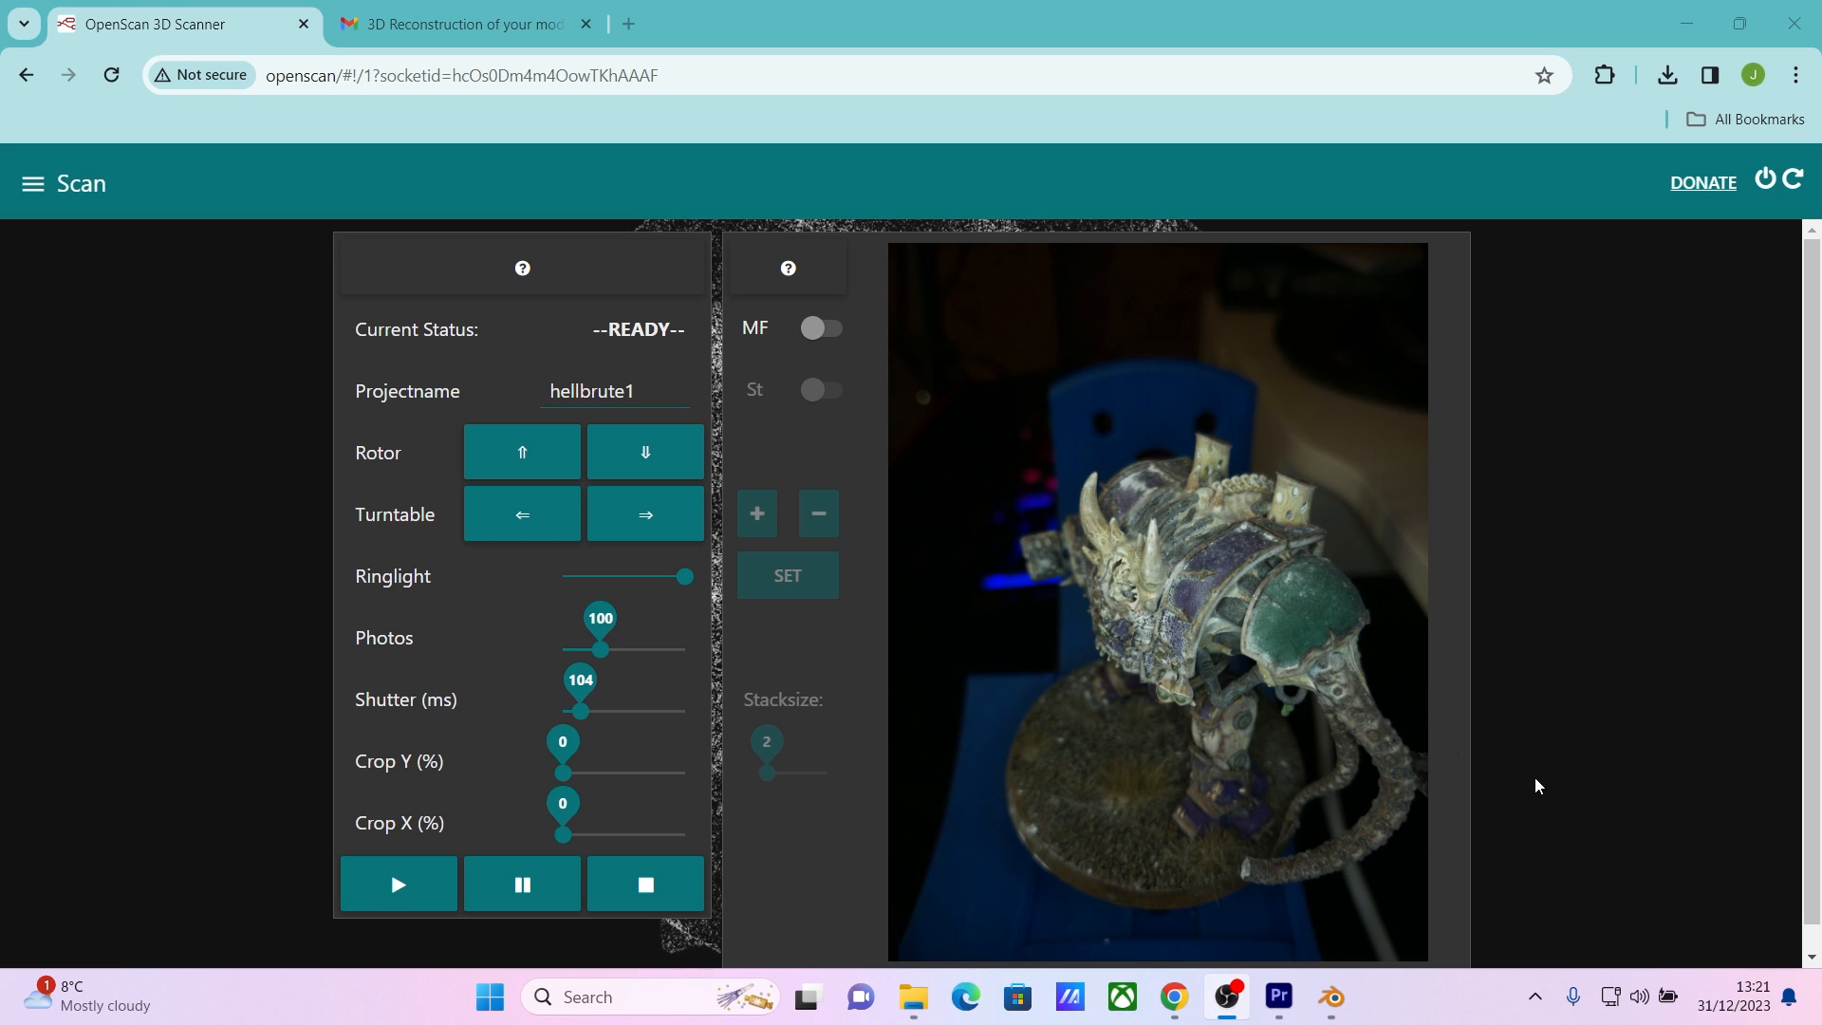
{"action": "left_click", "coordinate": [645, 514]}
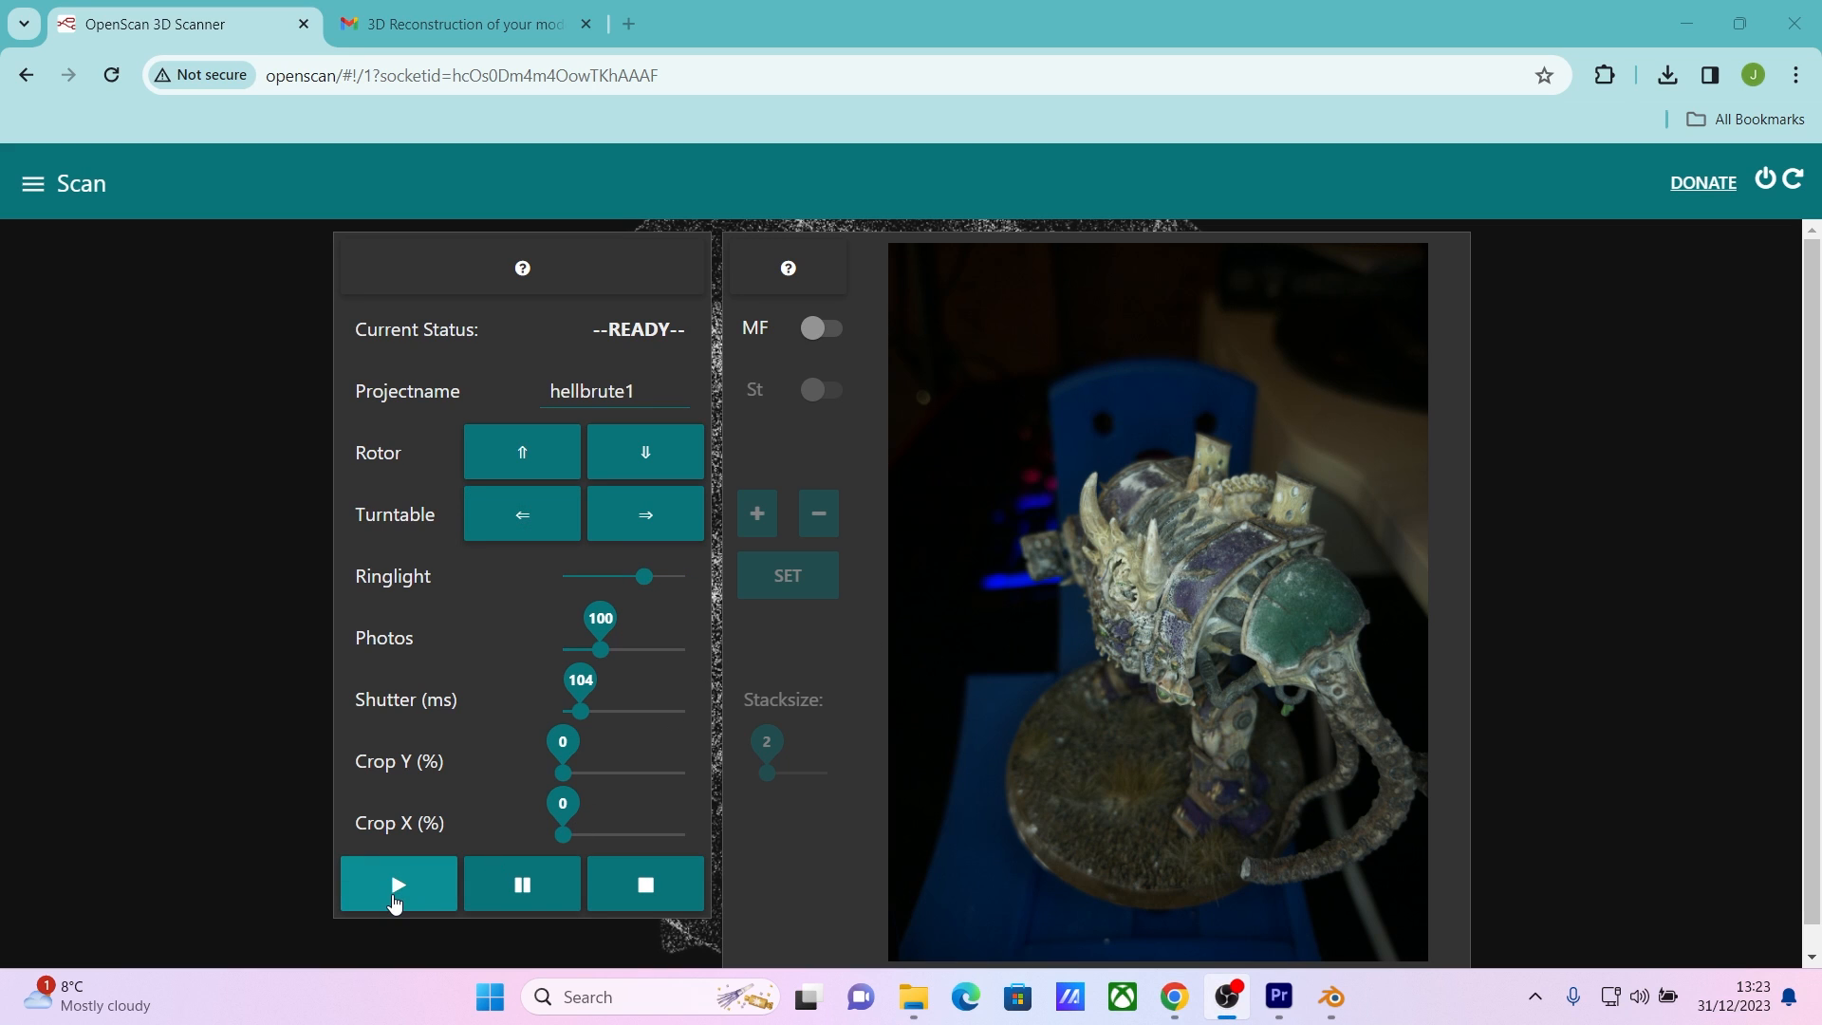
Start the hellbrute1 scan routine so its status reads Routine-preparing.
{"action": "left_click", "coordinate": [397, 885]}
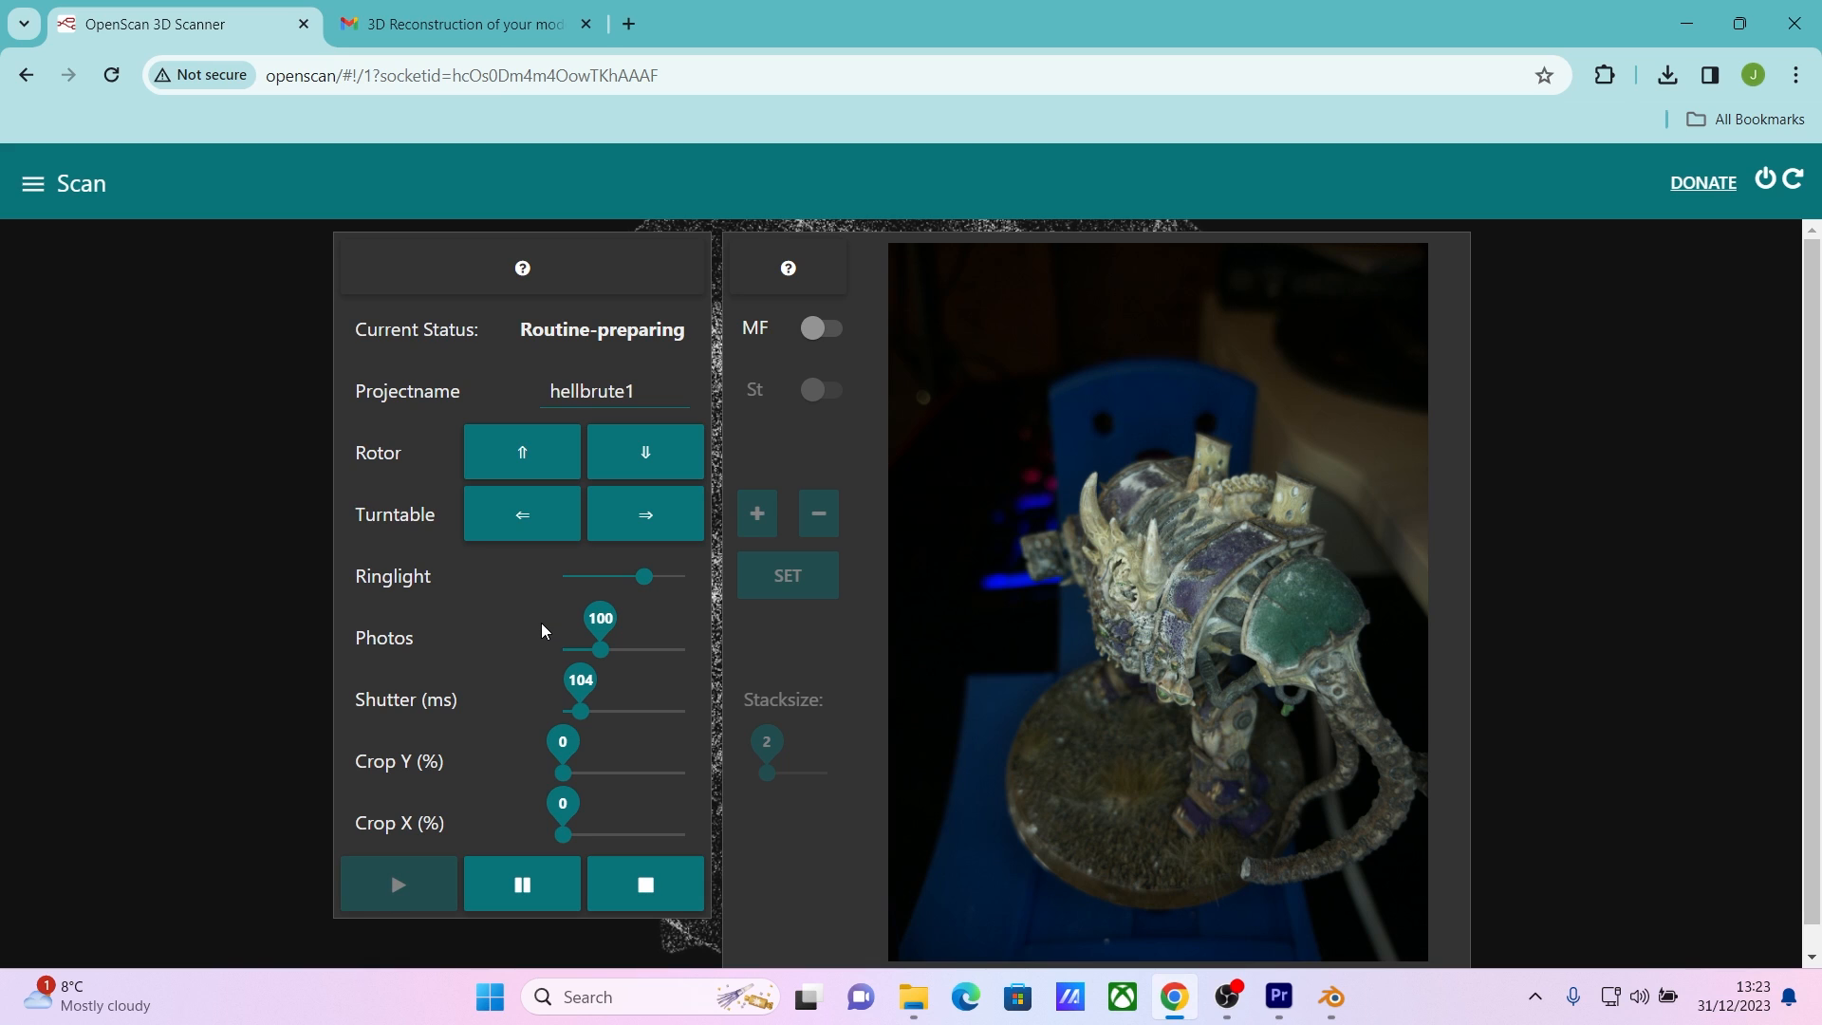
{"action": "mouse_move", "coordinate": [545, 640]}
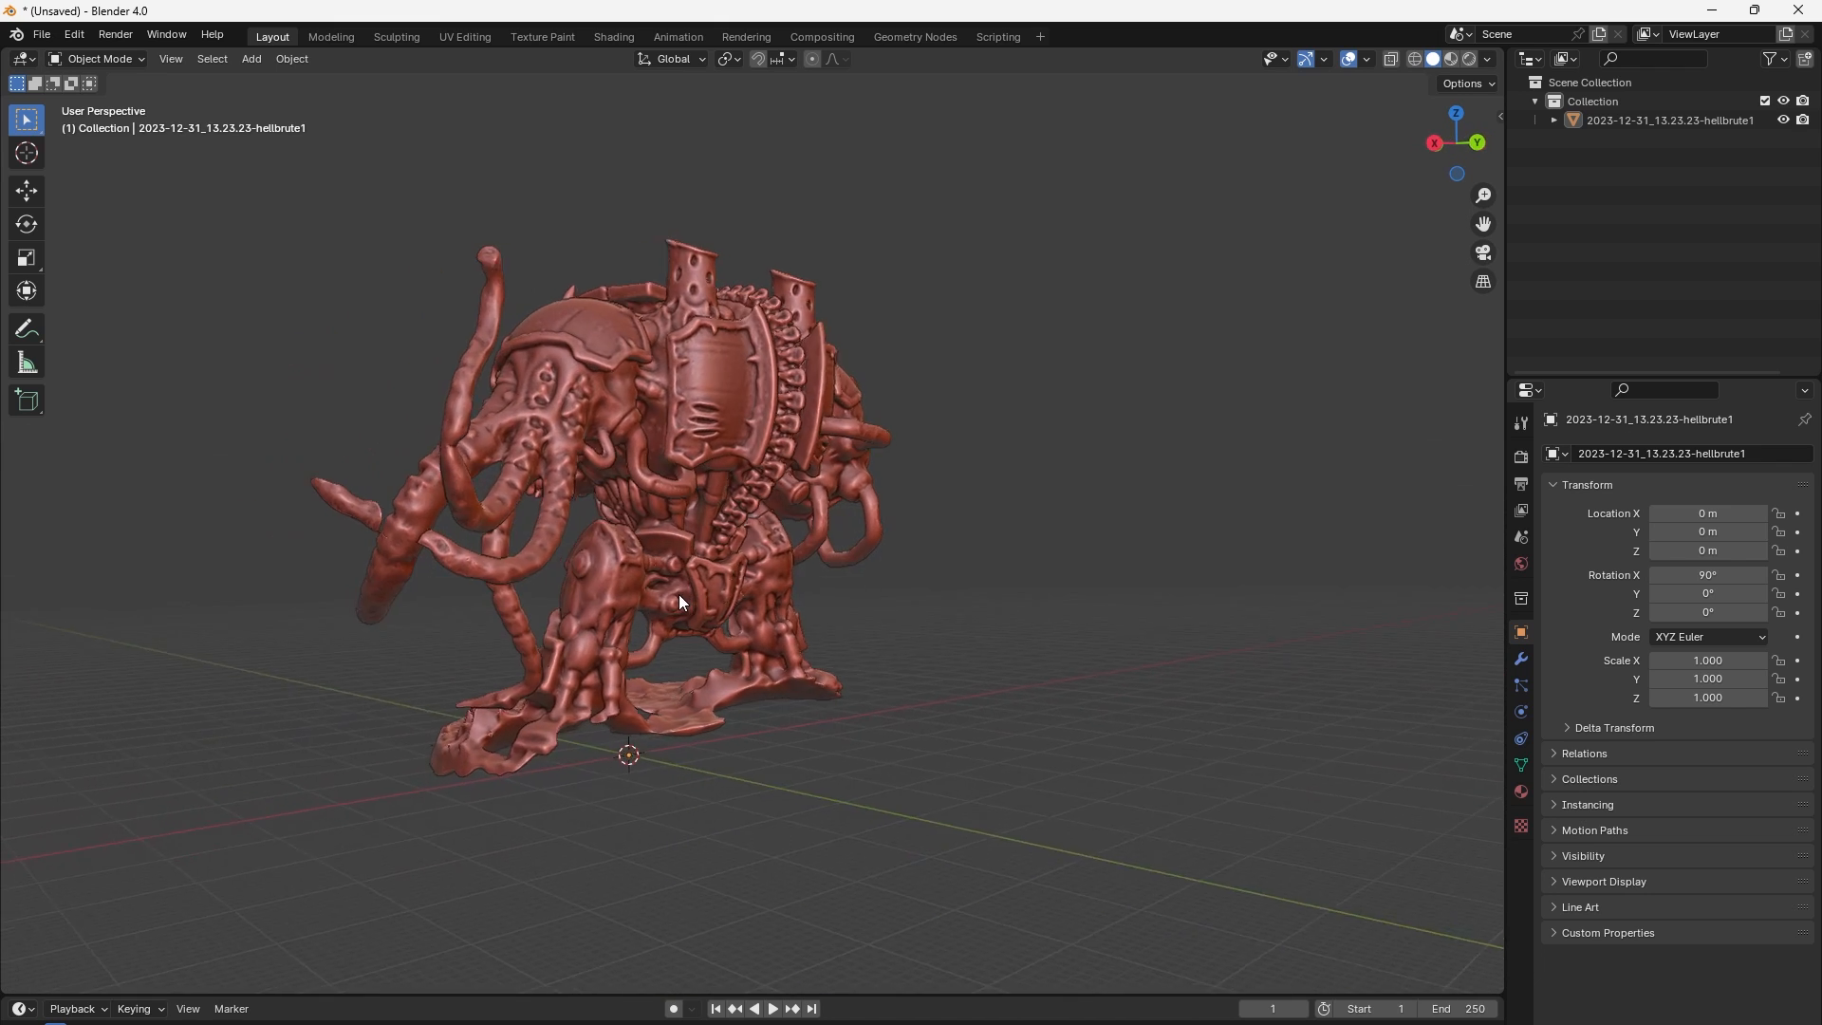
Orbit around the imported Hellbrute mesh to view it from the front.
{"action": "left_click_drag", "start_coordinate": [679, 602], "coordinate": [622, 670]}
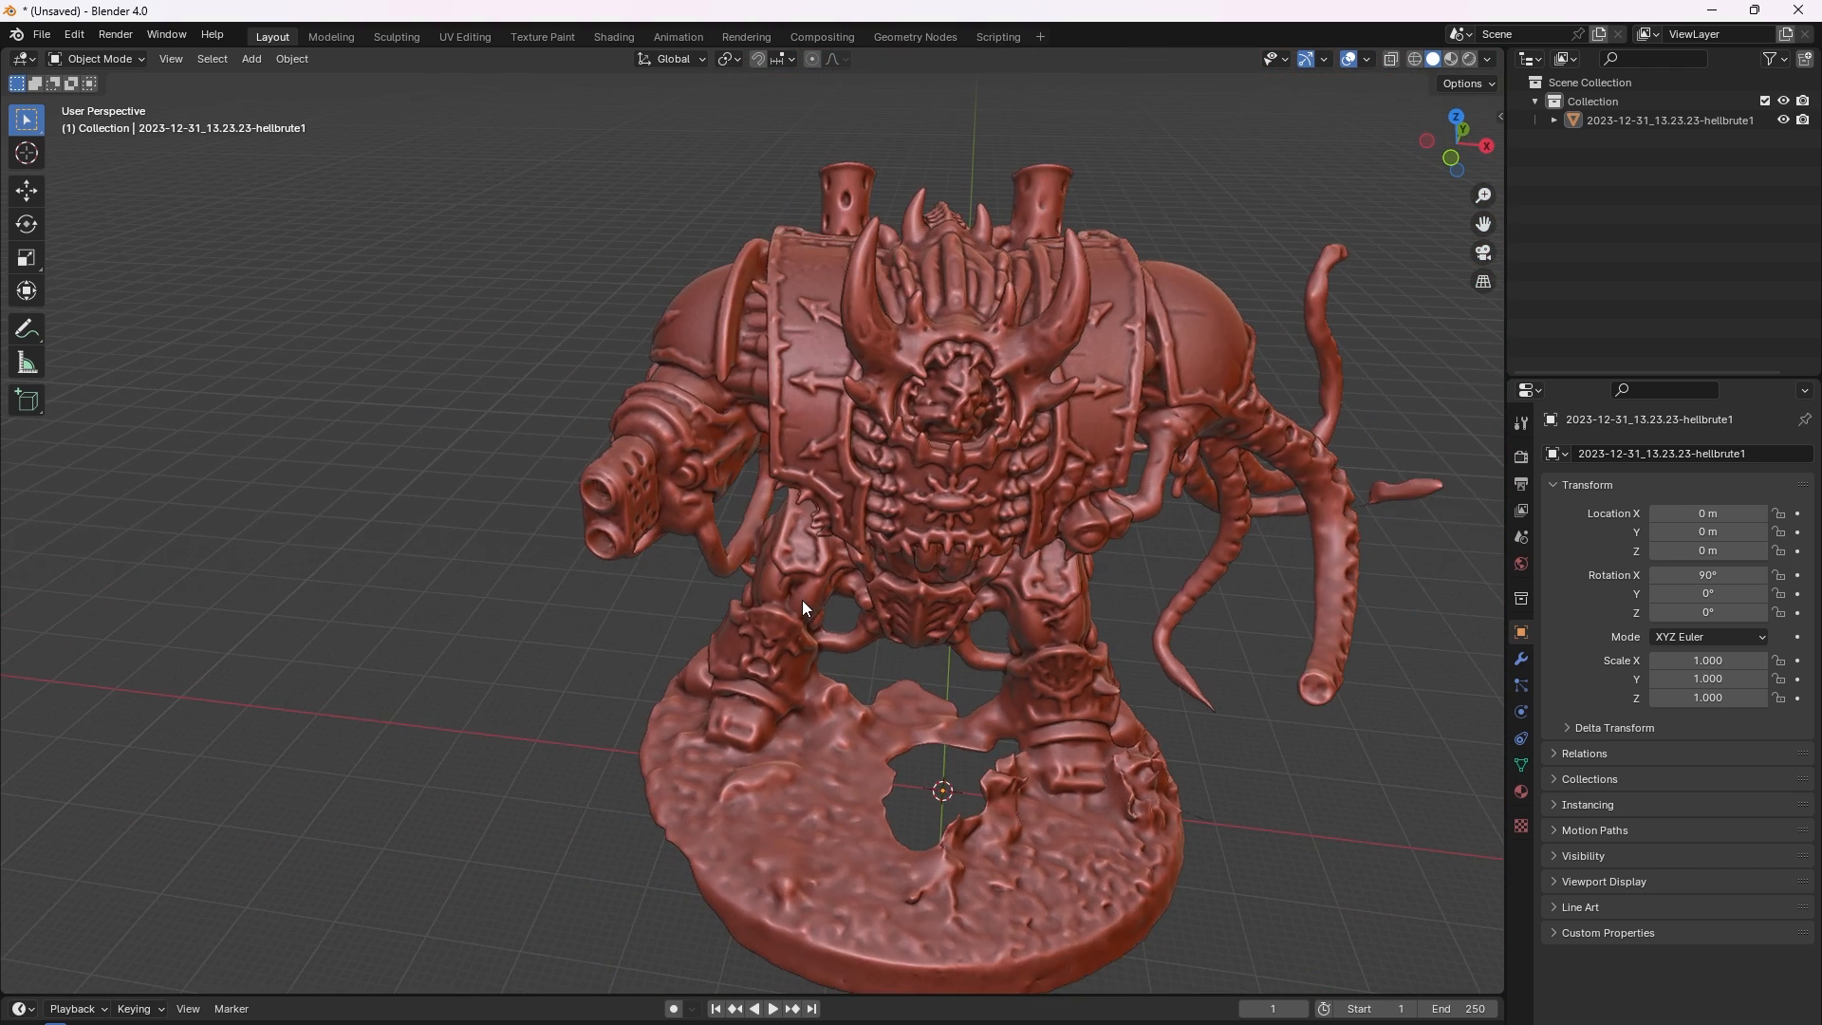
{"action": "scroll", "scroll_direction": "down", "scroll_amount": 3}
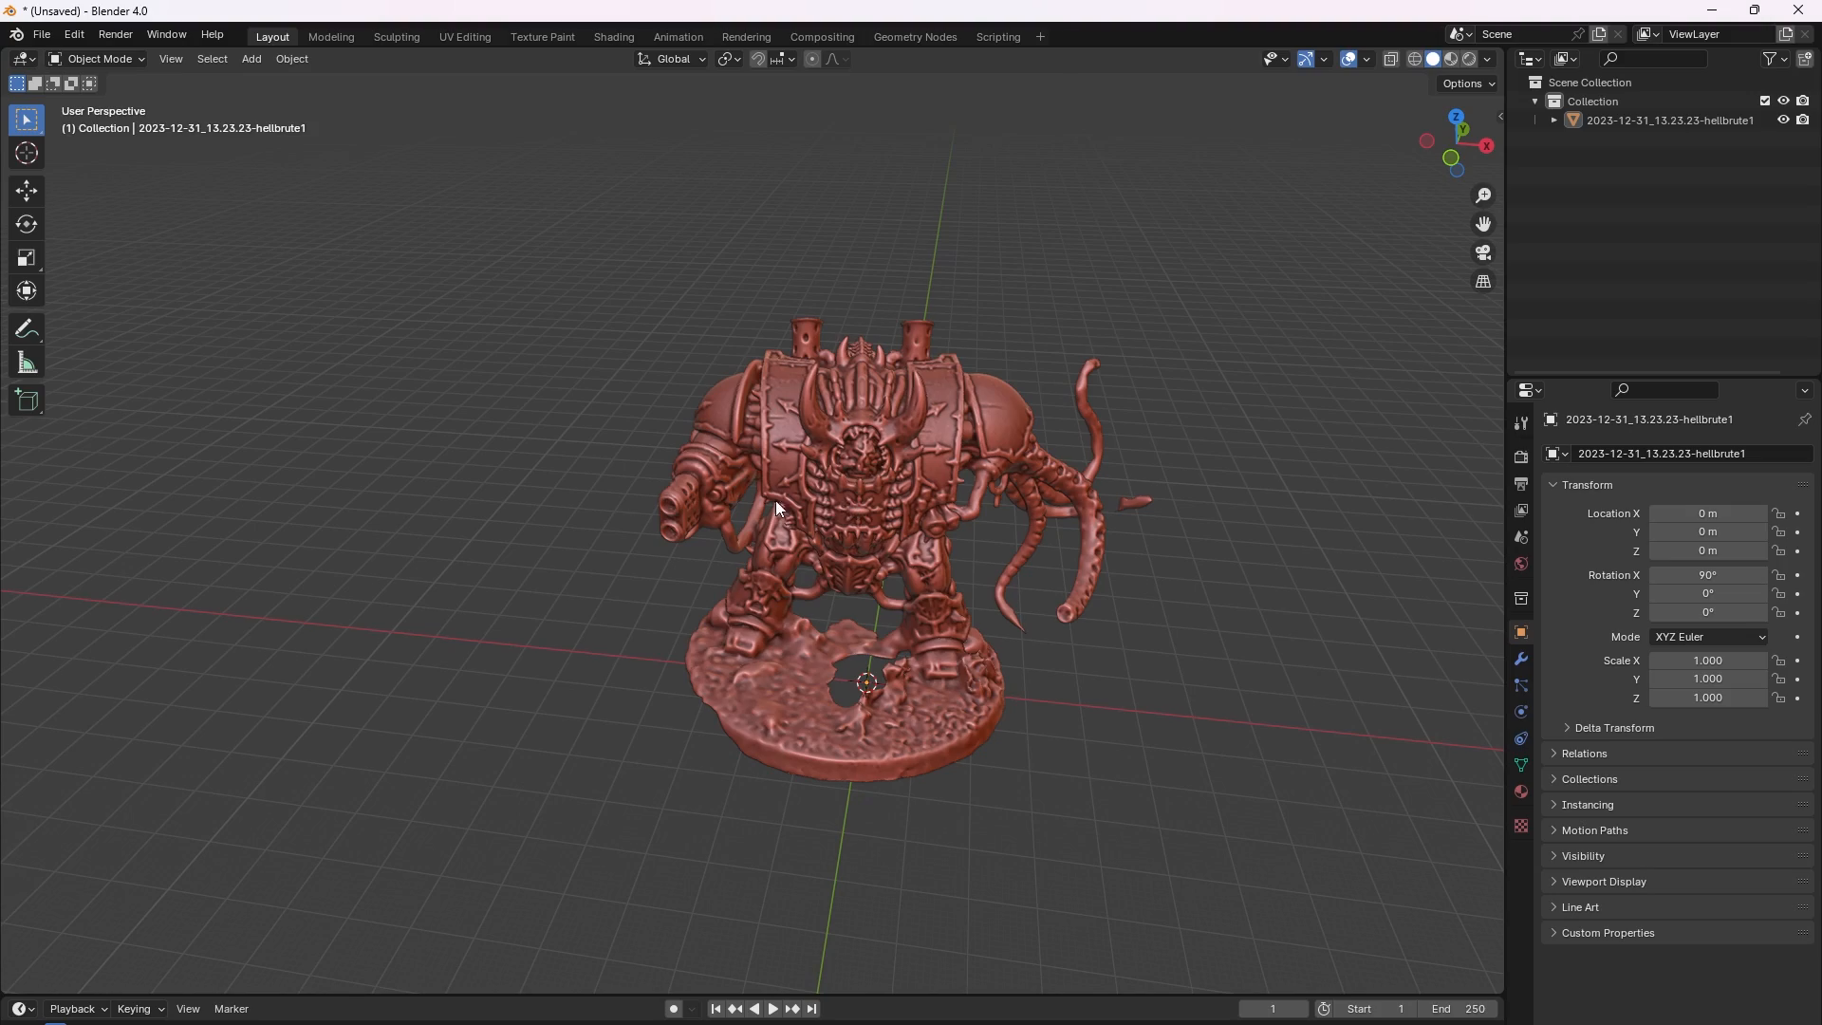
{"action": "left_click", "coordinate": [1200, 996]}
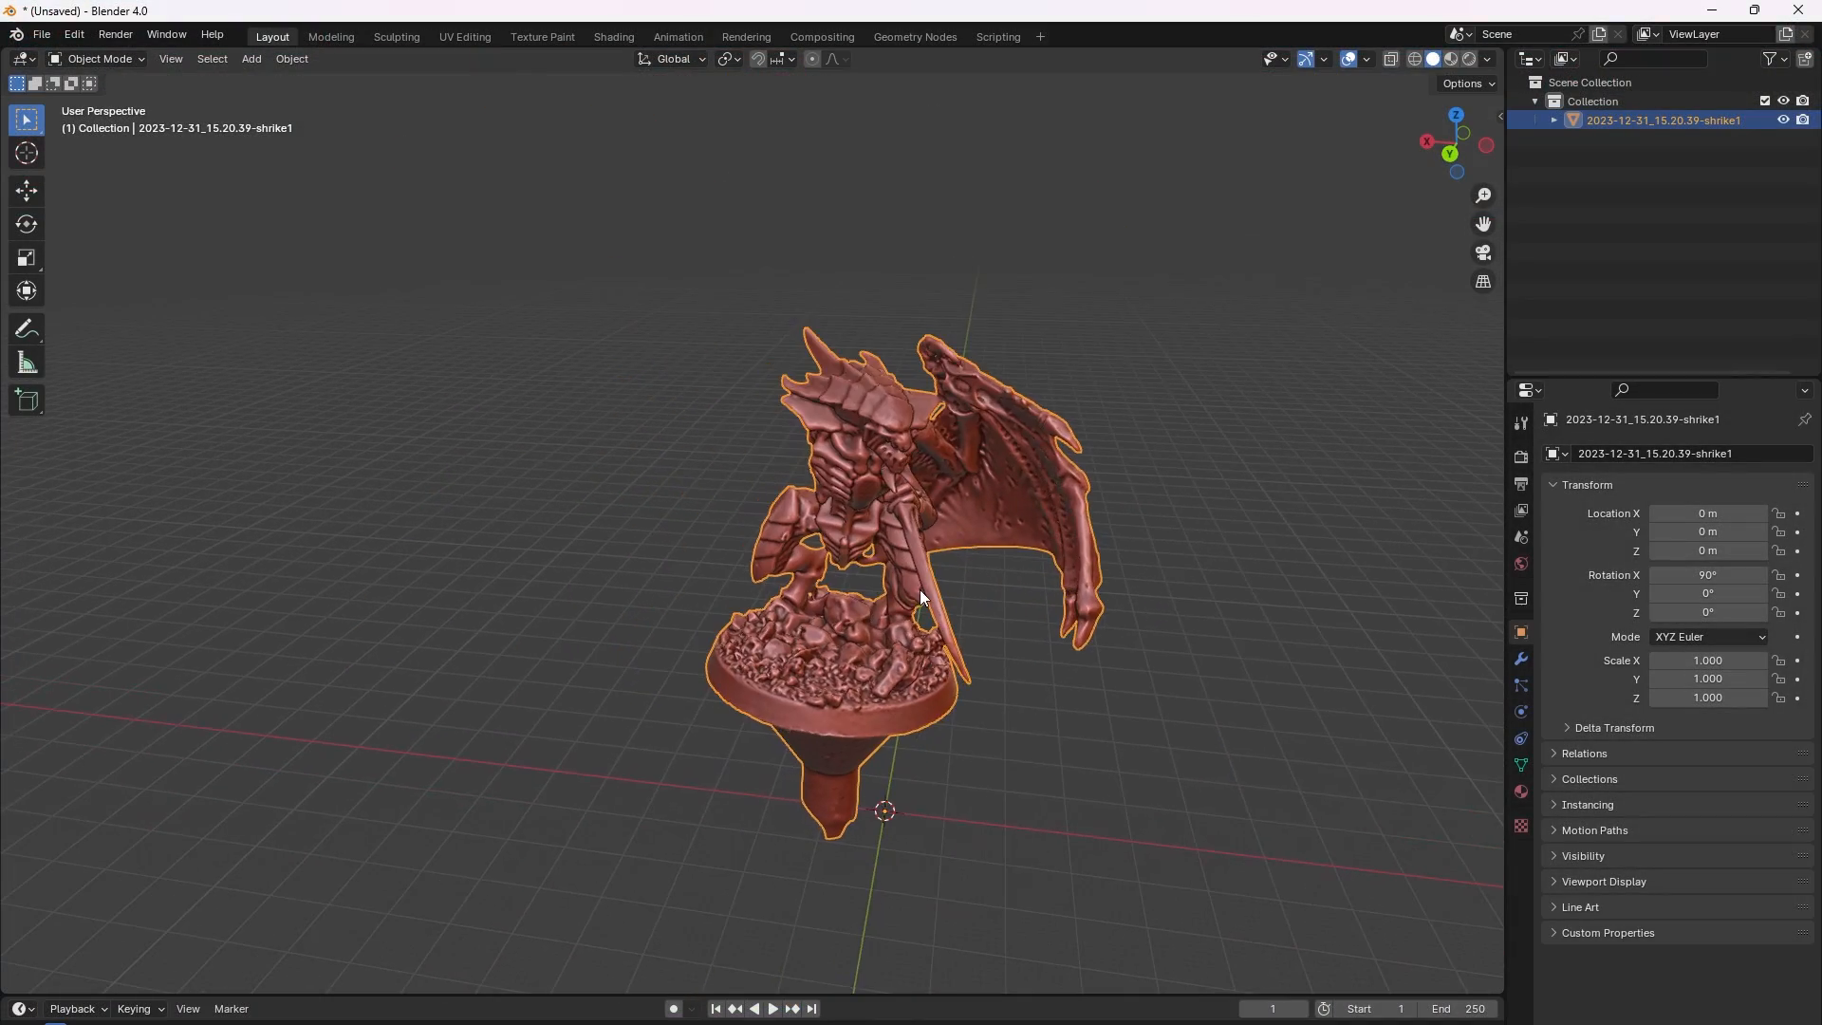
Orbit around the shrike1 mesh, inspecting its front, legs and base up close.
{"action": "left_click_drag", "start_coordinate": [918, 592], "coordinate": [1045, 591]}
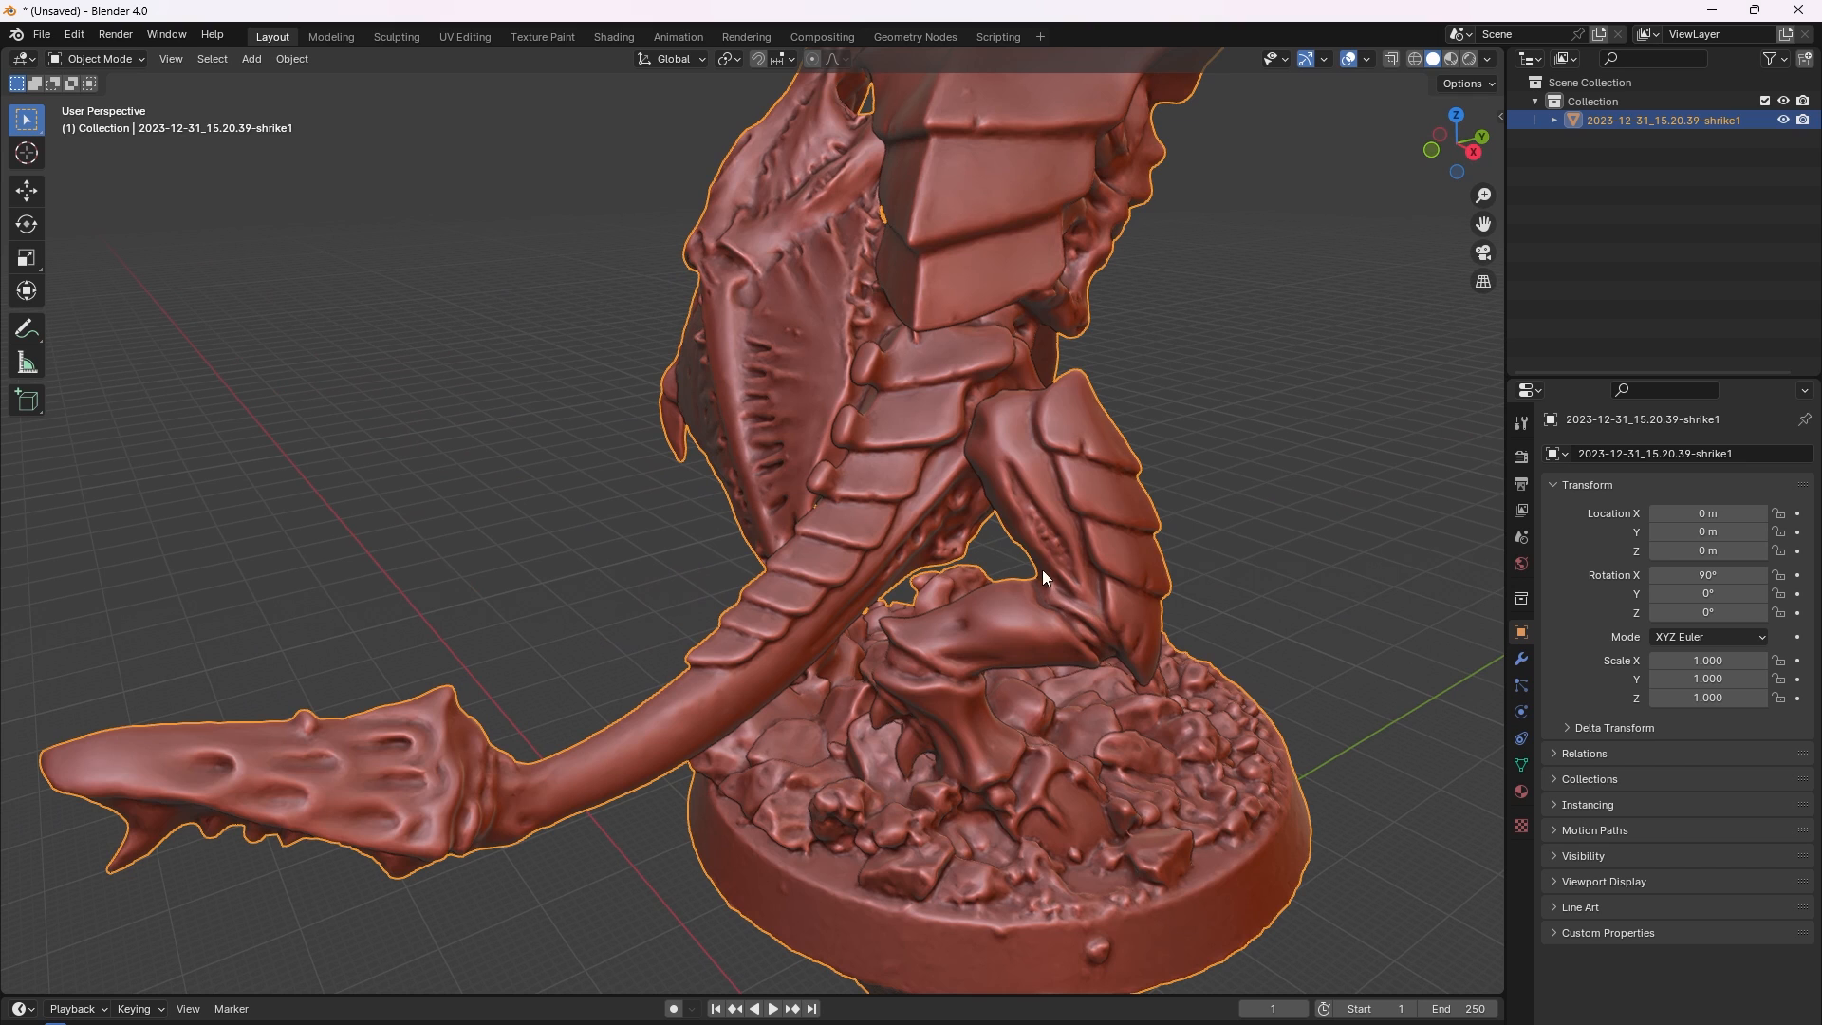
{"action": "mouse_move", "coordinate": [1057, 541]}
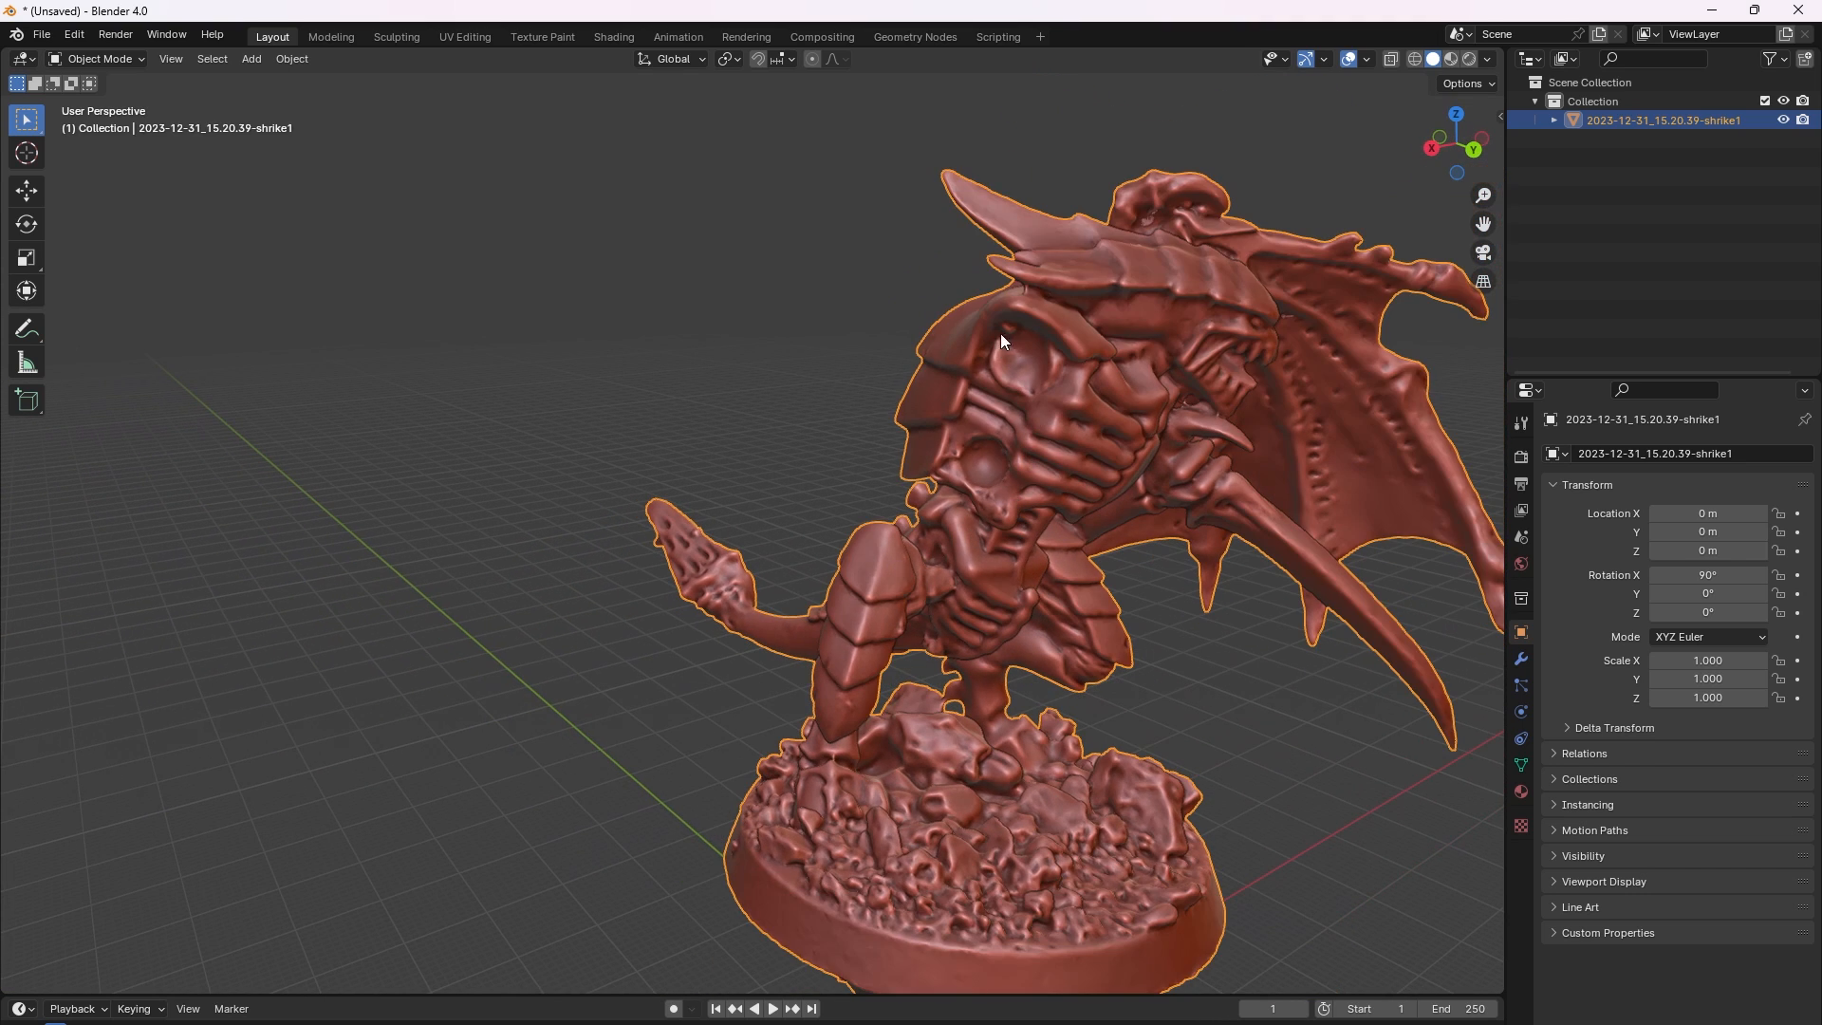
{"action": "mouse_move", "coordinate": [1033, 395]}
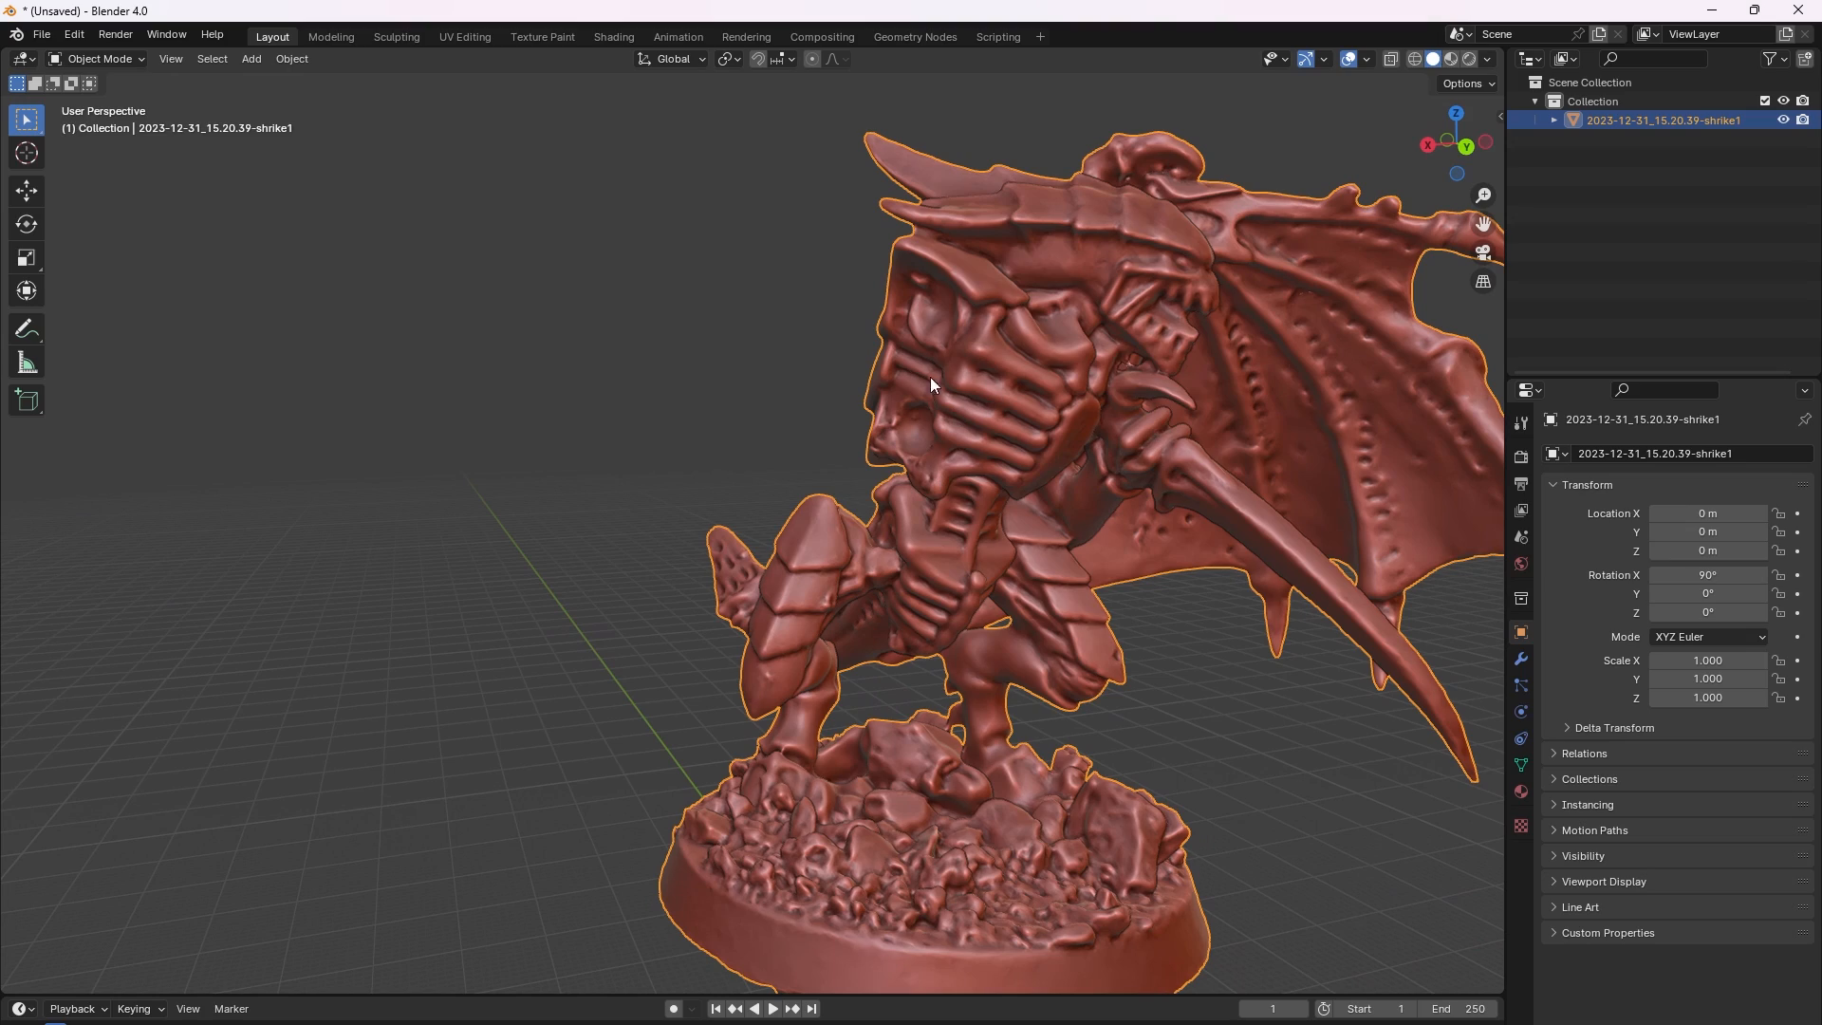
{"action": "left_click_drag", "start_coordinate": [930, 383], "coordinate": [871, 505]}
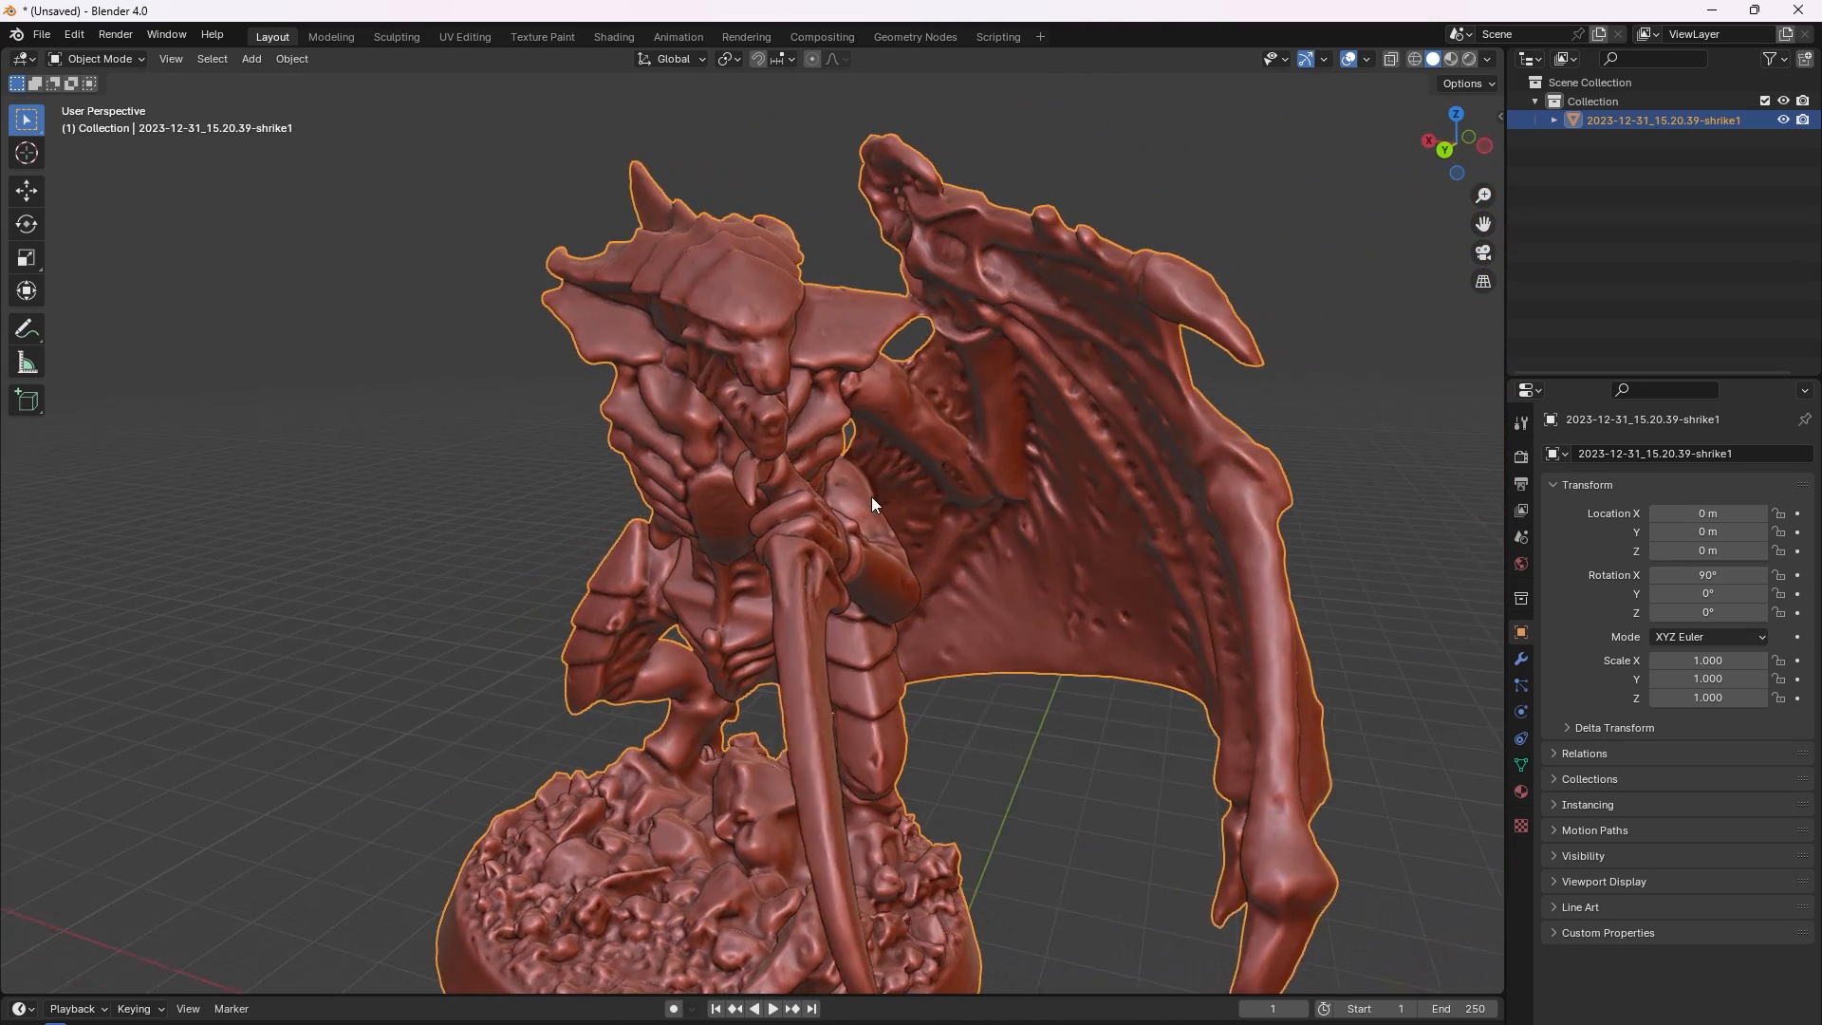
{"action": "left_click_drag", "start_coordinate": [871, 505], "coordinate": [842, 361]}
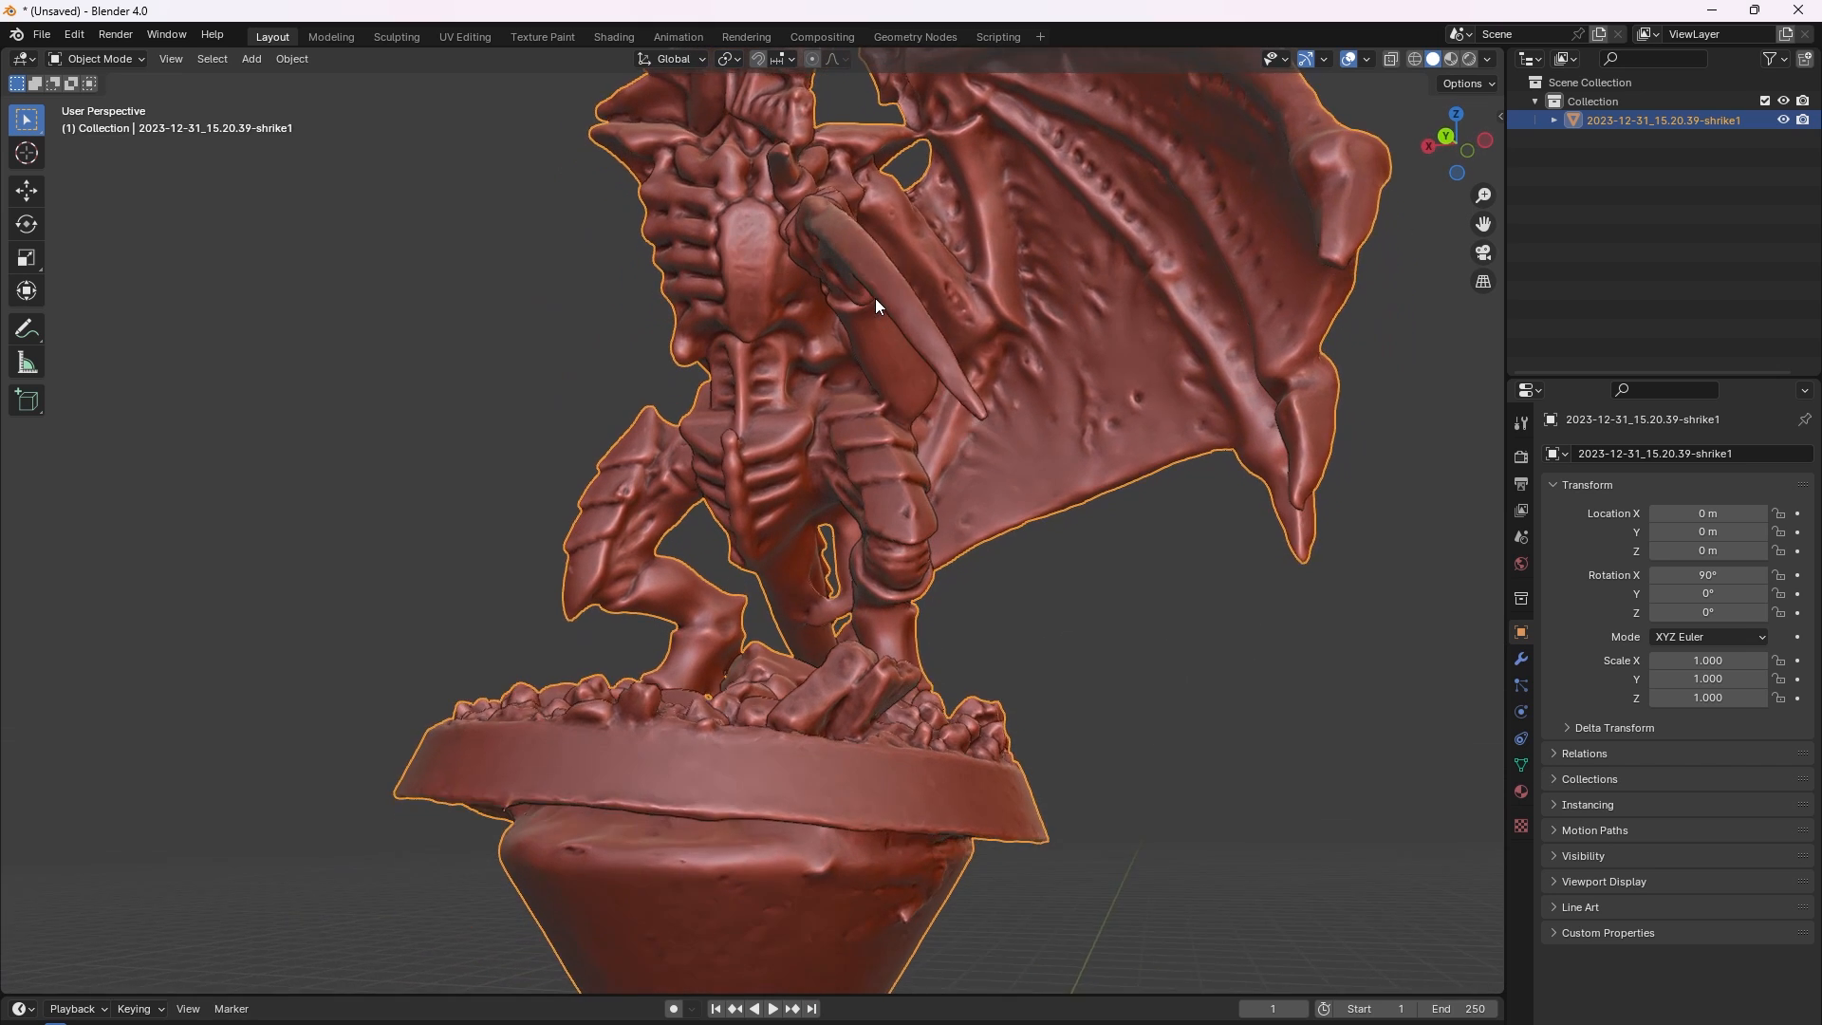
{"action": "left_click_drag", "start_coordinate": [877, 306], "coordinate": [888, 401]}
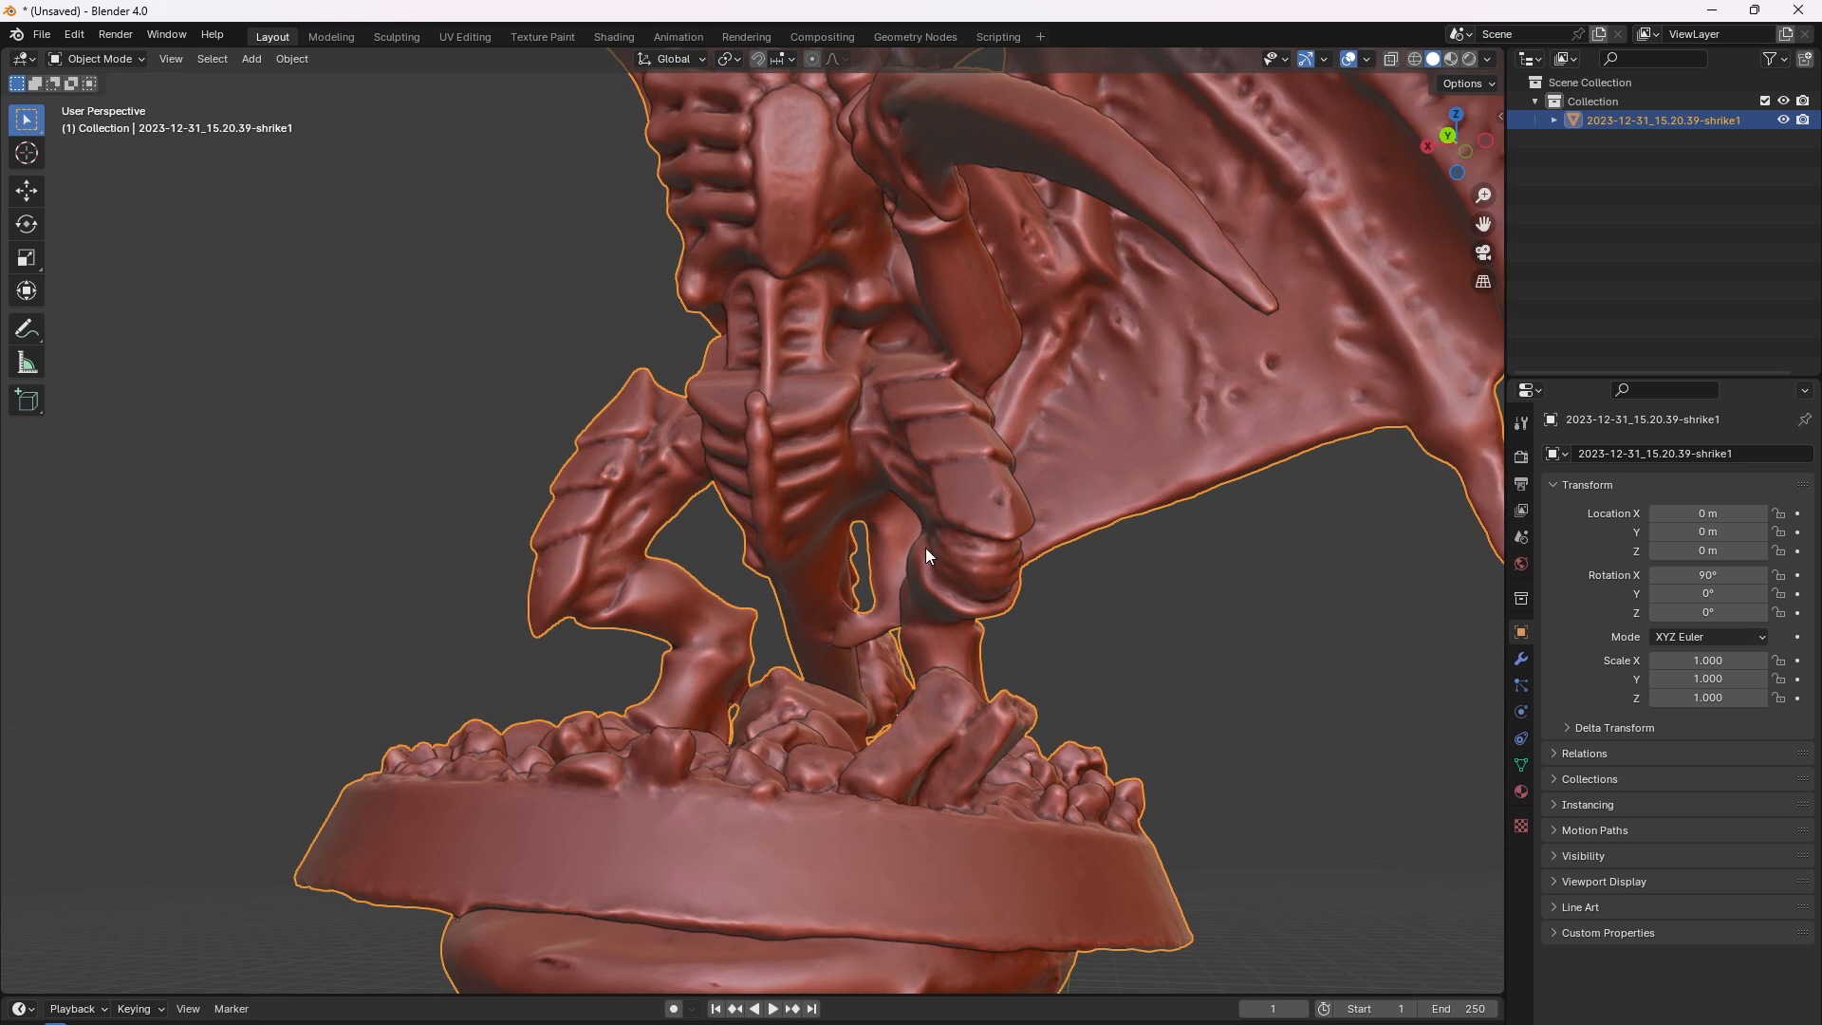
{"action": "scroll", "scroll_direction": "down", "scroll_amount": 3}
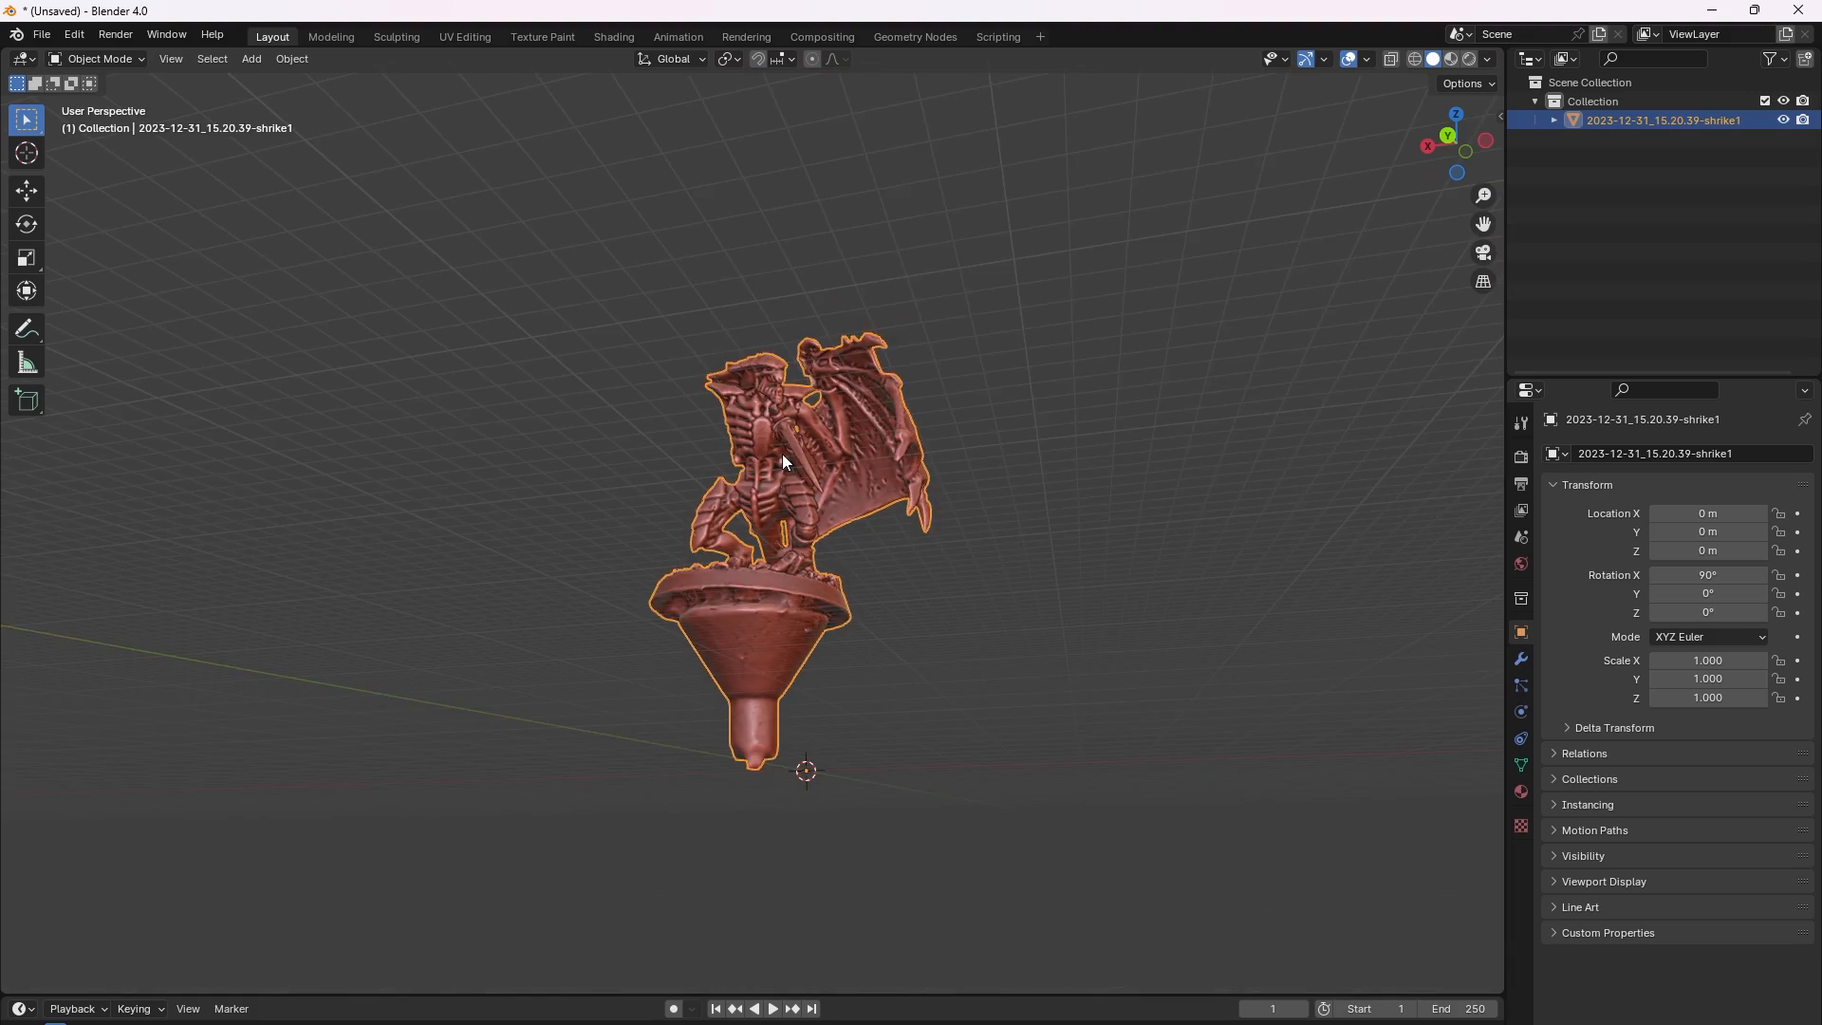
{"action": "left_click_drag", "start_coordinate": [790, 459], "coordinate": [634, 564]}
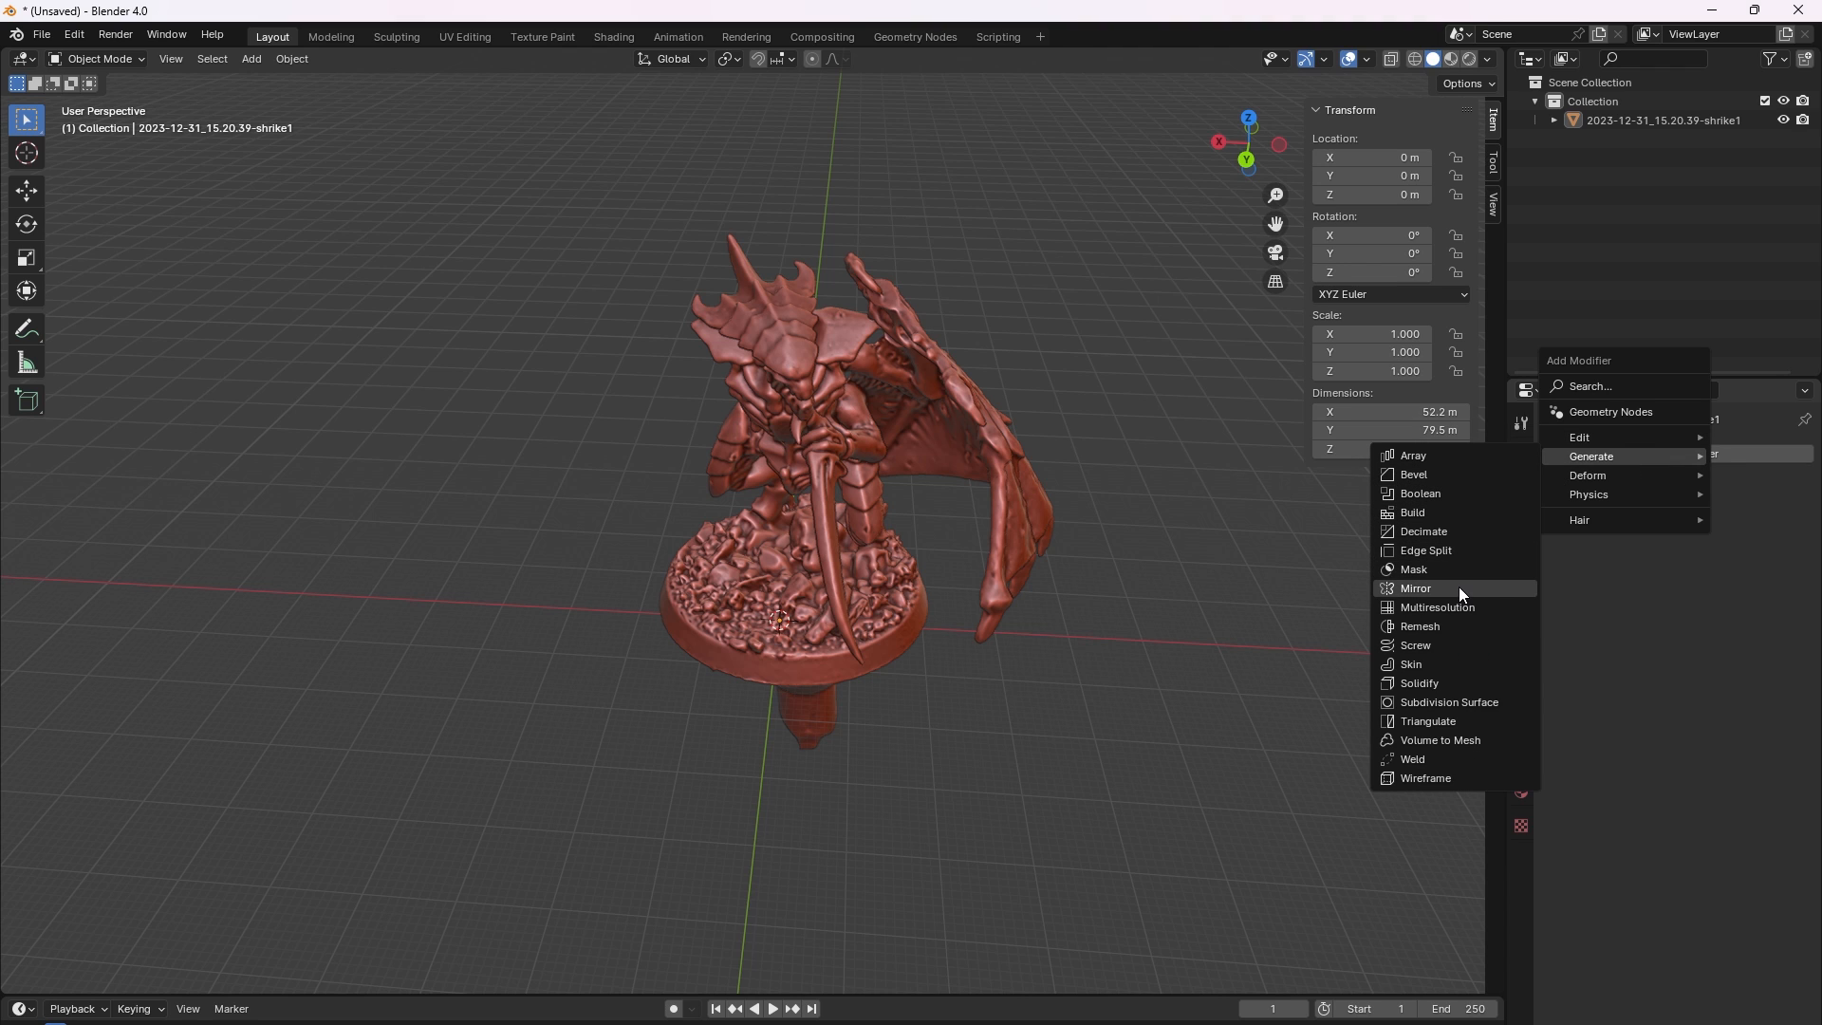
Add a Mirror modifier on the X axis to give the Shrike symmetrical wings.
{"action": "left_click", "coordinate": [1416, 589]}
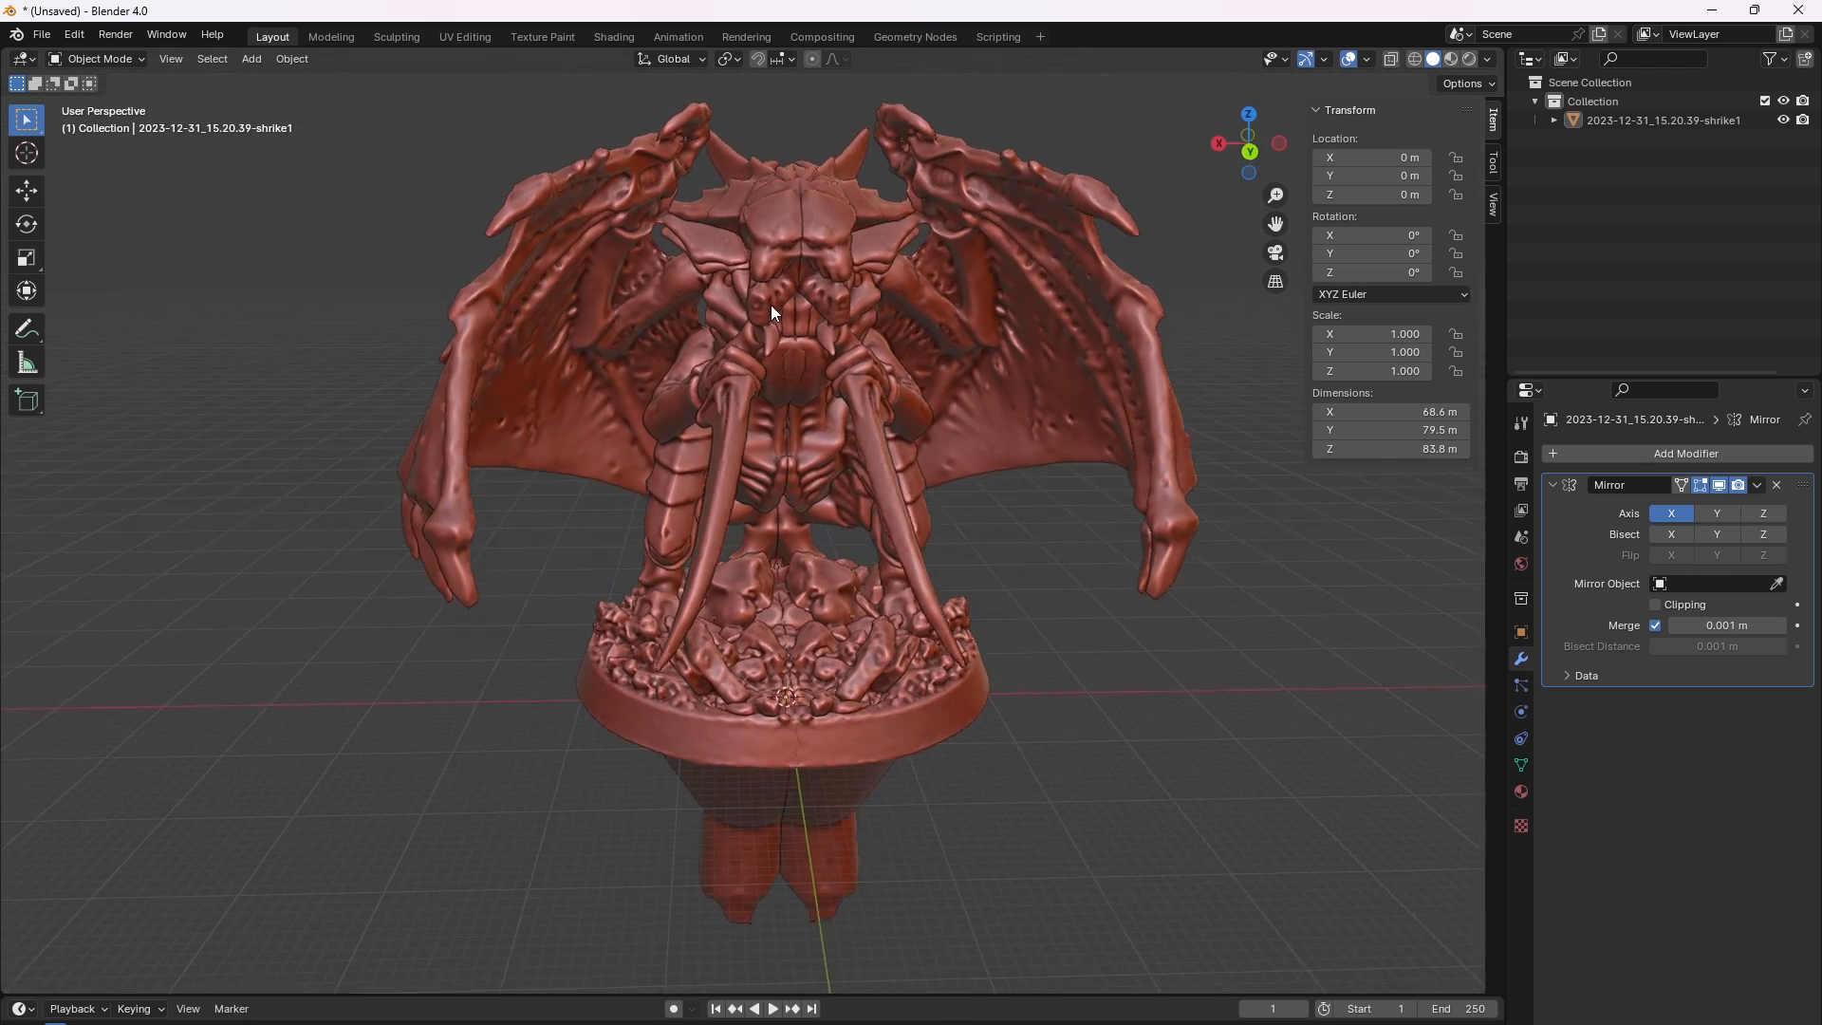
{"action": "left_click_drag", "start_coordinate": [772, 311], "coordinate": [721, 288]}
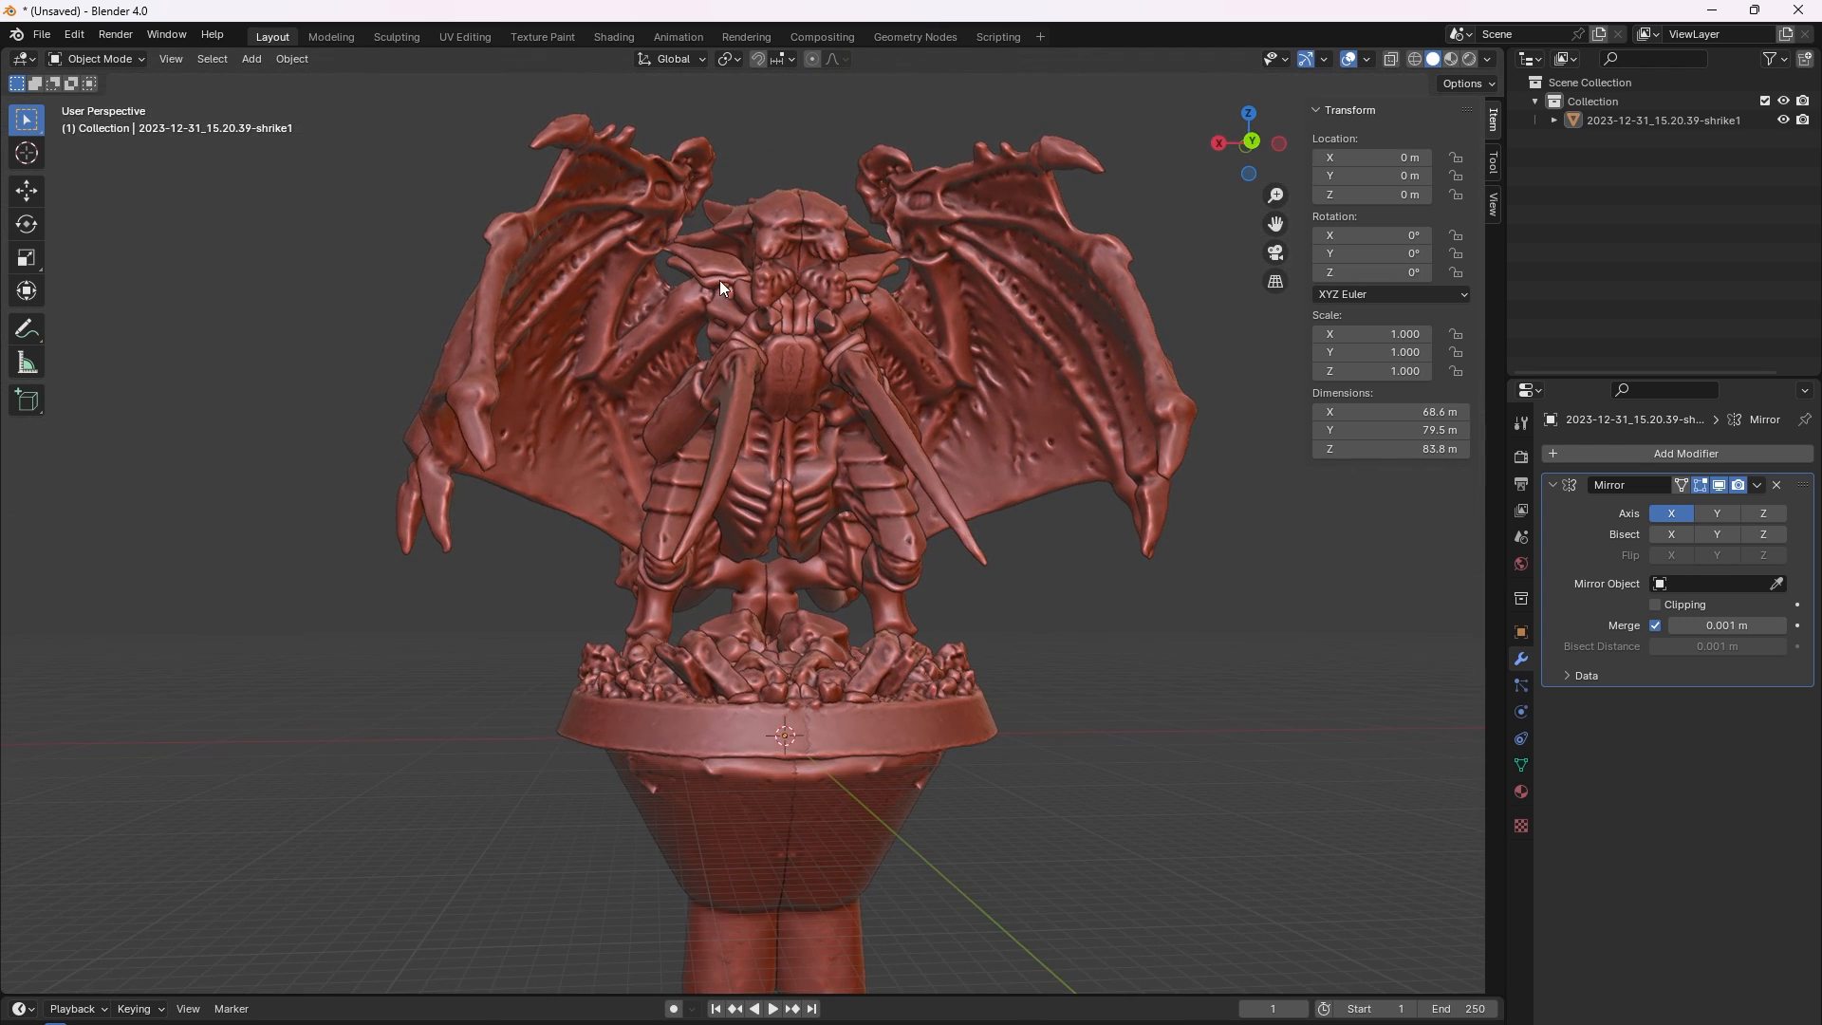
{"action": "mouse_move", "coordinate": [537, 471]}
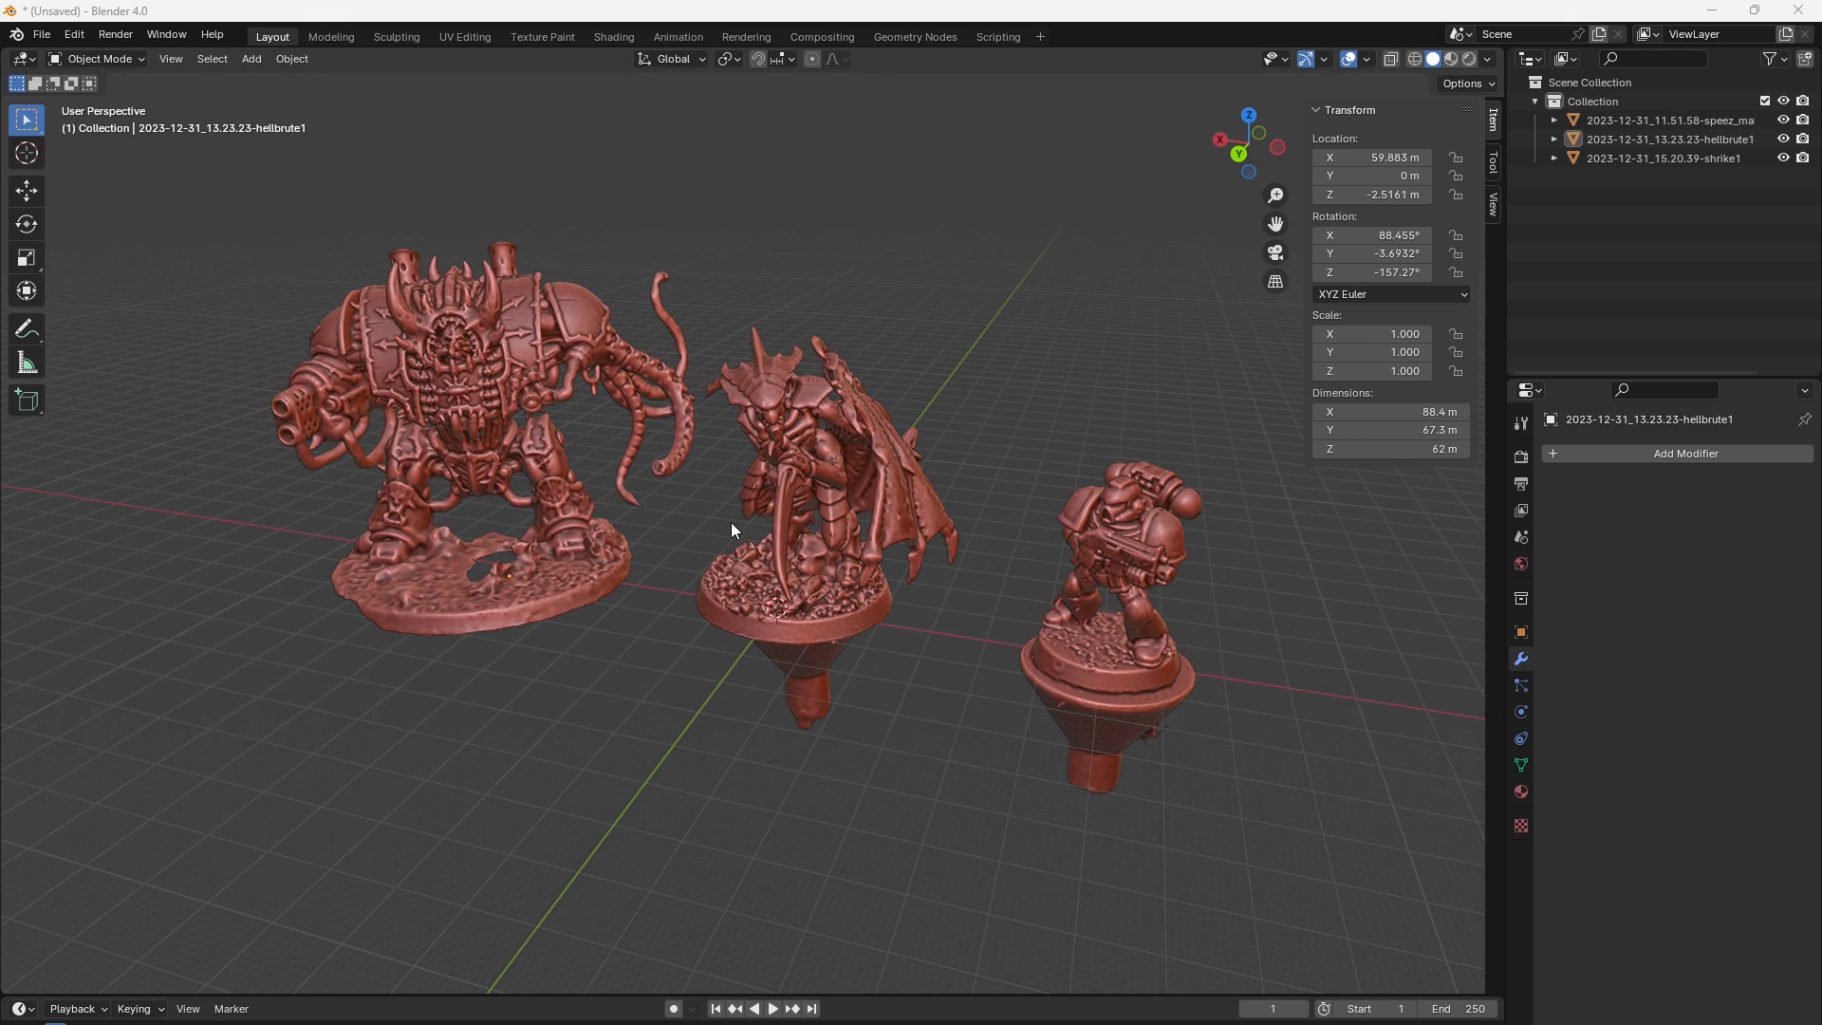
{"action": "mouse_move", "coordinate": [1095, 579]}
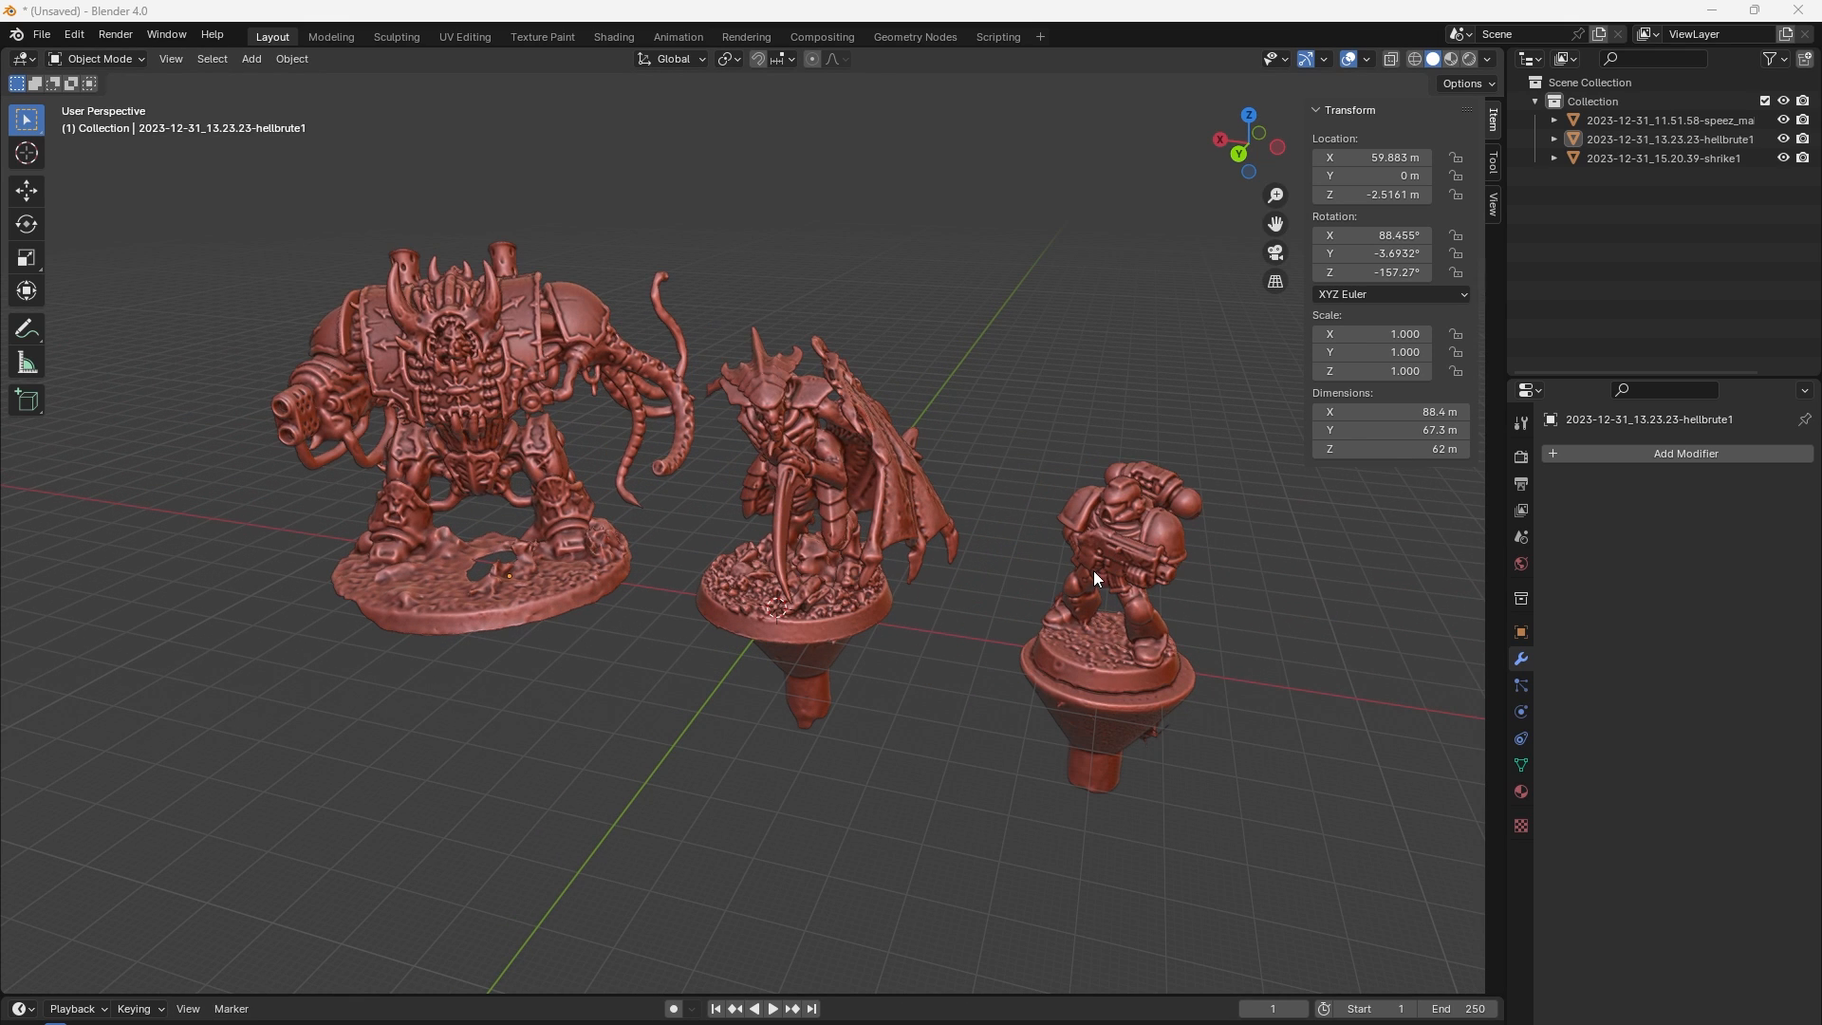